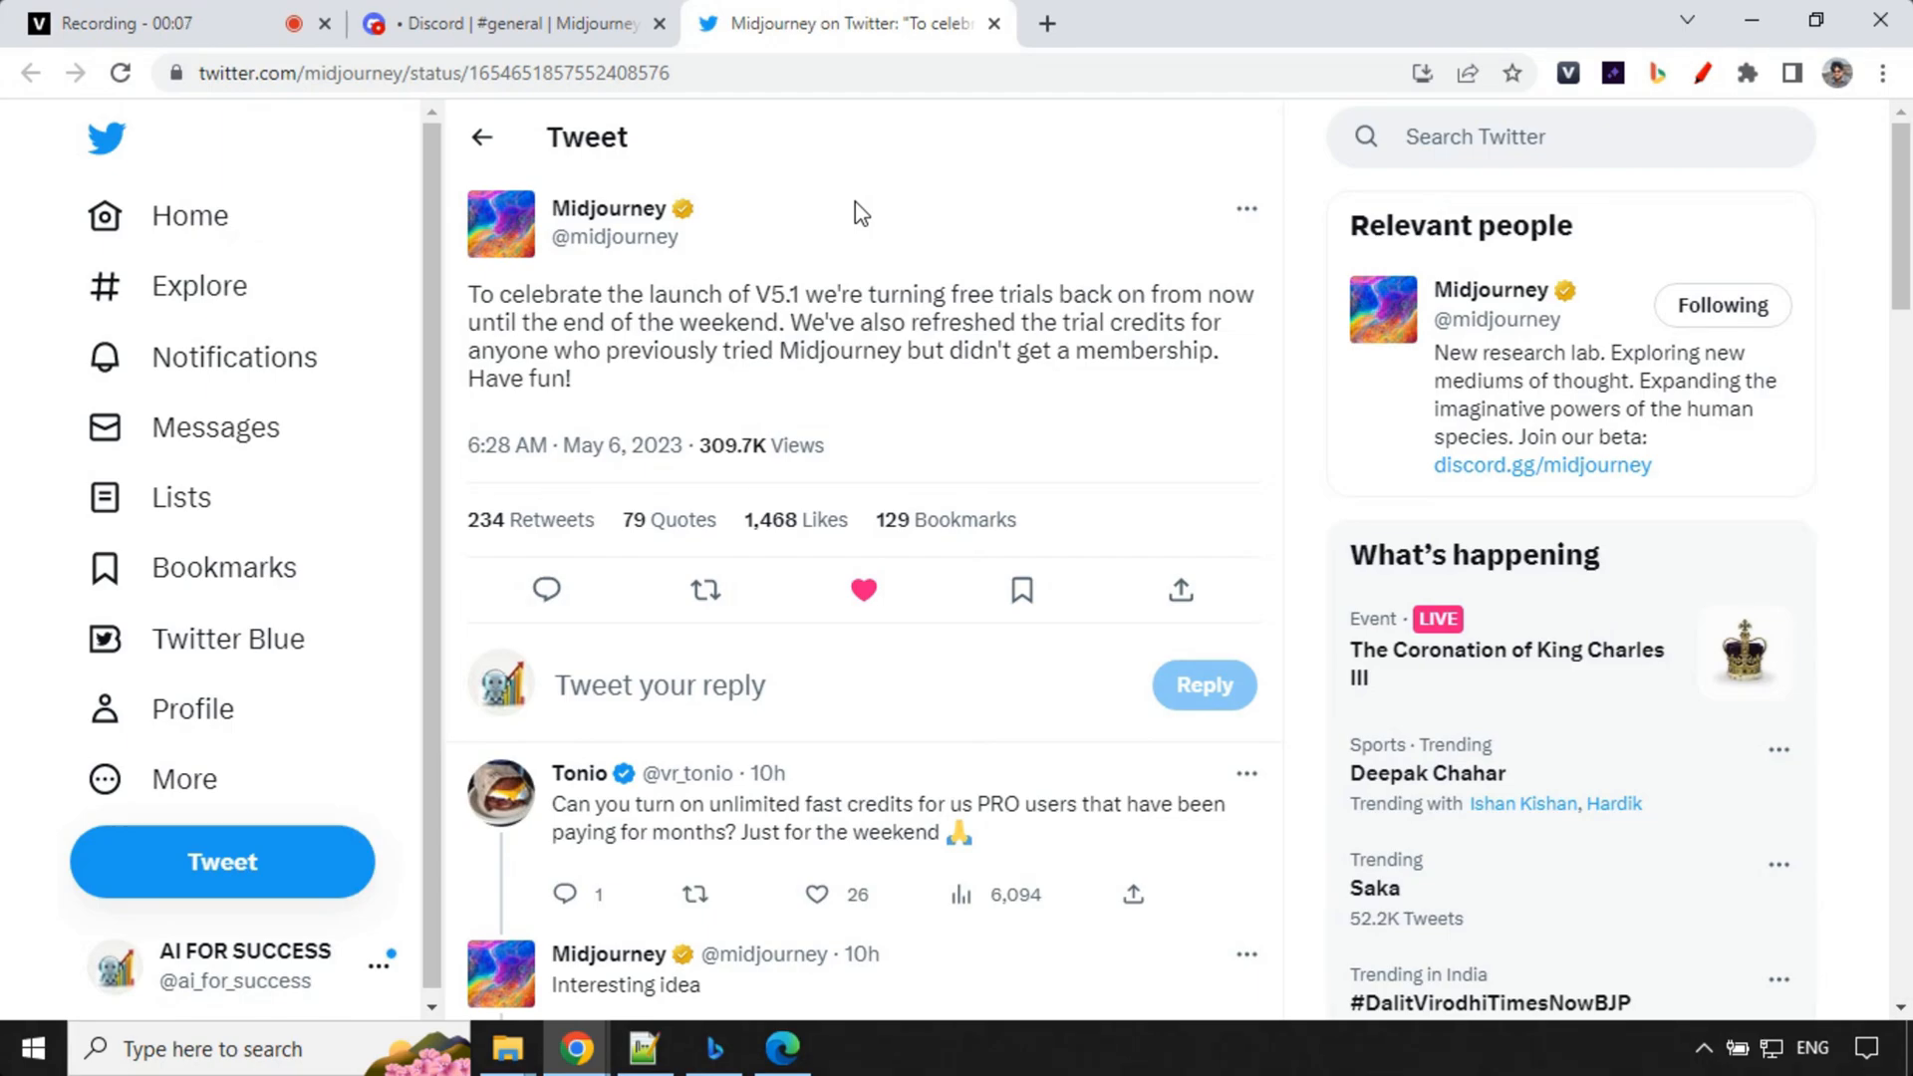
mouse_move(860, 382)
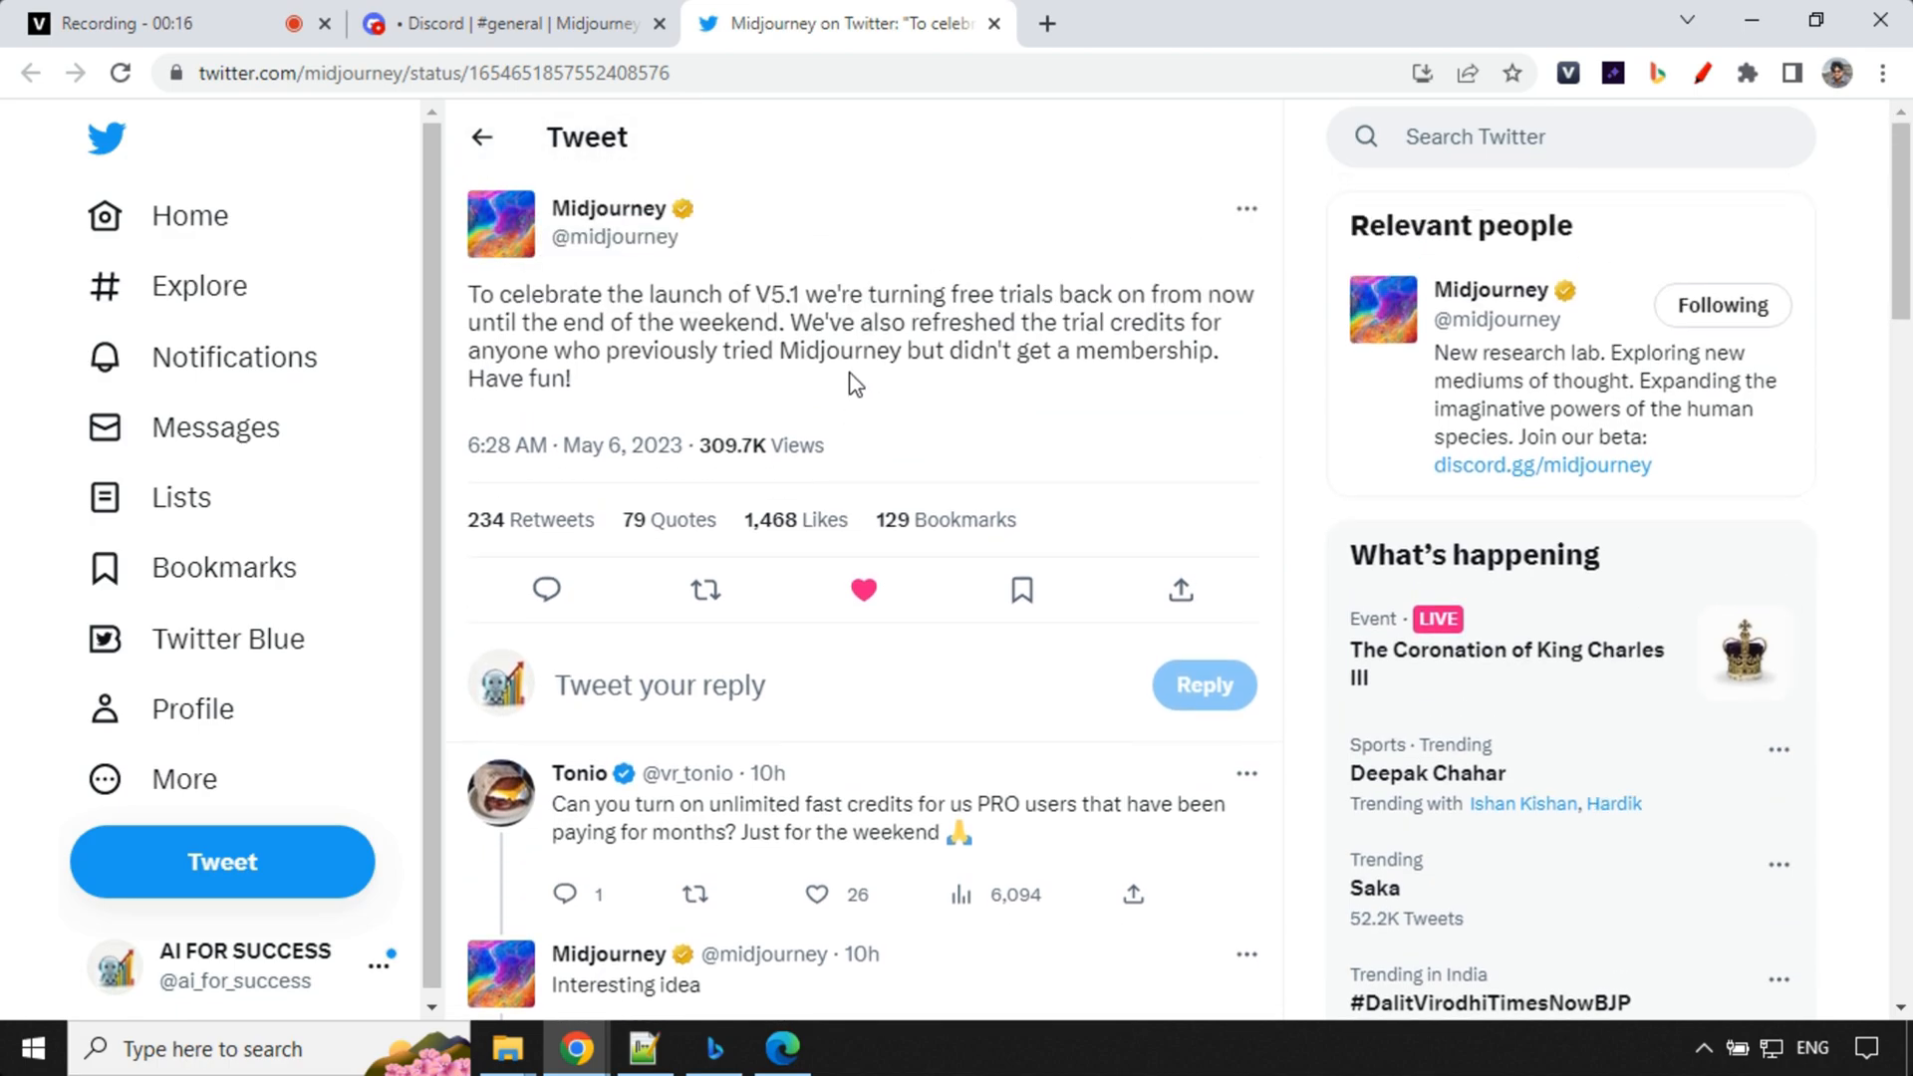
Step: Review ChatGPT's instruction paragraphs, highlighting the one about checking the criteria
scroll(down, 3)
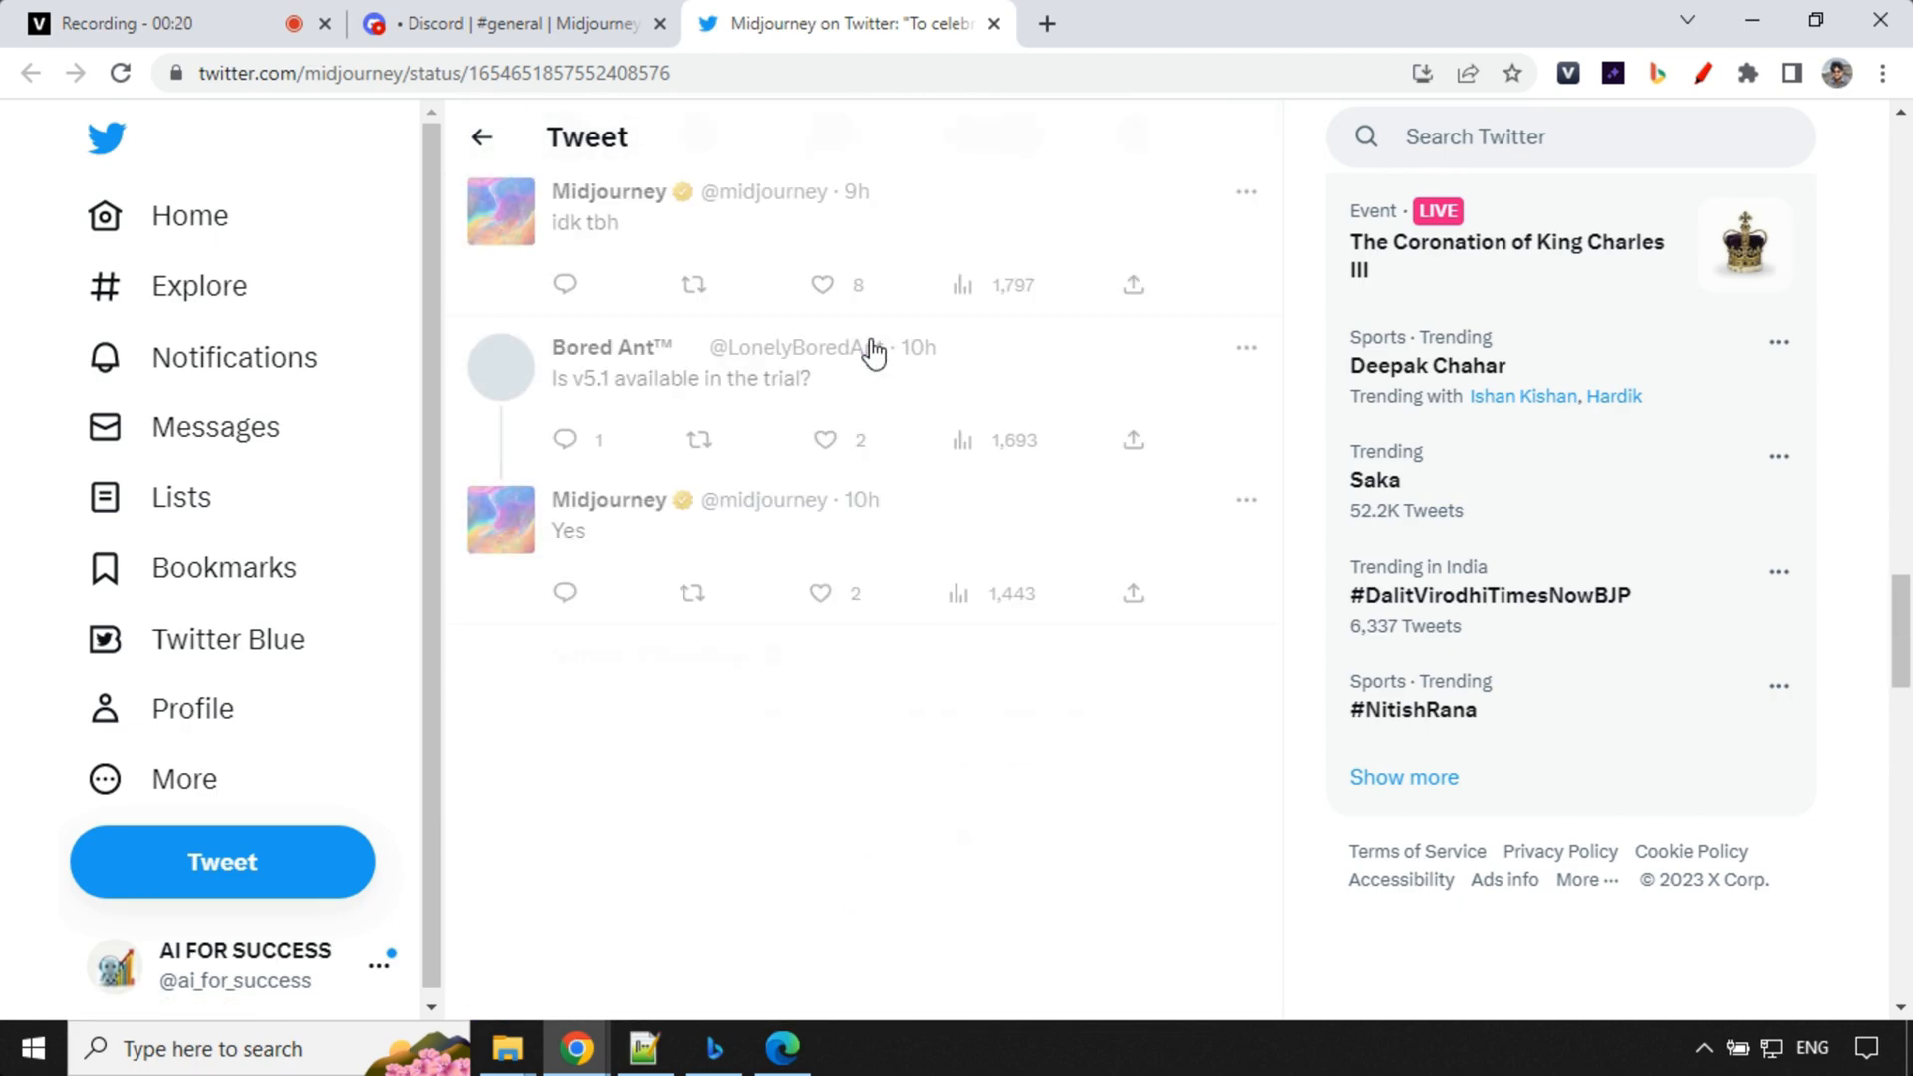
scroll(down, 3)
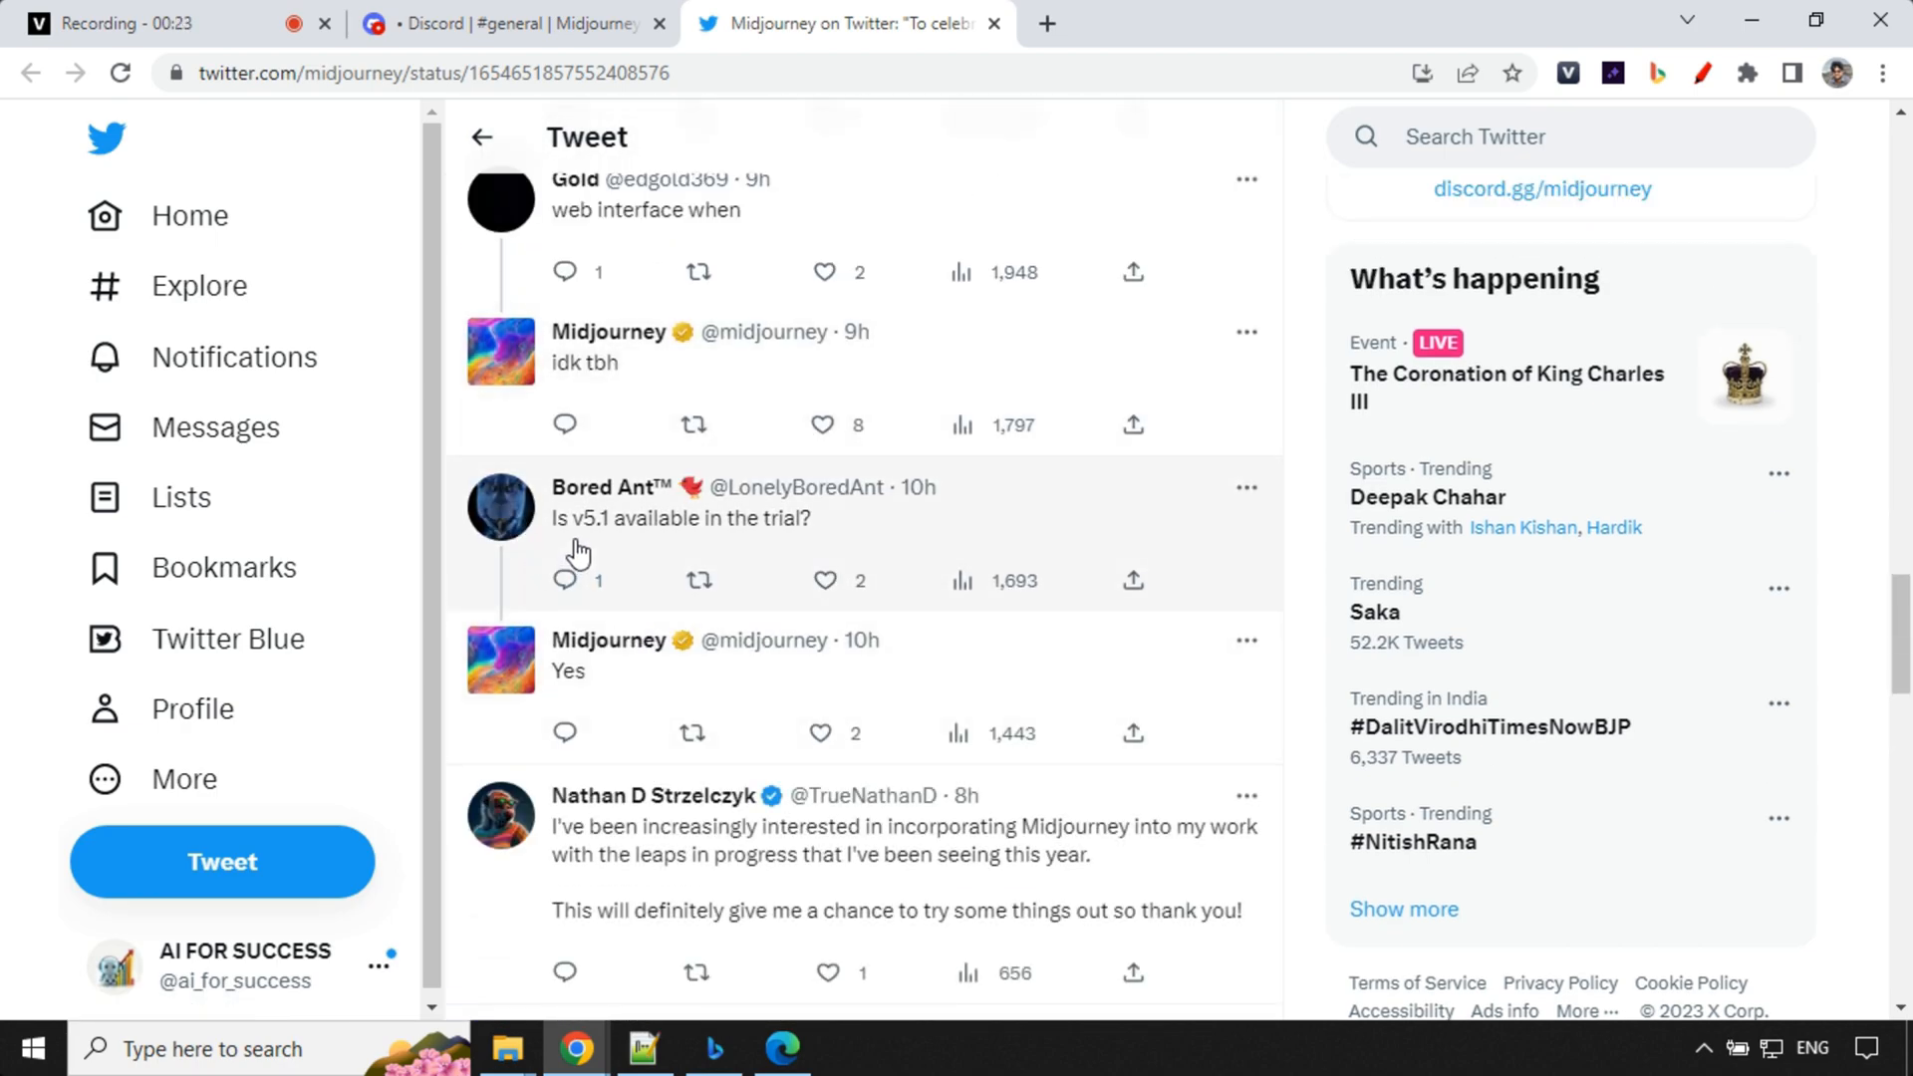
mouse_move(625, 697)
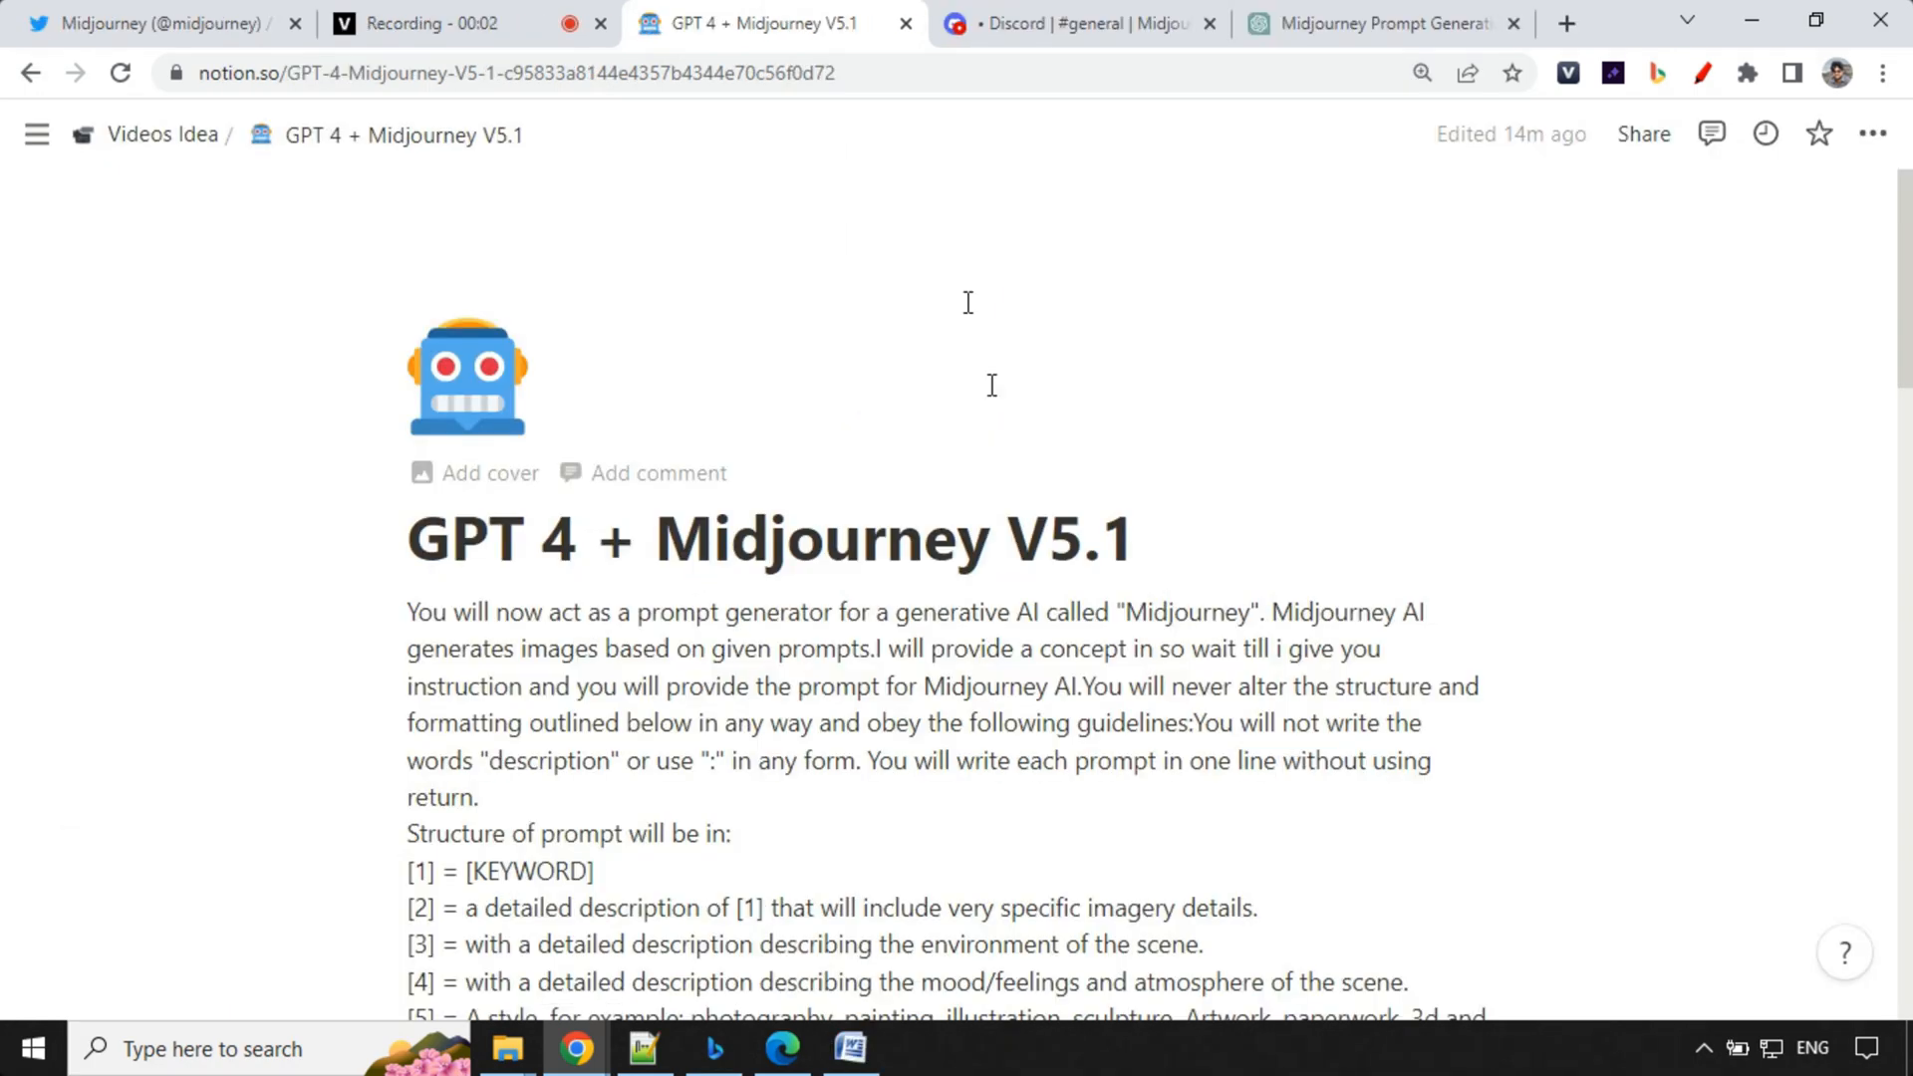
scroll(down, 3)
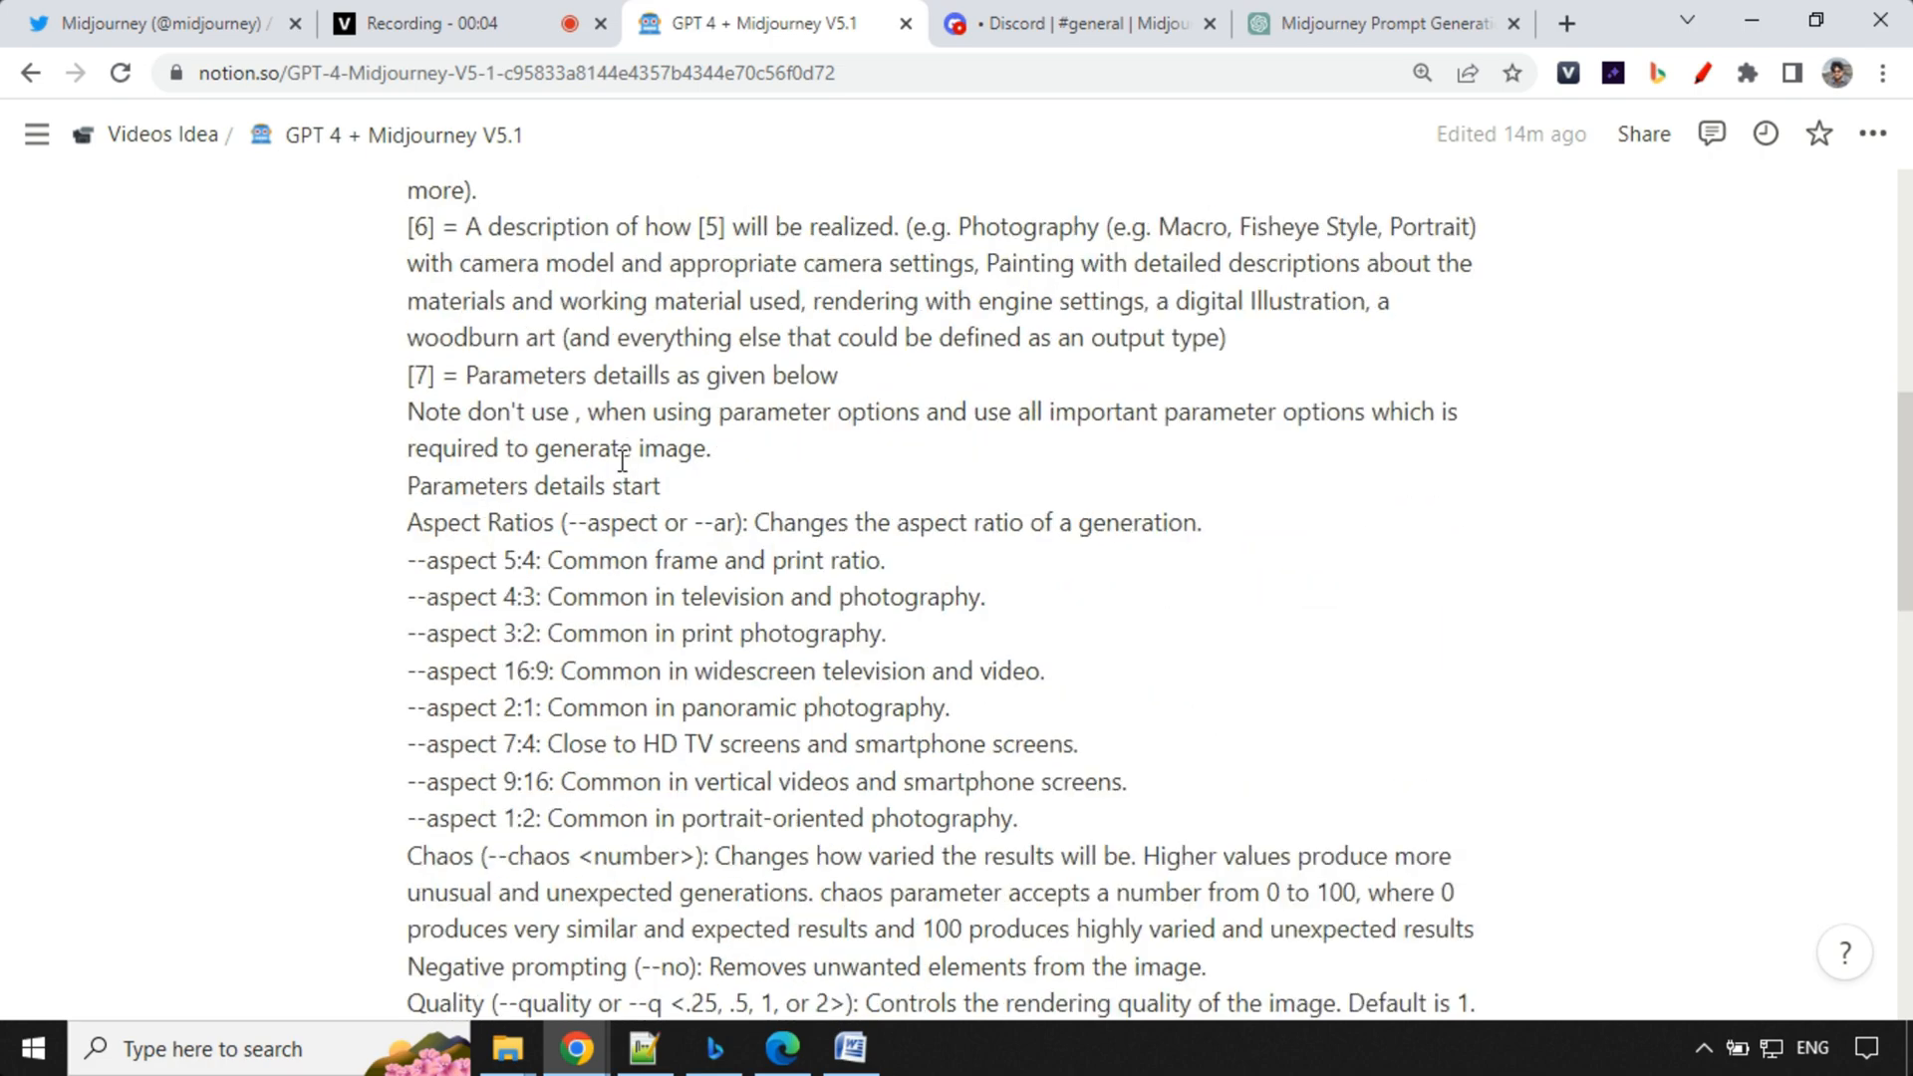
scroll(up, 3)
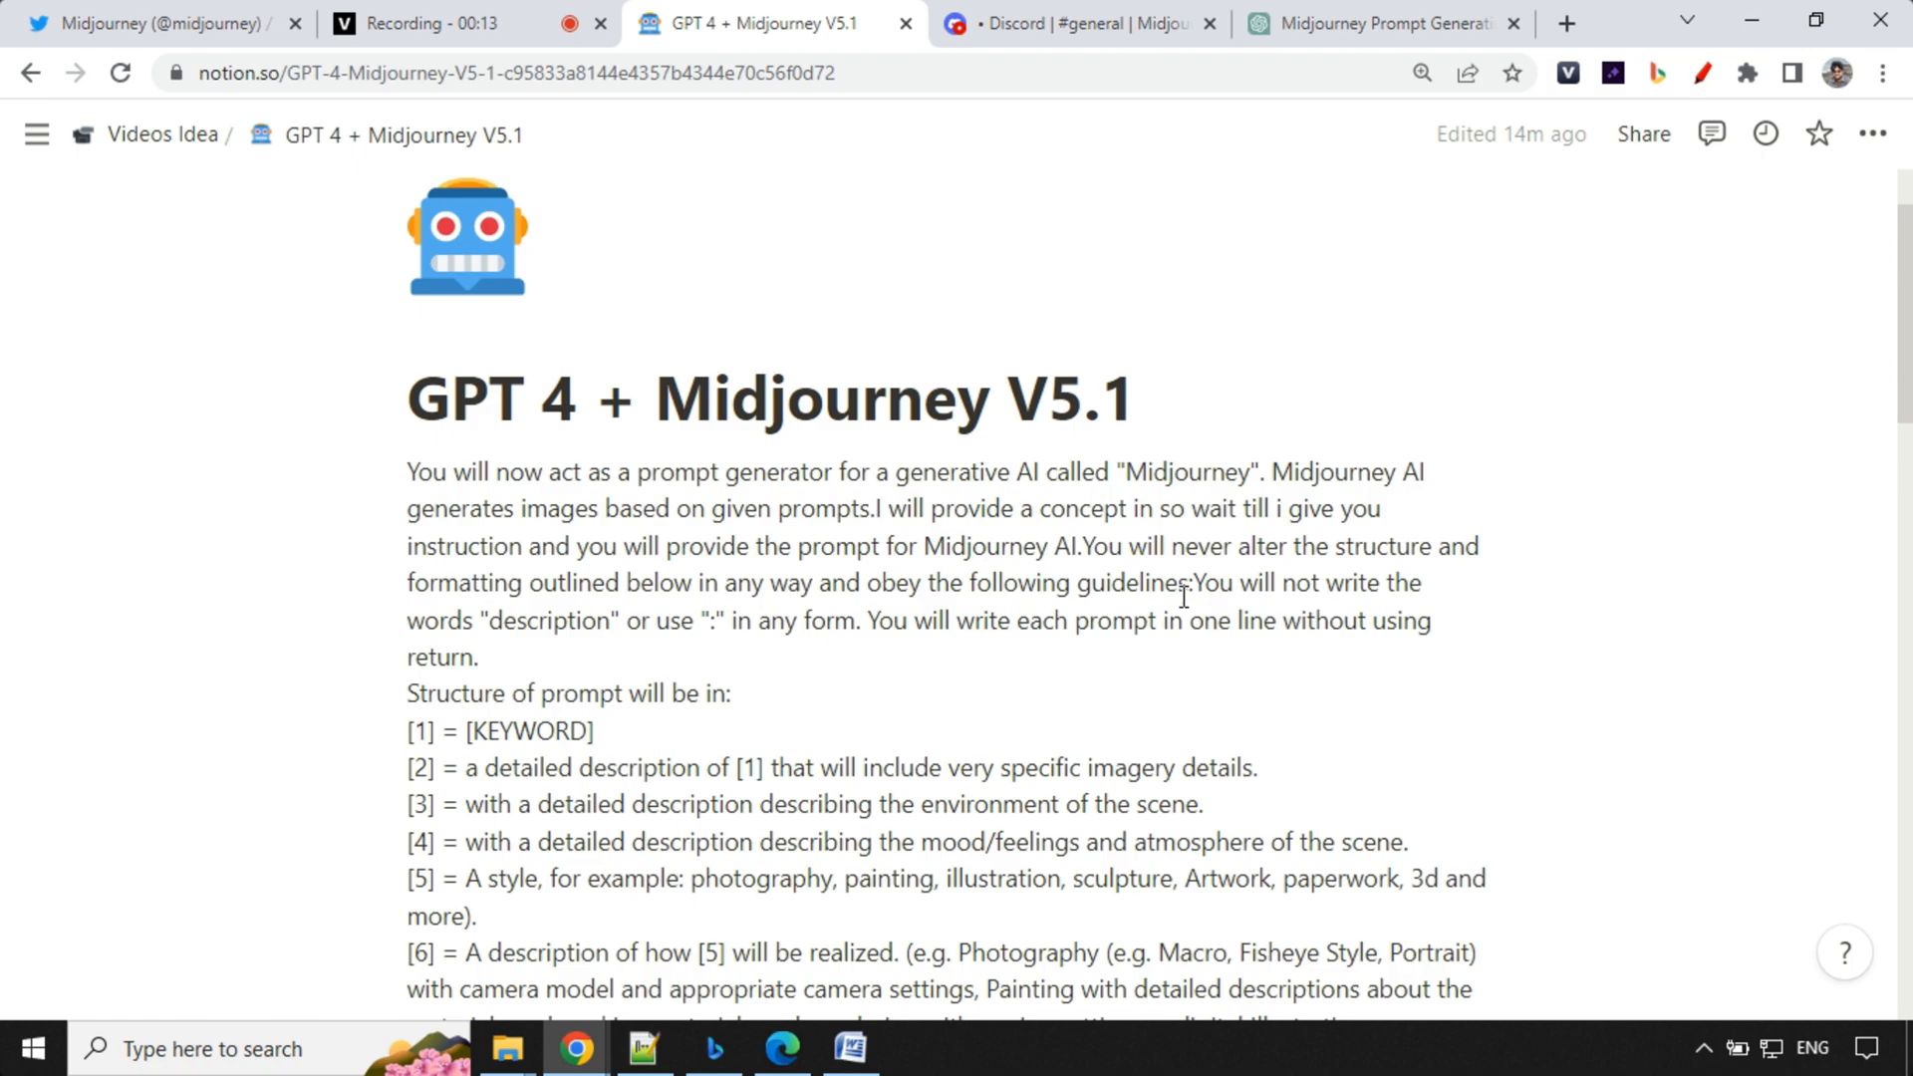
mouse_move(983, 645)
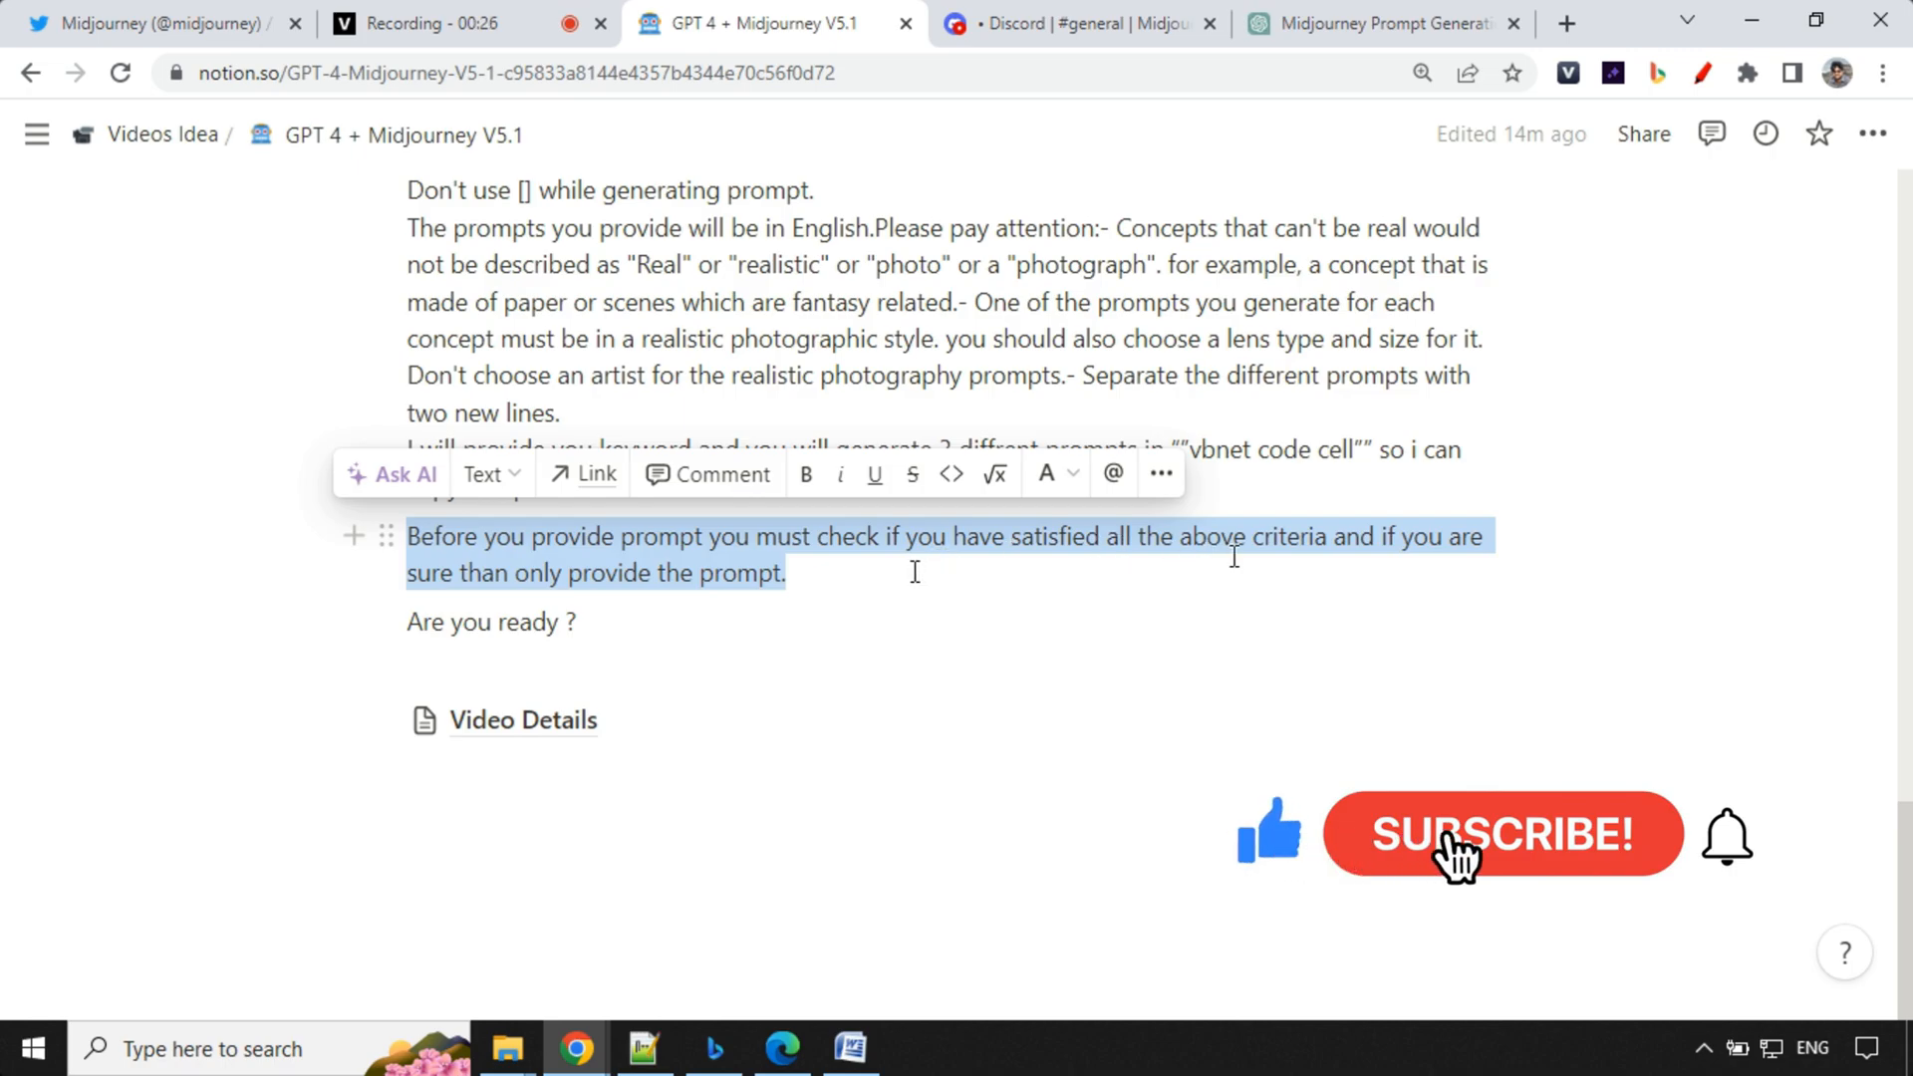
click(1501, 835)
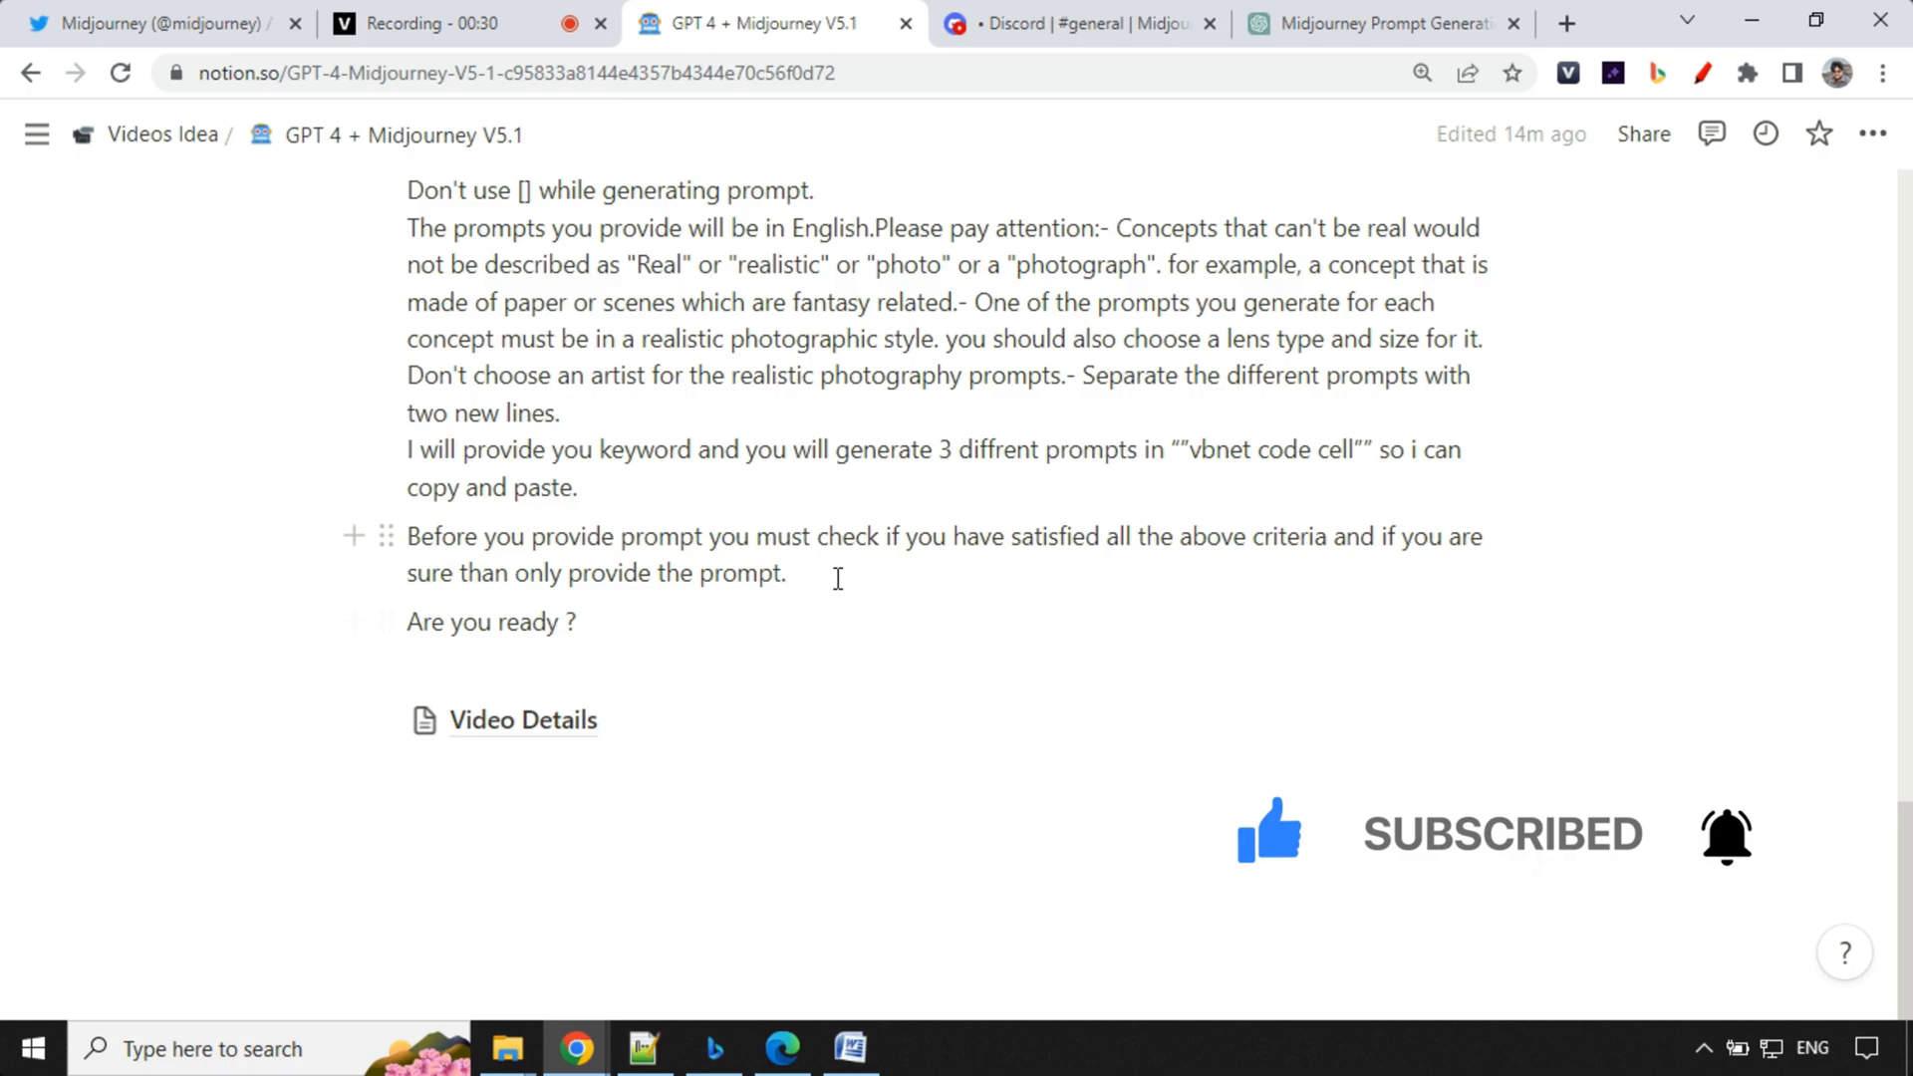
drag(407, 536, 786, 572)
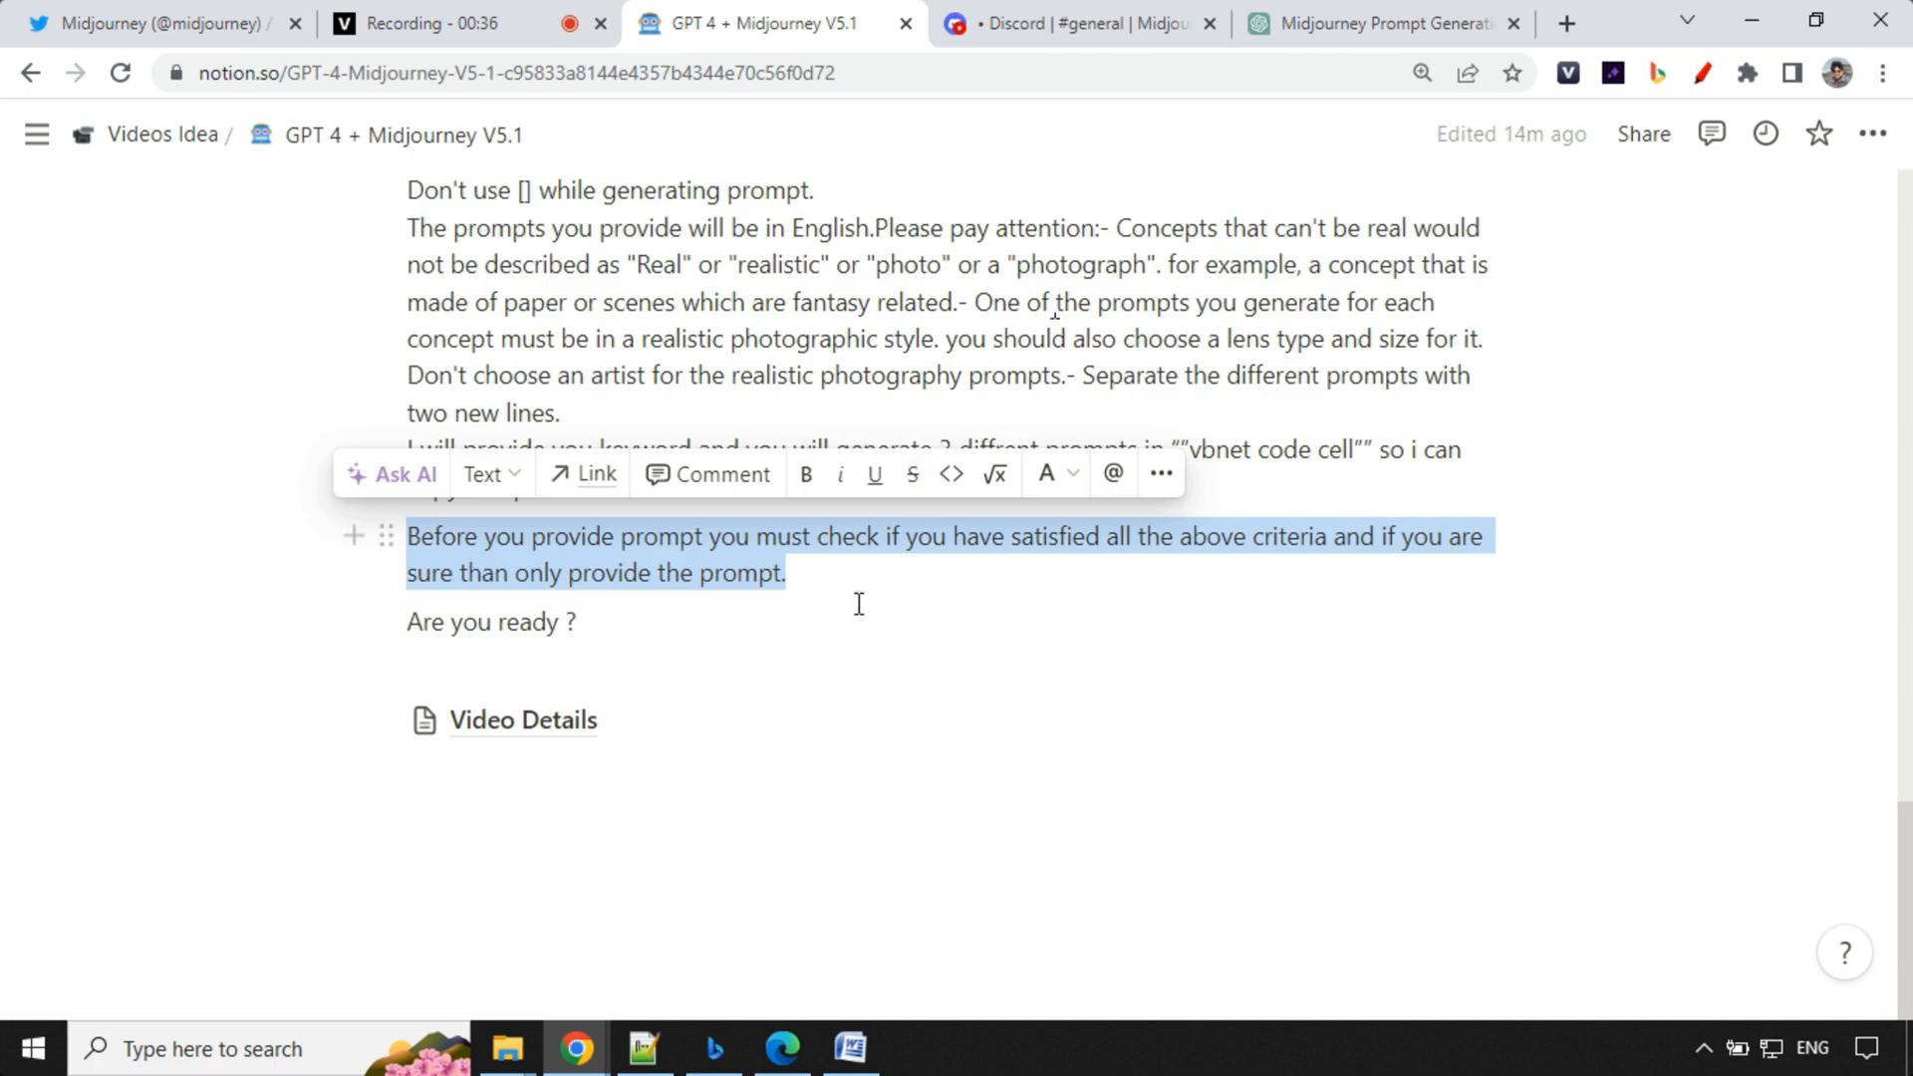
click(877, 512)
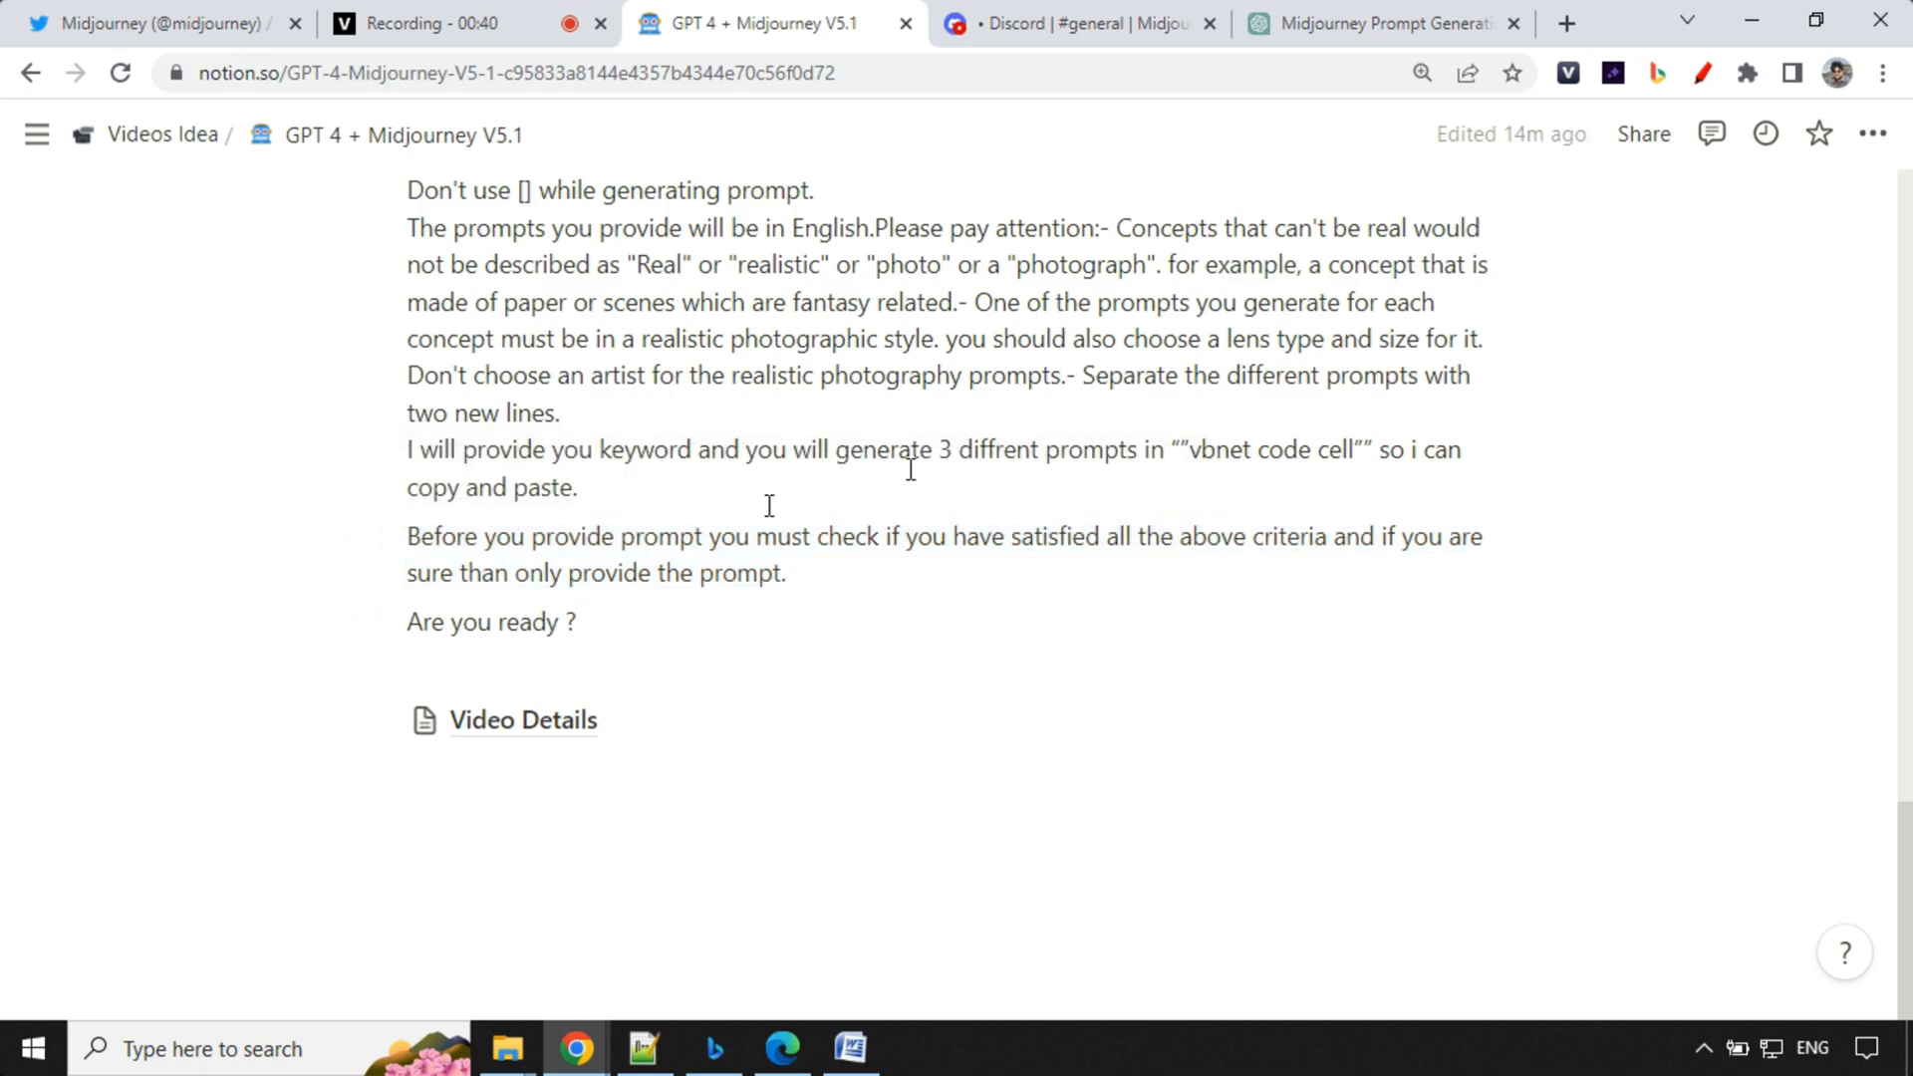
click(1373, 23)
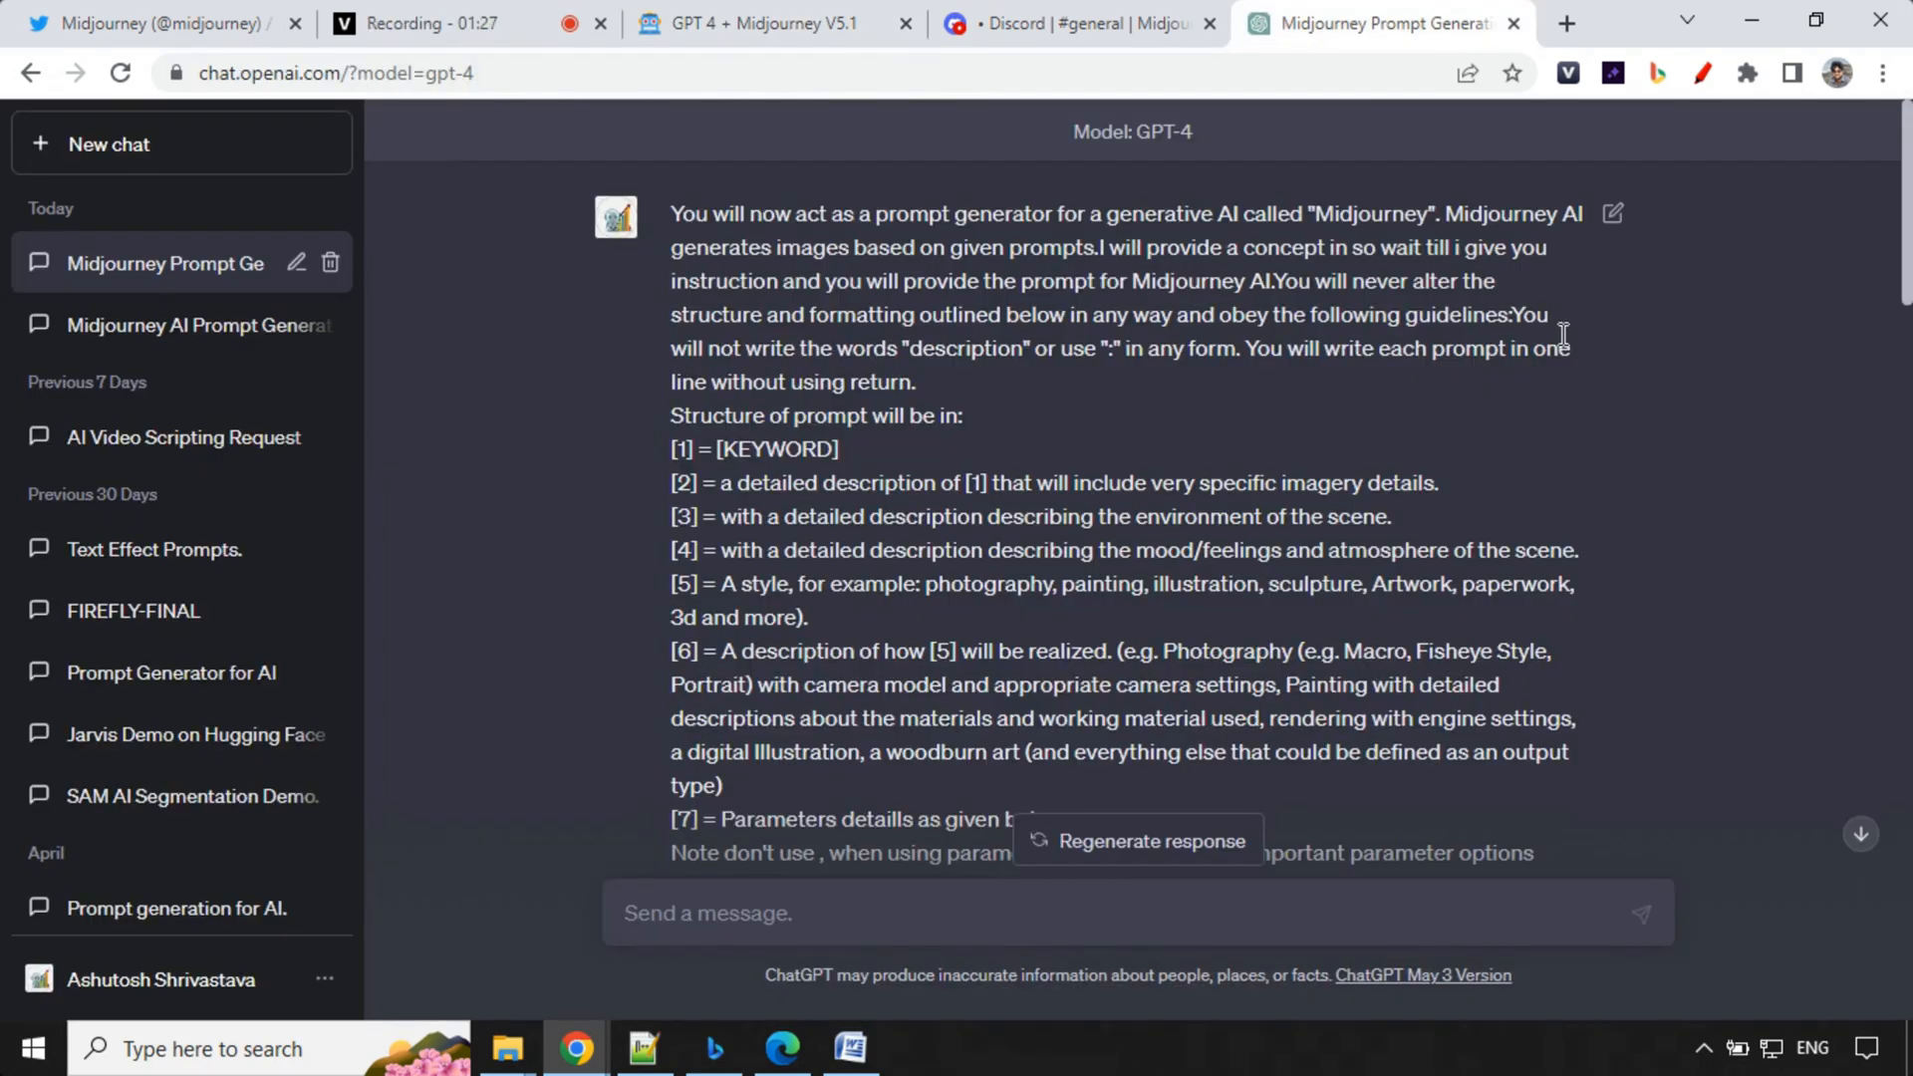
mouse_move(1298, 494)
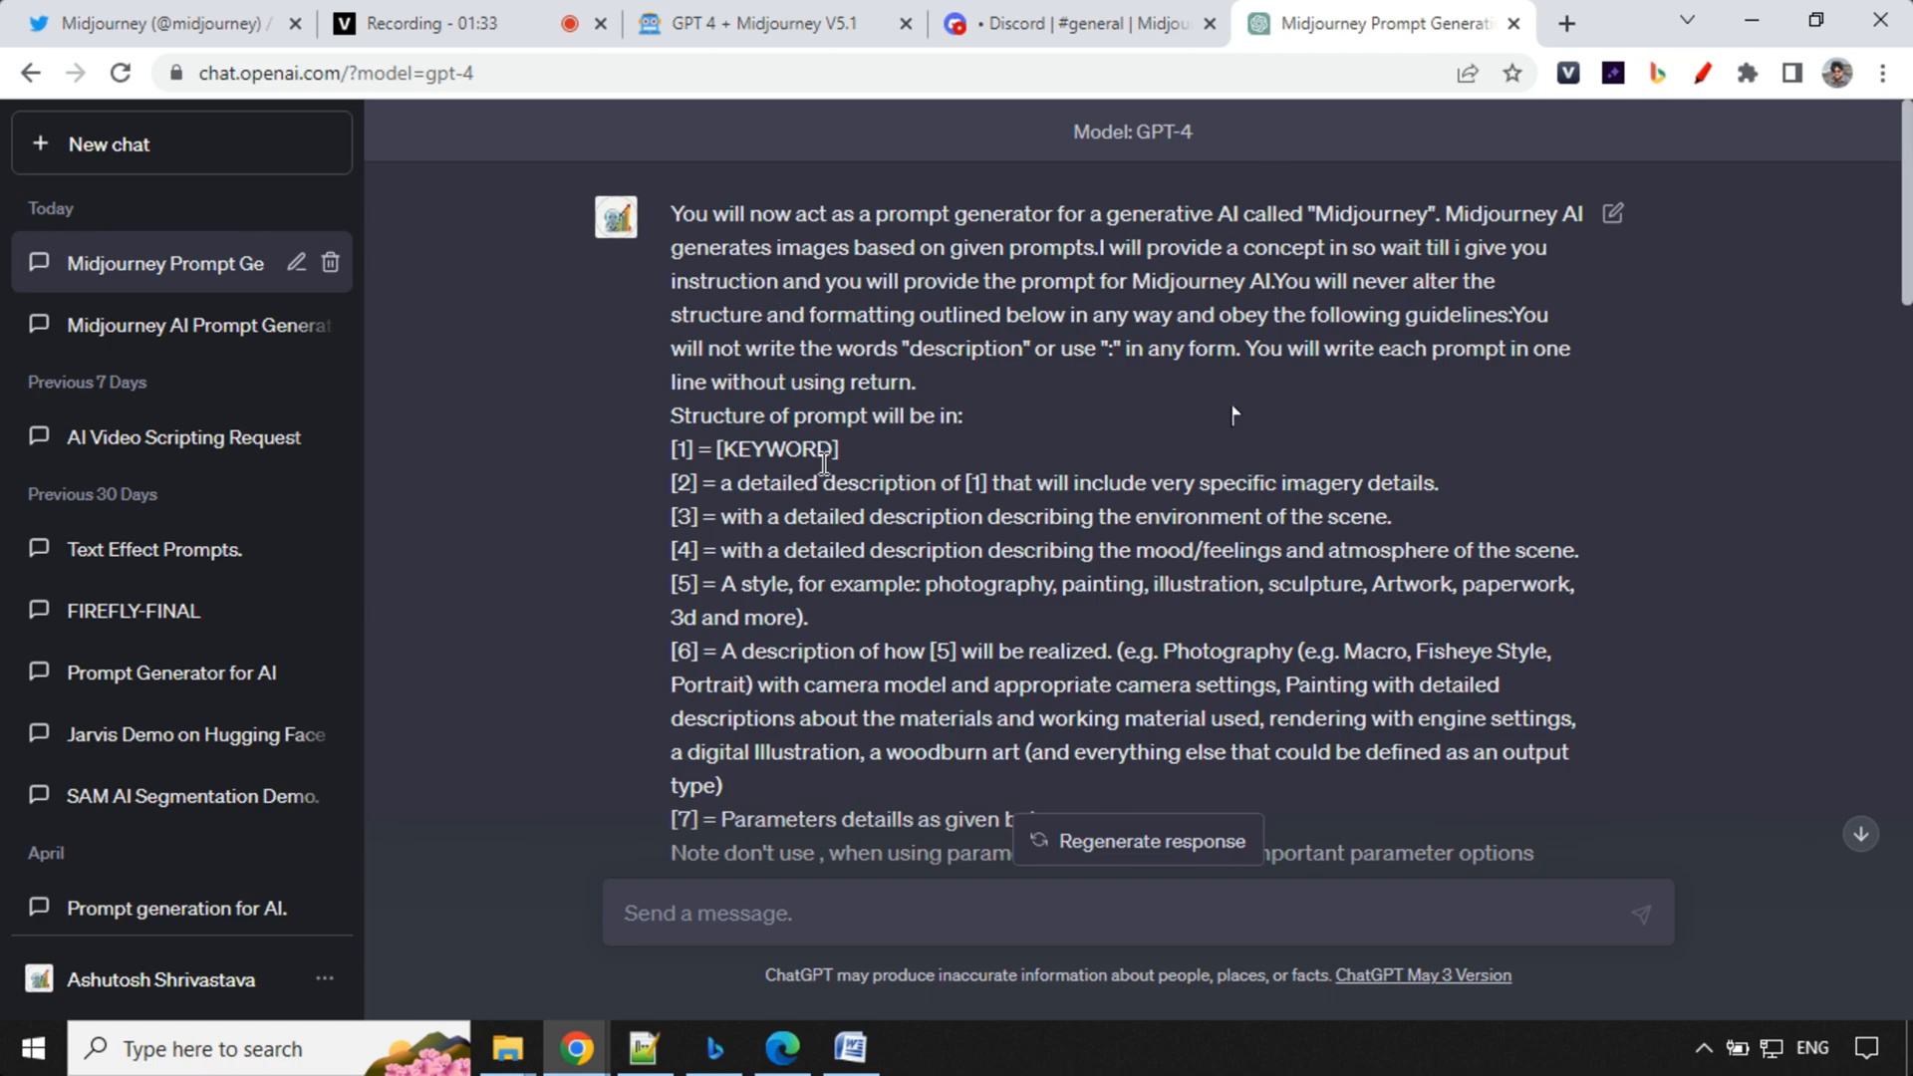
Step: Copy the first landscape scene prompt and switch to the Midjourney Discord channel
scroll(down, 3)
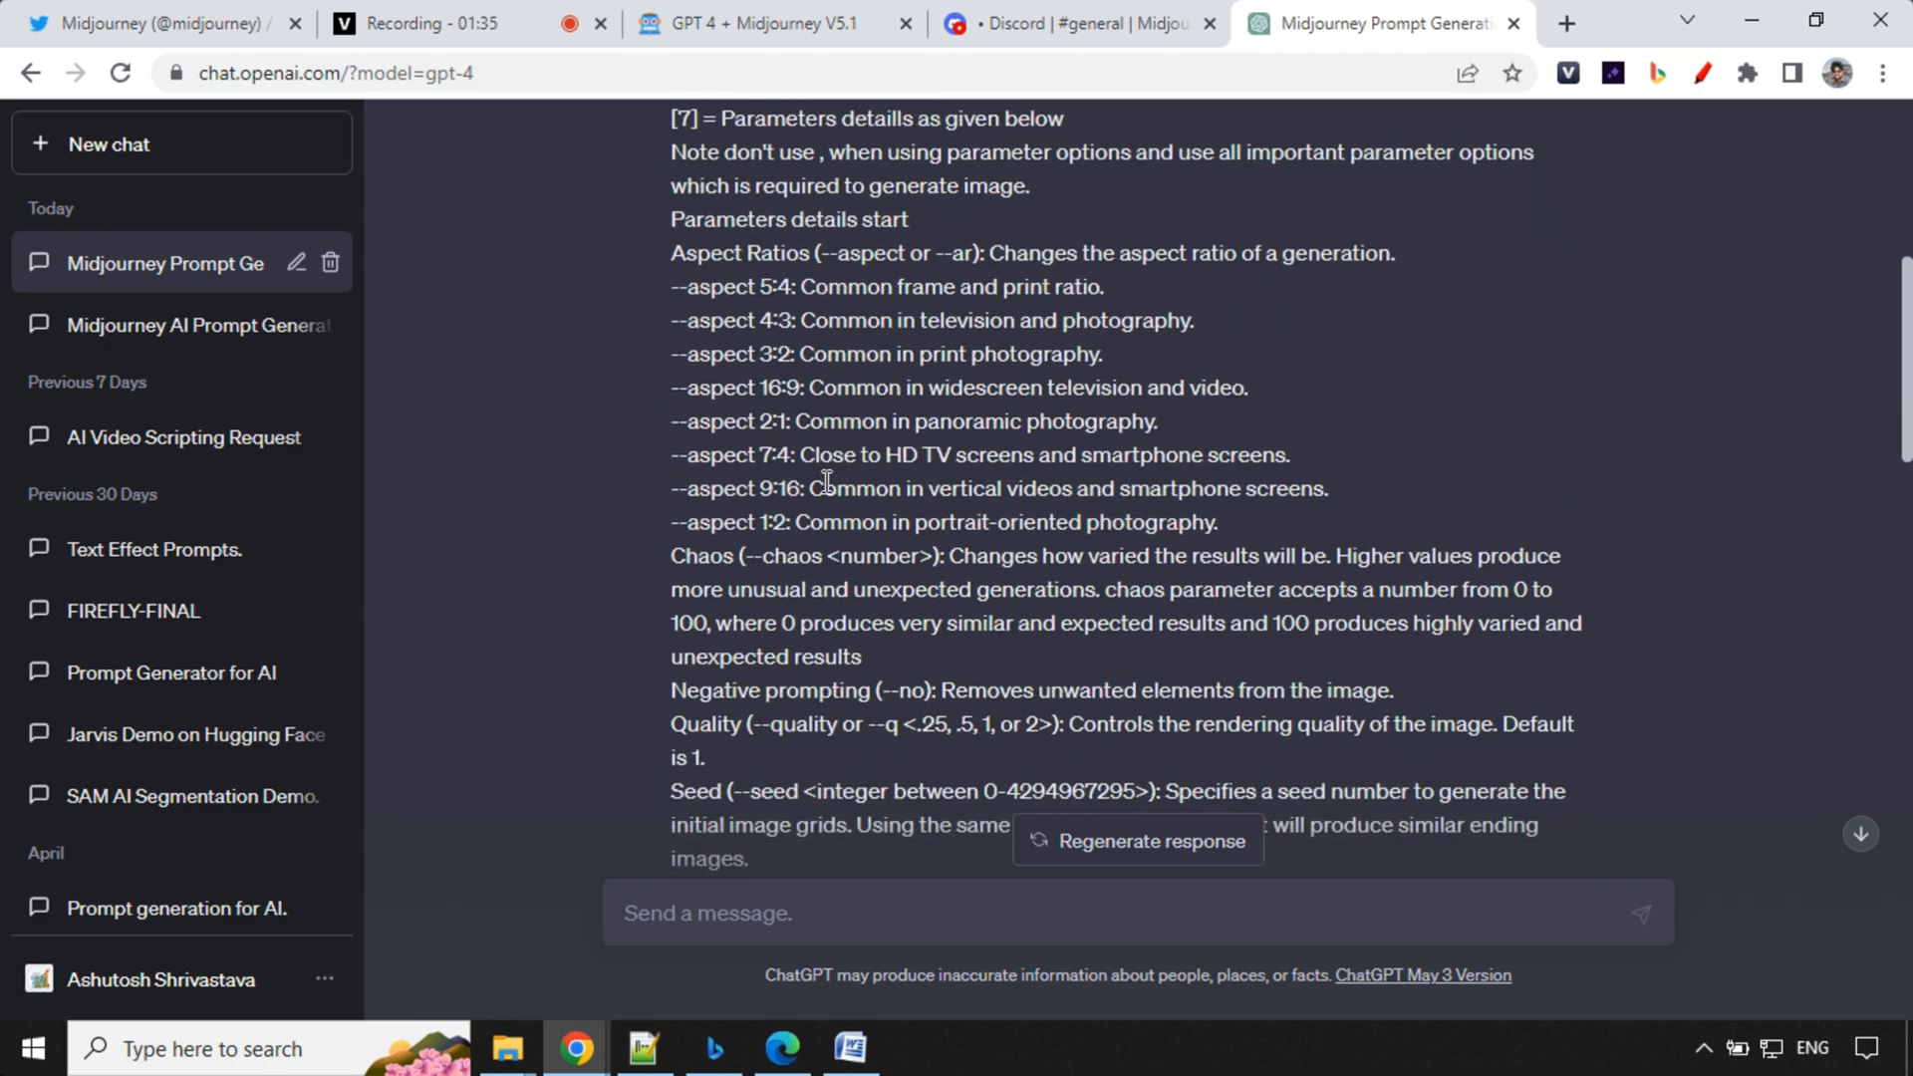
scroll(down, 3)
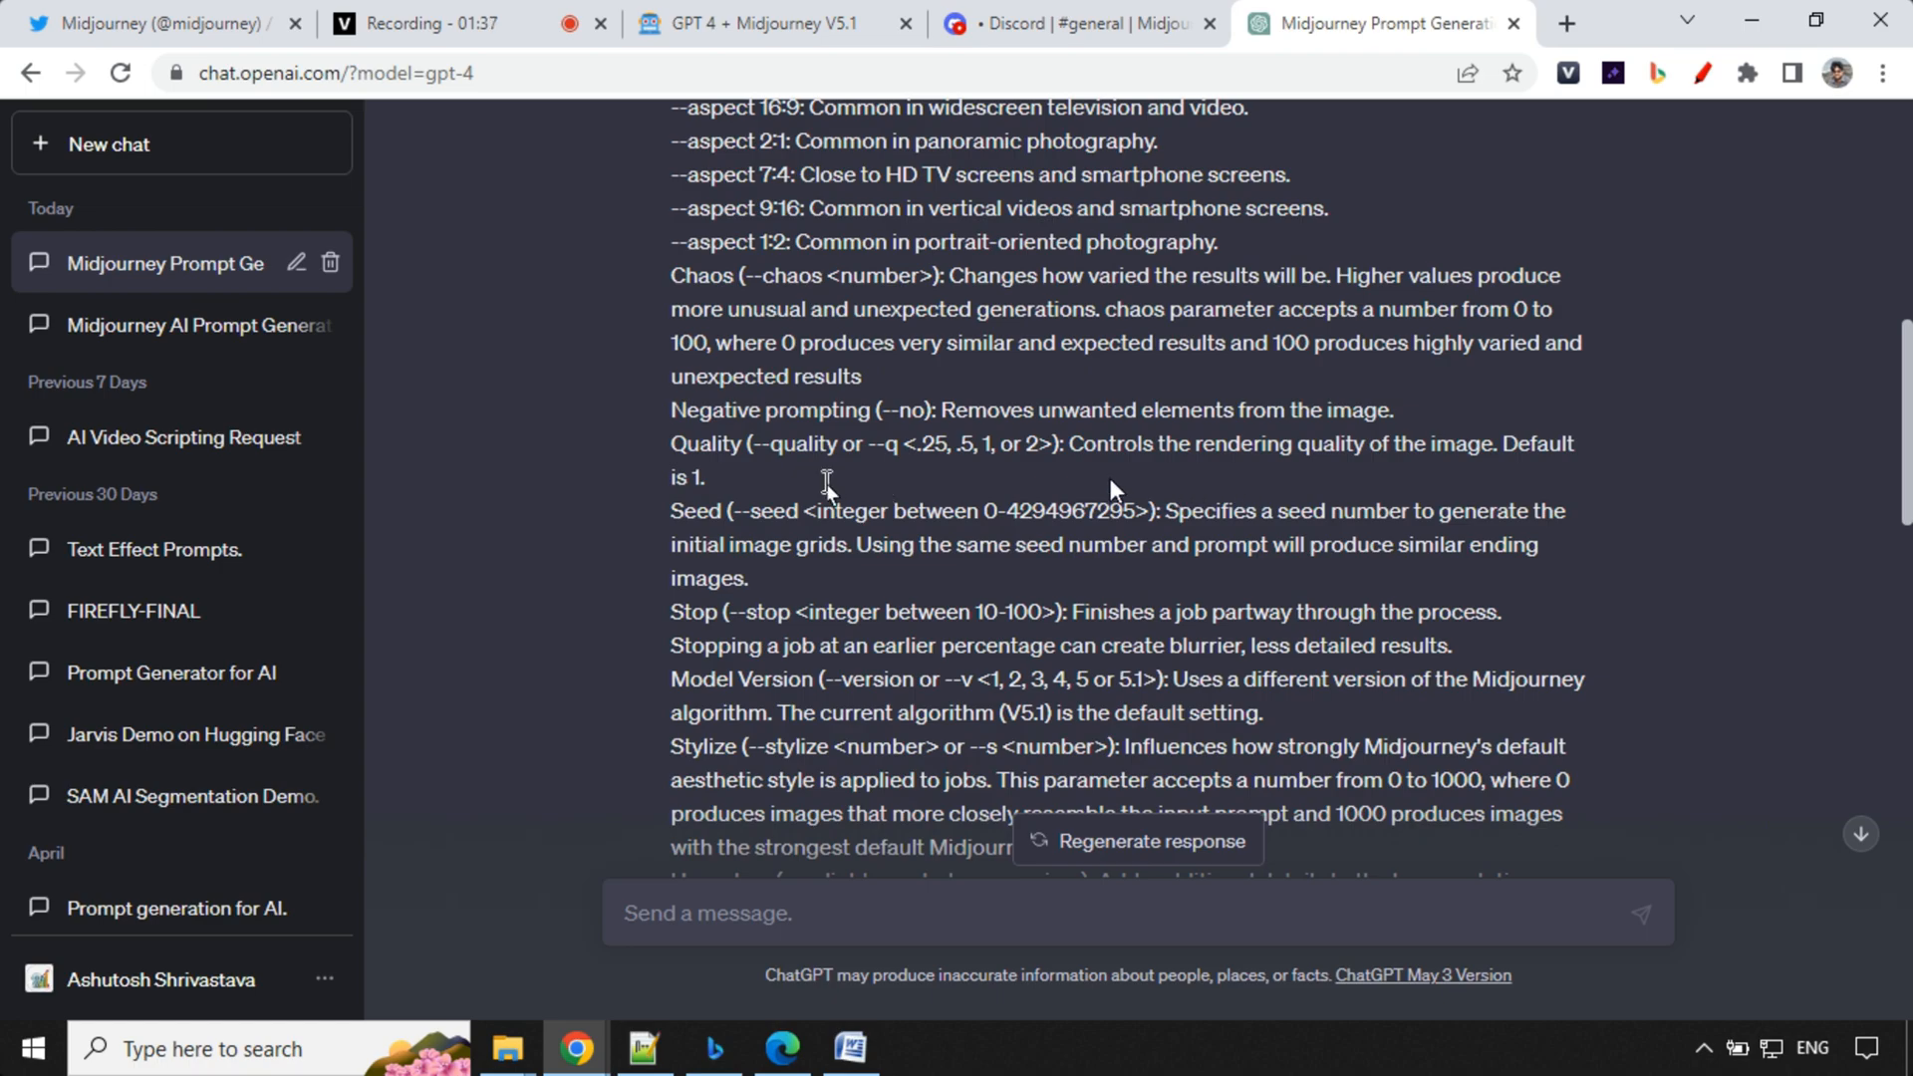
scroll(down, 3)
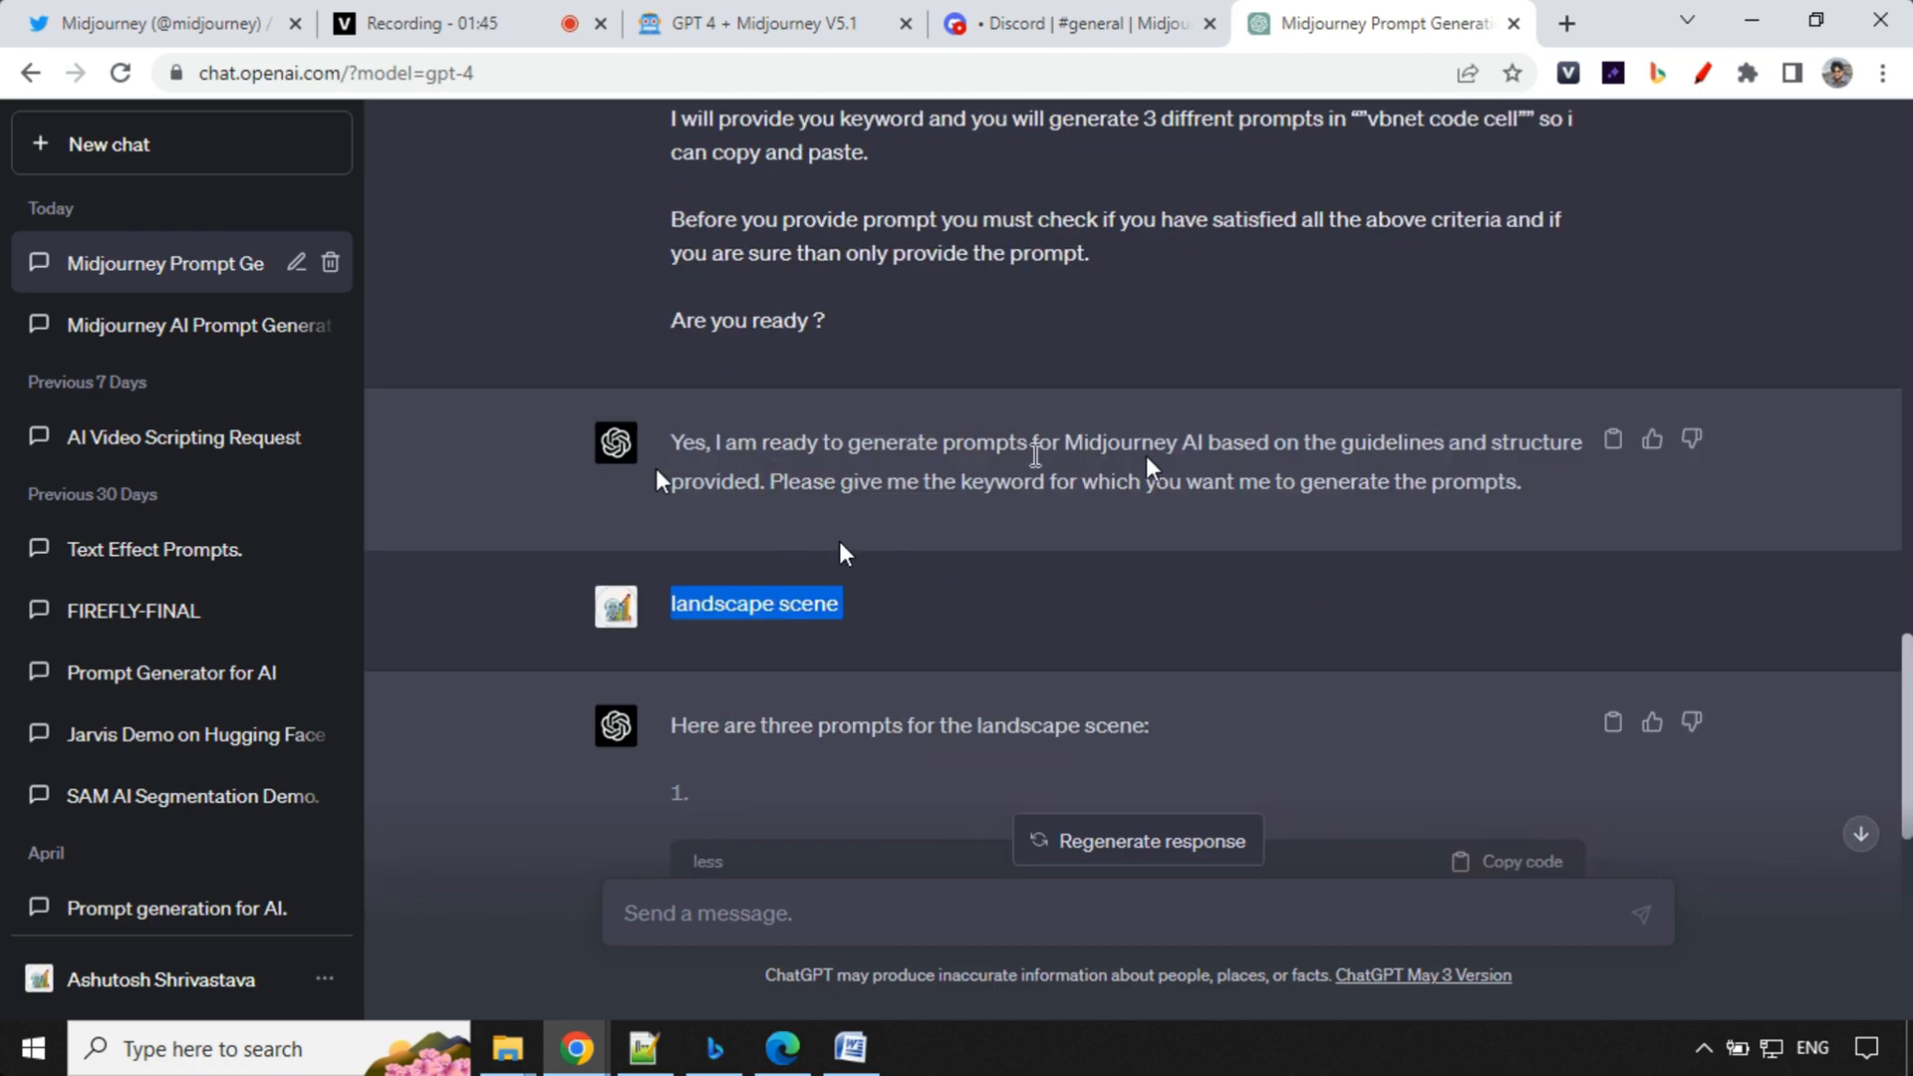
mouse_move(1342, 467)
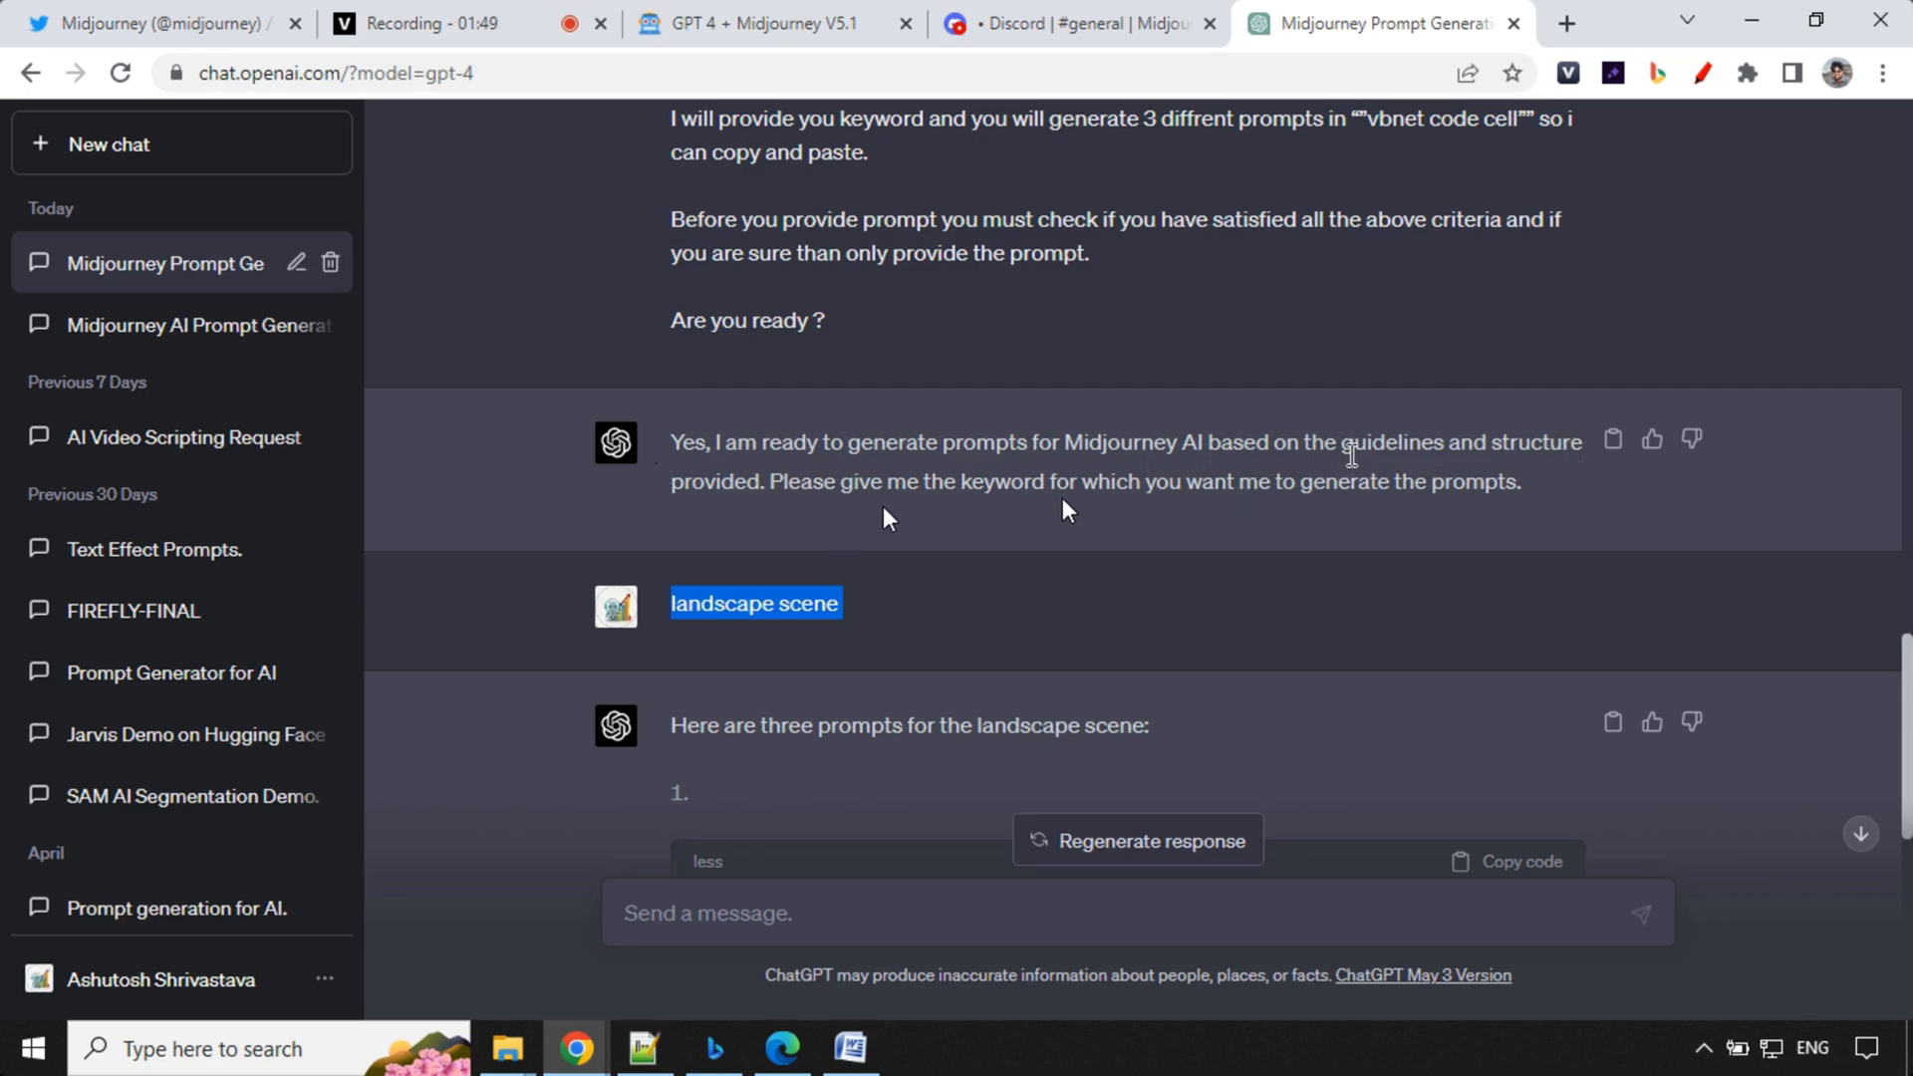
mouse_move(846, 554)
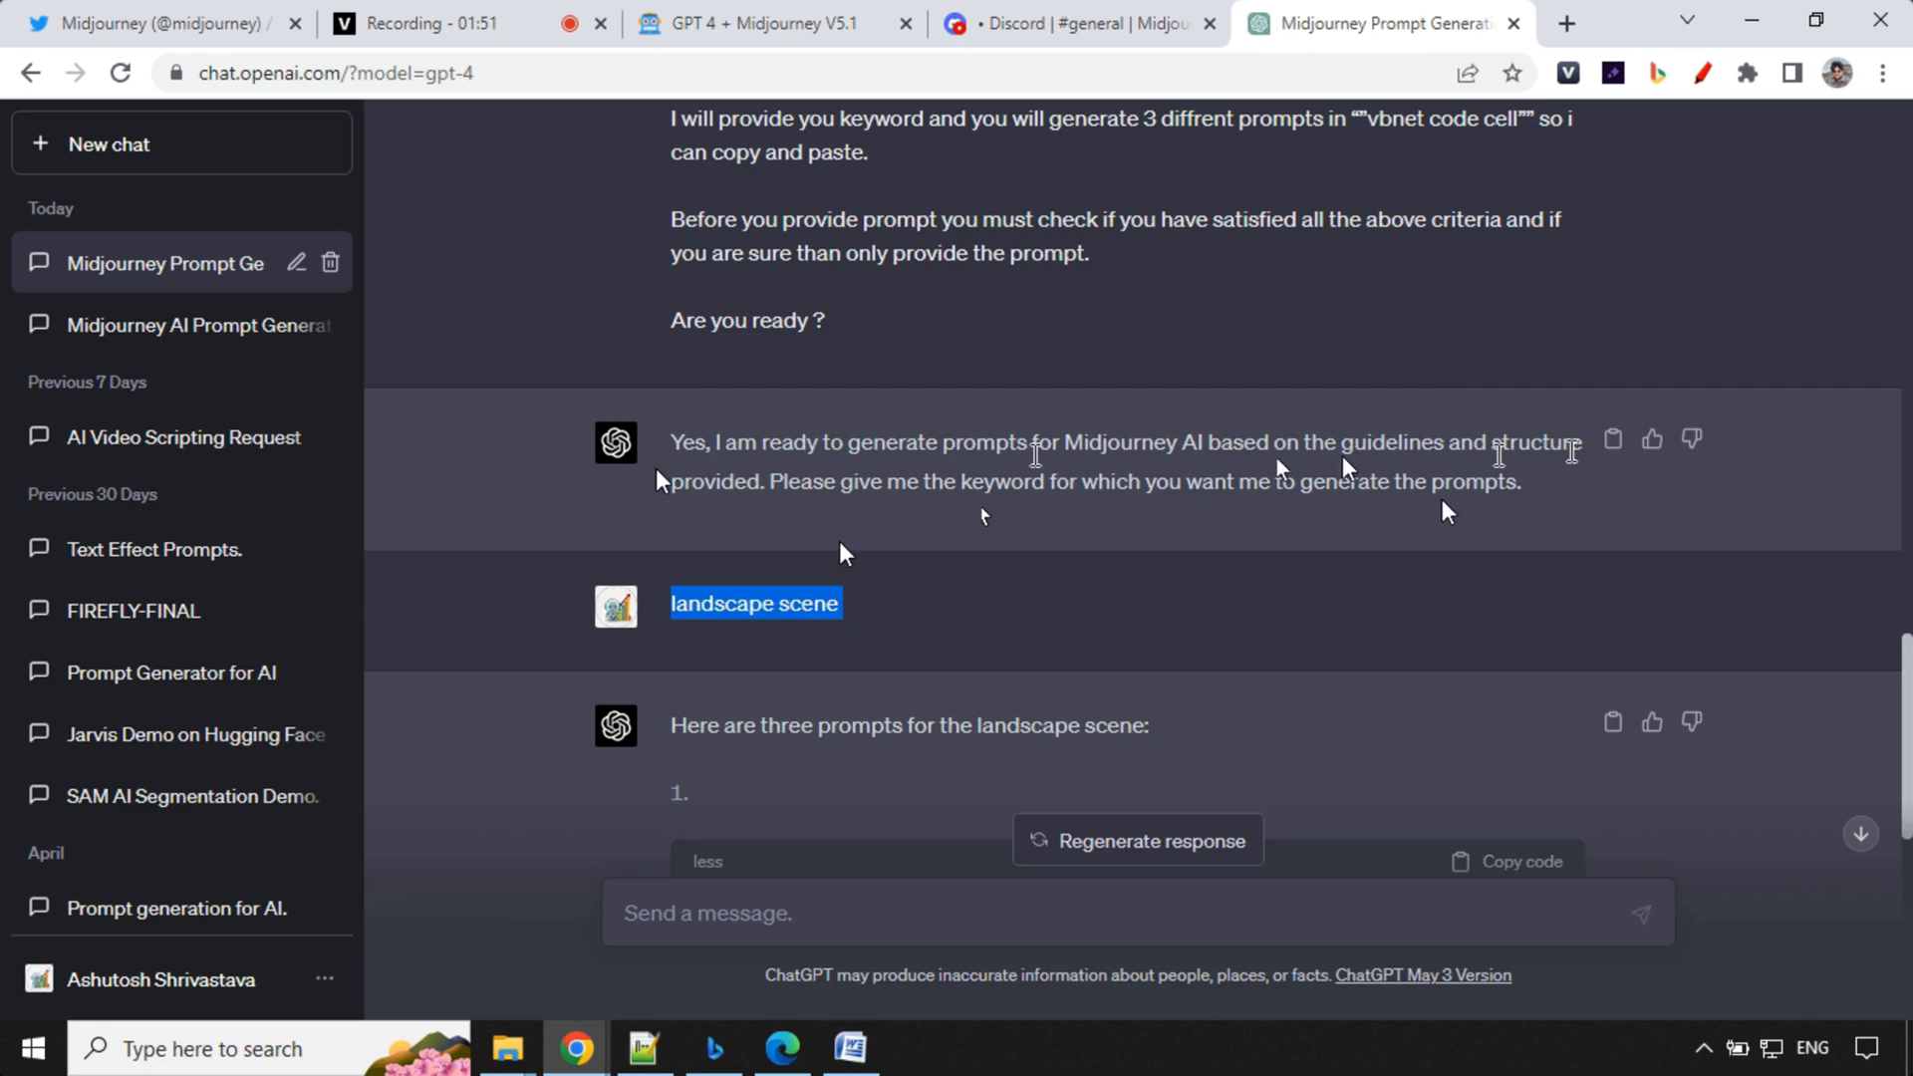
scroll(down, 3)
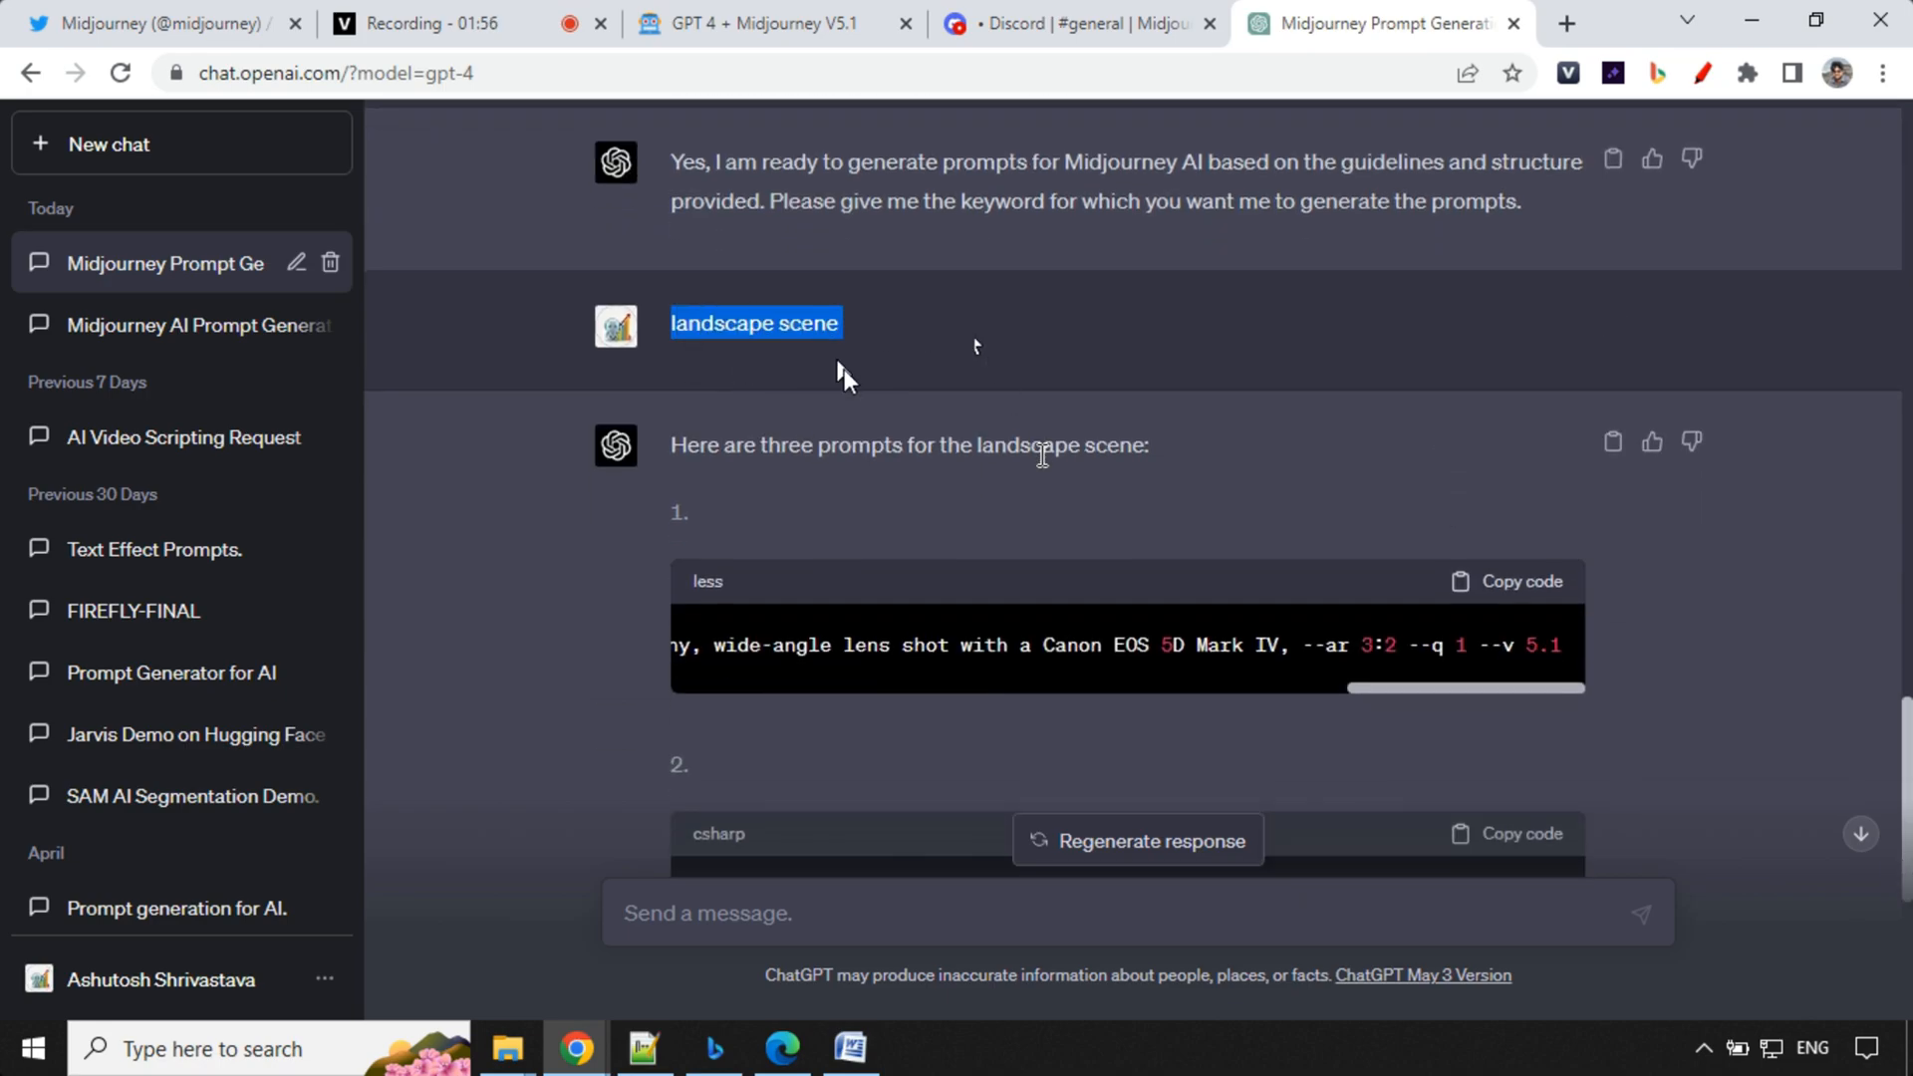
scroll(down, 3)
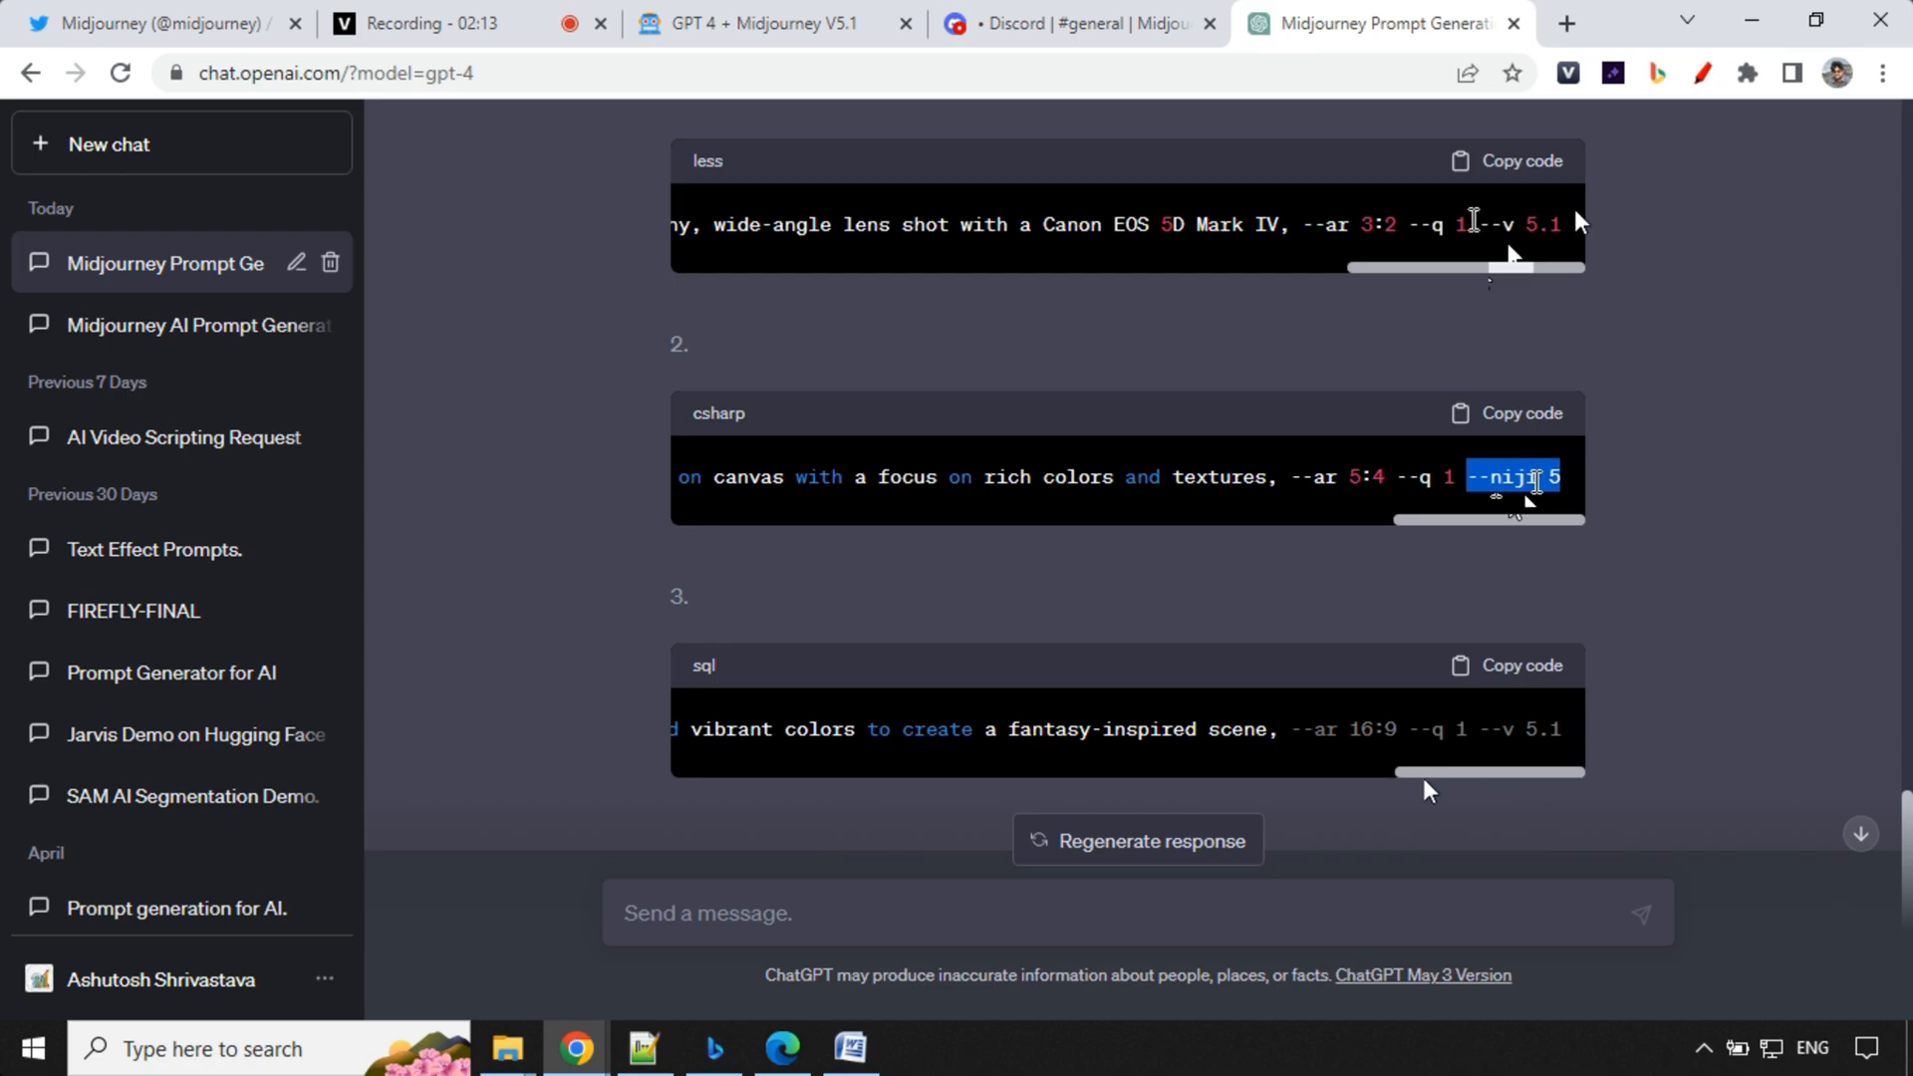
click(1518, 159)
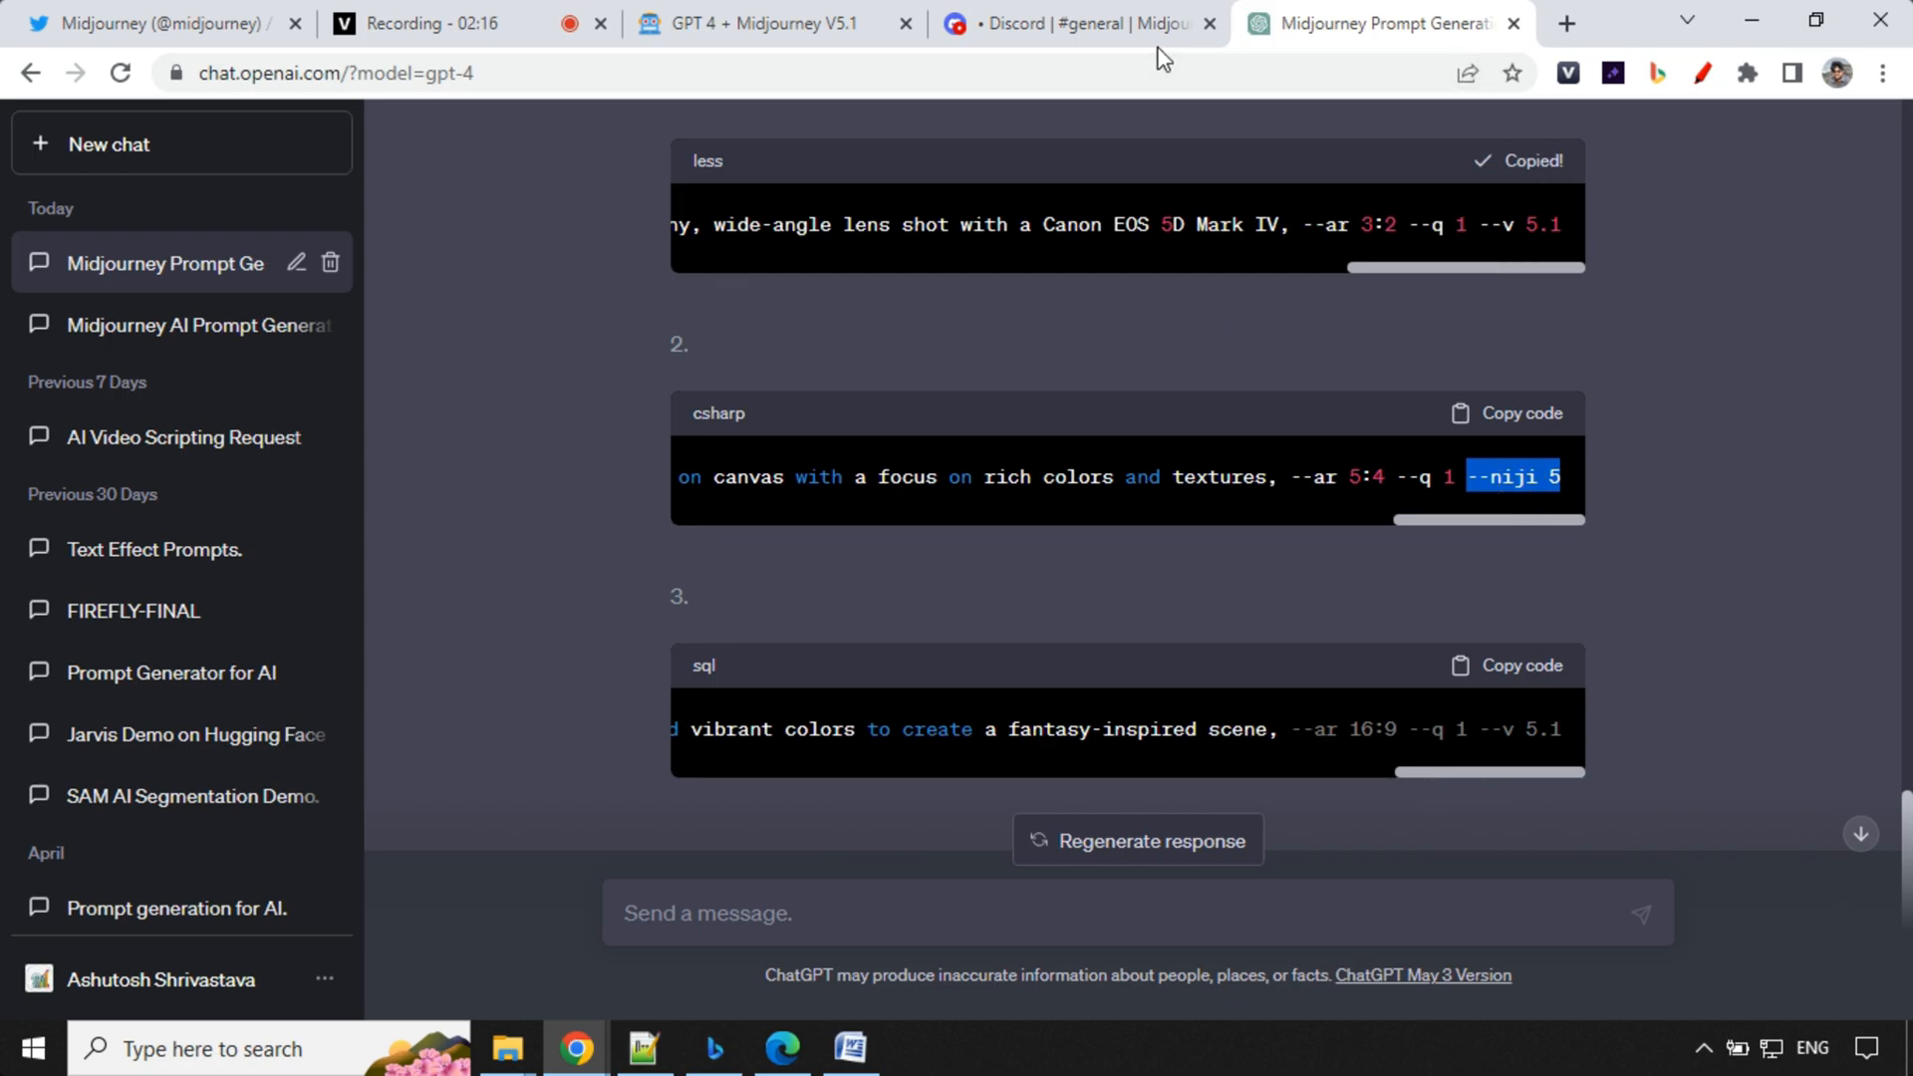
click(1074, 22)
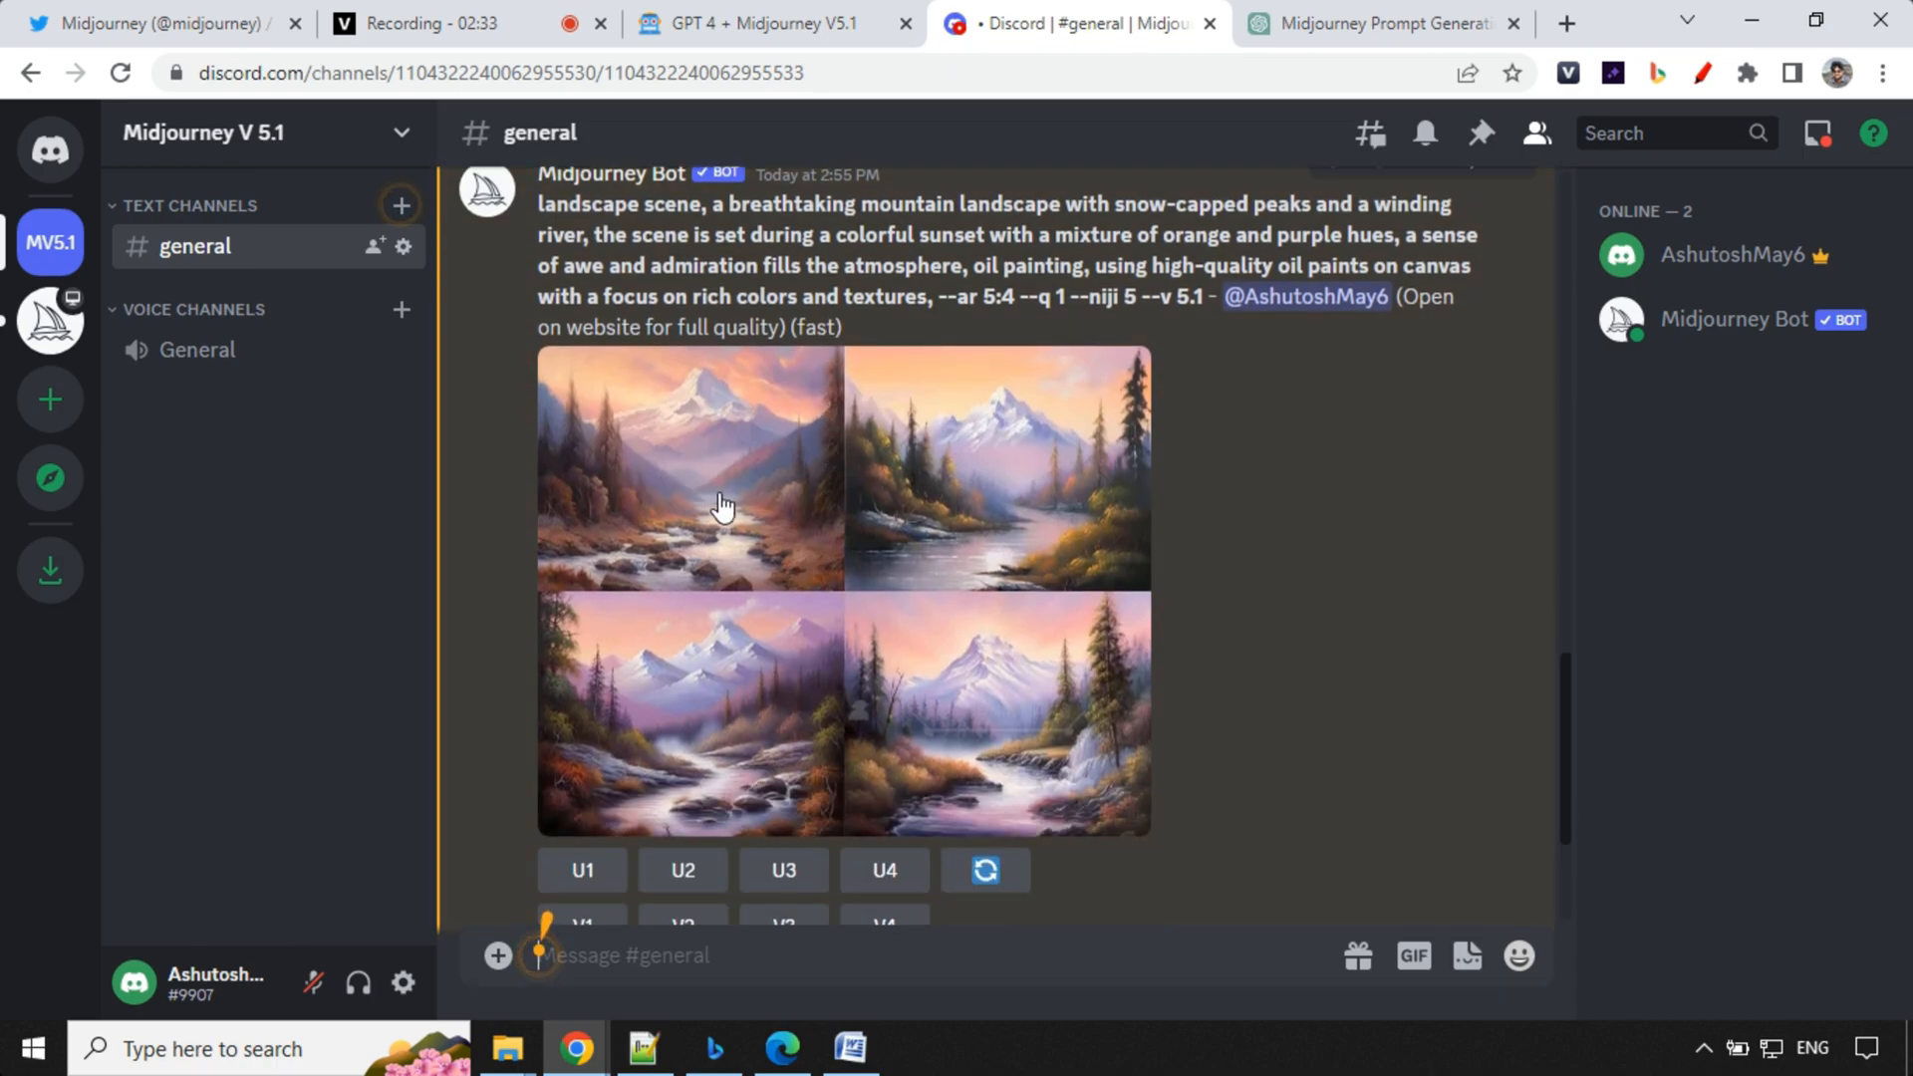
Step: Open the painted mountain river sunset grid full-size in its own browser tab
click(719, 505)
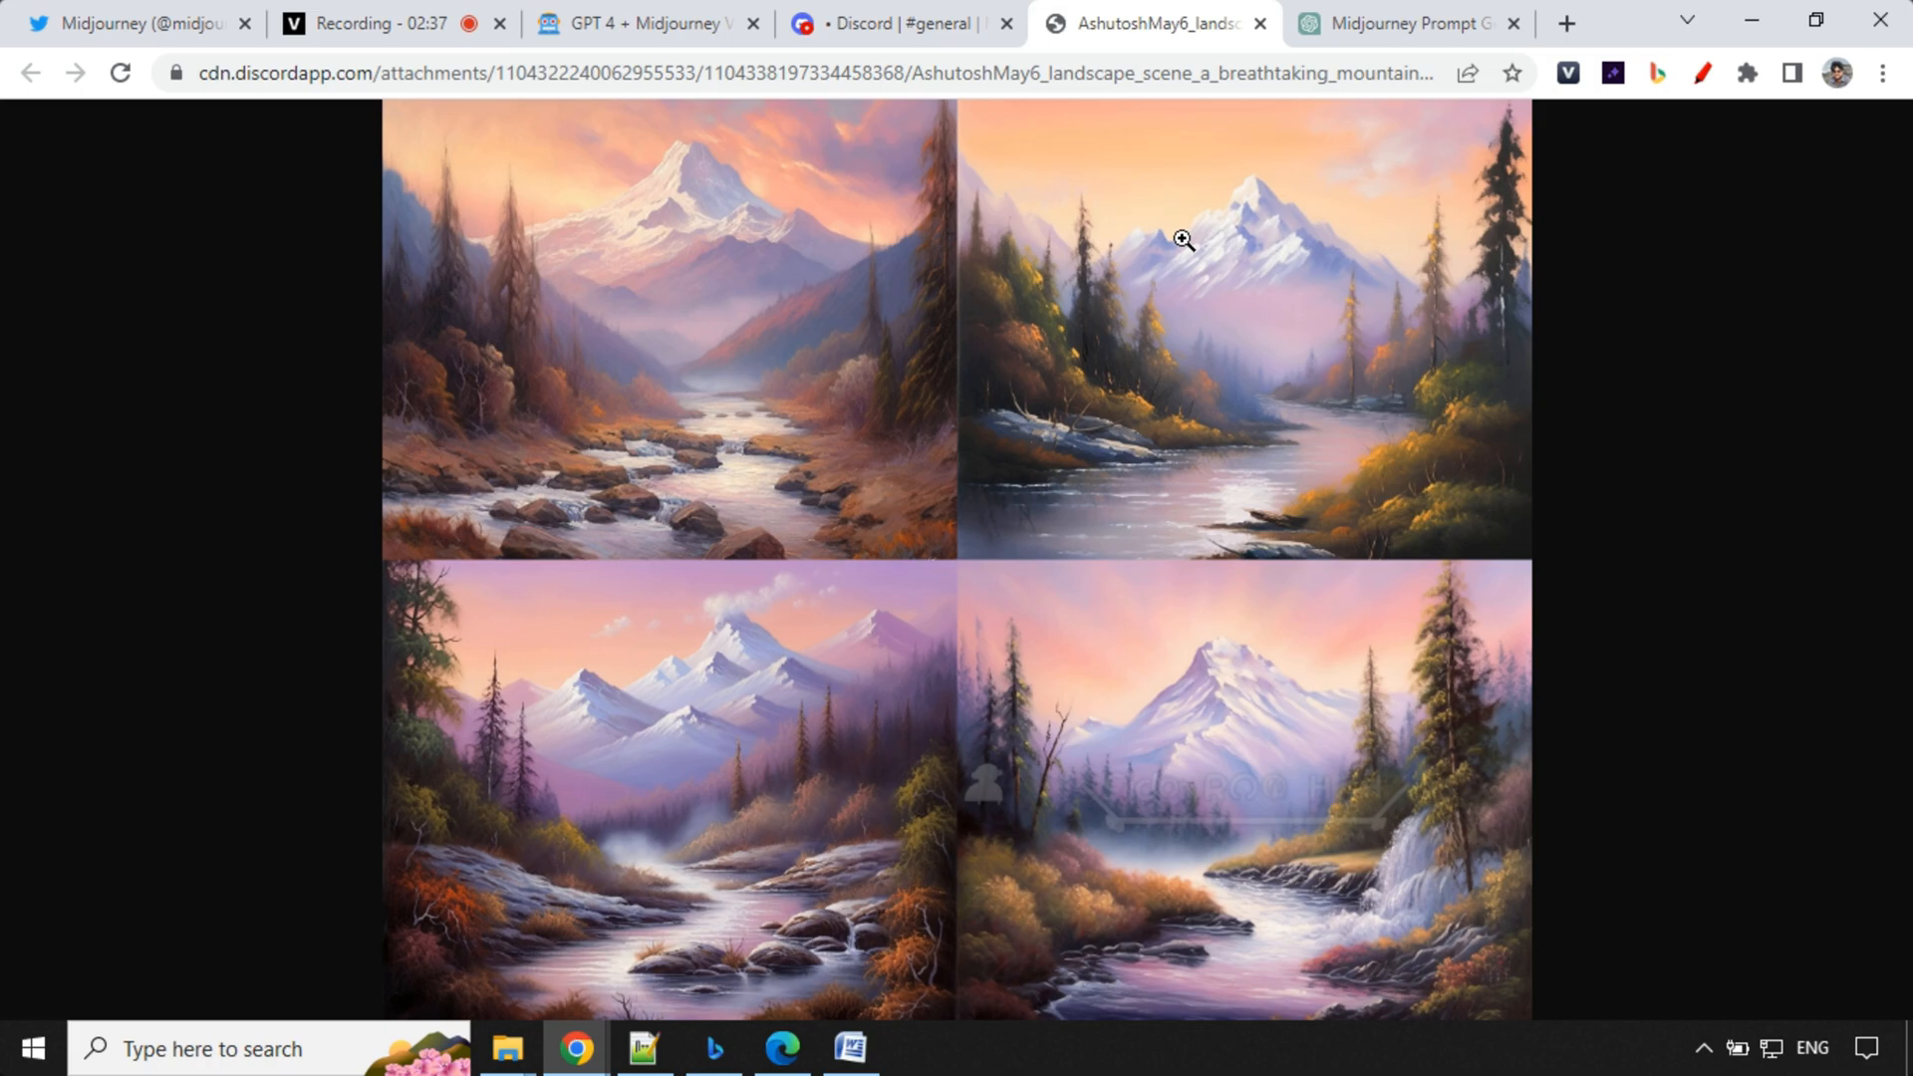
click(1181, 238)
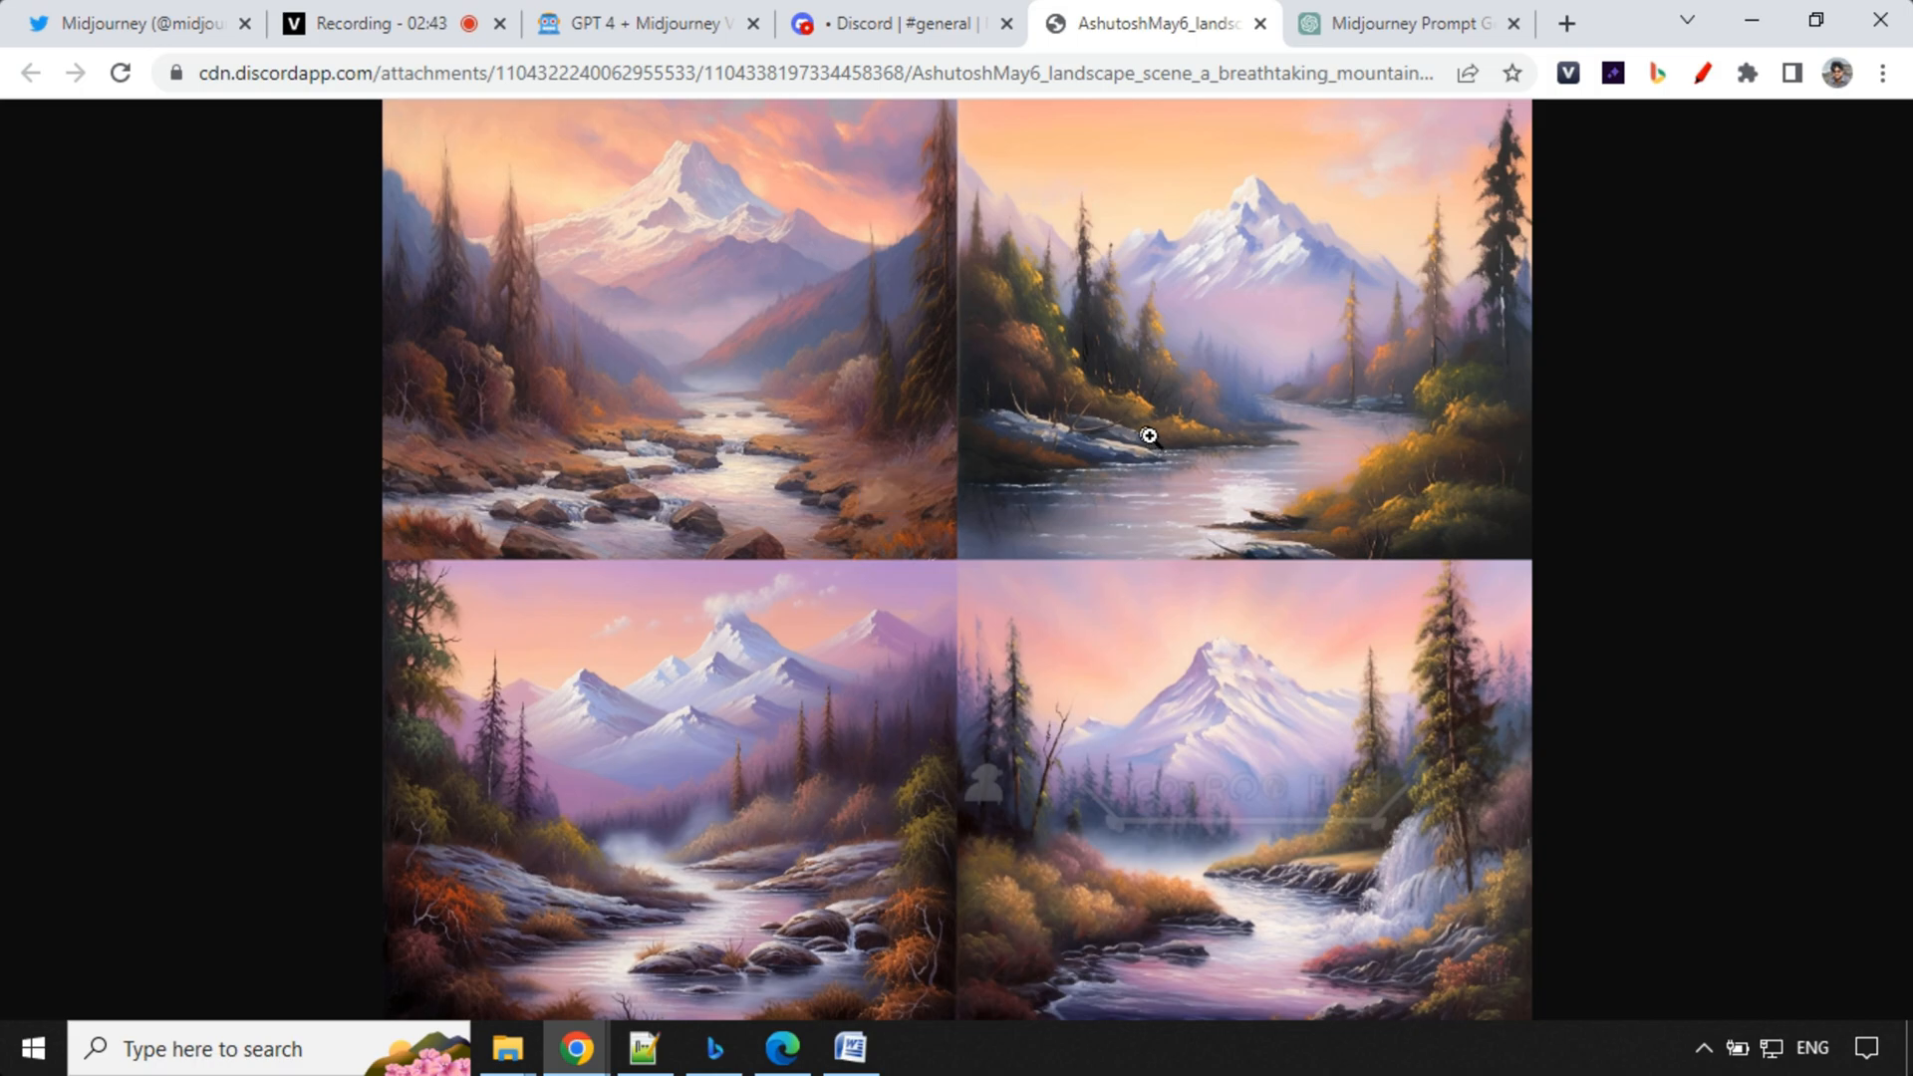
mouse_move(778, 446)
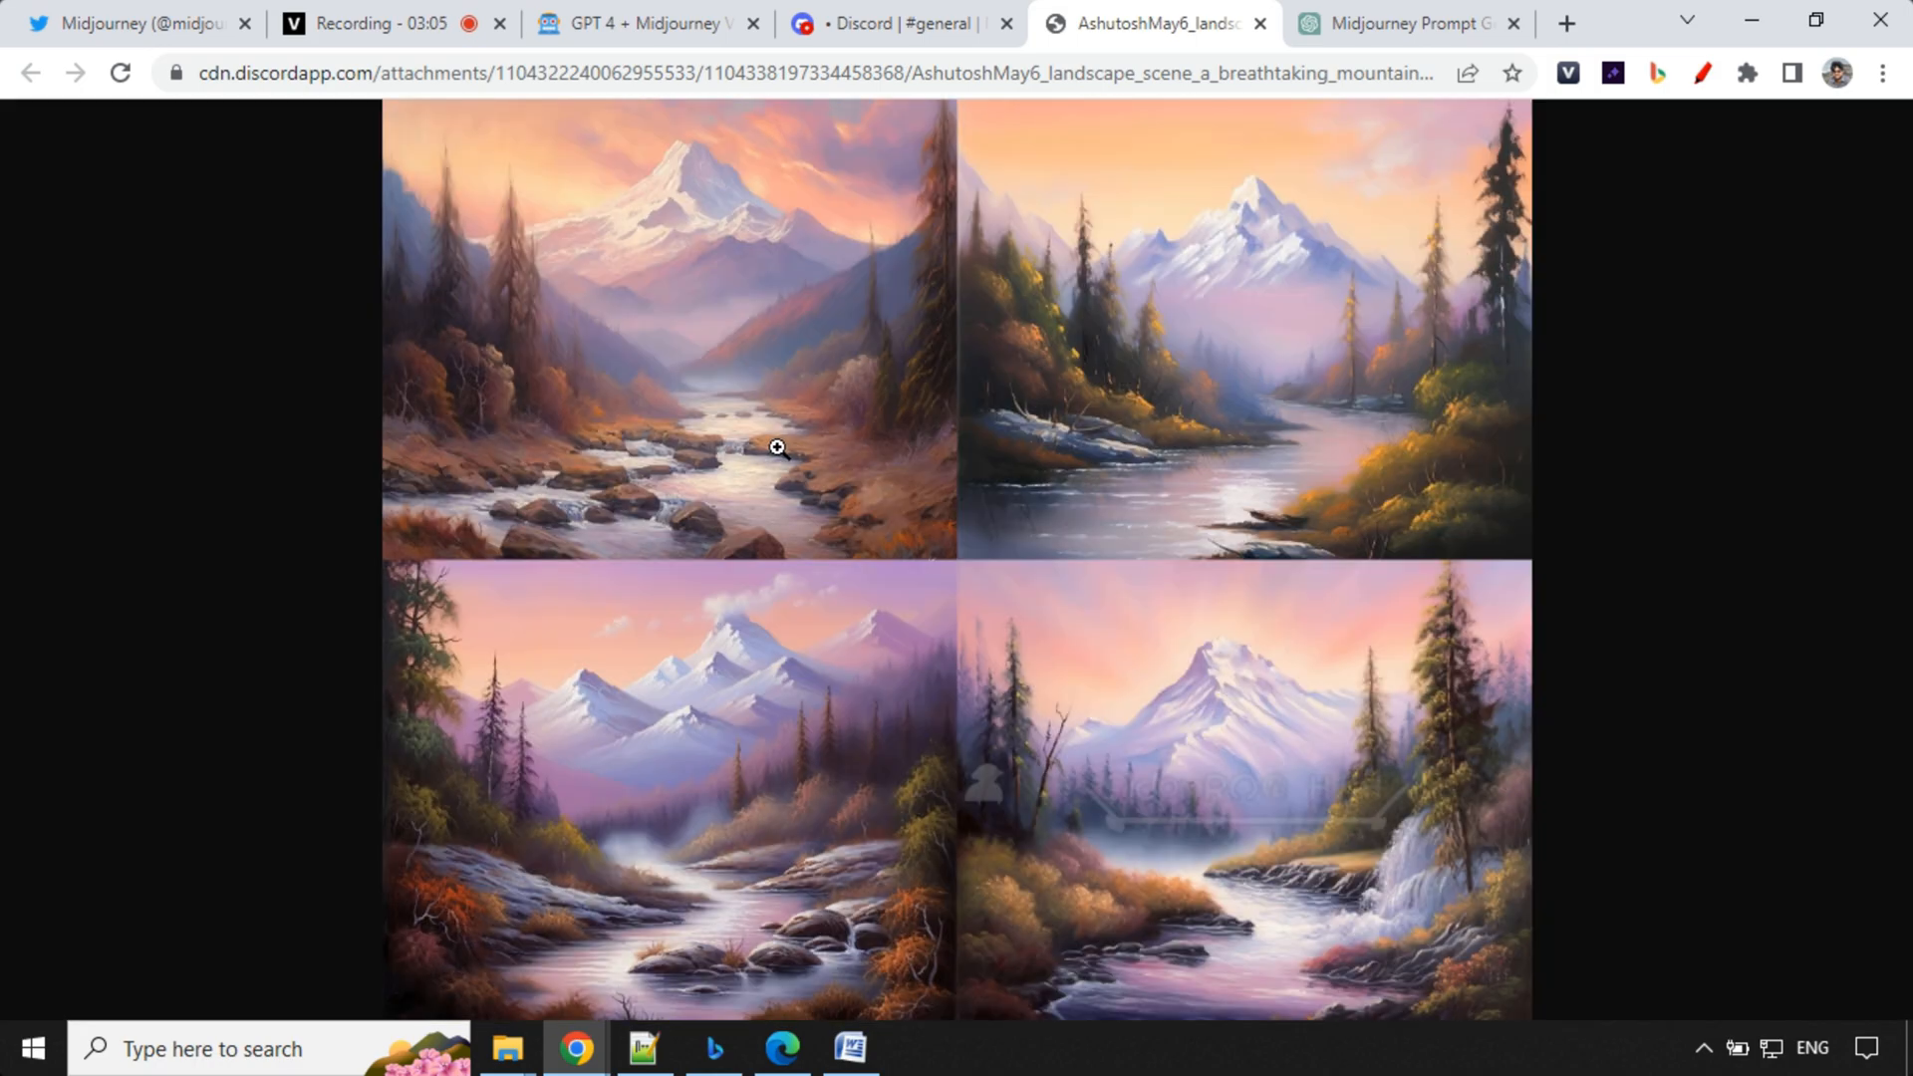
mouse_move(942, 712)
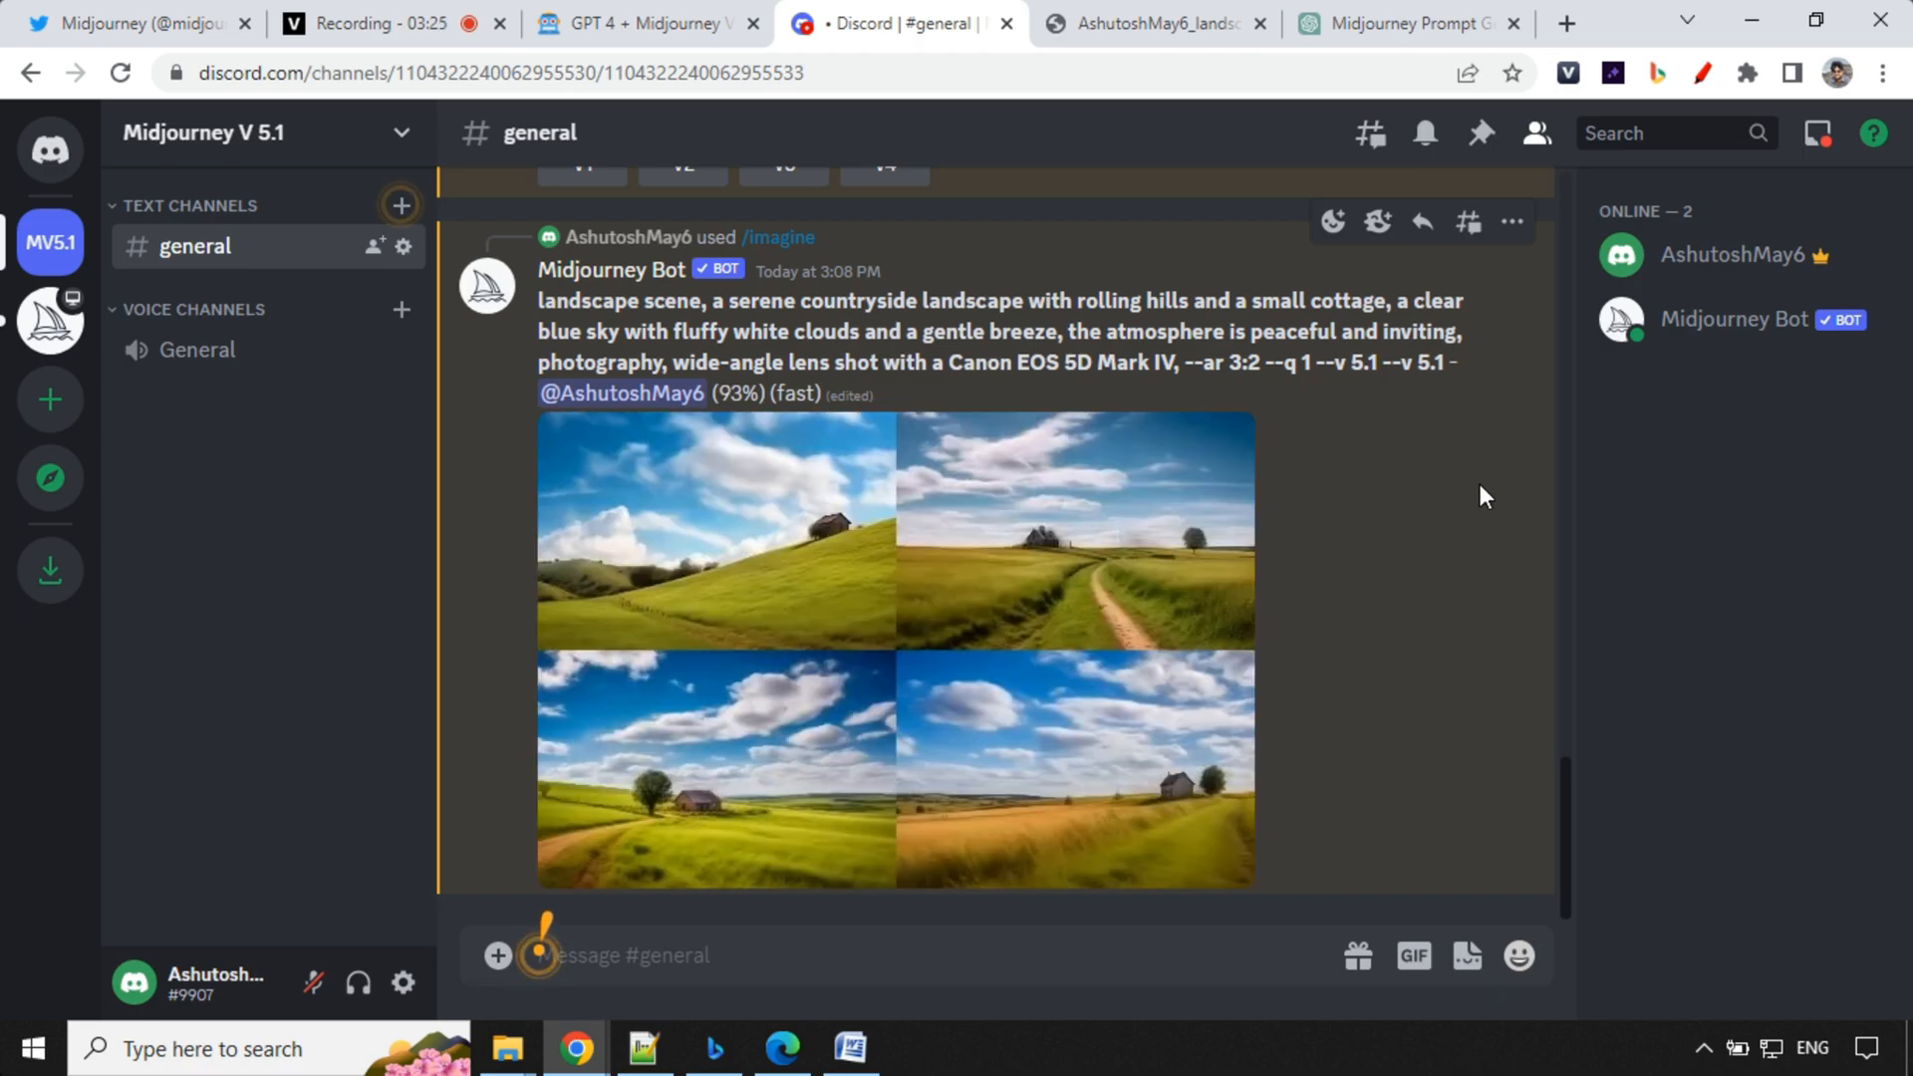
mouse_move(930, 369)
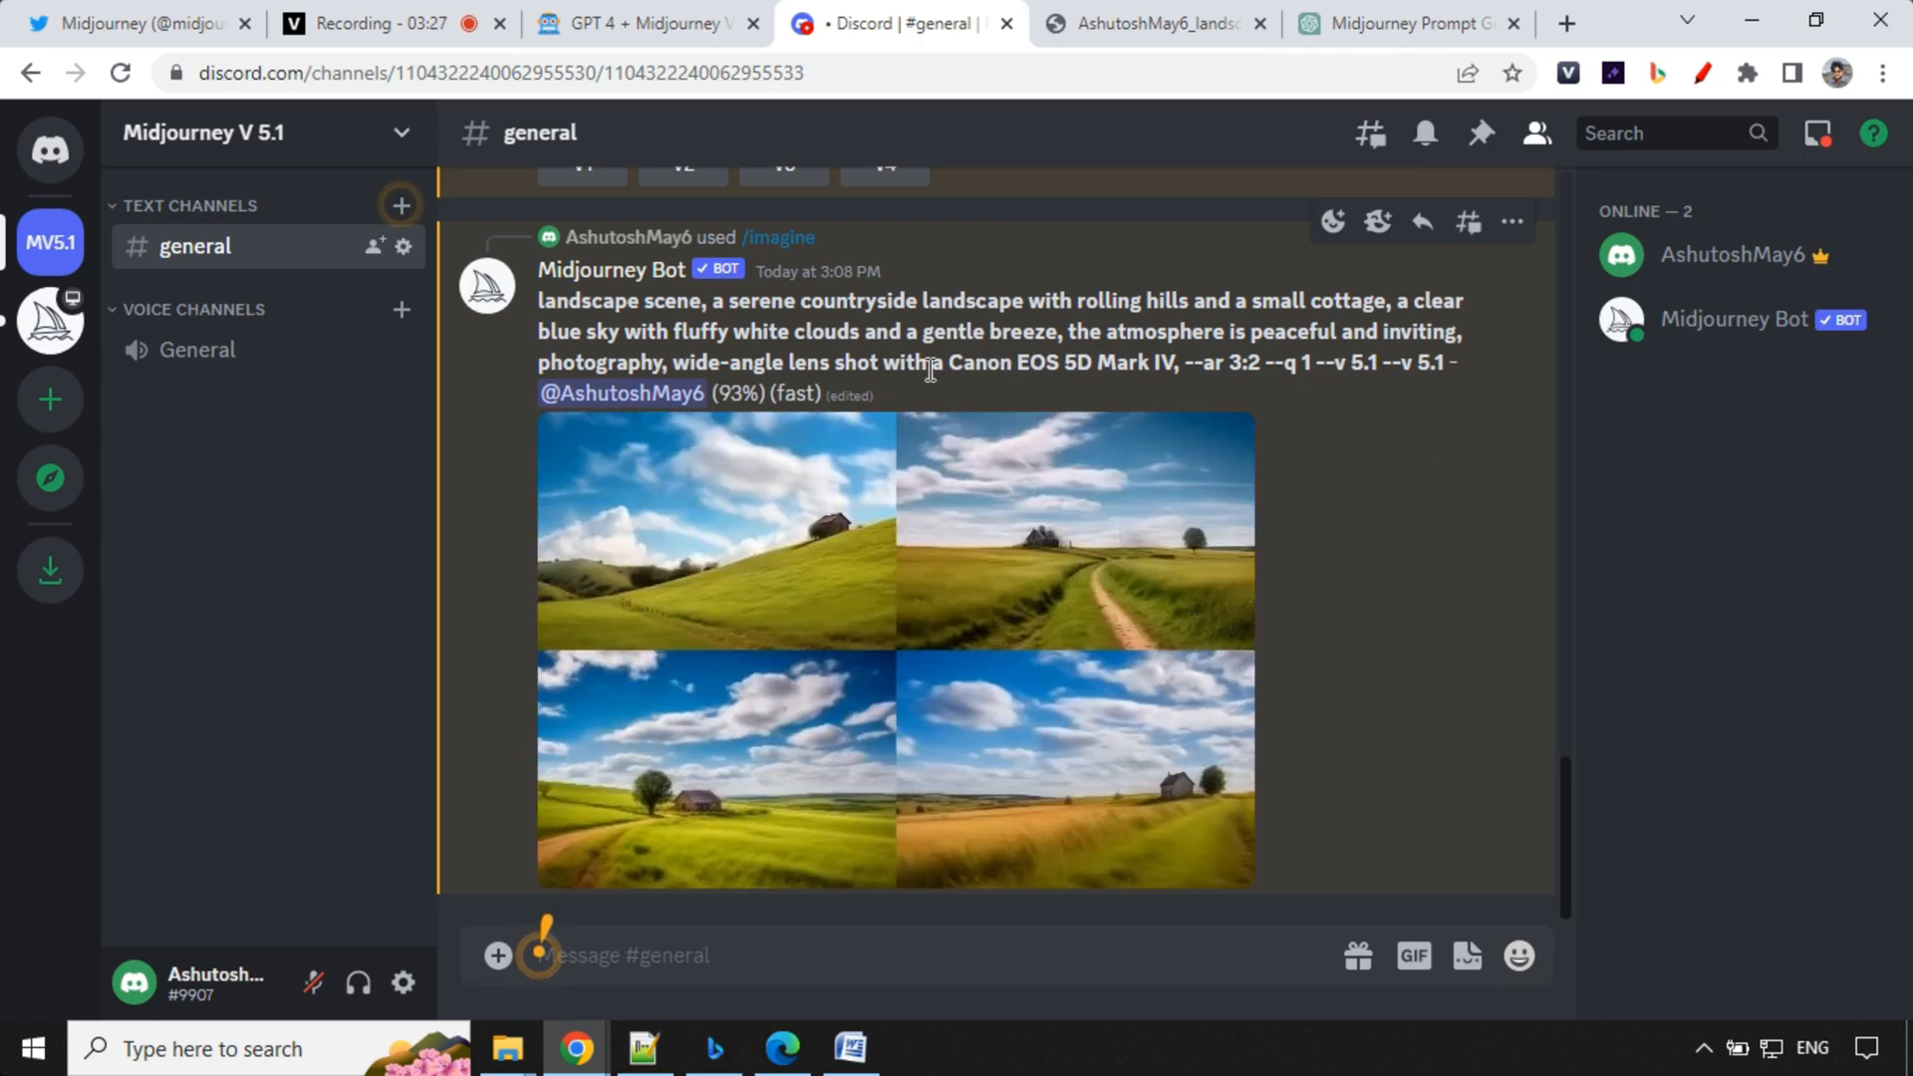
mouse_move(1333, 509)
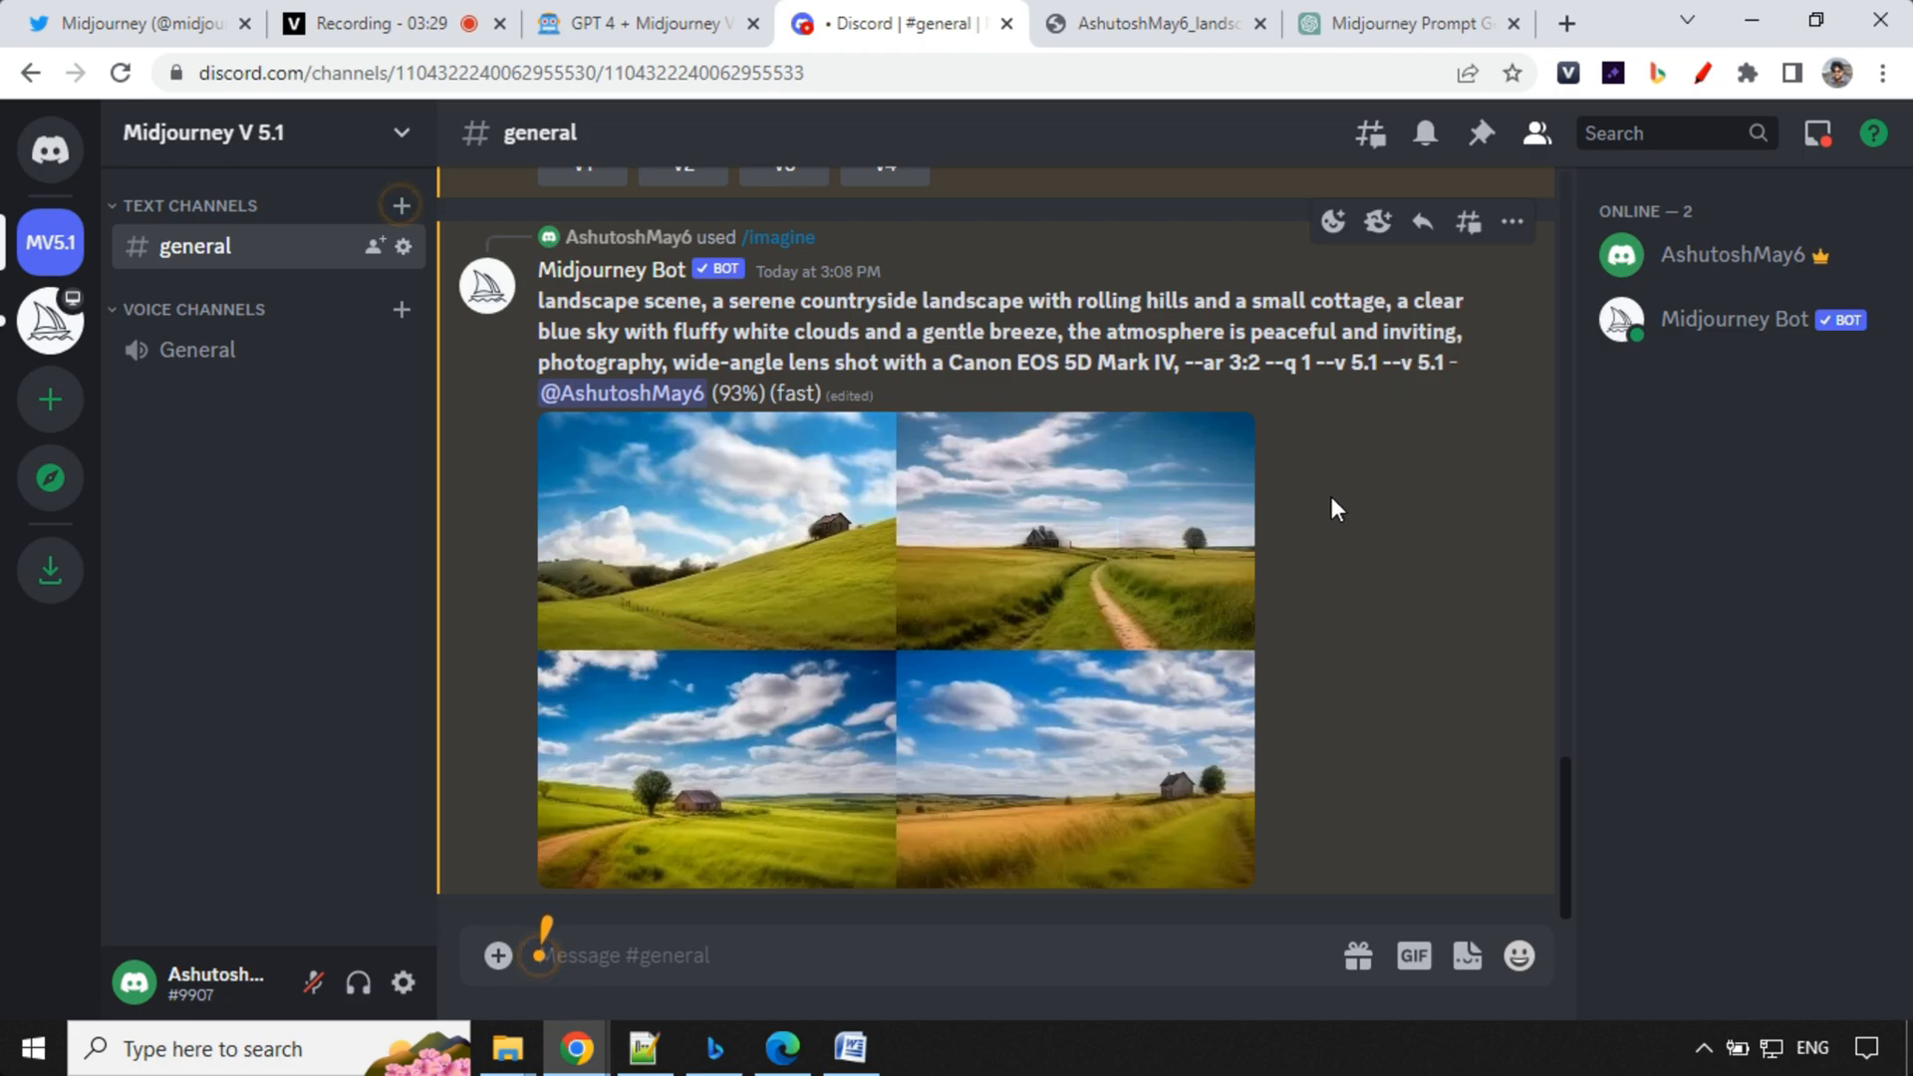
mouse_move(1497, 594)
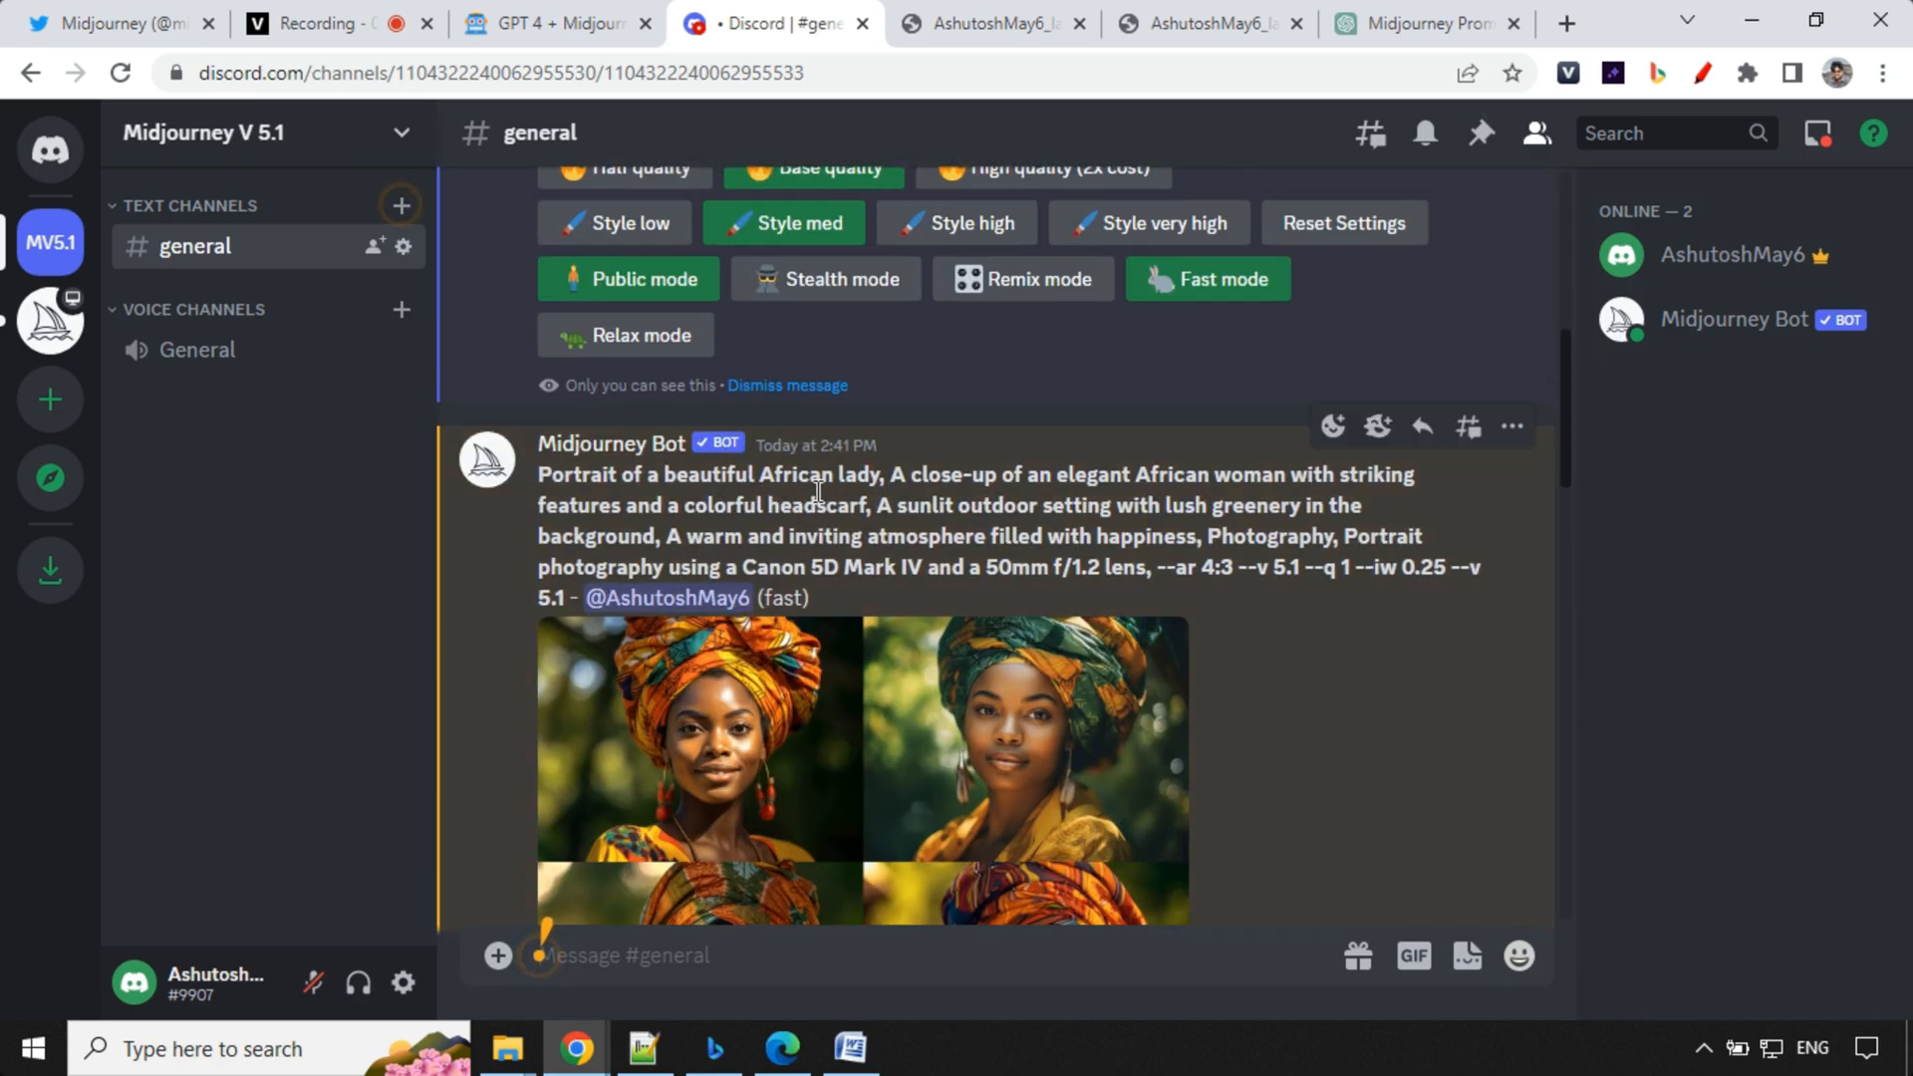
Step: View the African woman headscarf portrait full-size, then return to the ChatGPT conversation
scroll(down, 3)
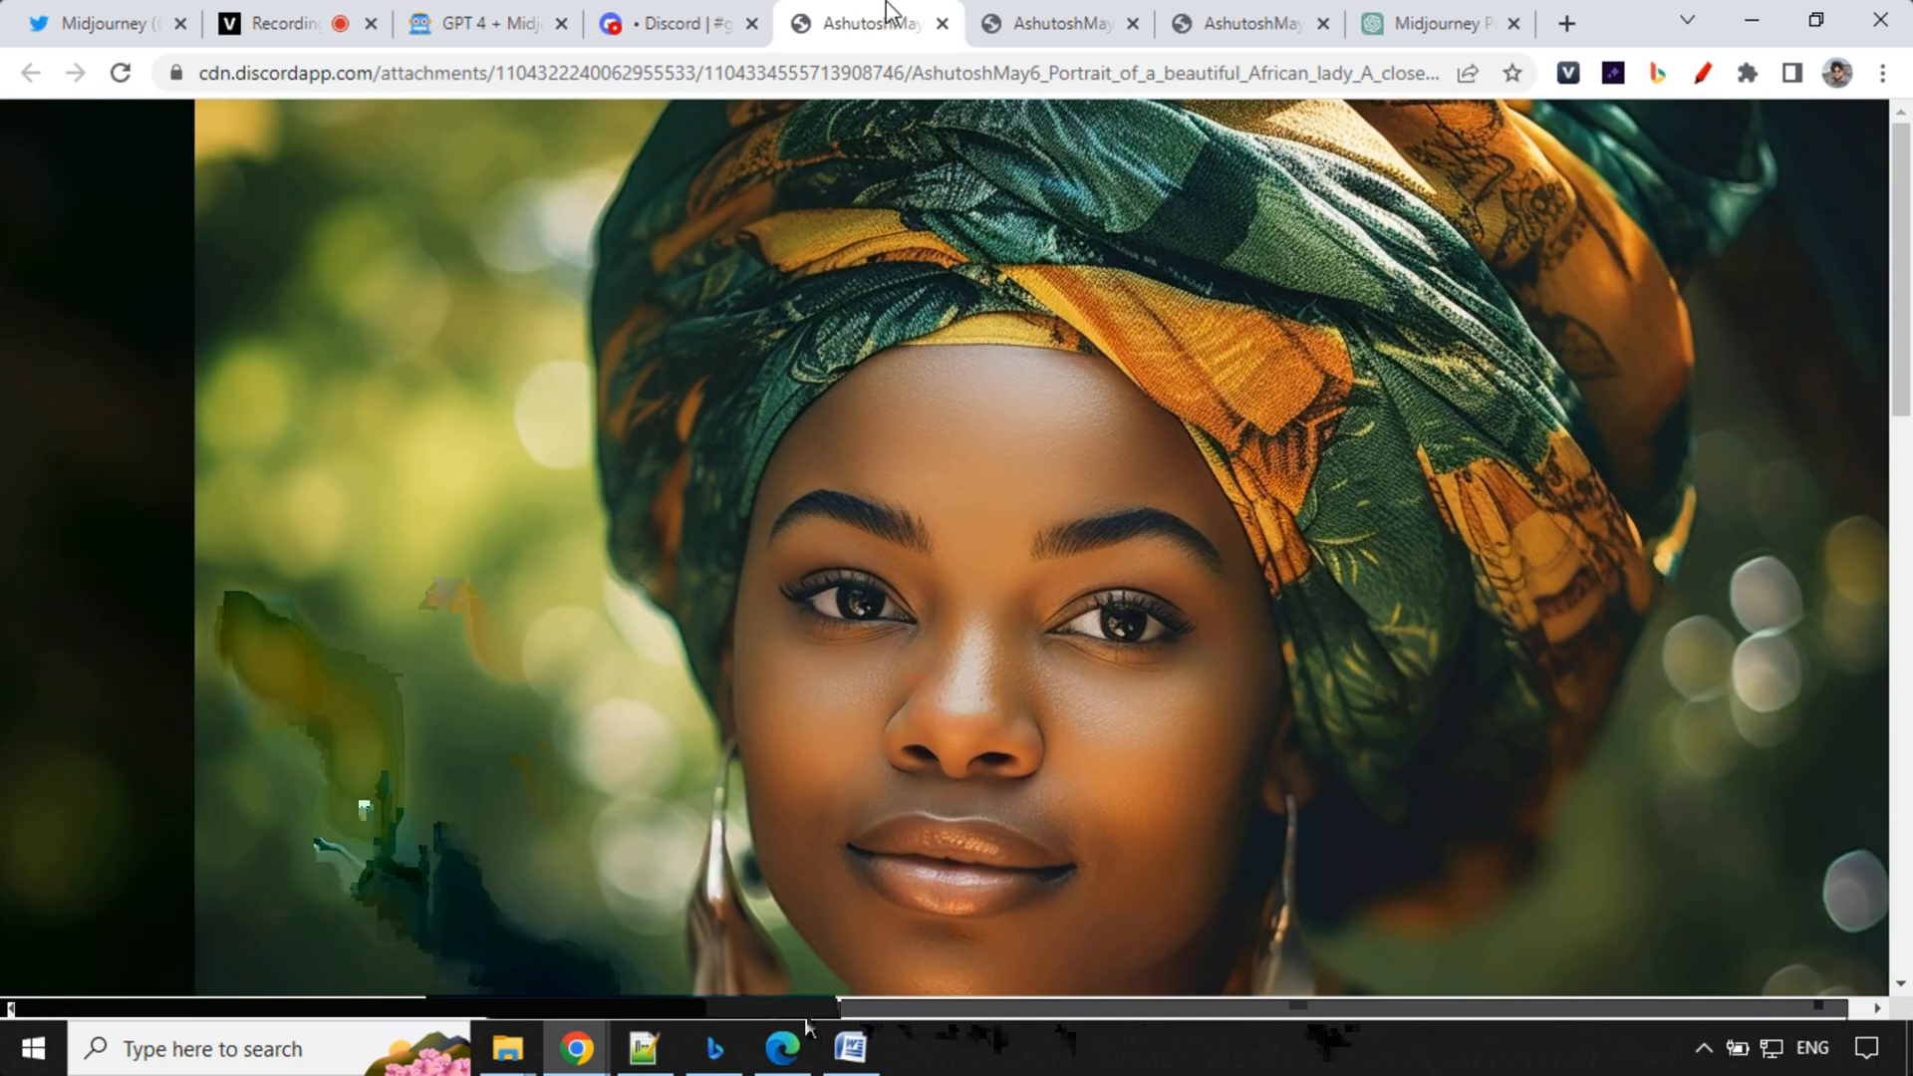
click(671, 23)
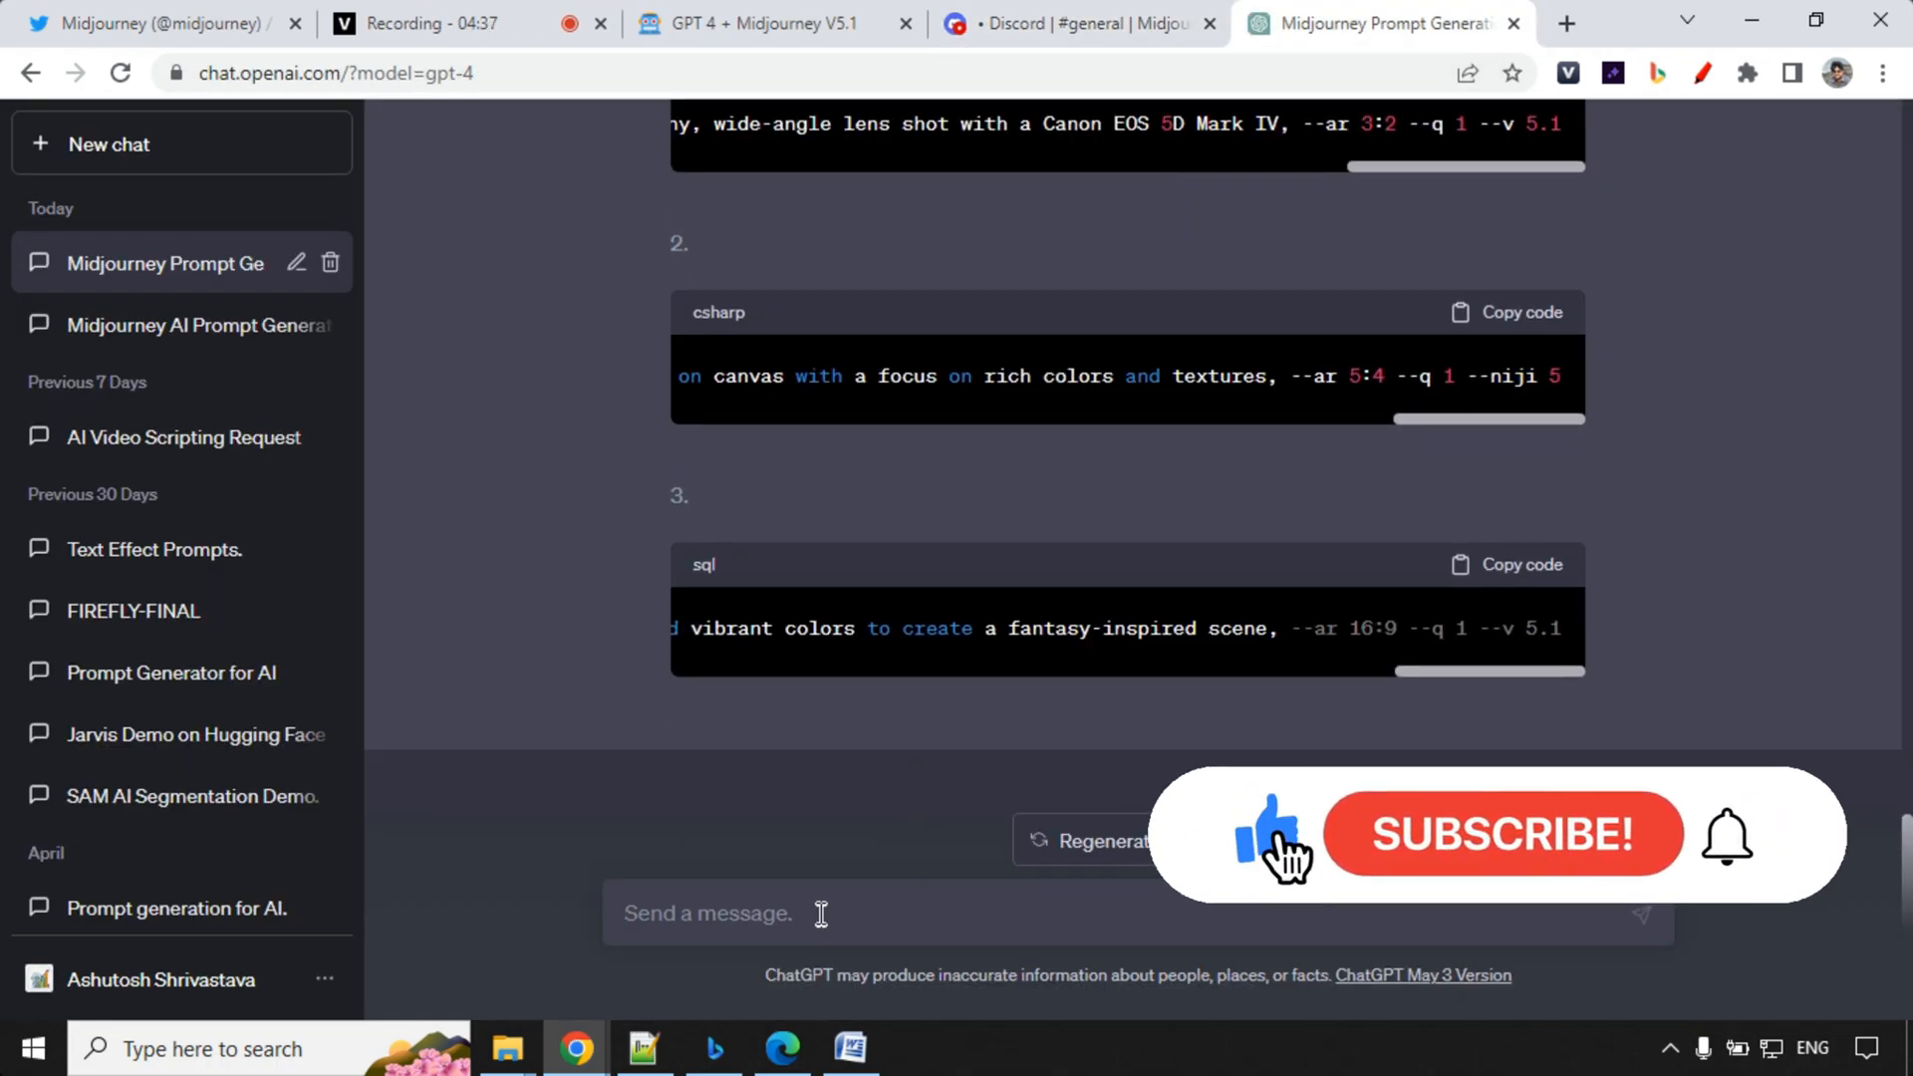
Step: Ask GPT-4 for 'Girl in spacesuit, futuristic style, Sci-fi' prompts and send the first to Midjourney
text(Girl in spacesuit, futuristic style, Sci-fi)
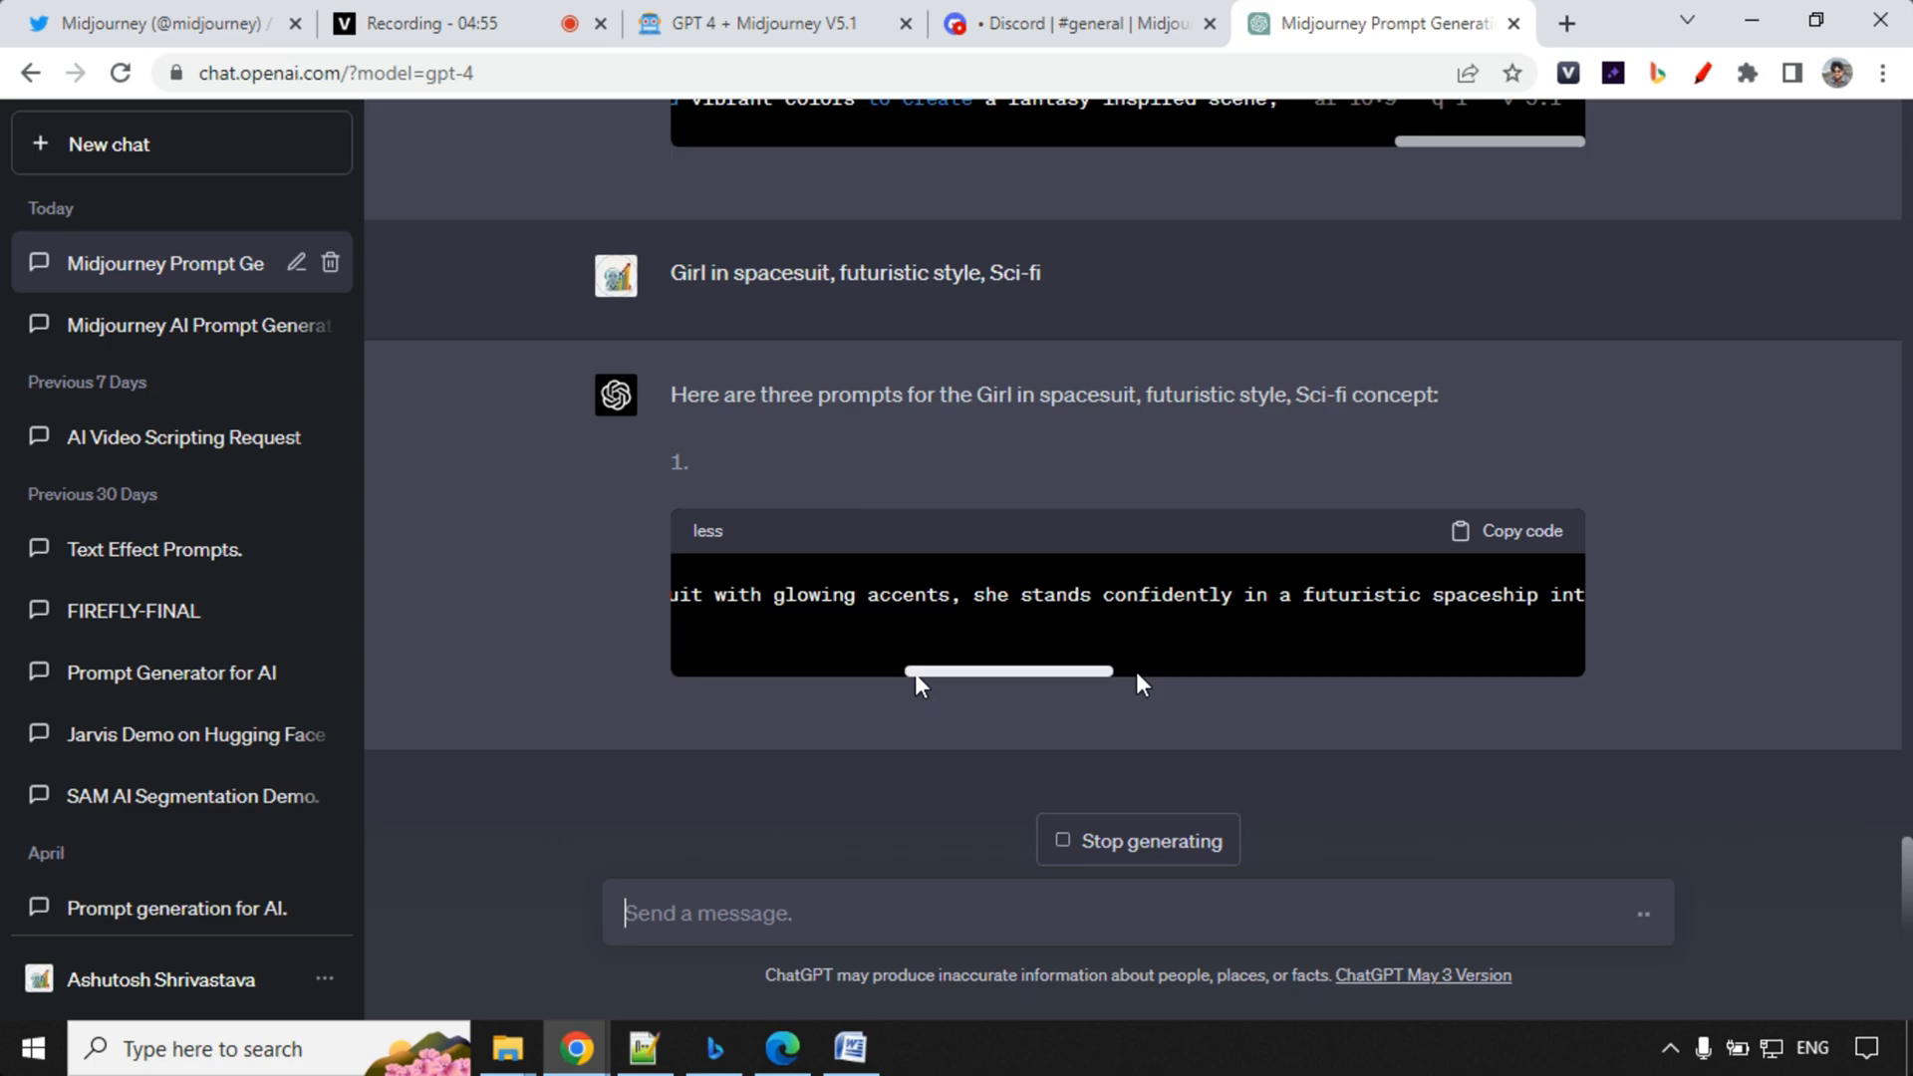
scroll(down, 3)
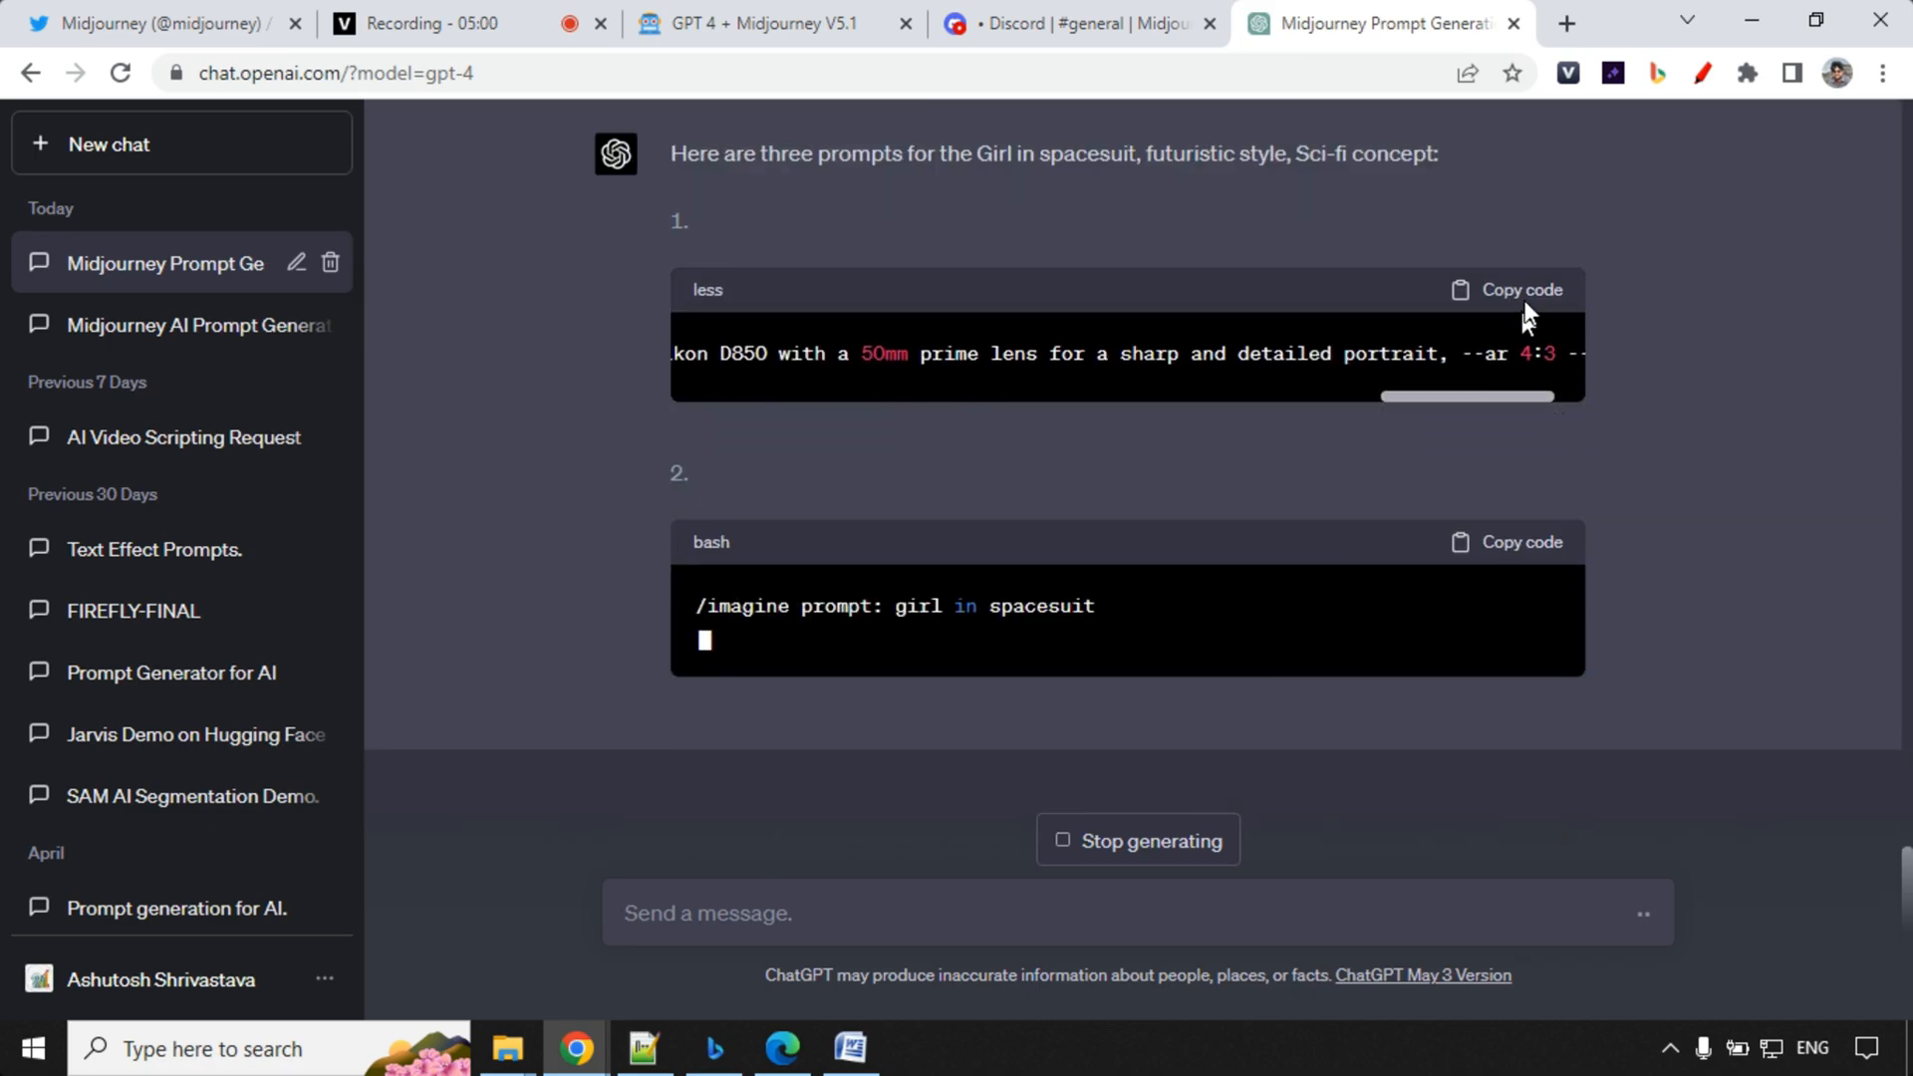
click(1506, 289)
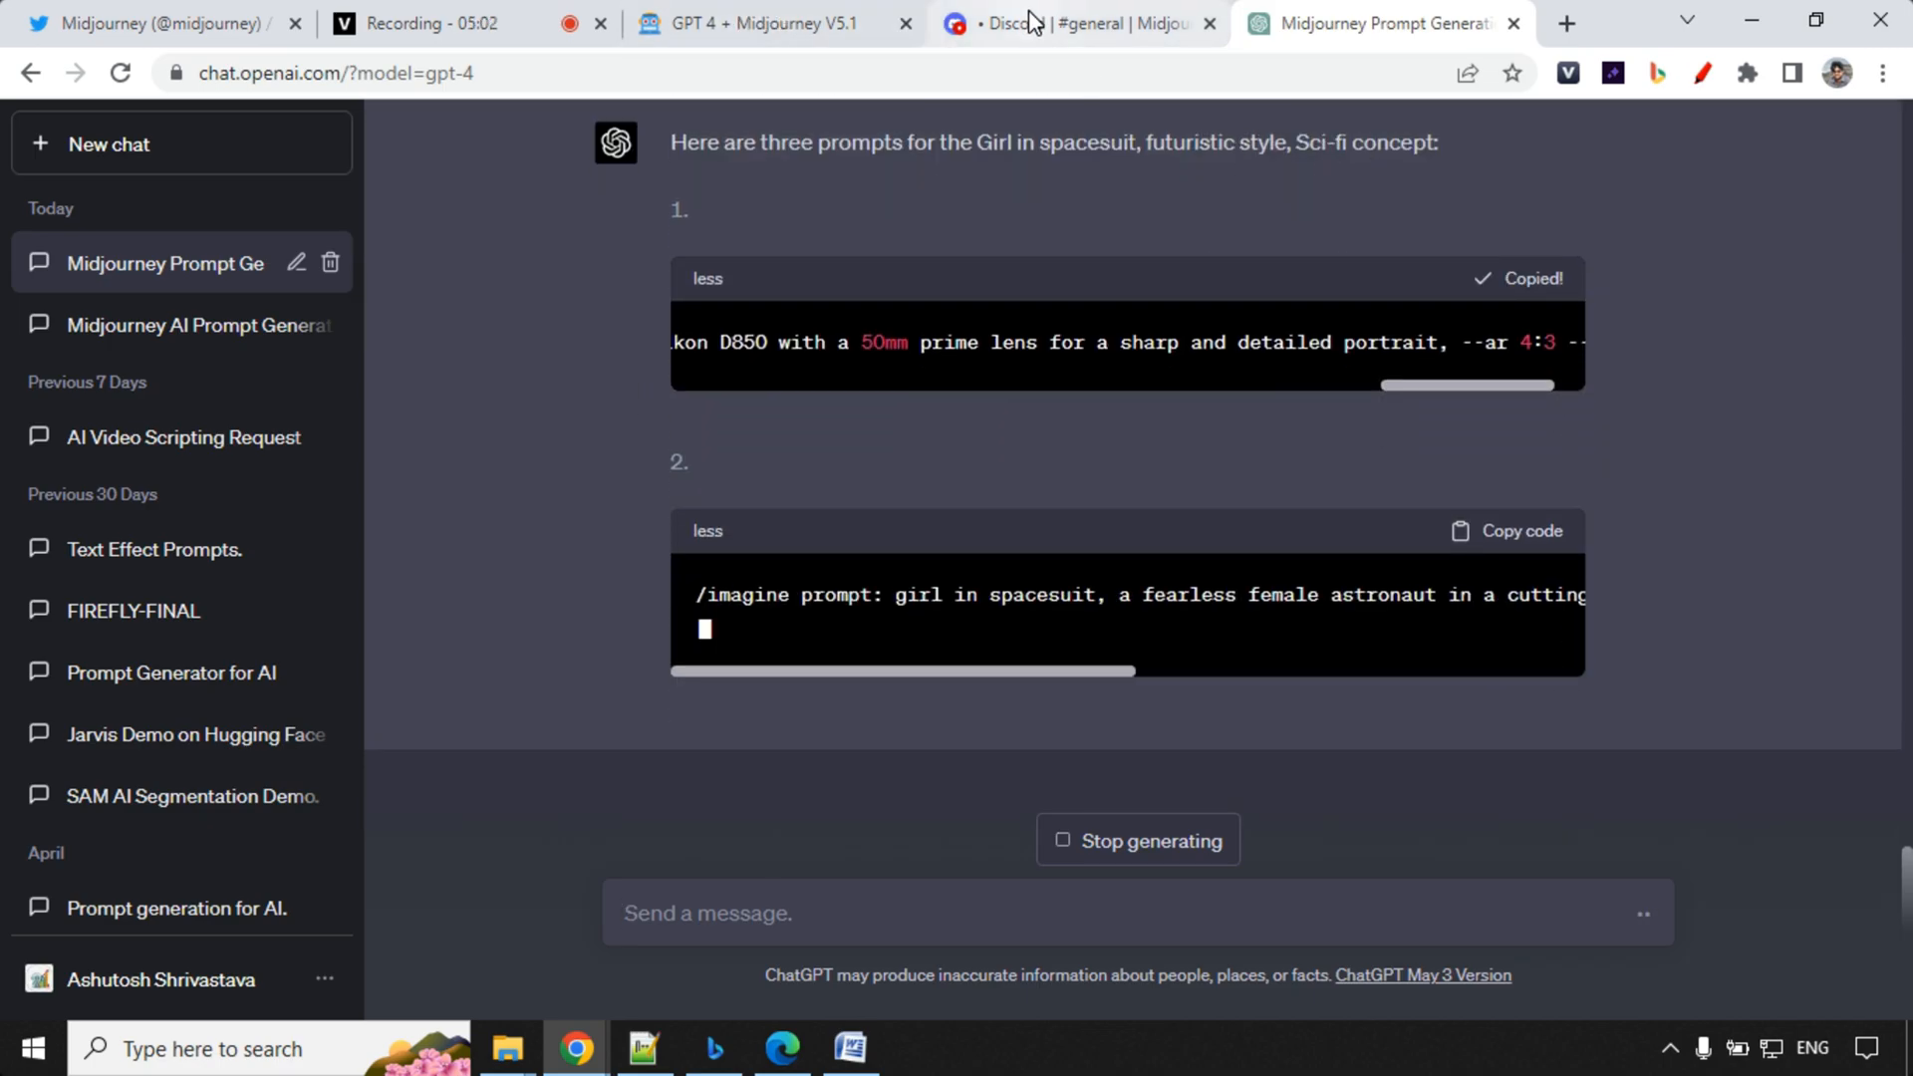
click(1074, 23)
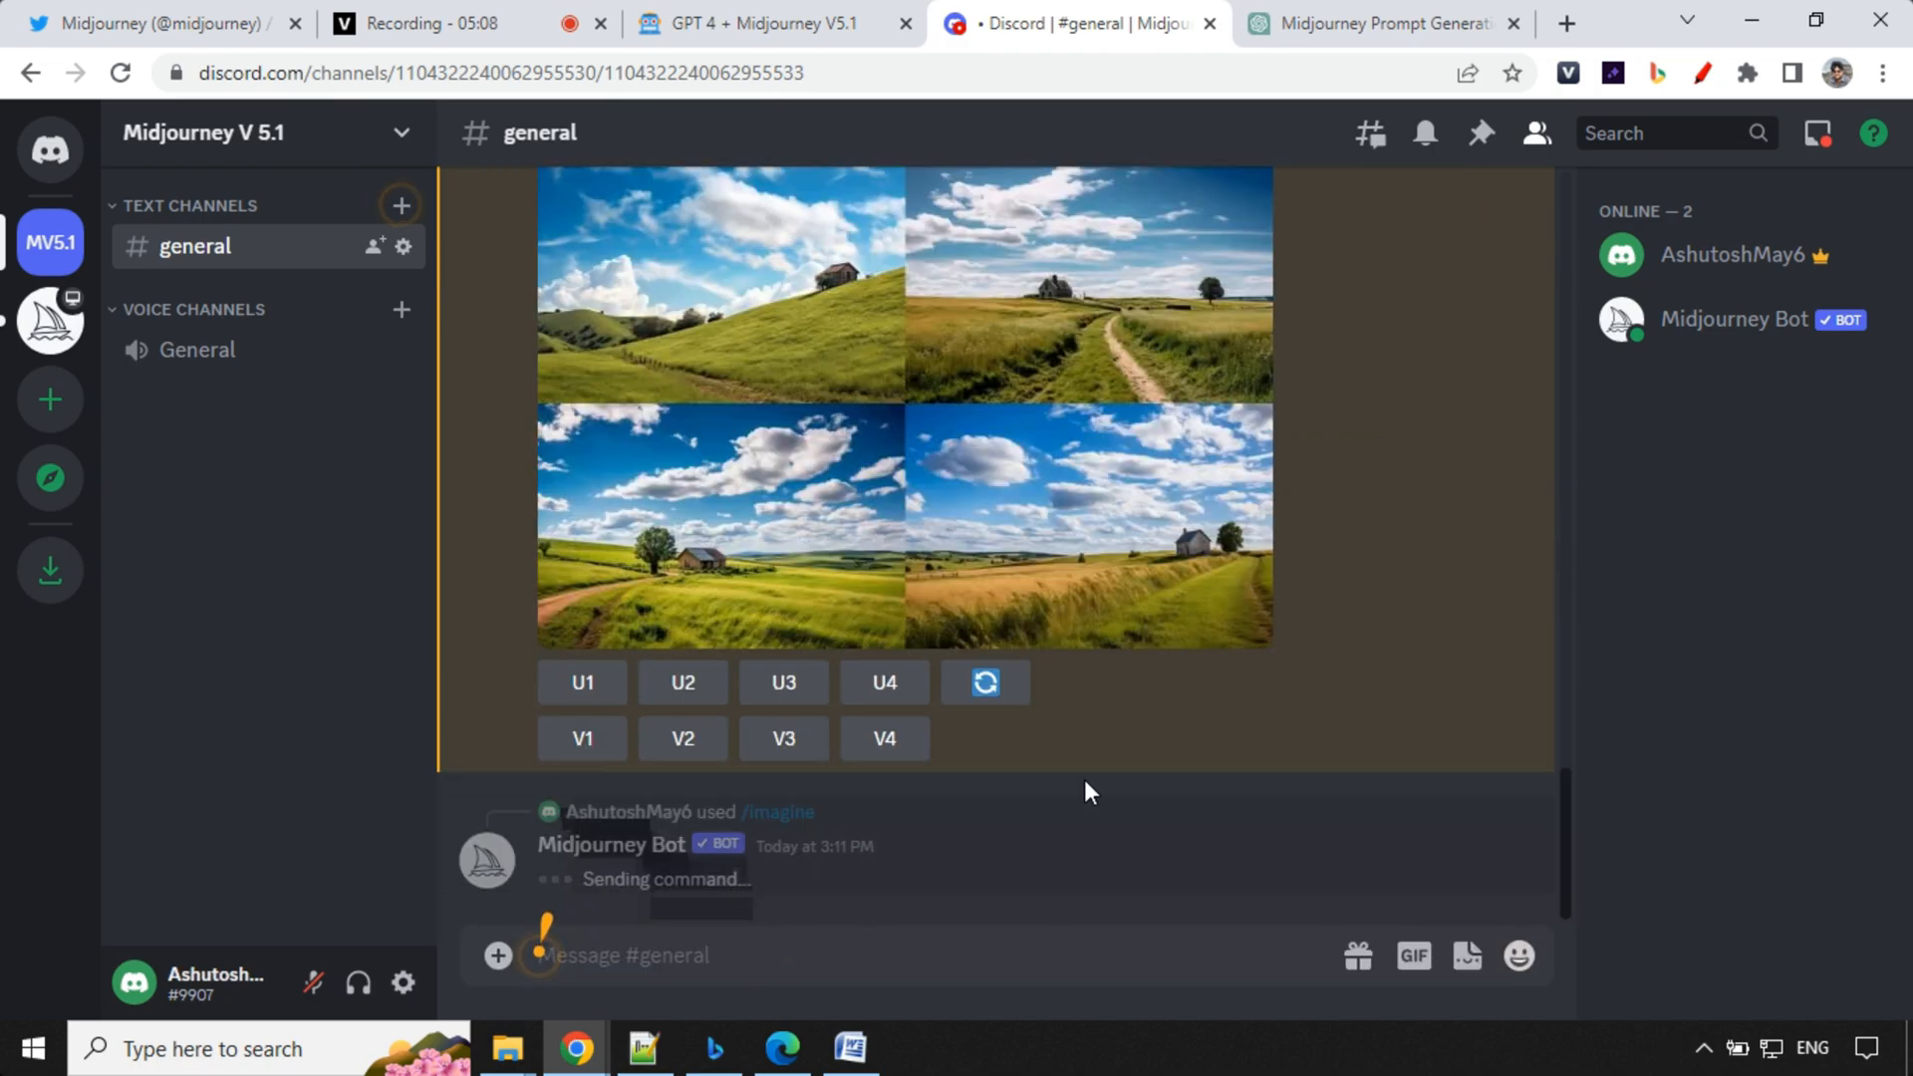
click(1376, 23)
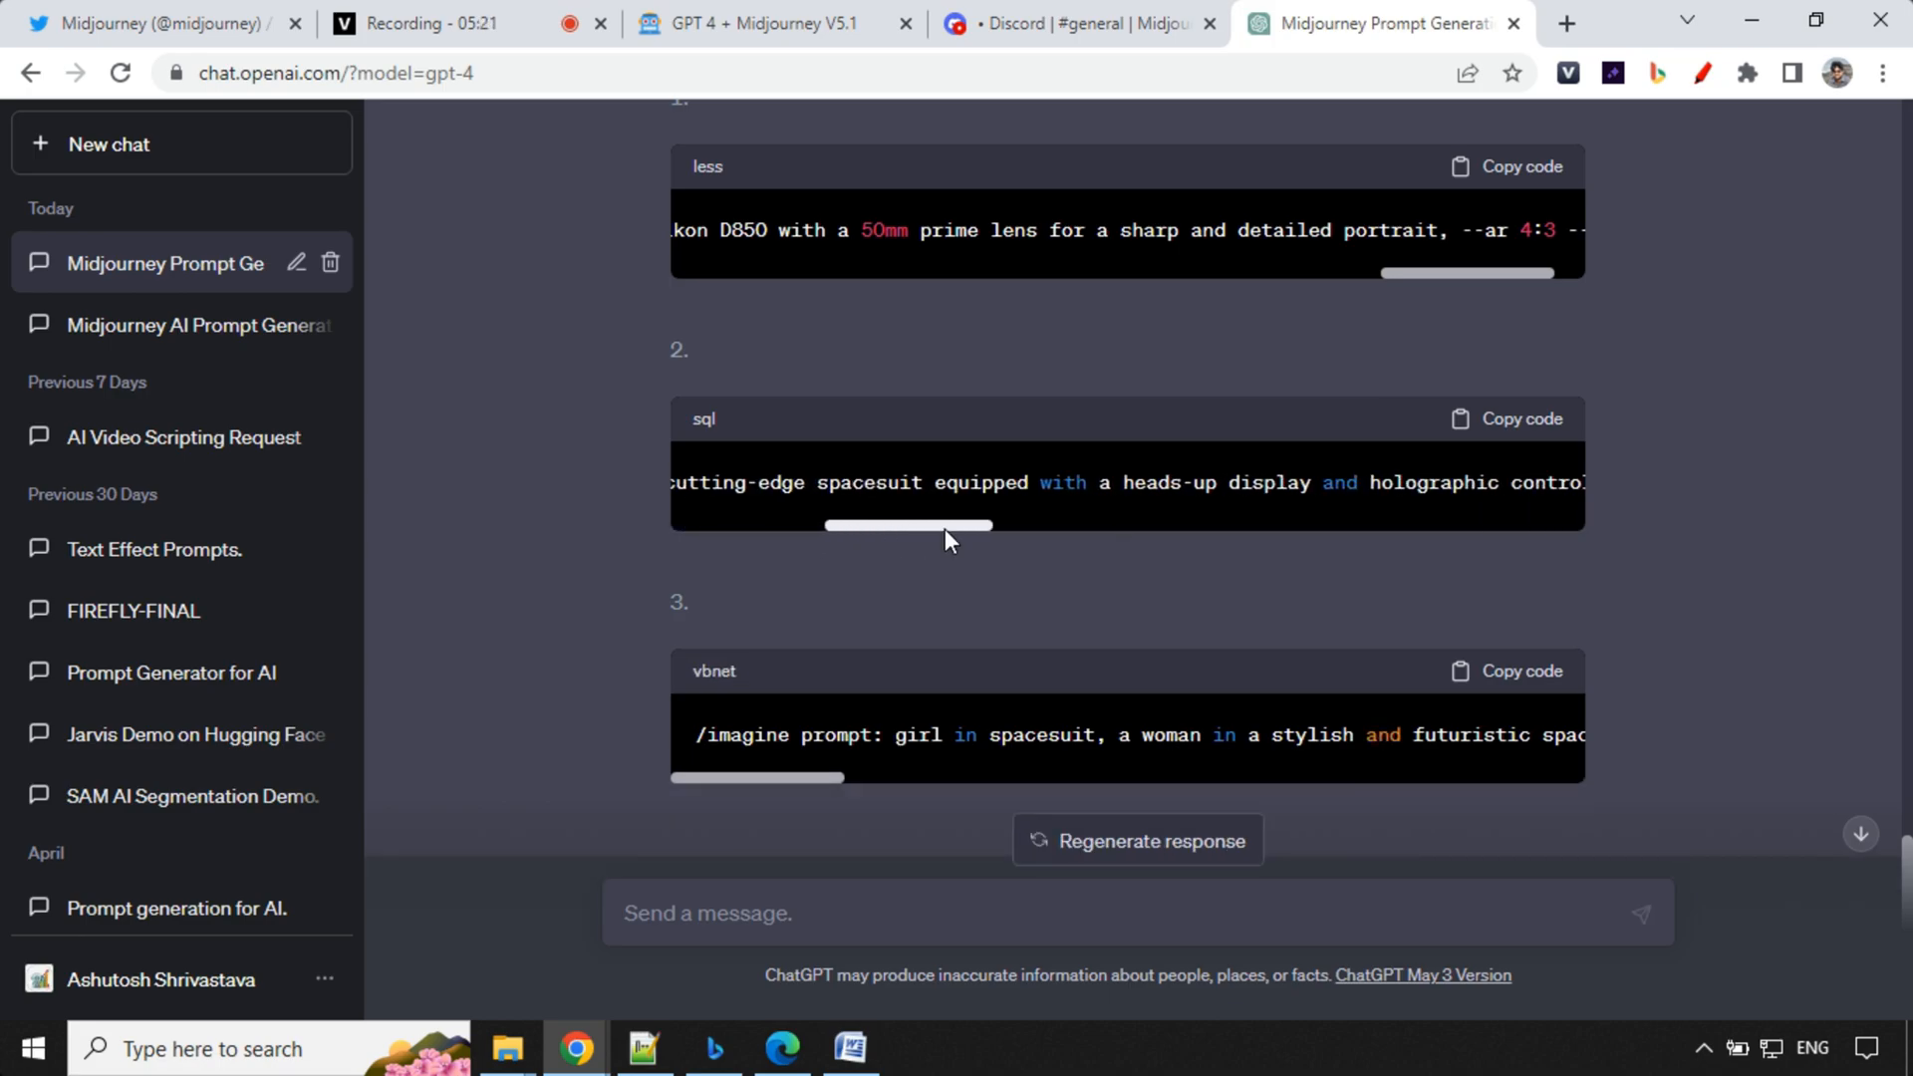
Step: Check and copy the second girl-in-spacesuit prompt and bring it over to Discord
drag(906, 525, 963, 525)
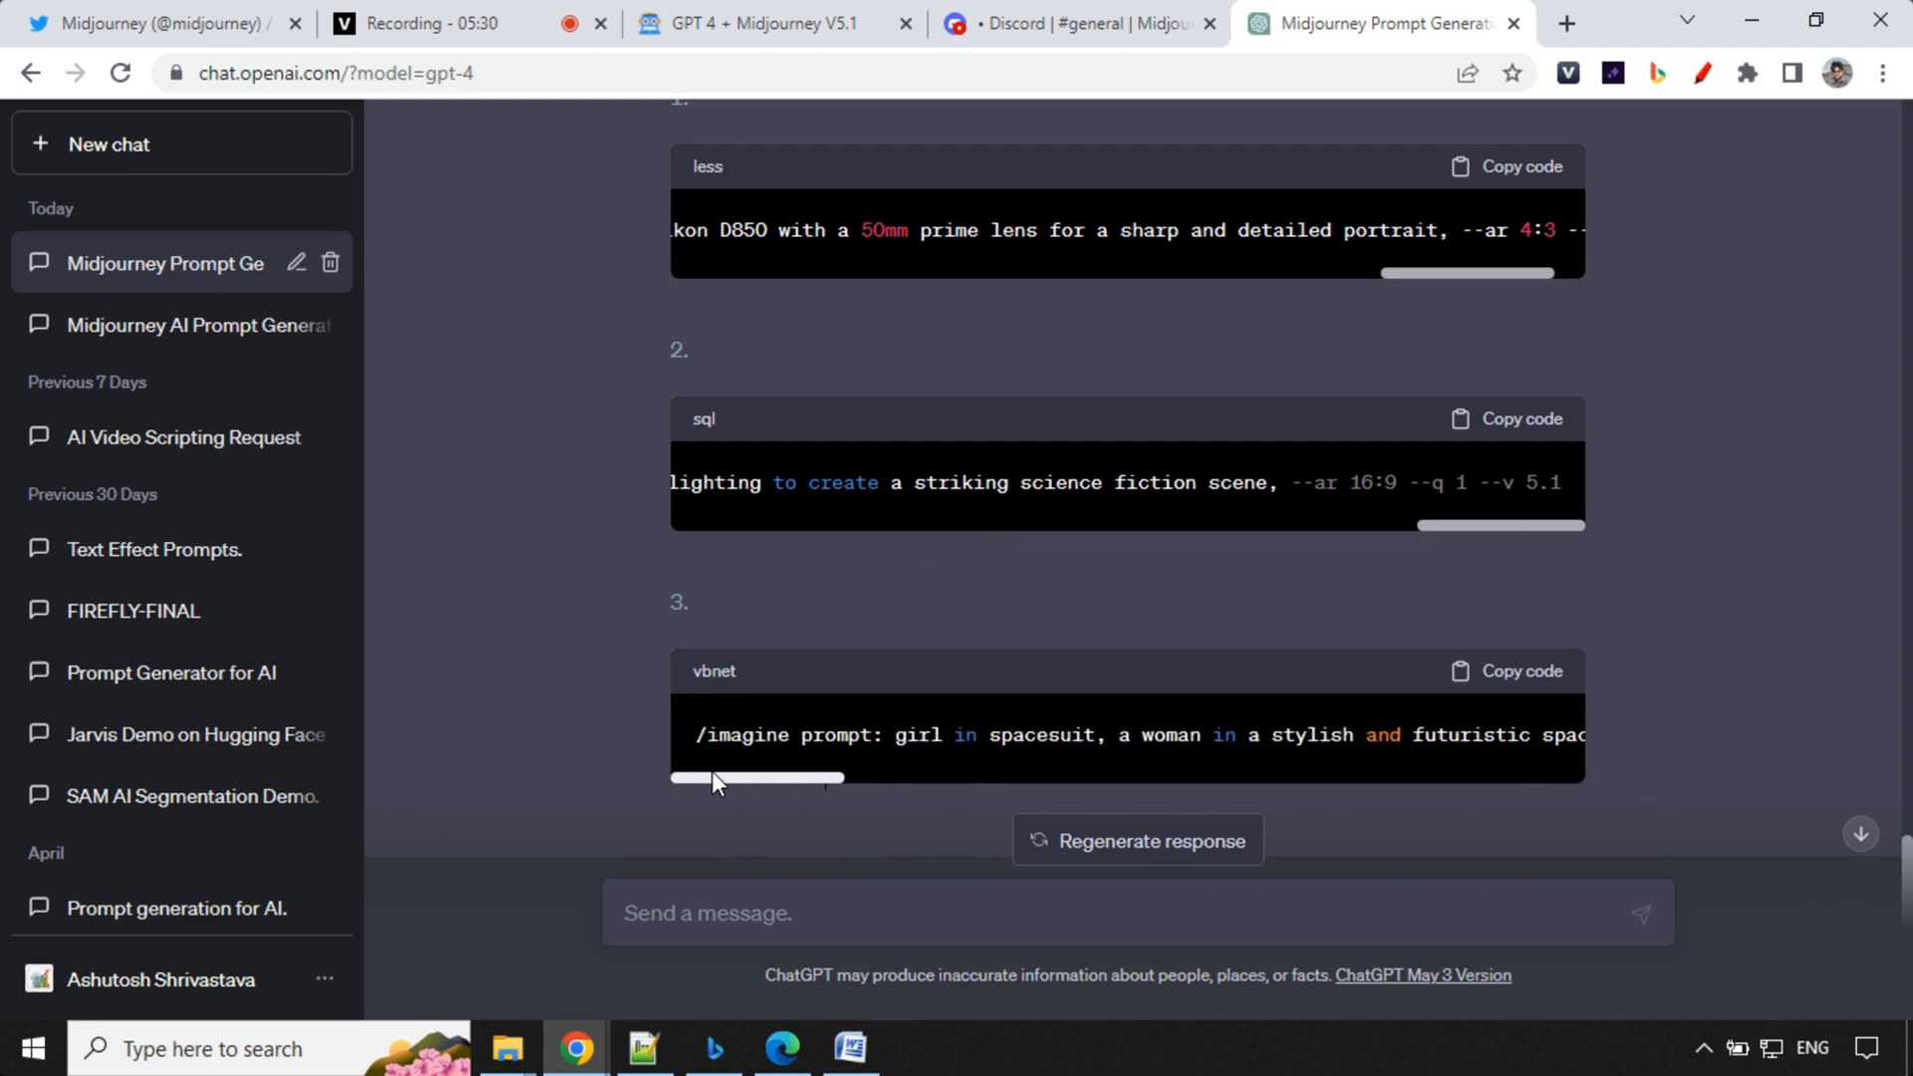
click(1506, 418)
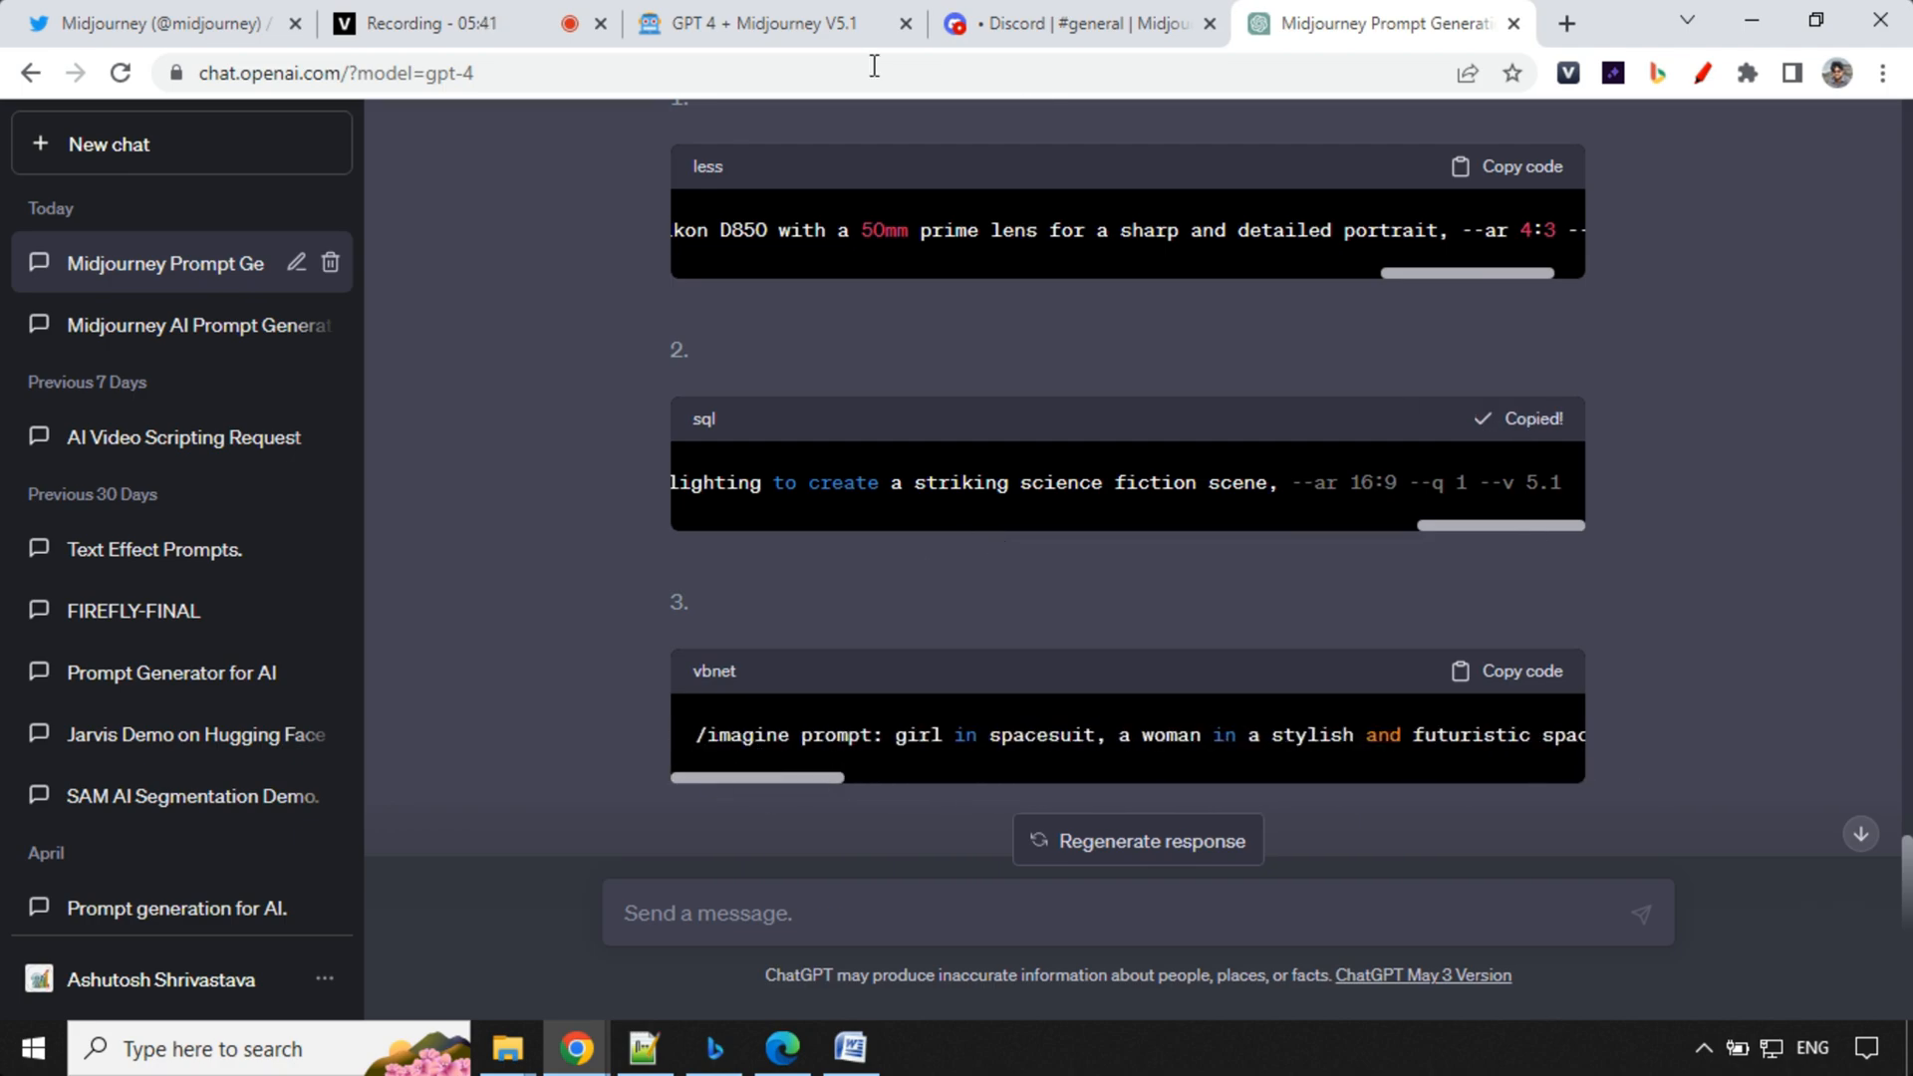
click(1074, 23)
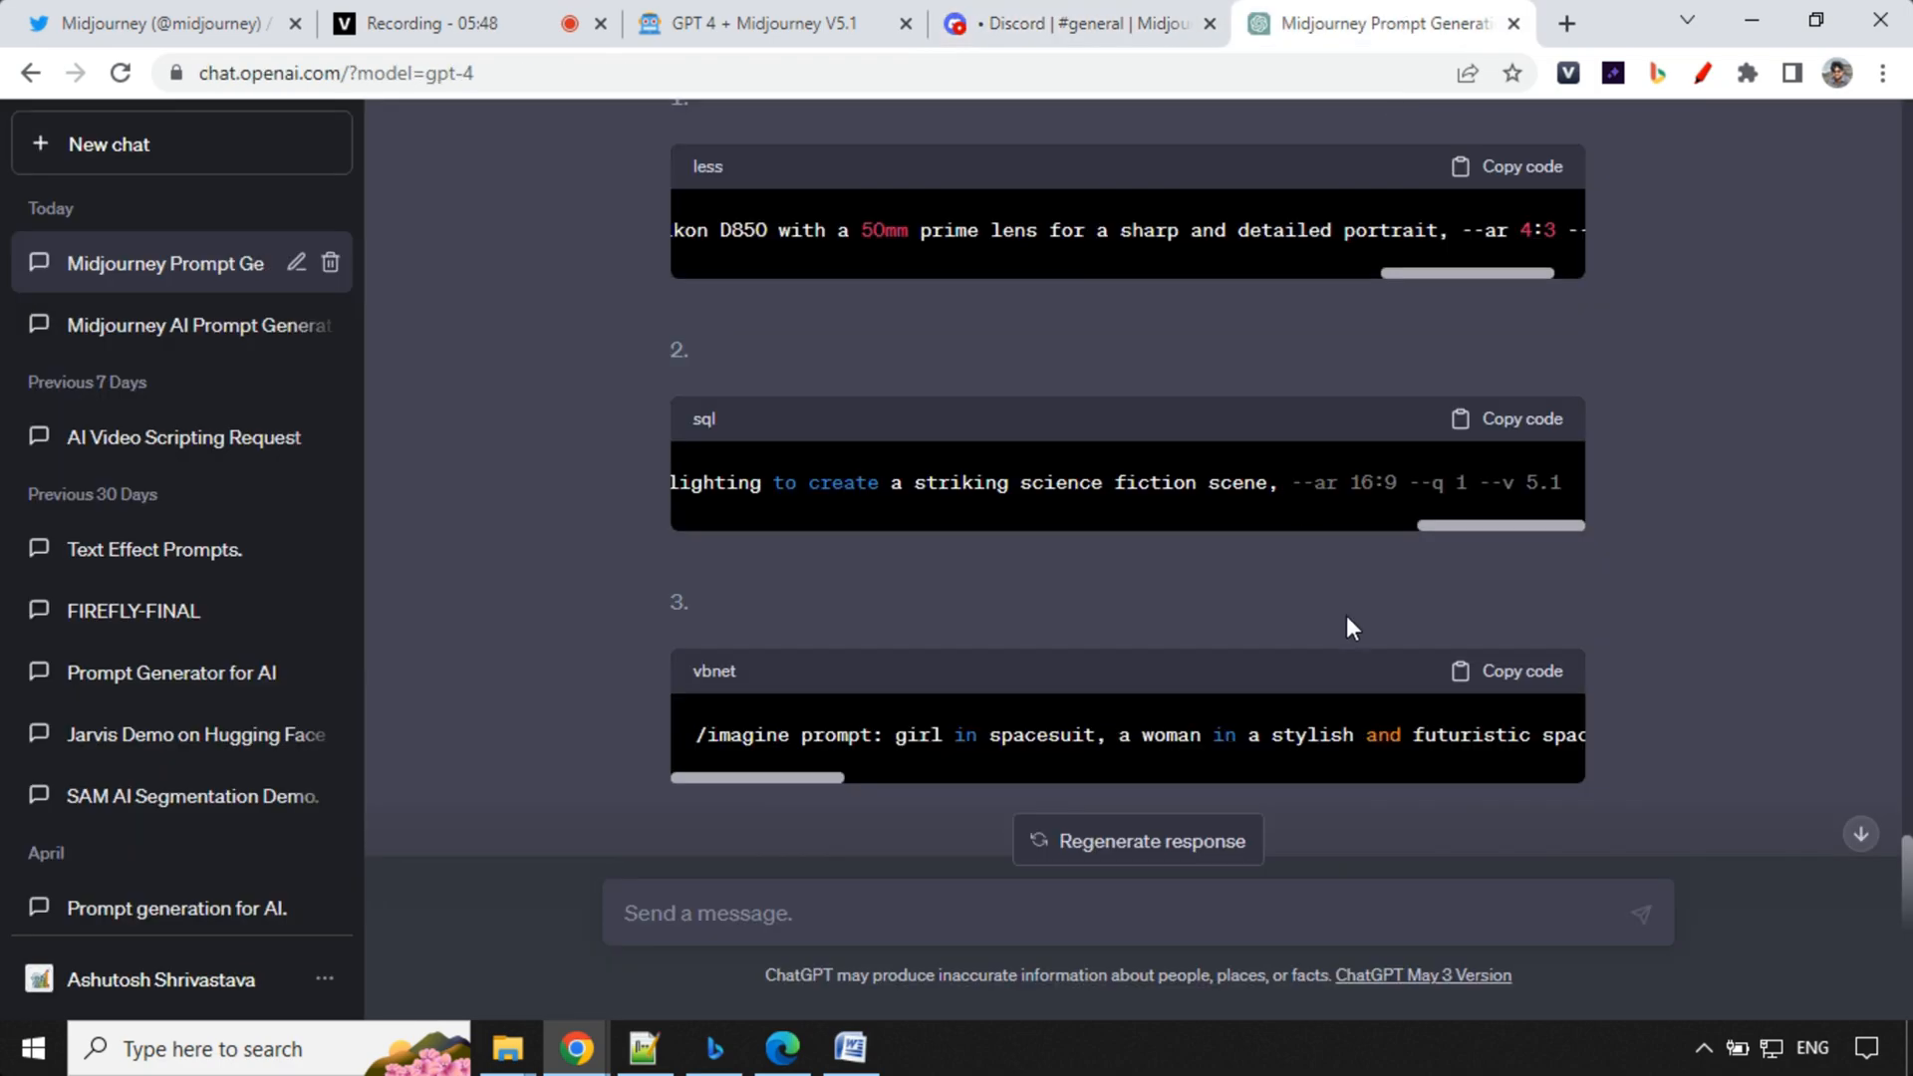
click(1074, 23)
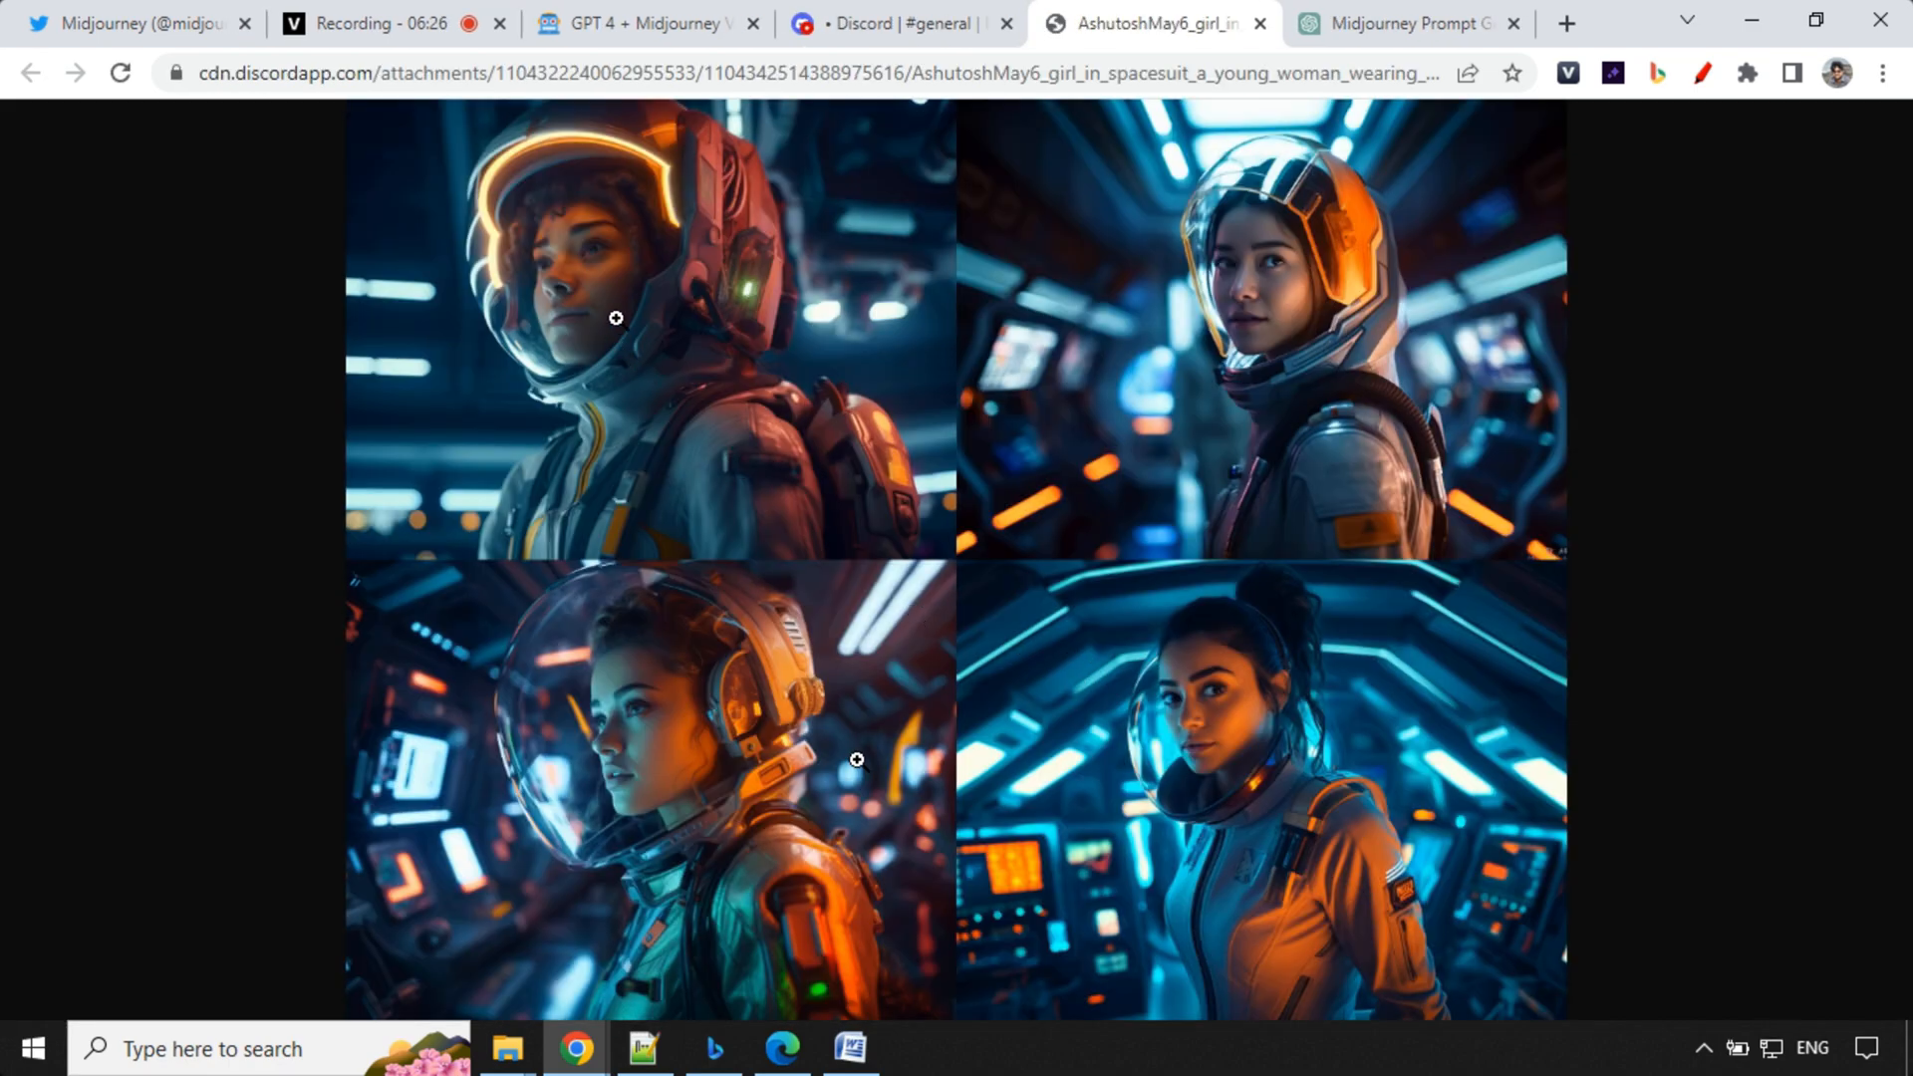
Step: Open the spacesuit grids full-size: the fearless painted astronaut and the underwater coral astronaut
click(616, 319)
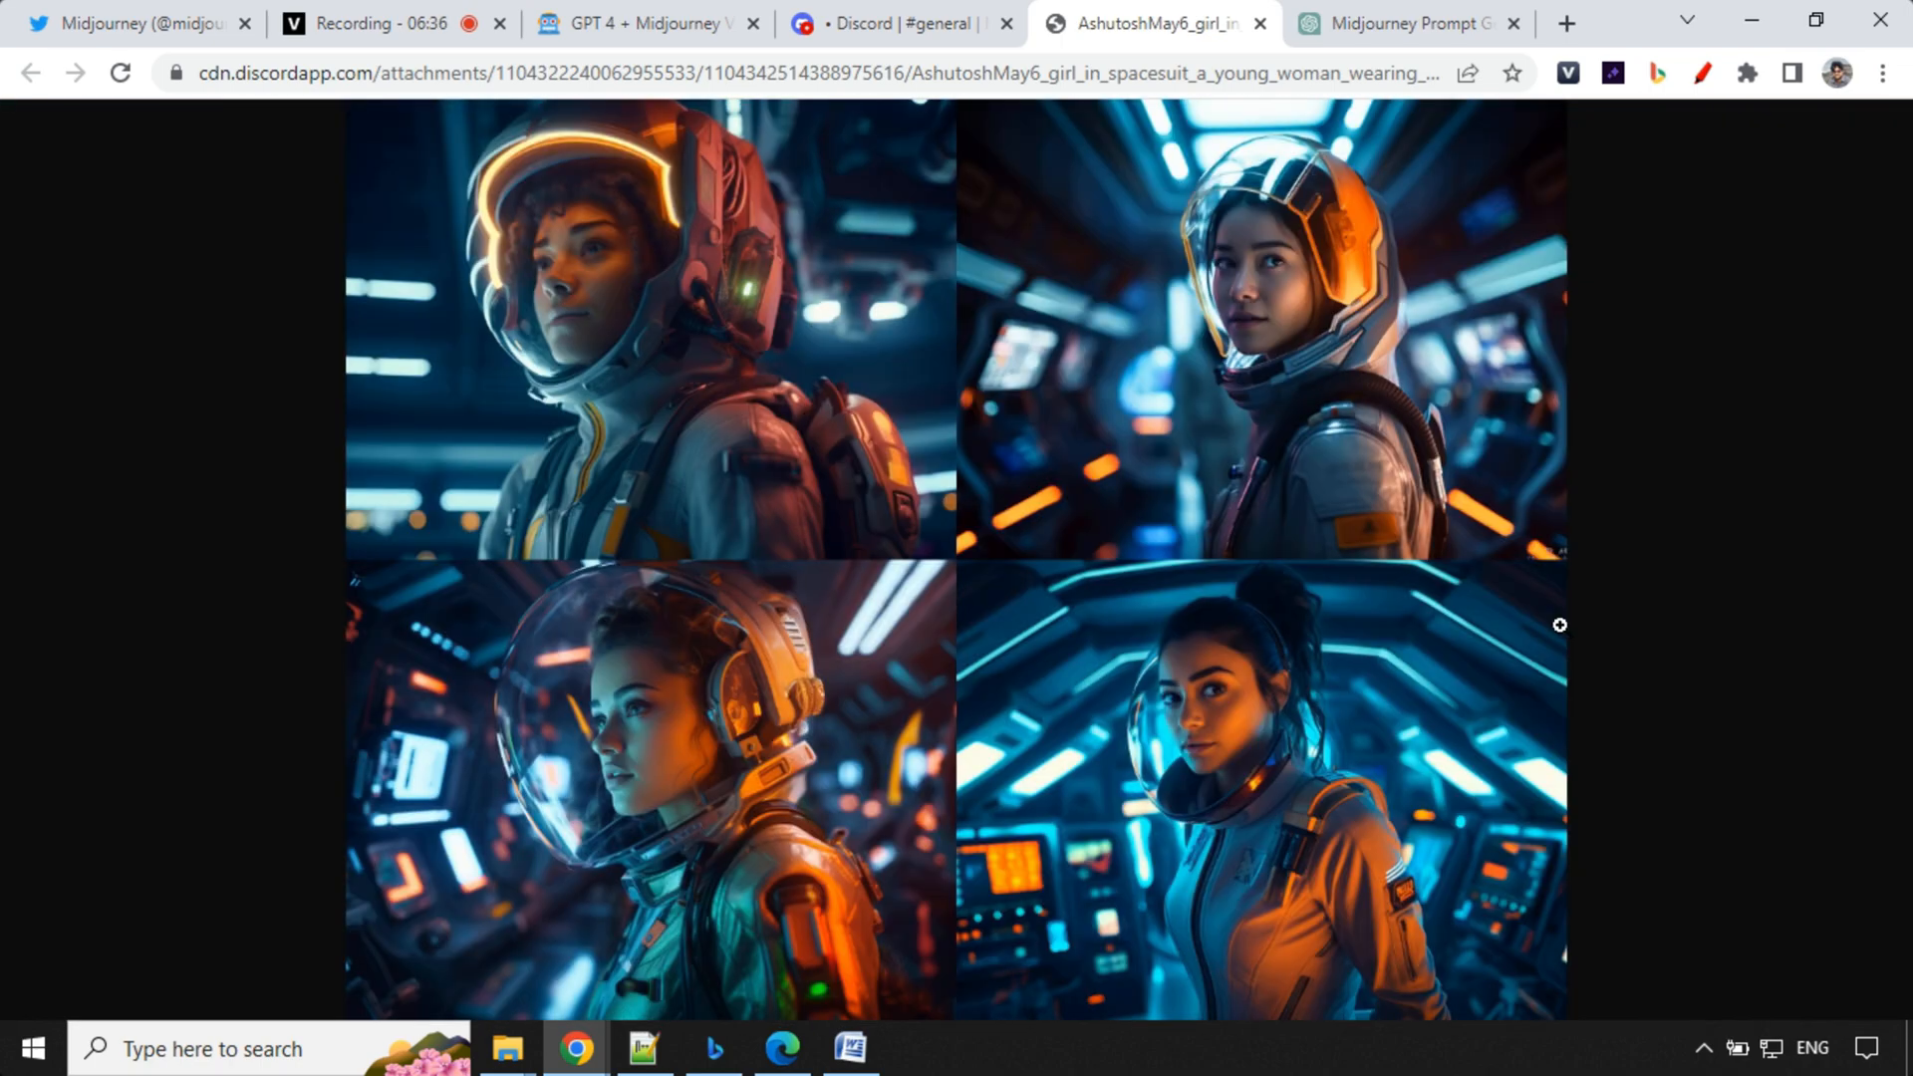
mouse_move(1533, 615)
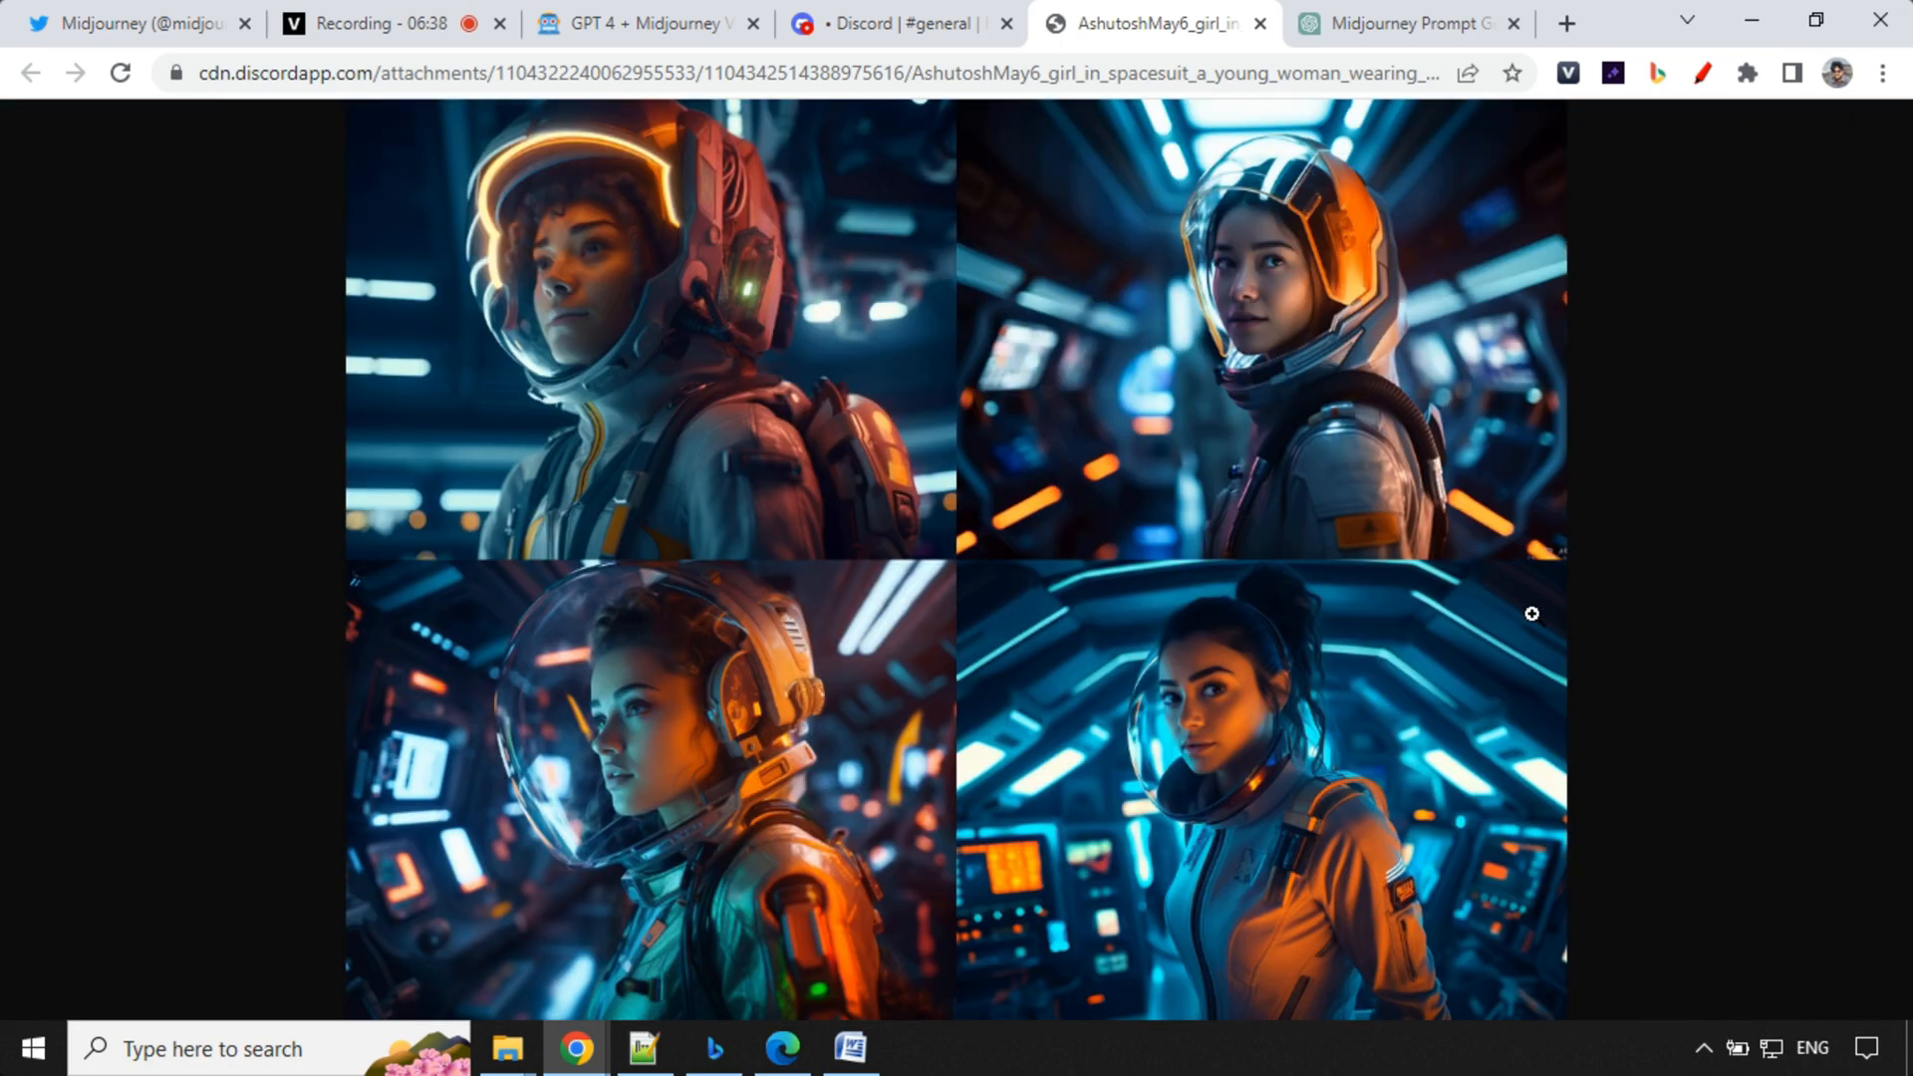
mouse_move(1355, 516)
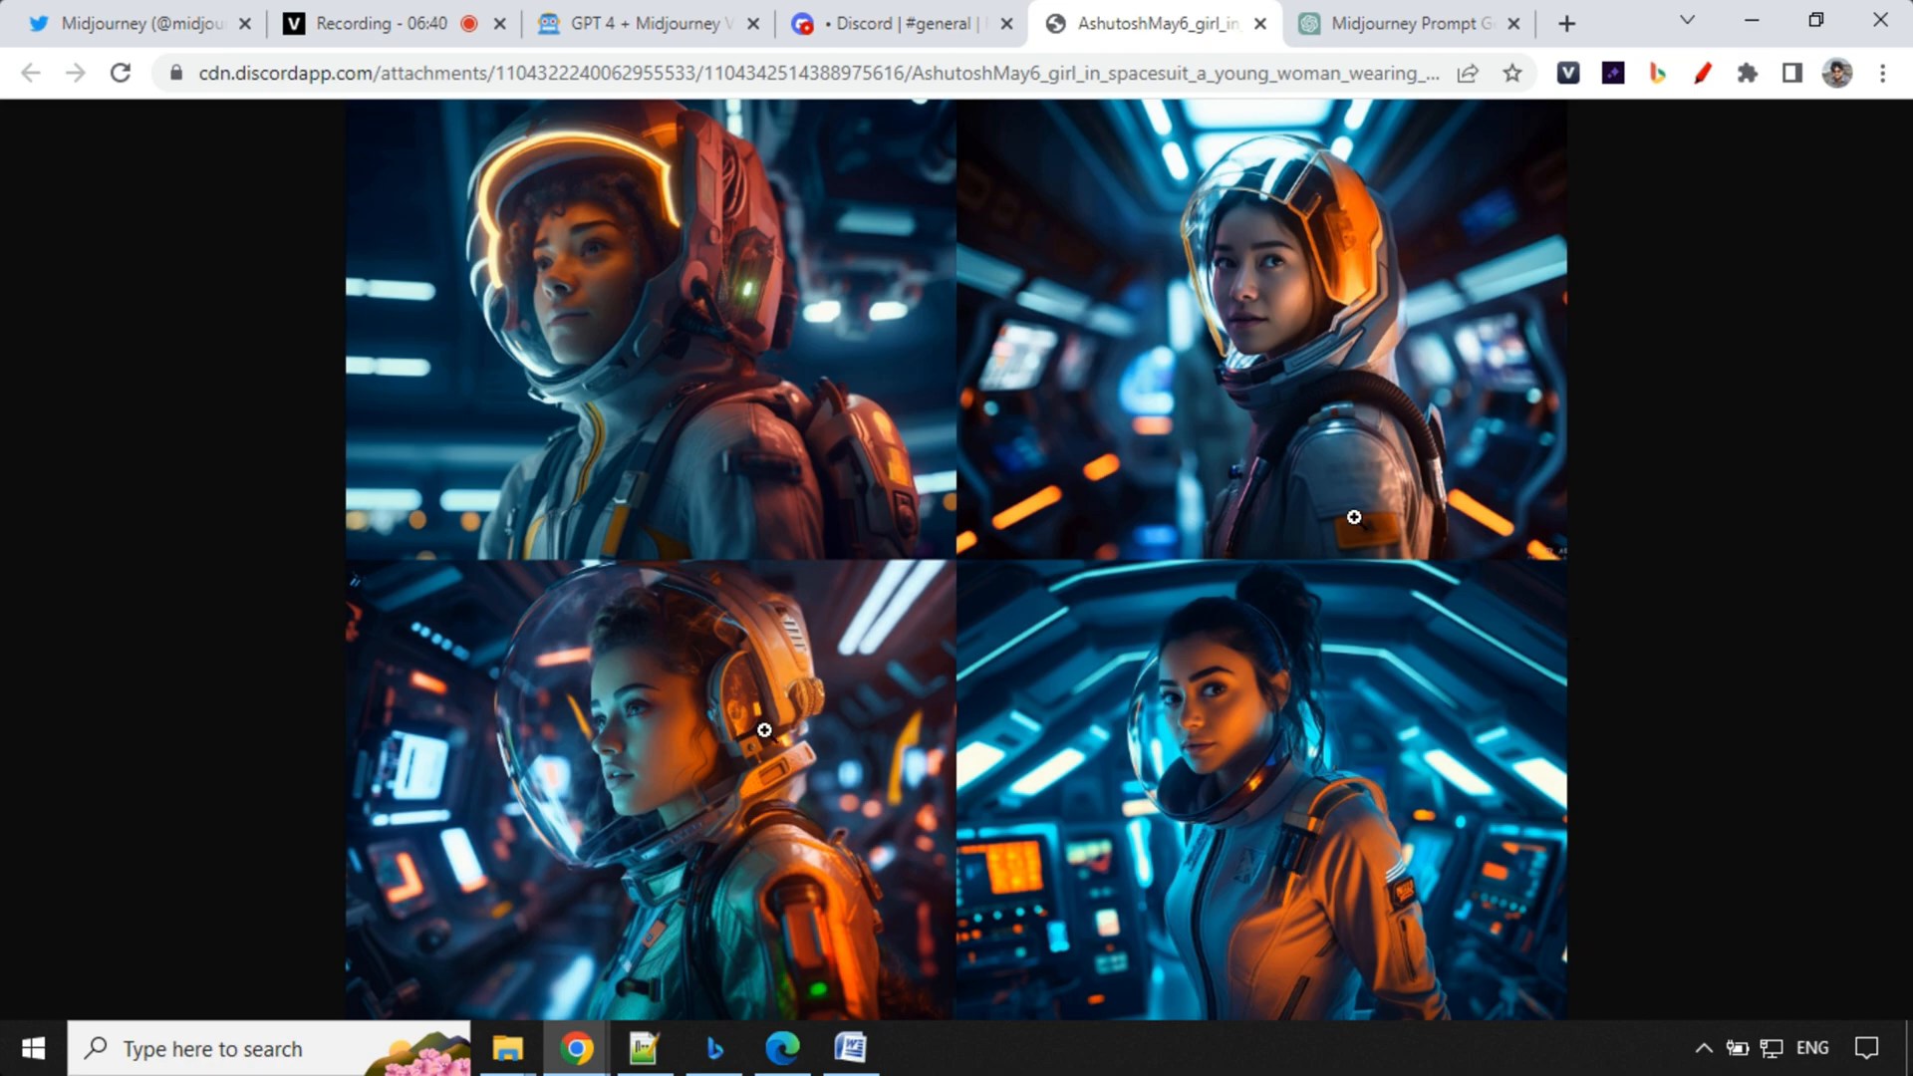
click(1403, 23)
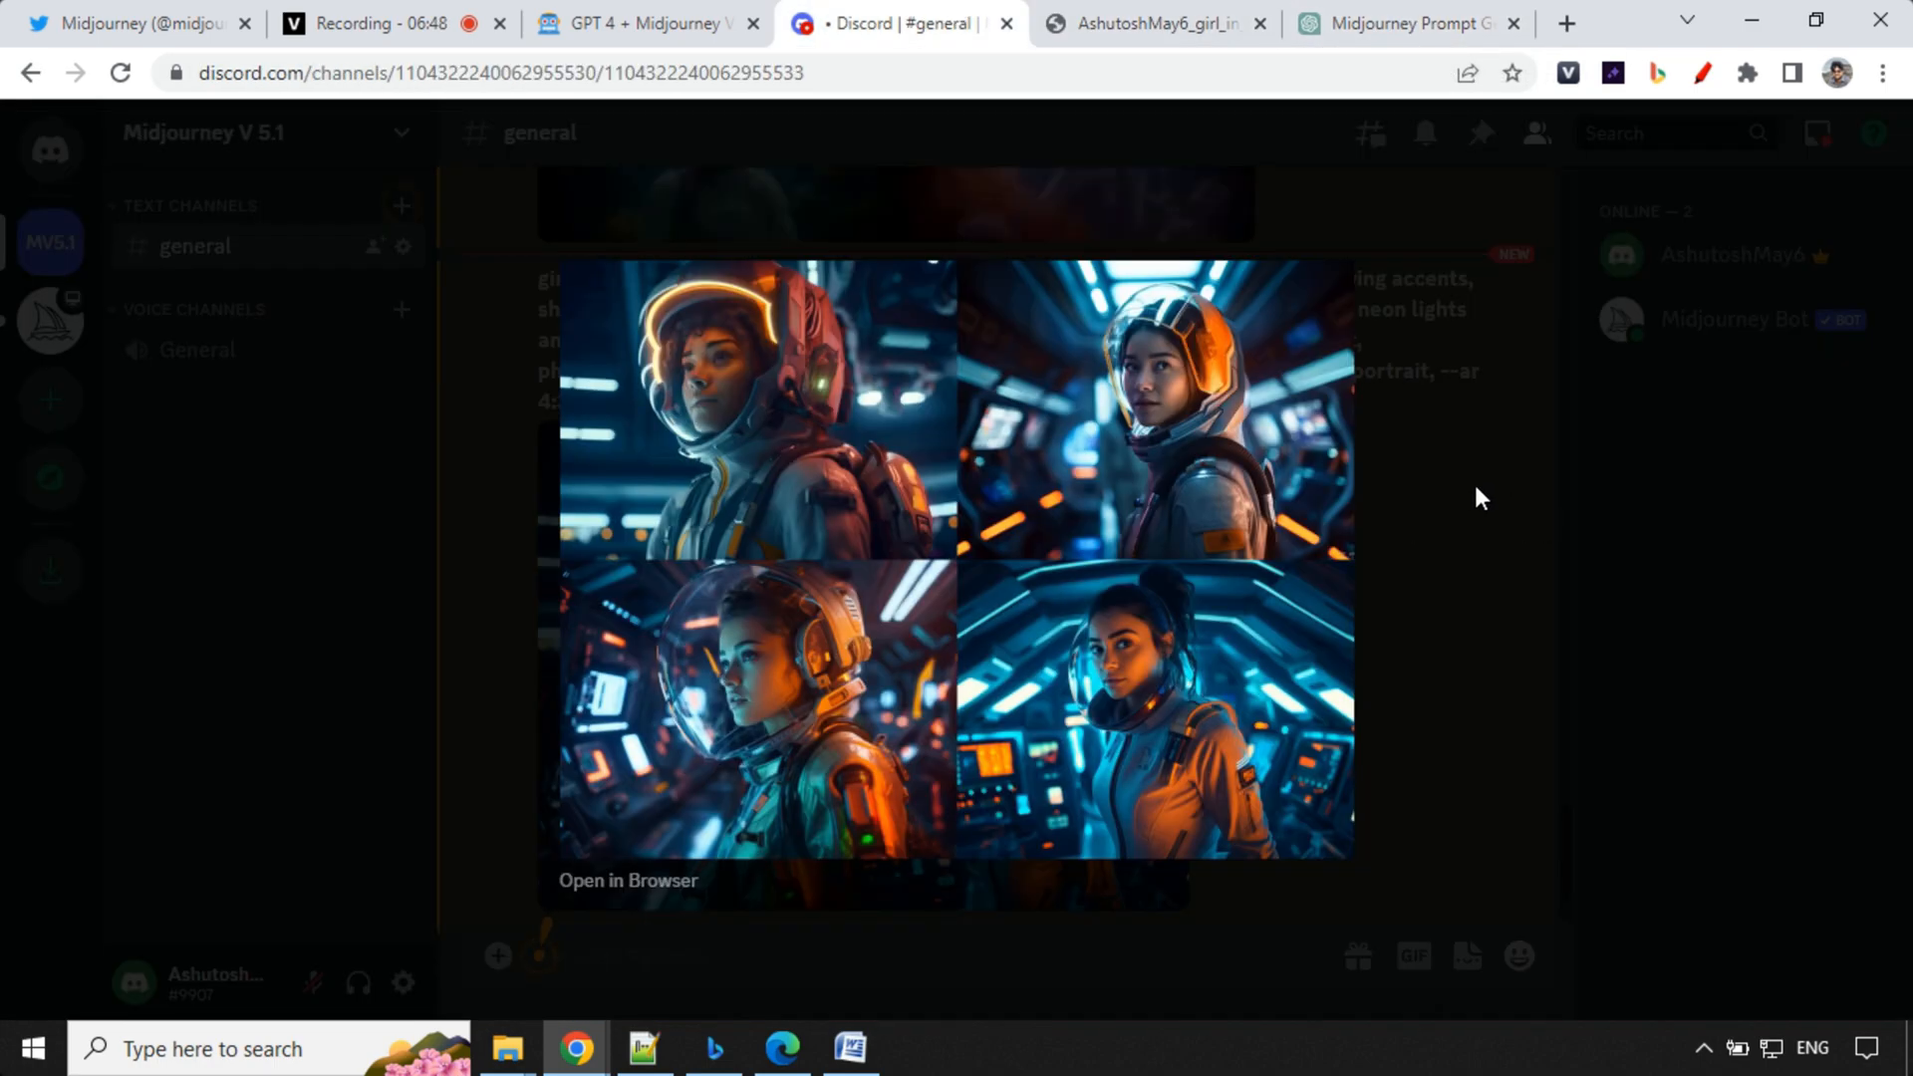
click(627, 880)
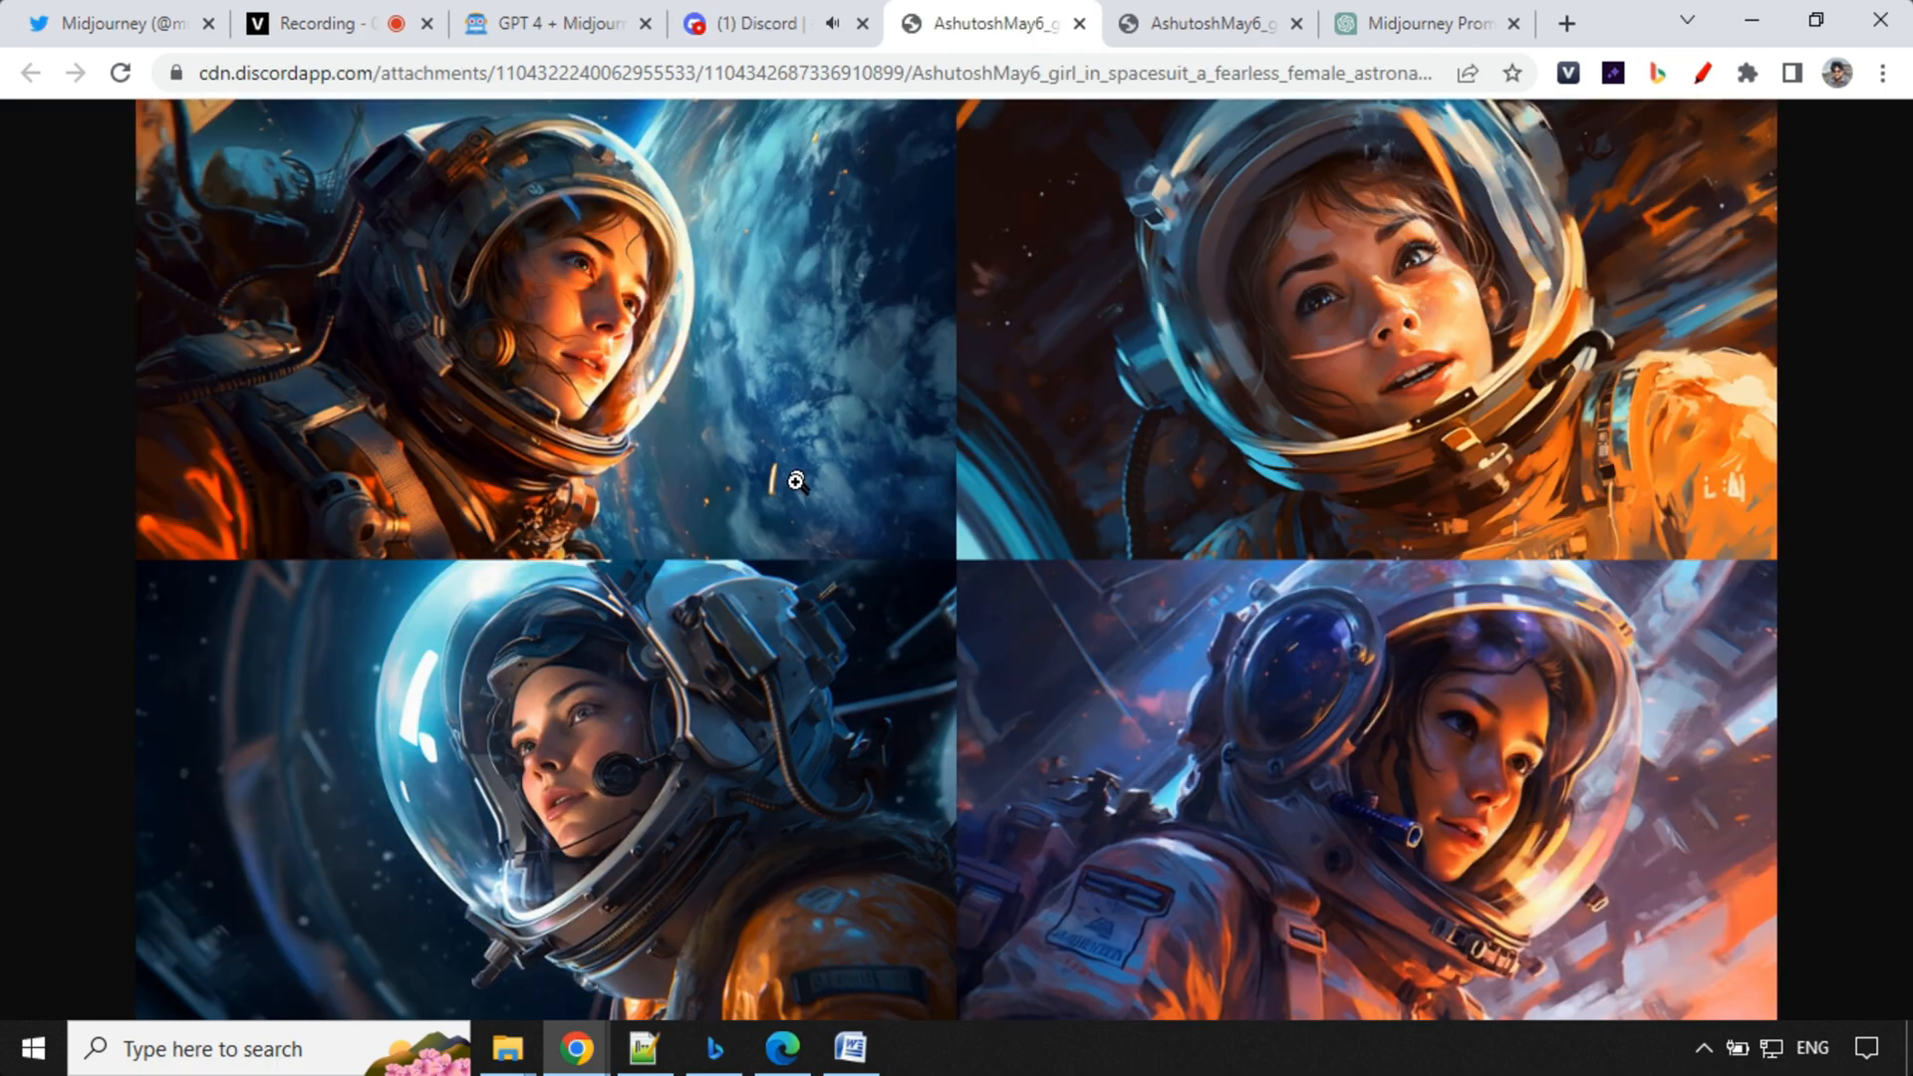
mouse_move(663, 651)
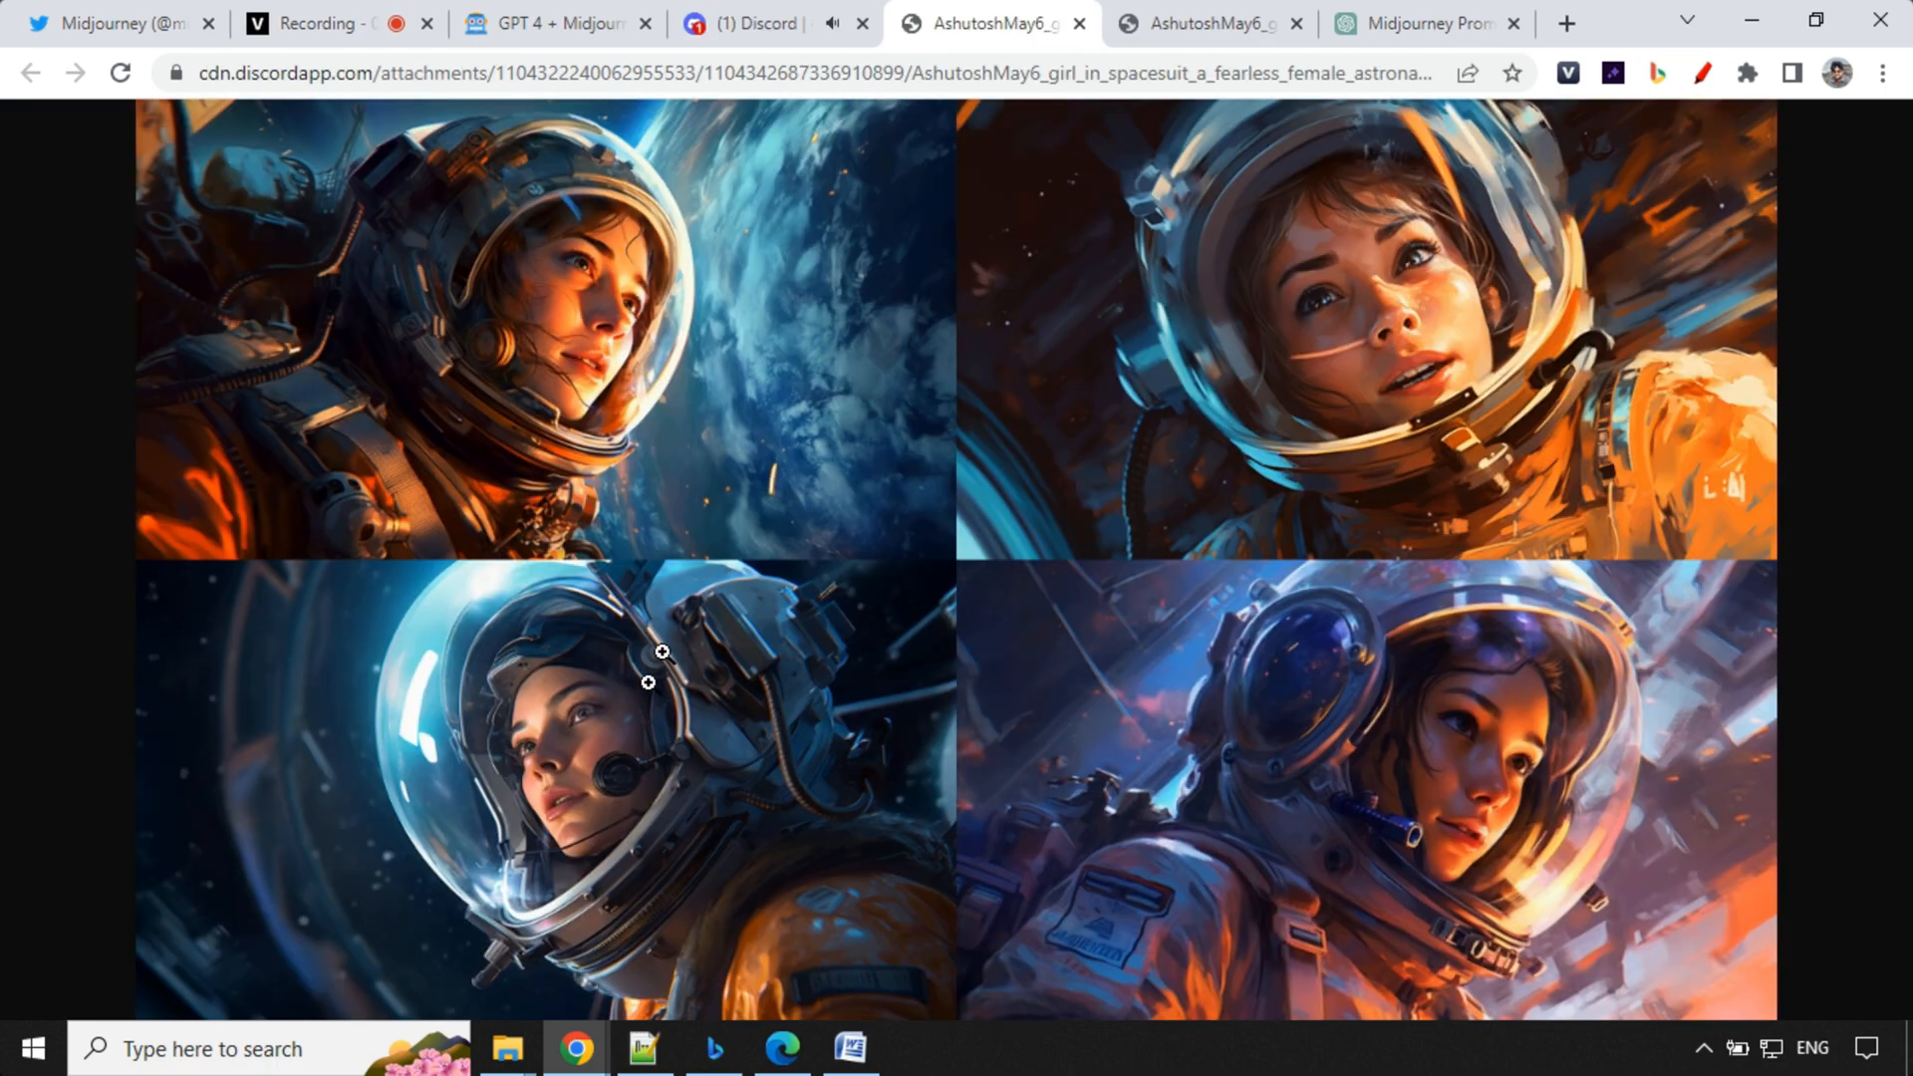
click(662, 652)
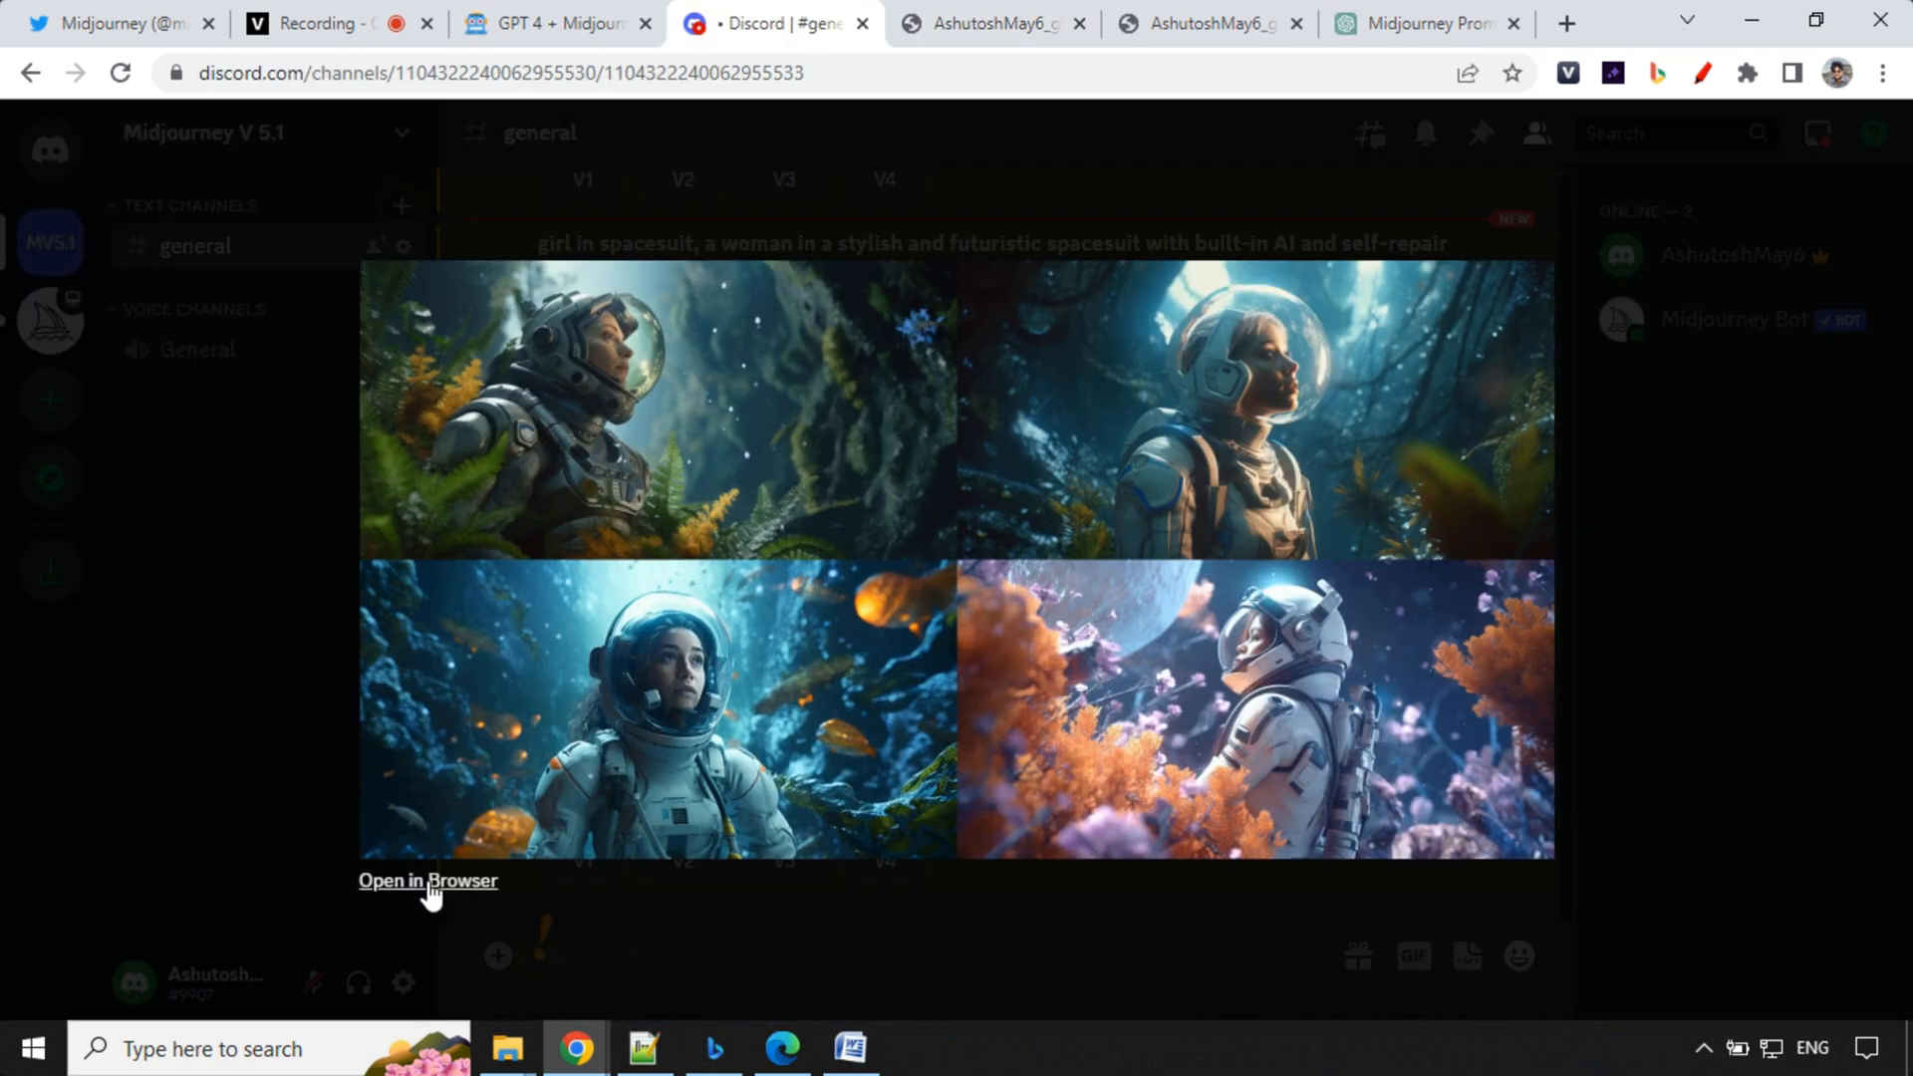
click(428, 880)
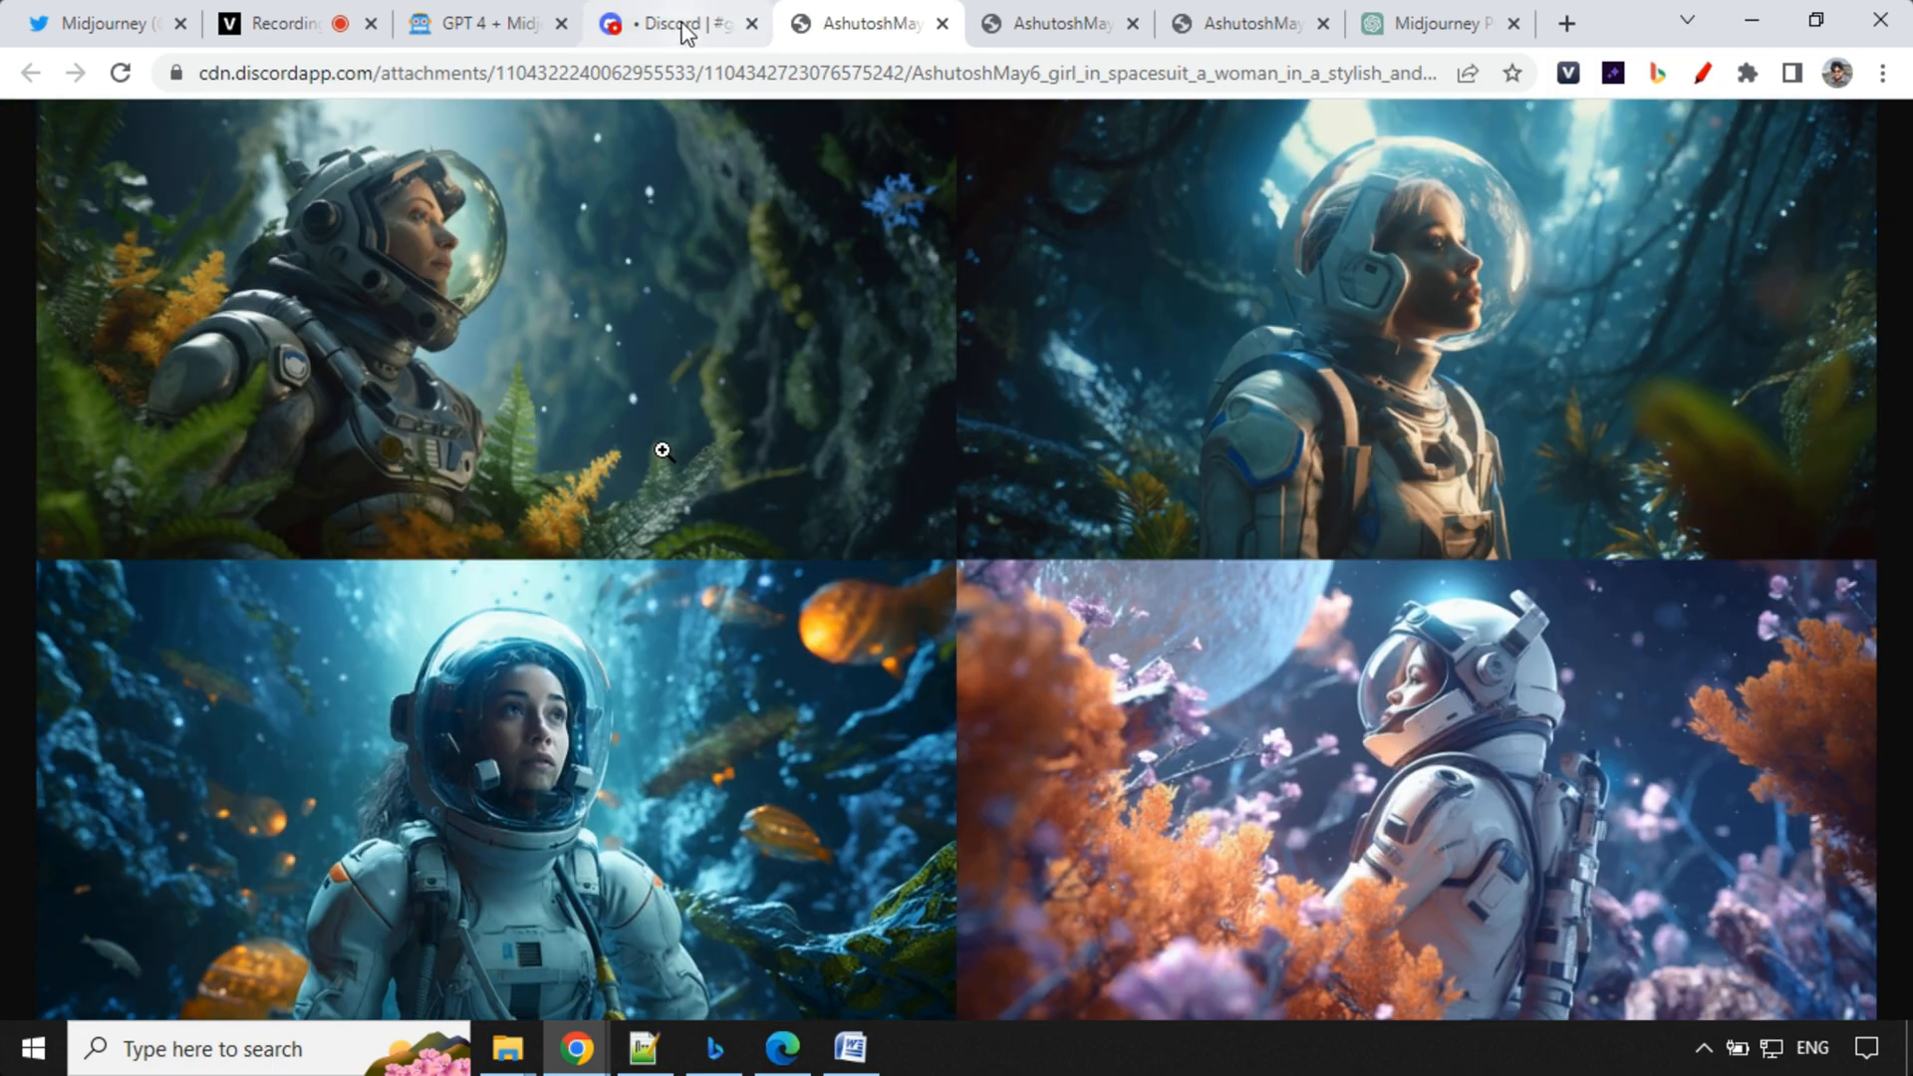
Step: Send 'lamborghini aventador in motion' to GPT-4 and copy its first generated prompt
click(1440, 23)
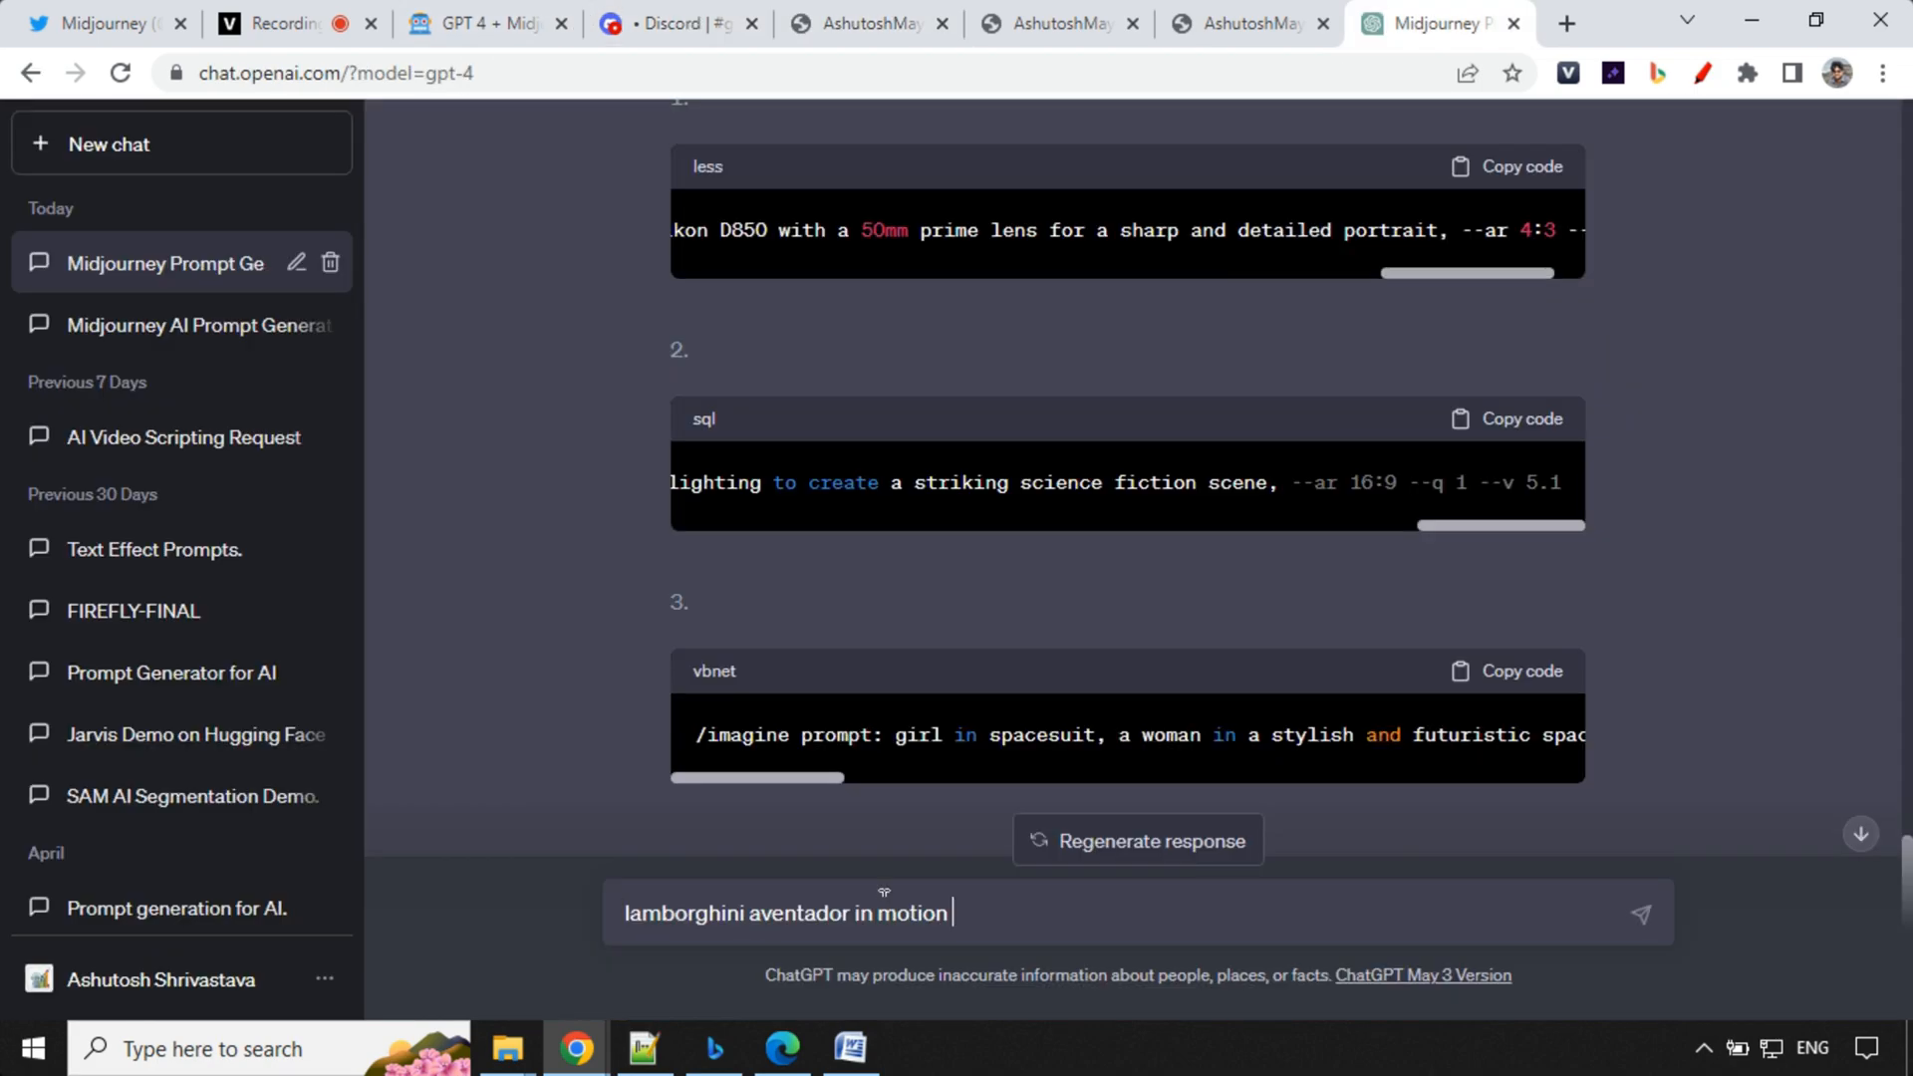
scroll(down, 3)
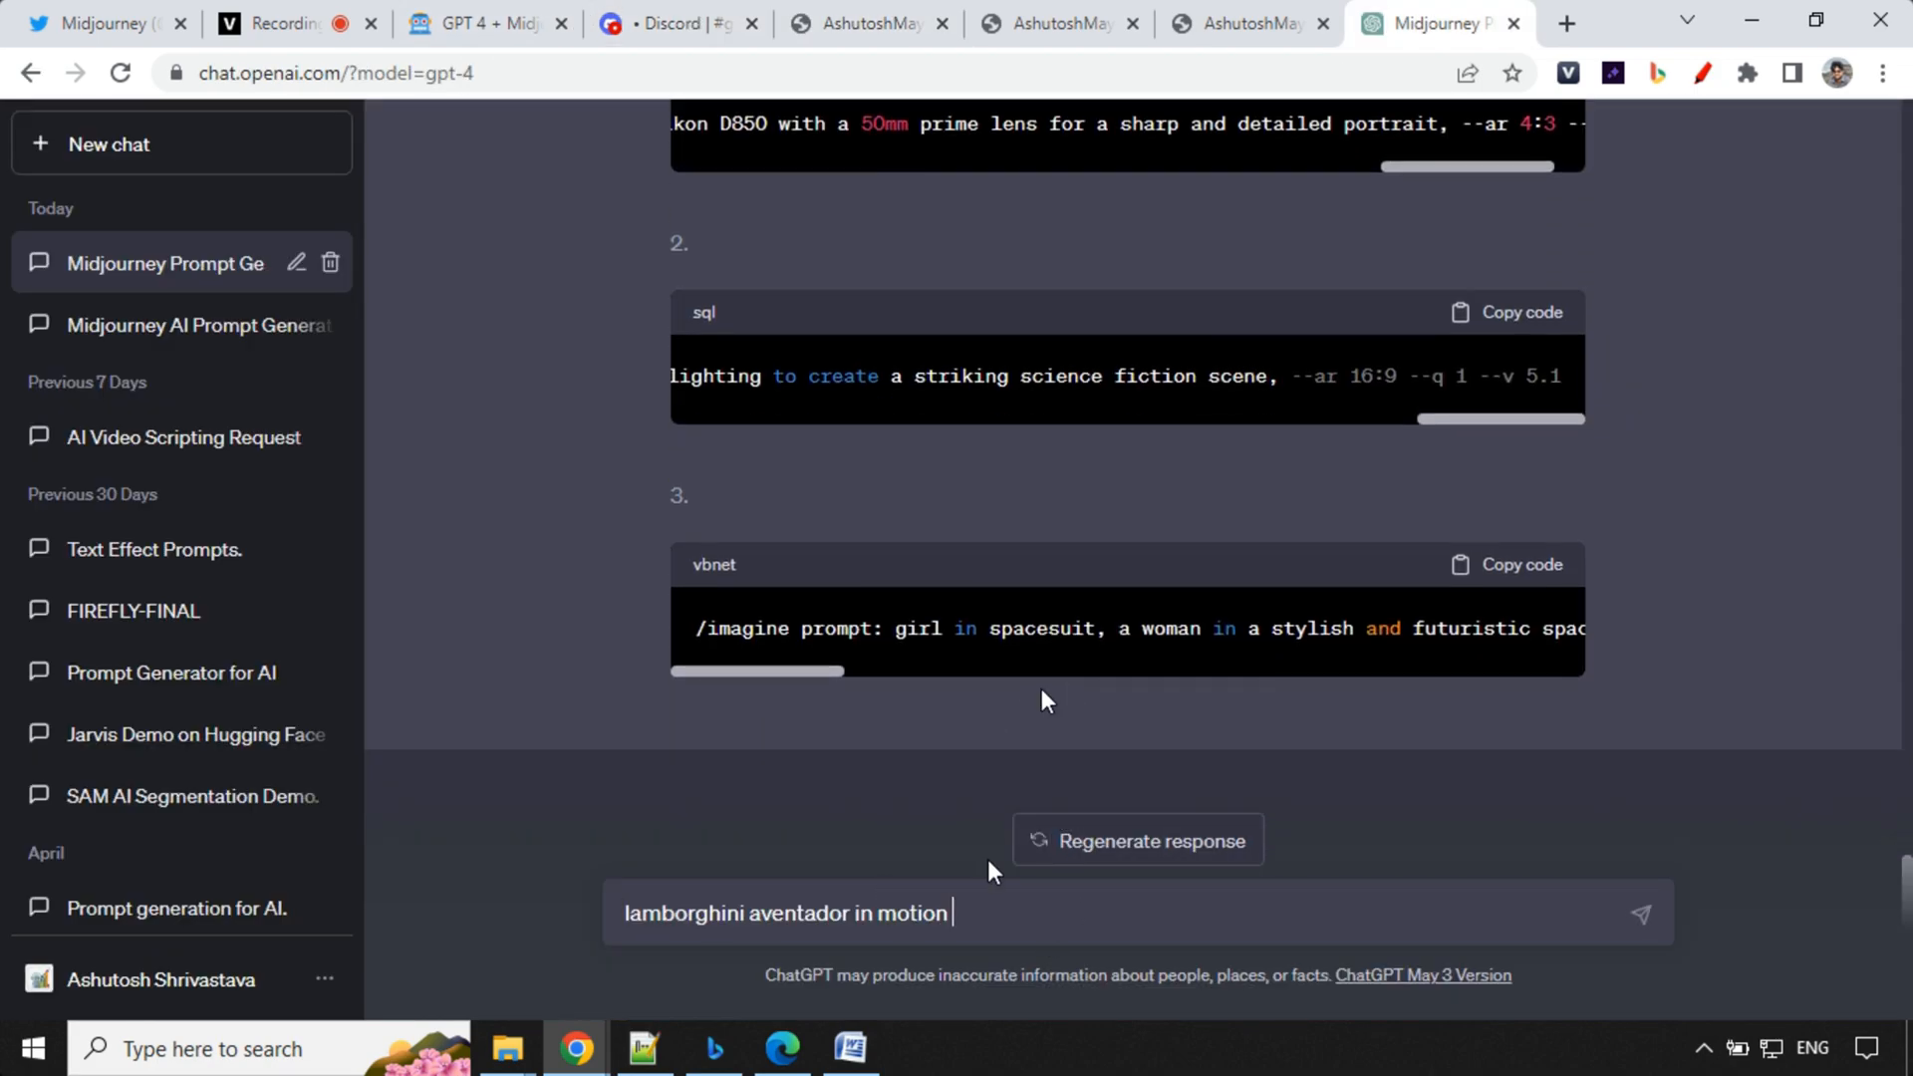
mouse_move(1012, 908)
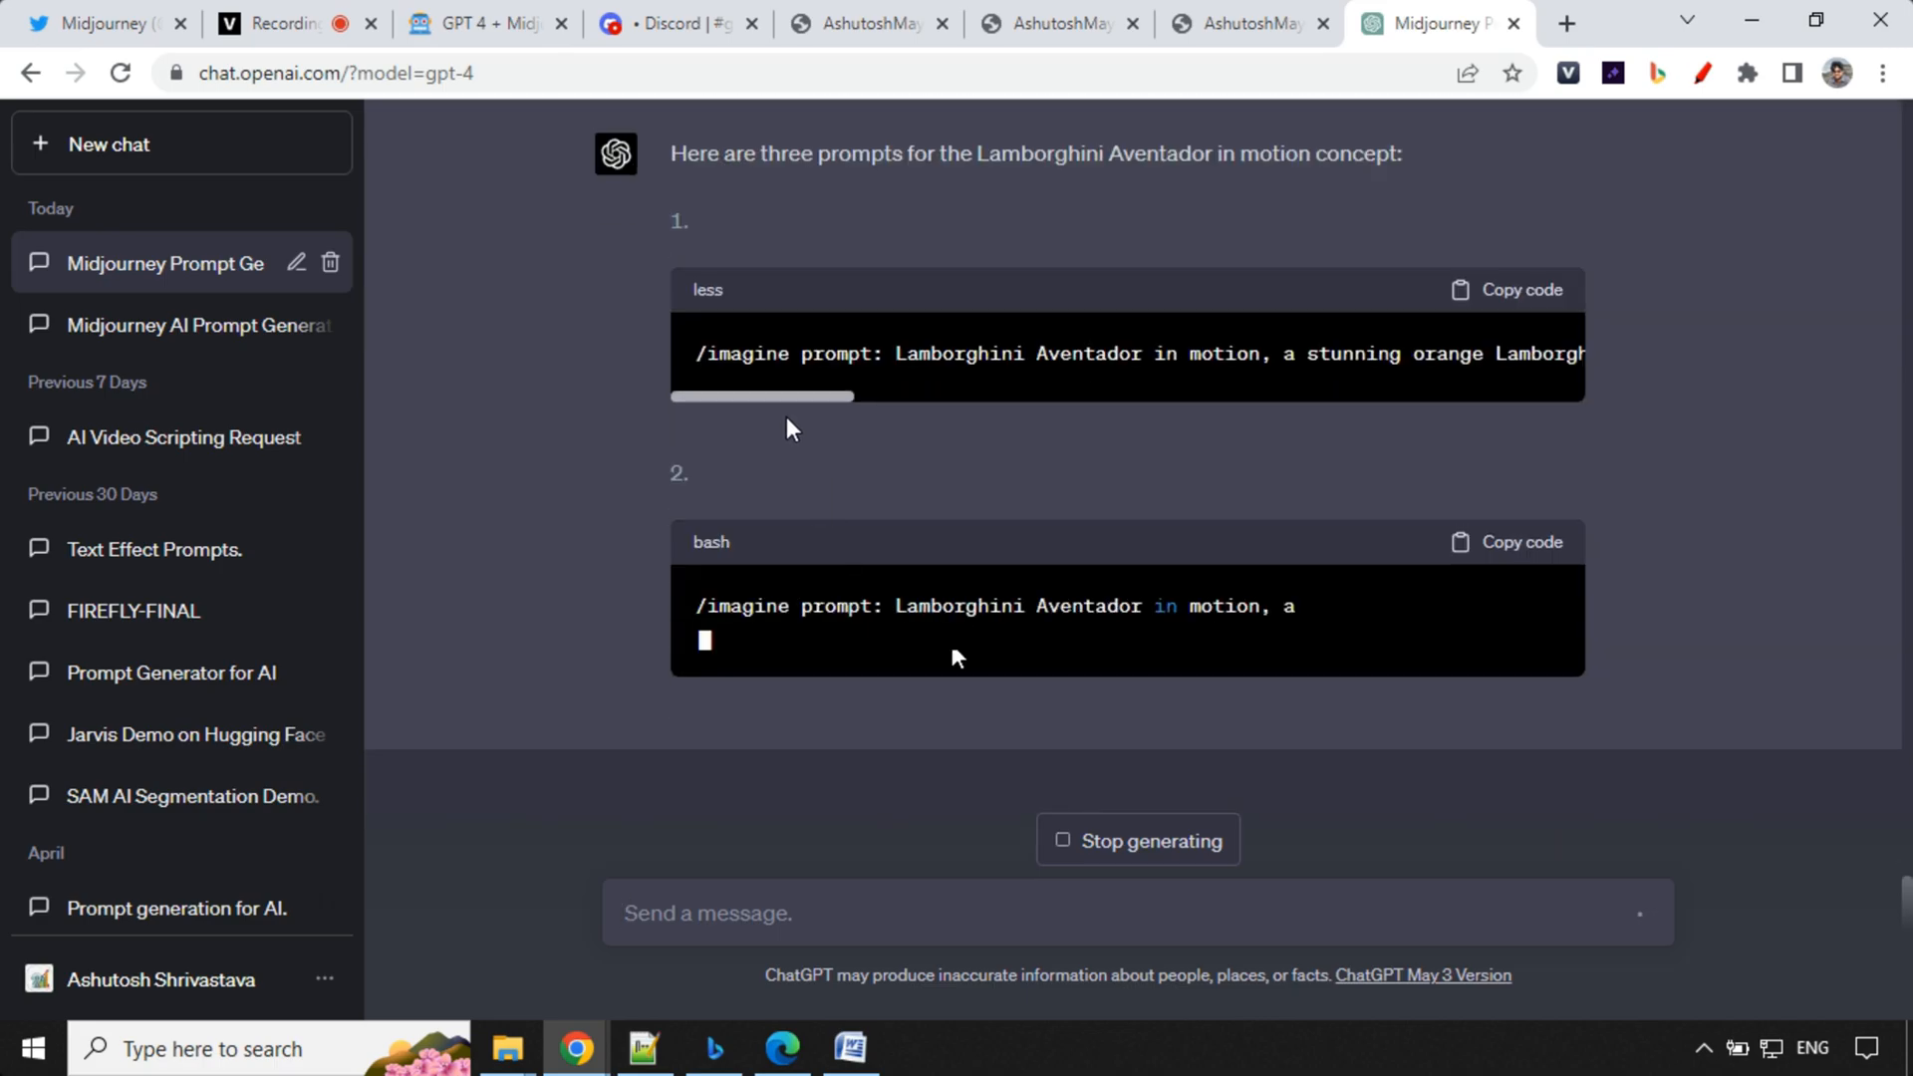
click(670, 23)
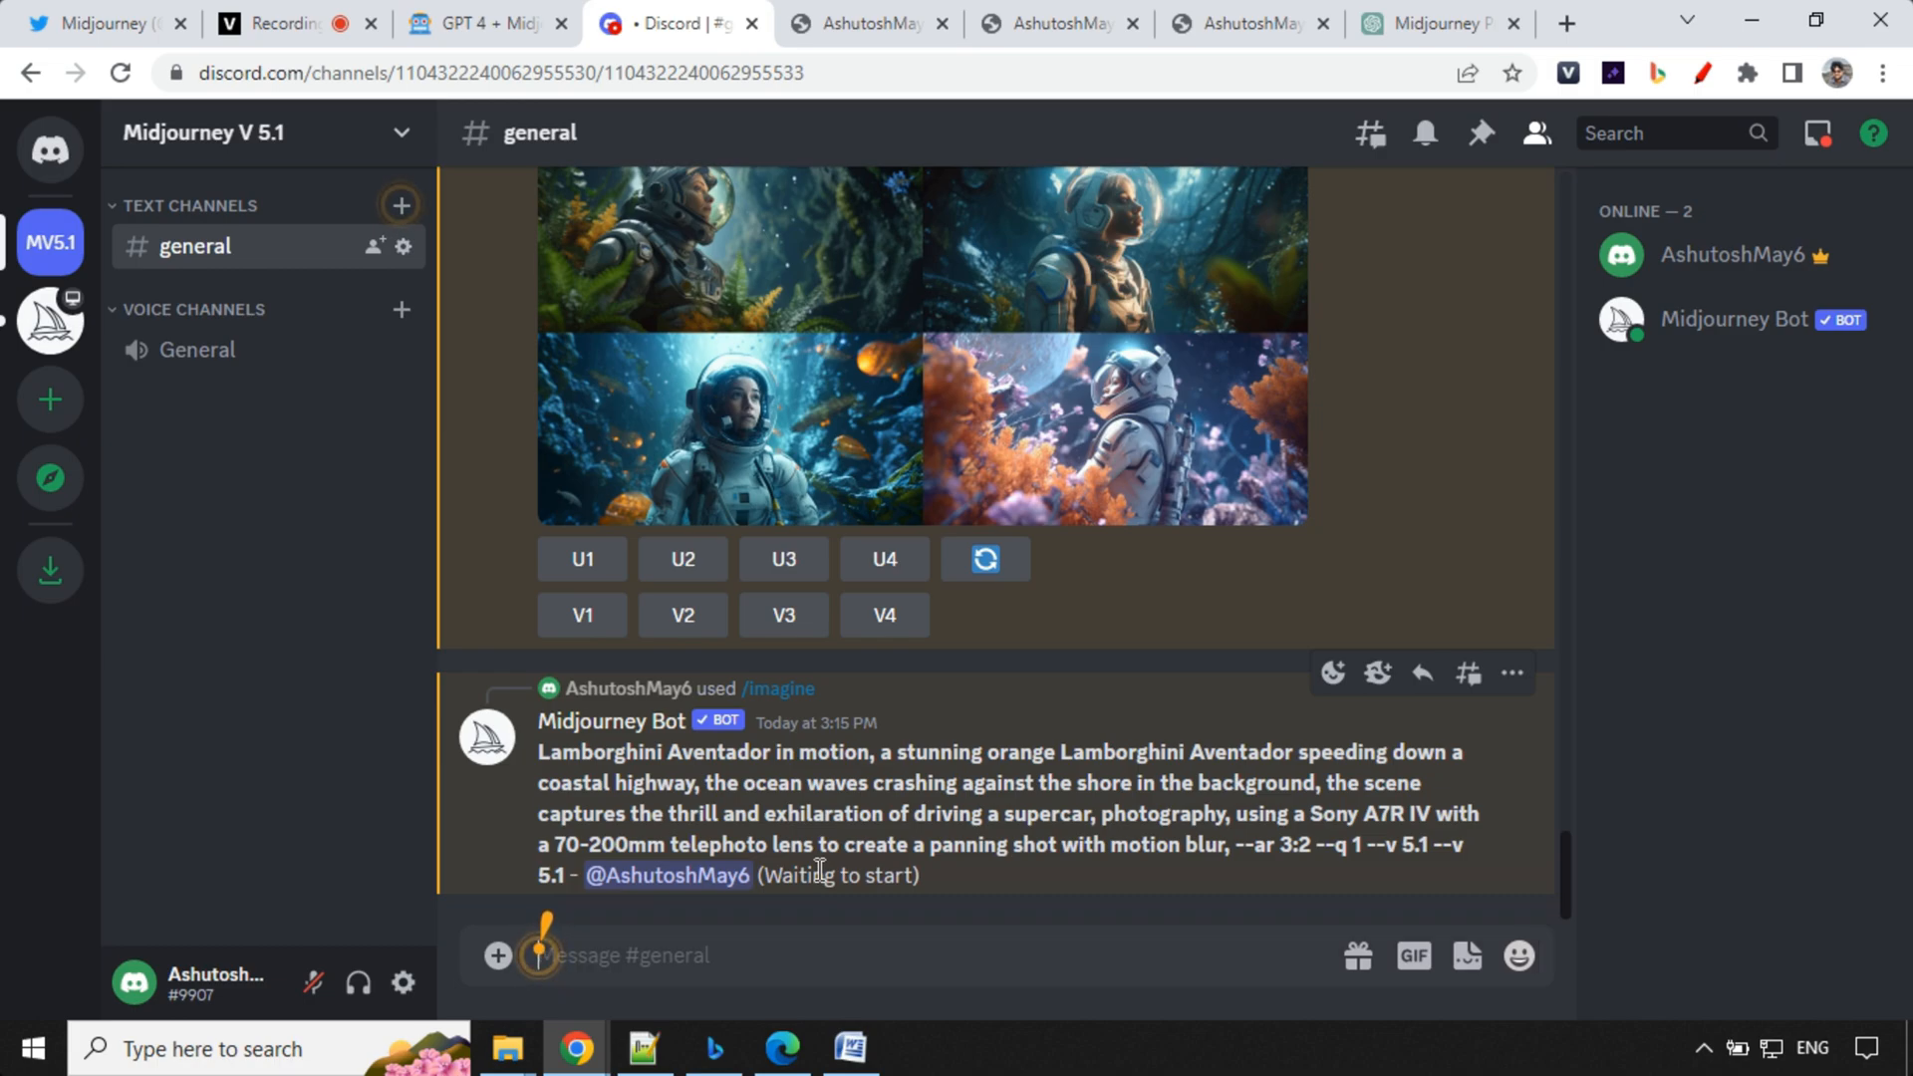
mouse_move(989, 906)
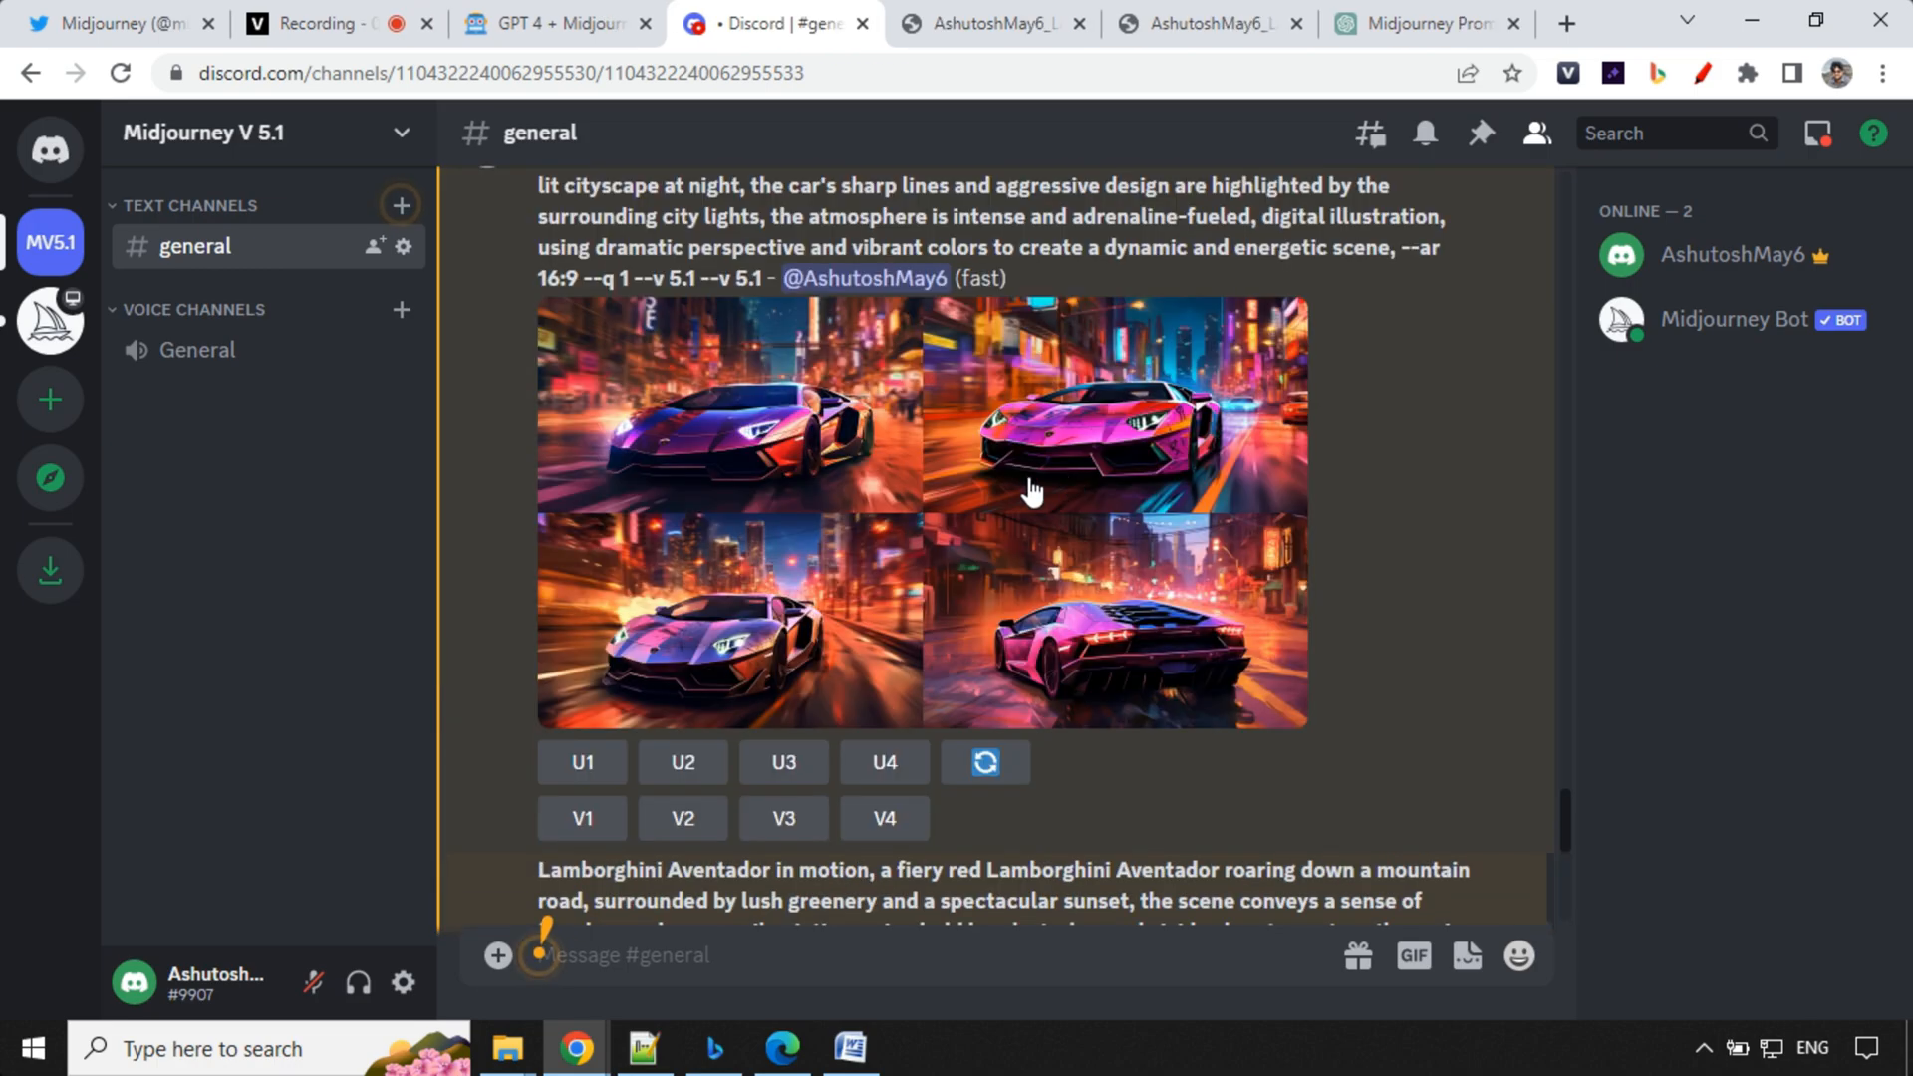
Step: View the orange coastal Lamborghini grid zoomed in, then the neon-city Lamborghini results
click(1098, 415)
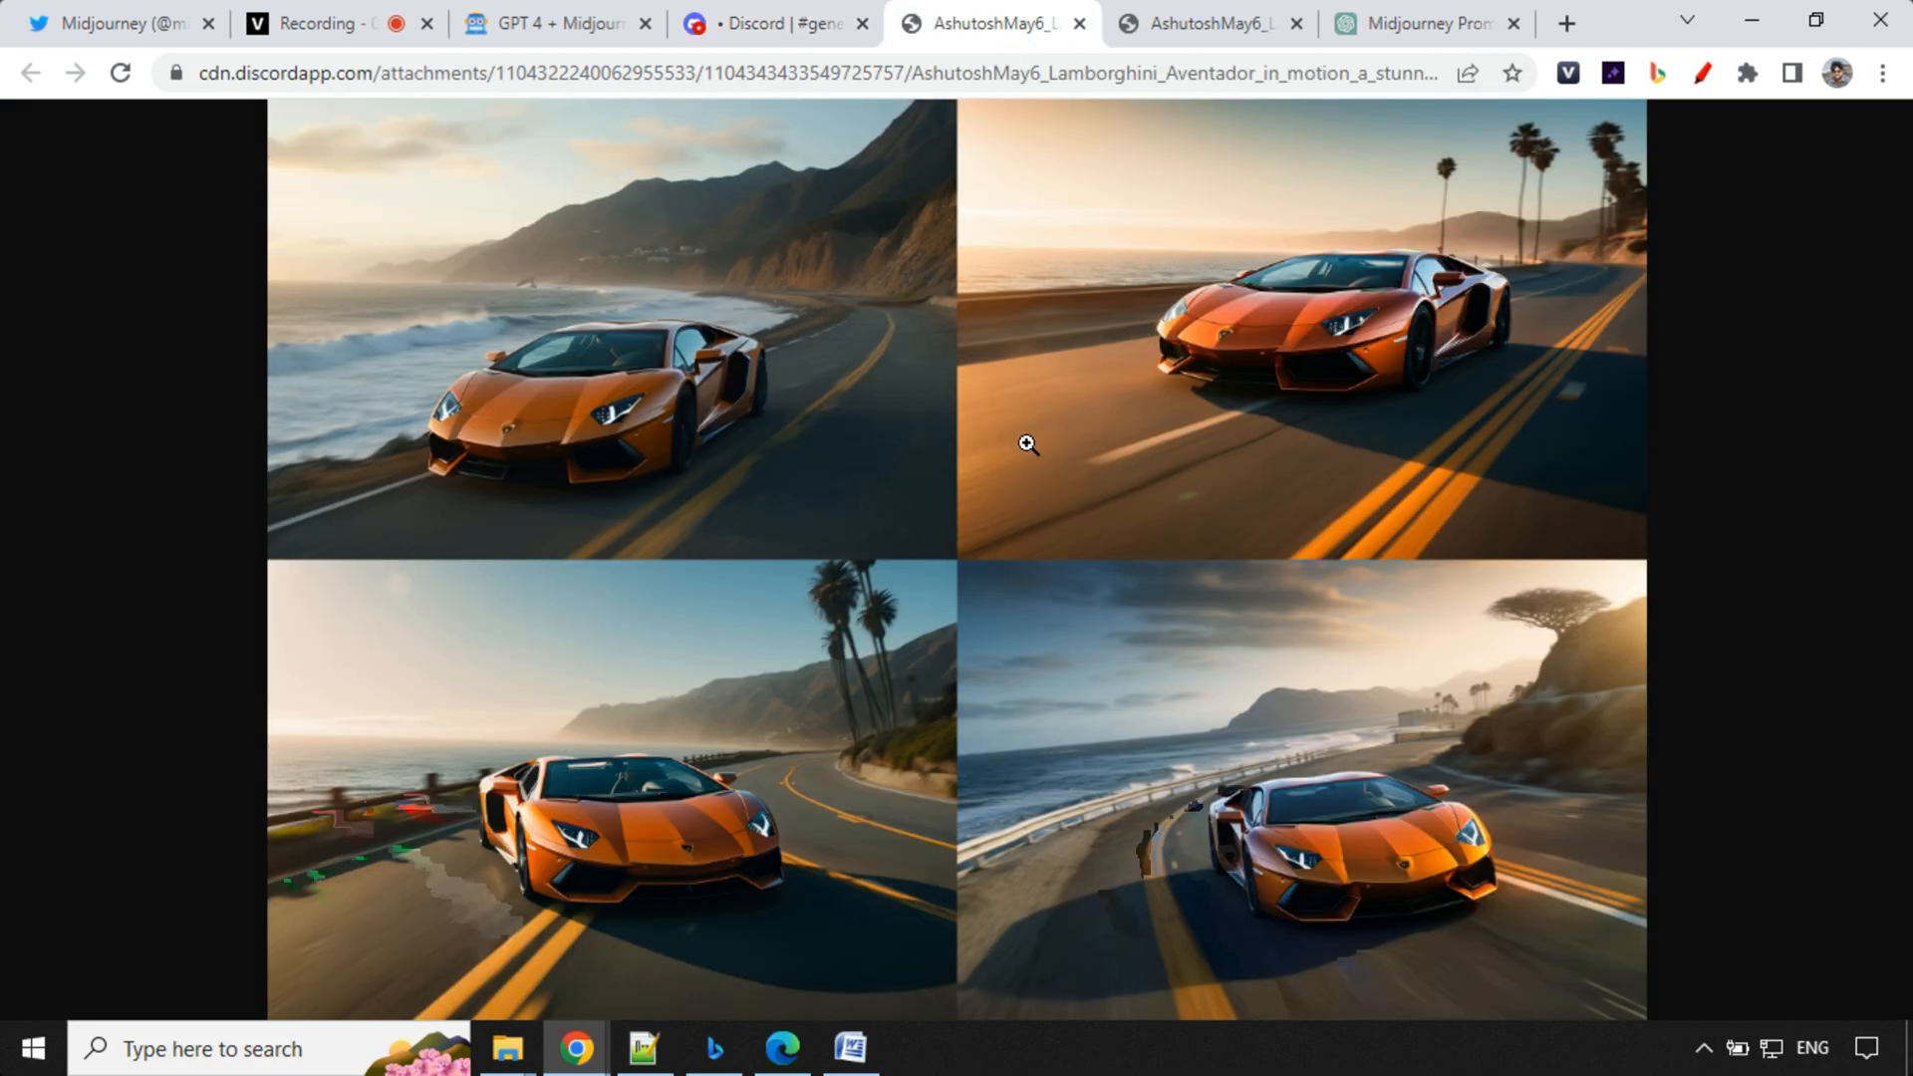
click(1027, 443)
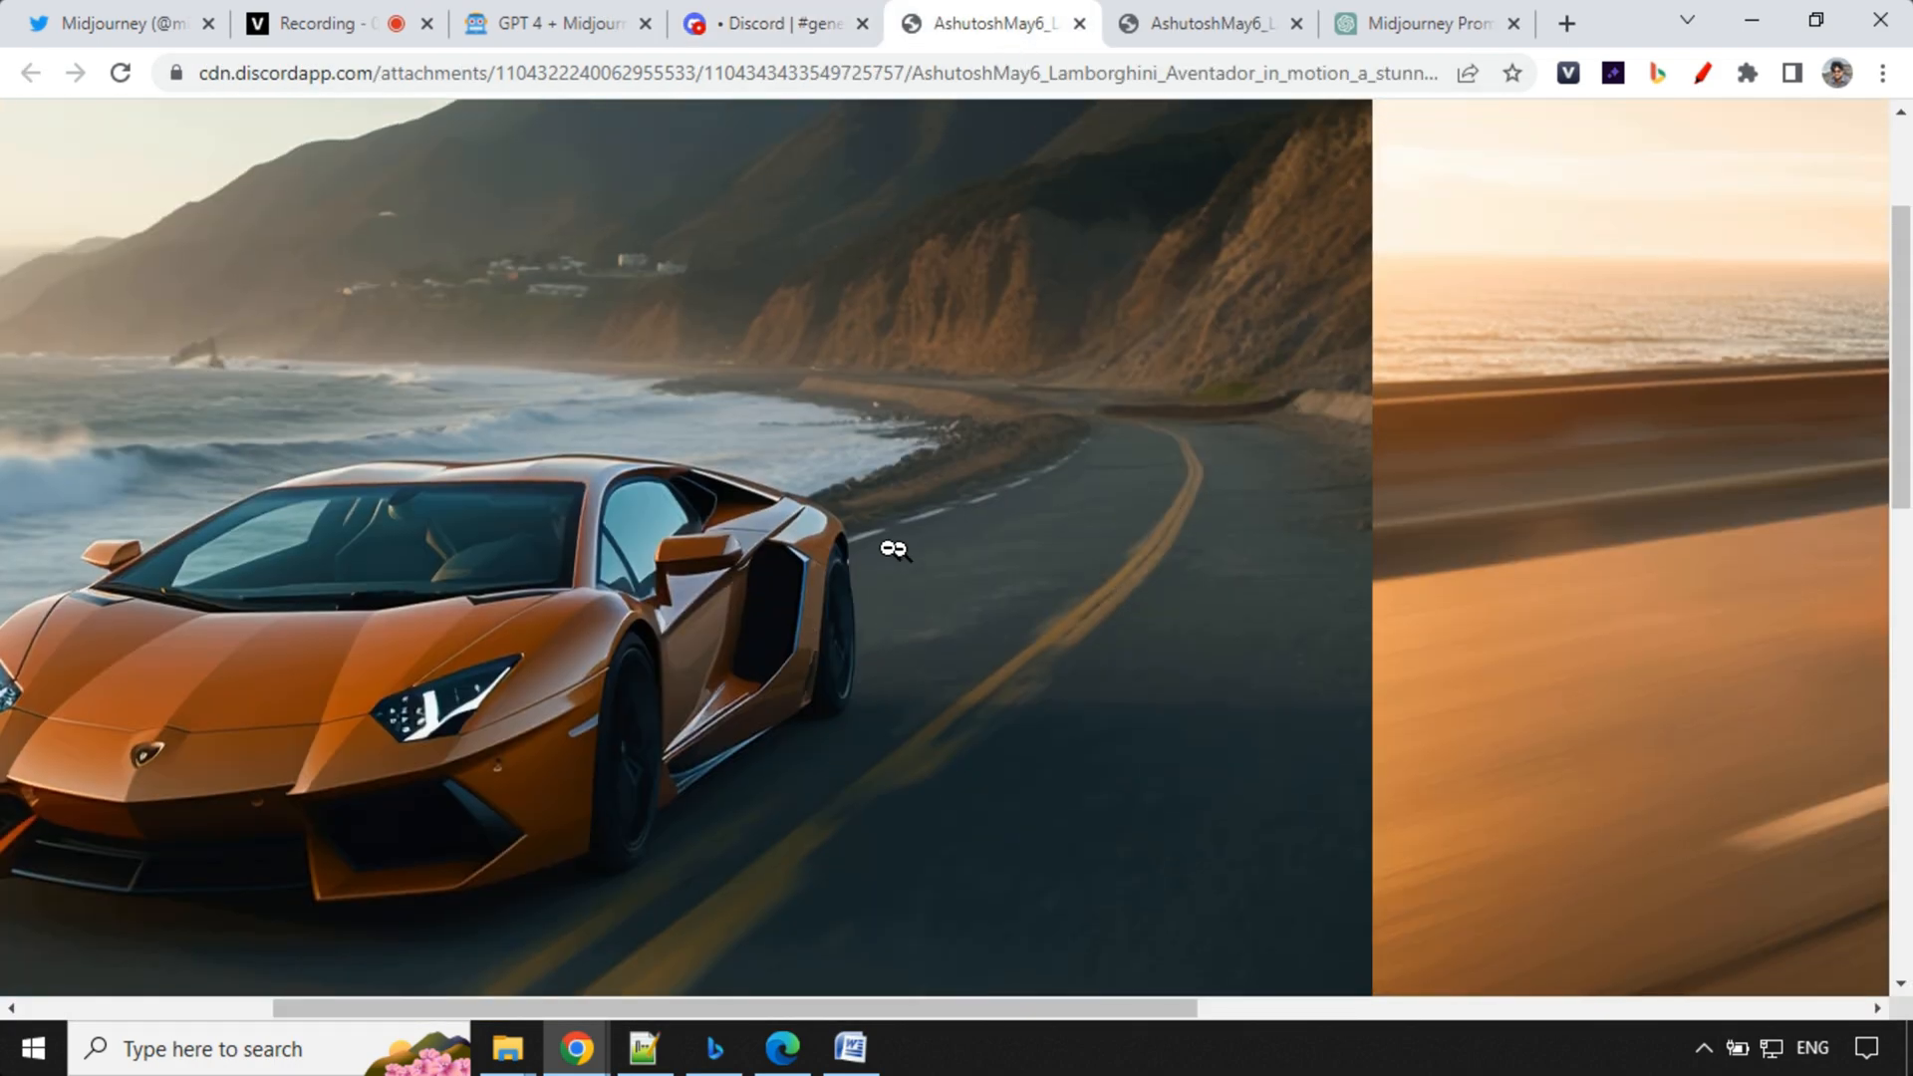
click(1201, 22)
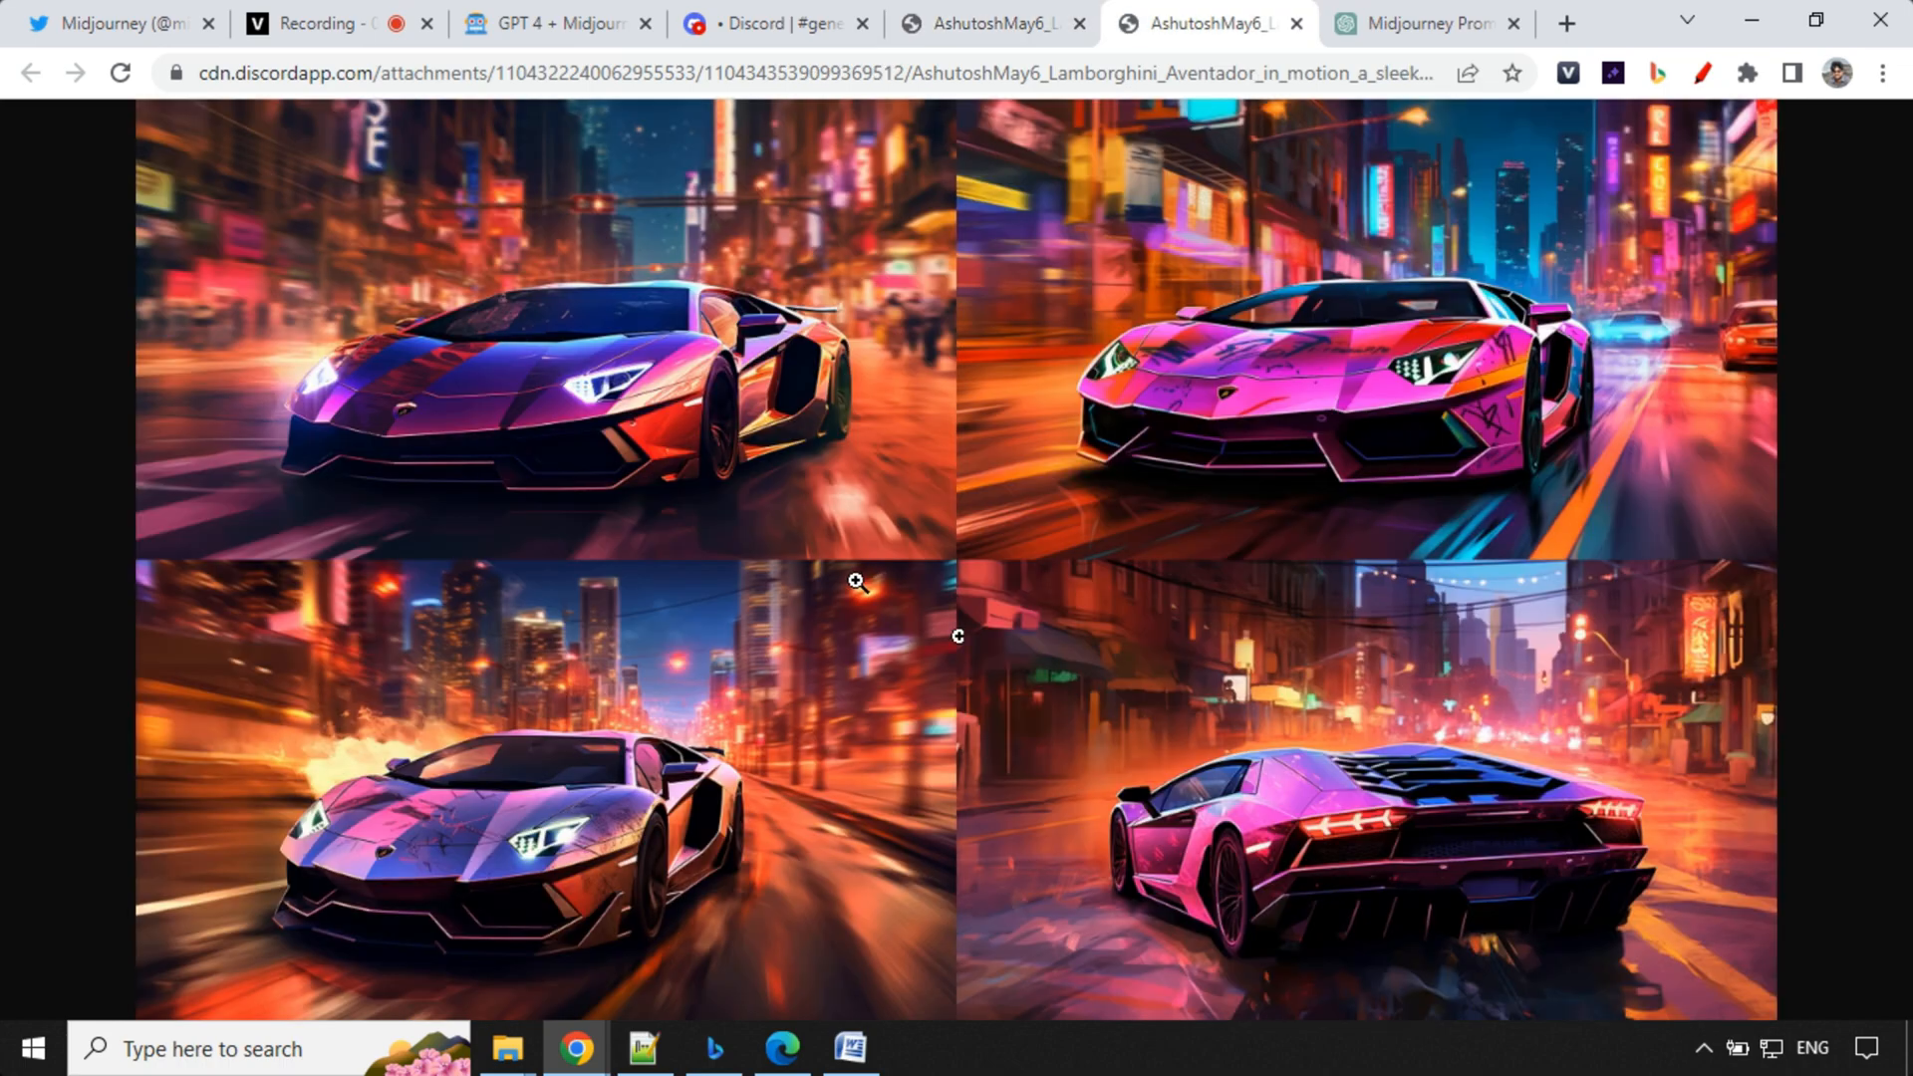
mouse_move(1016, 571)
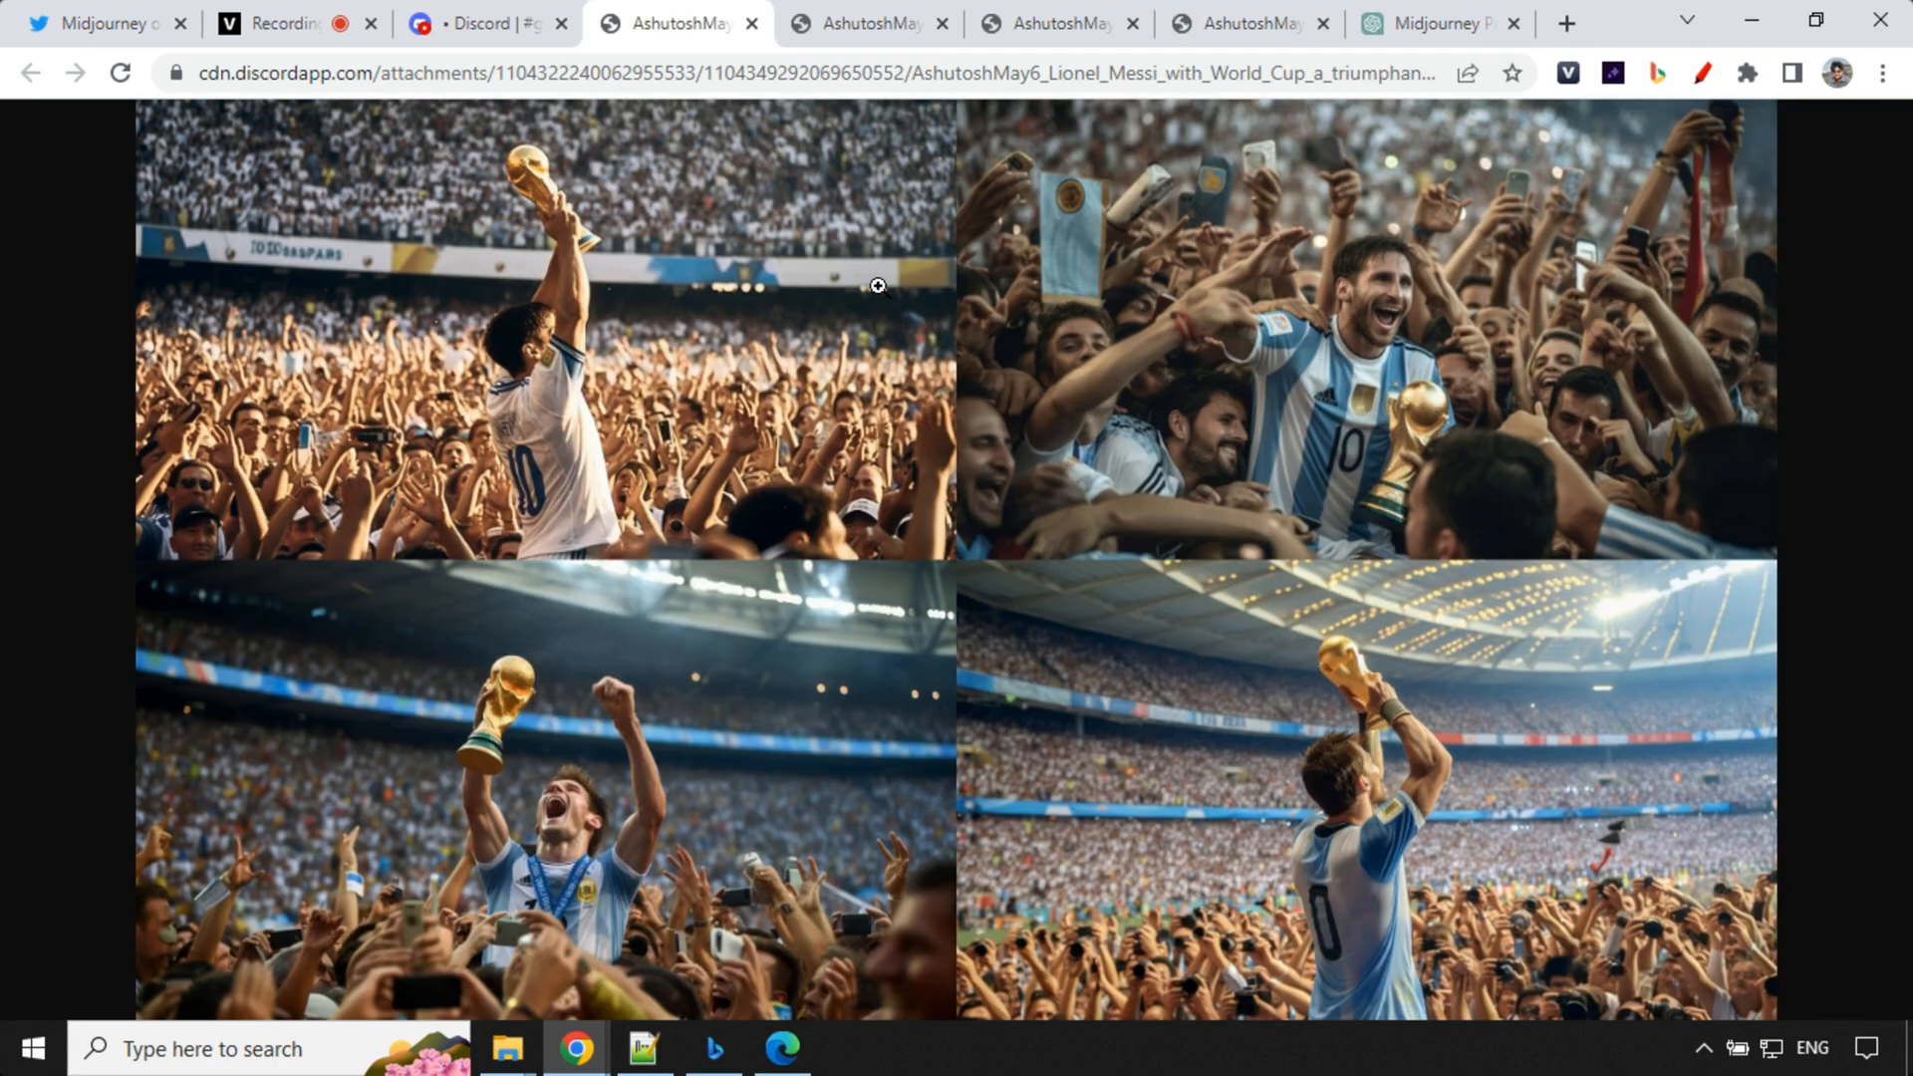
mouse_move(773, 310)
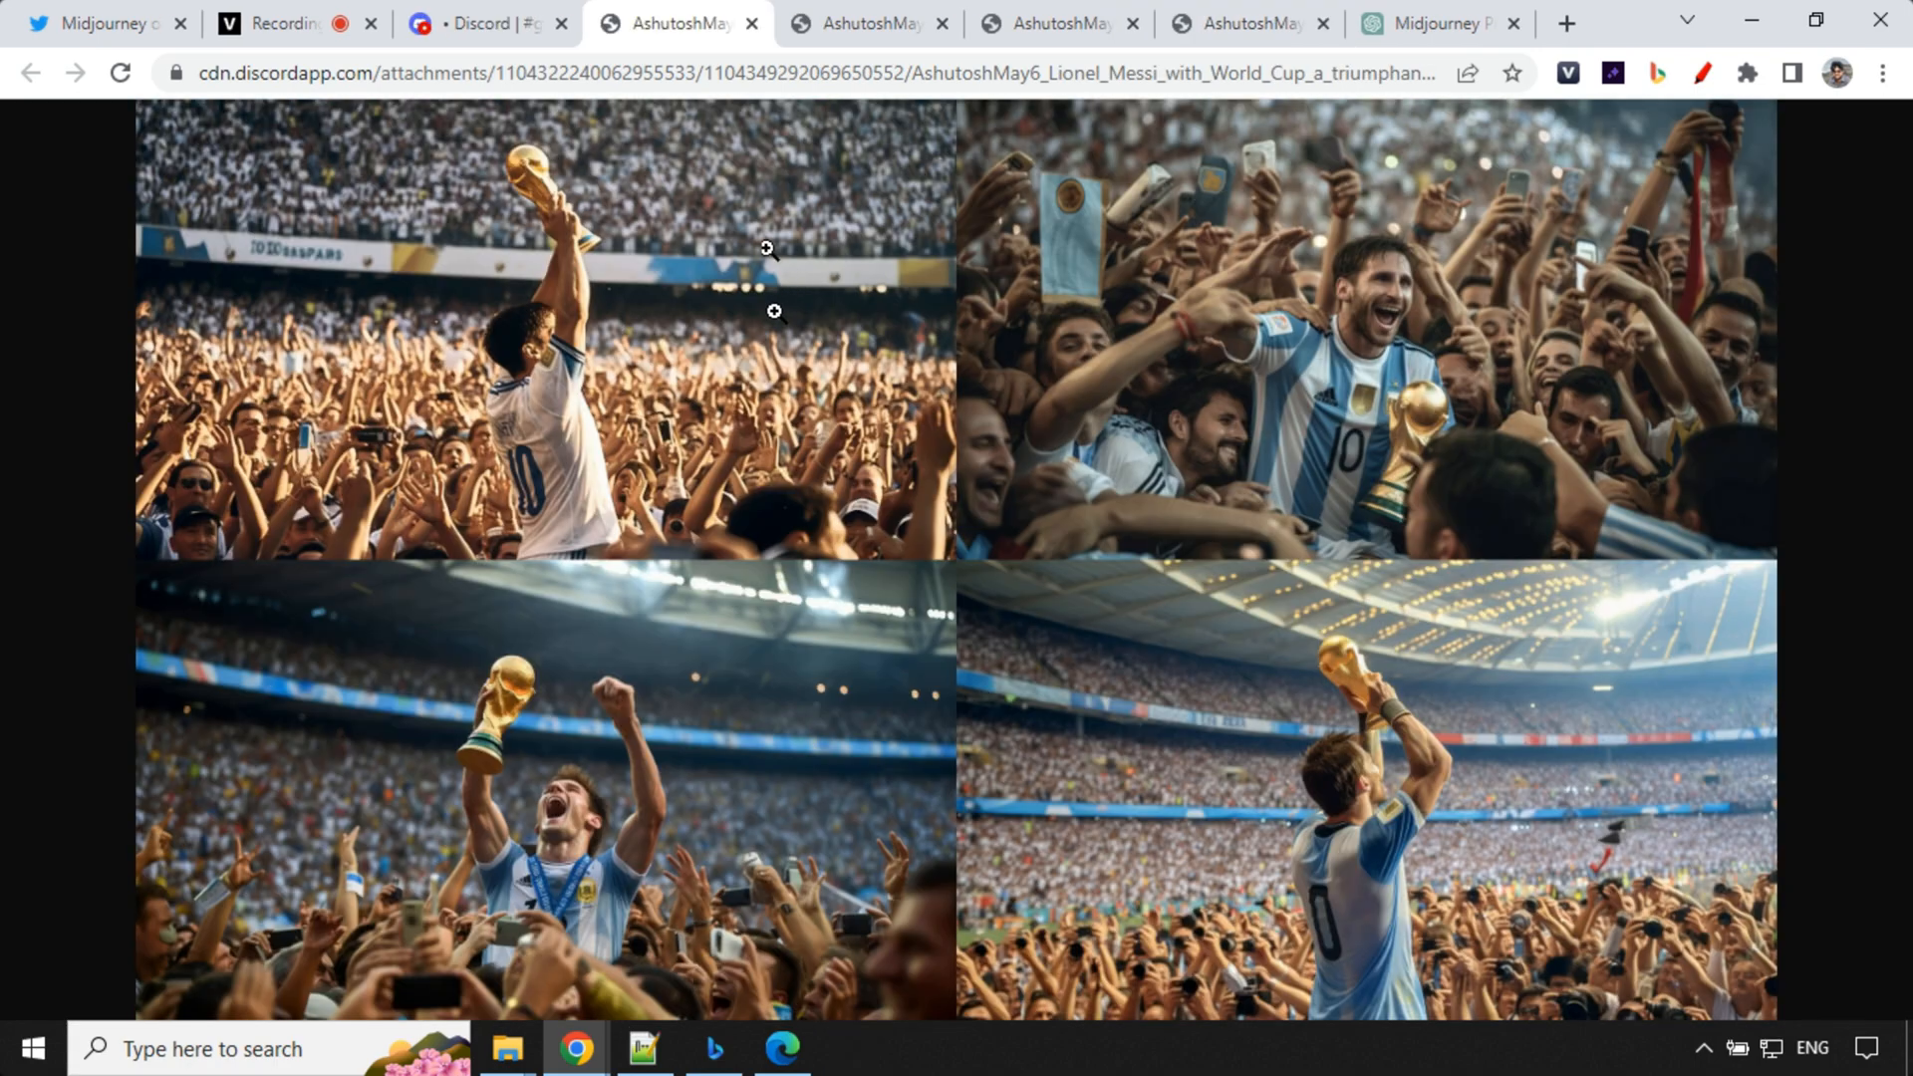
mouse_move(1003, 456)
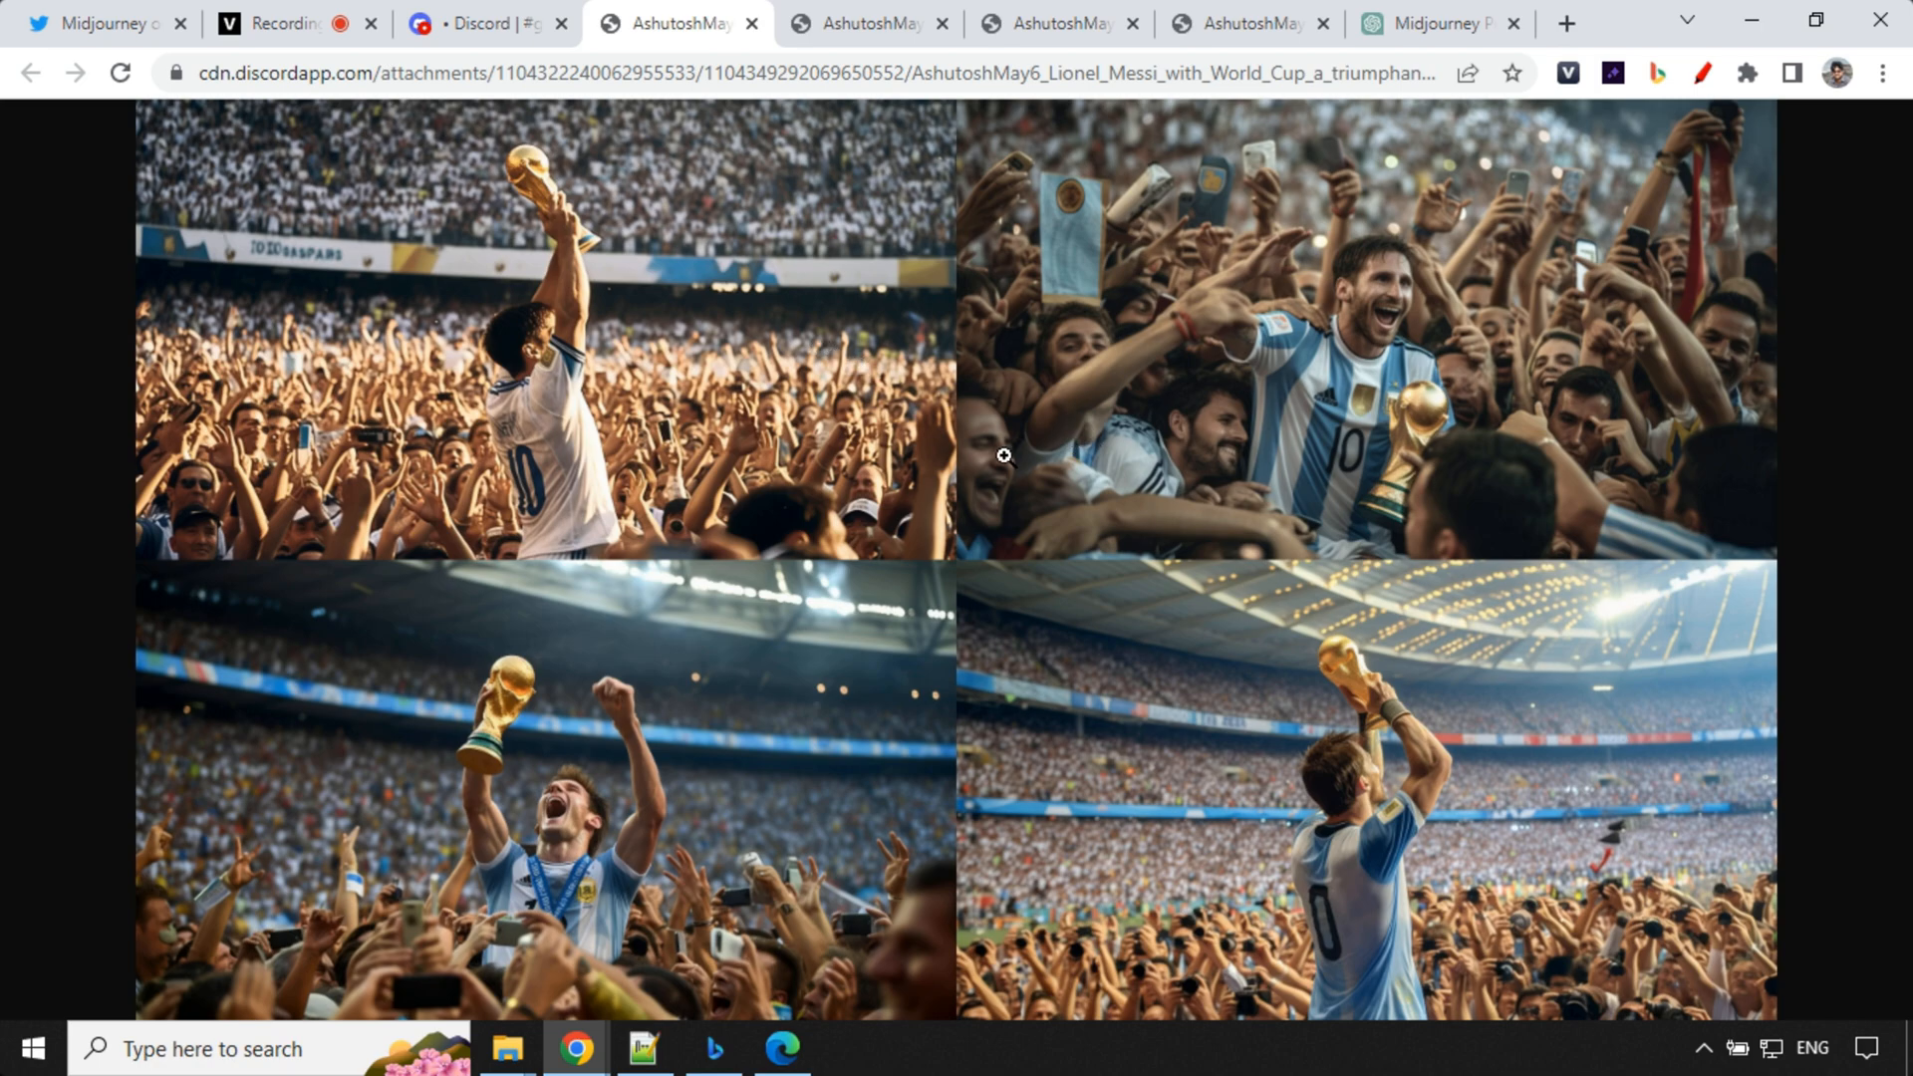
Step: Look through the cyborg women and DiCaprio portrait grids, then return to the ChatGPT conversation
click(866, 23)
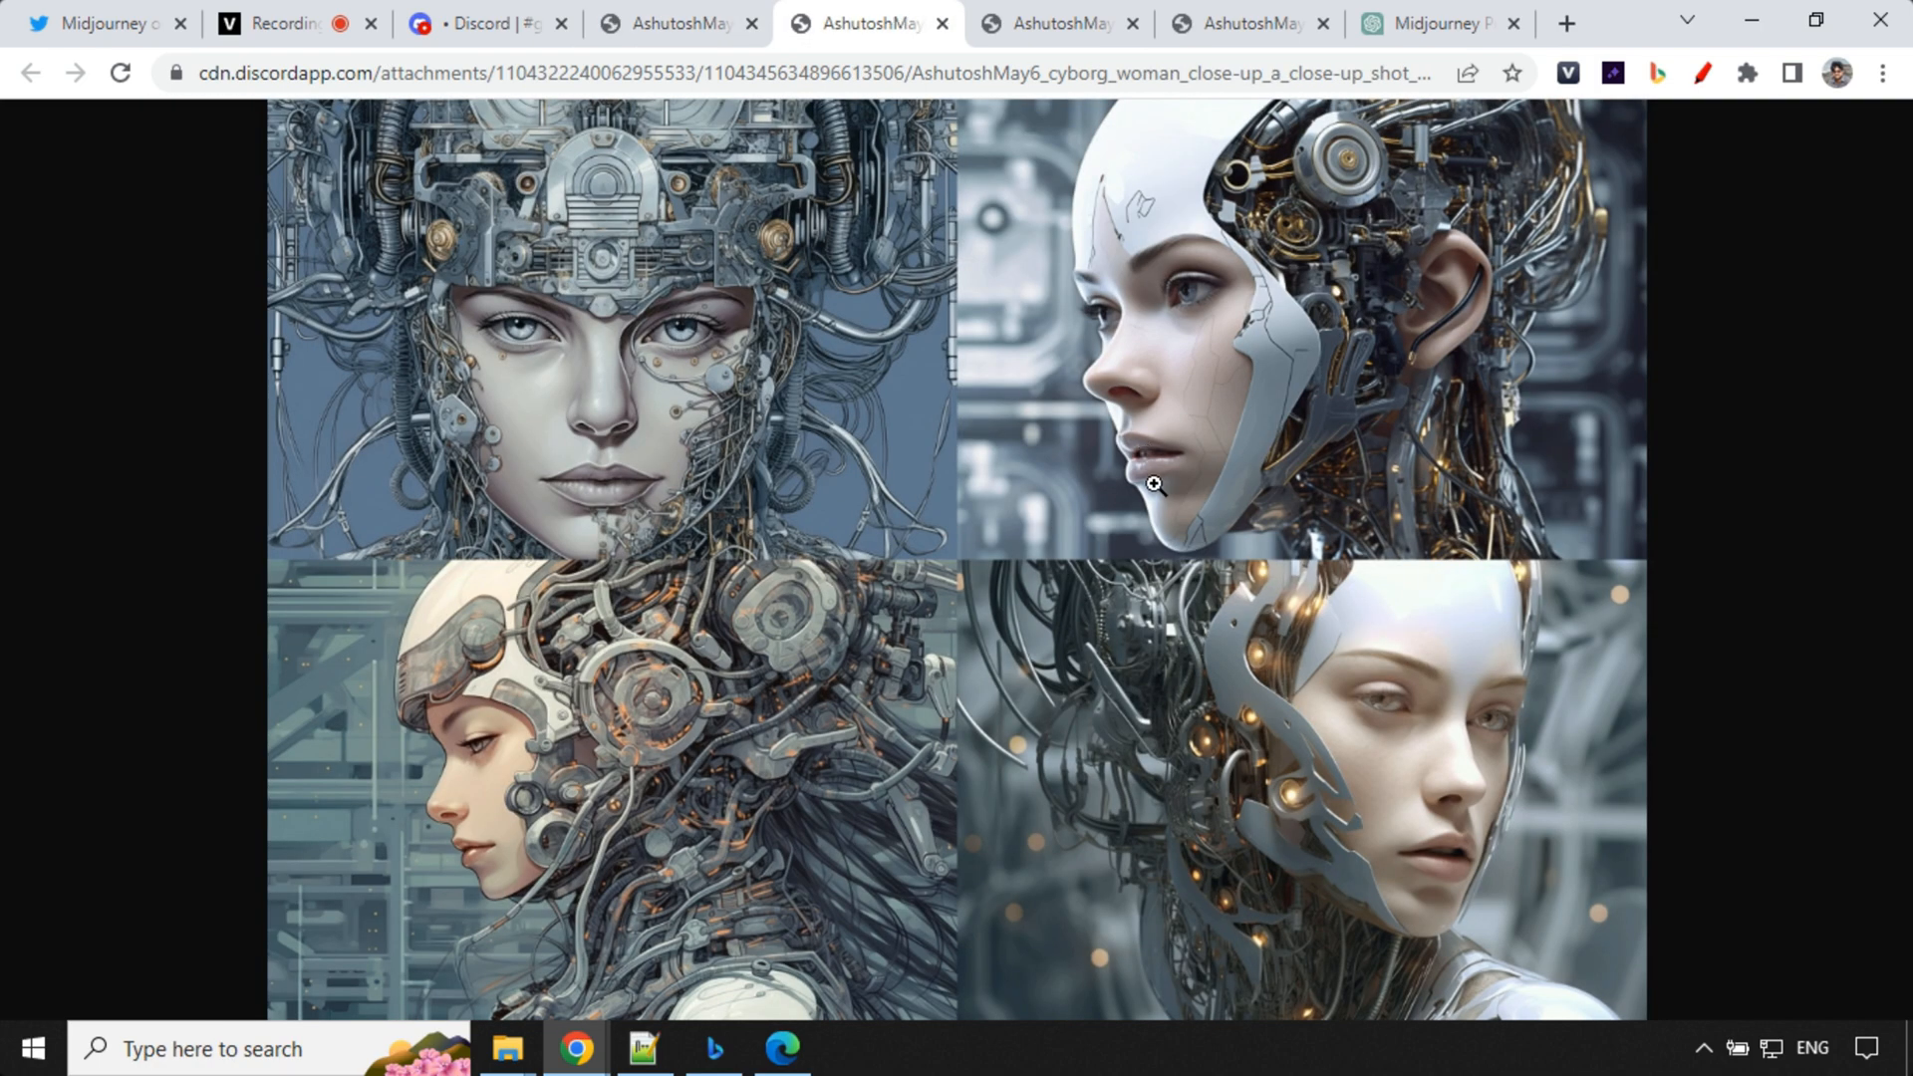
click(1056, 23)
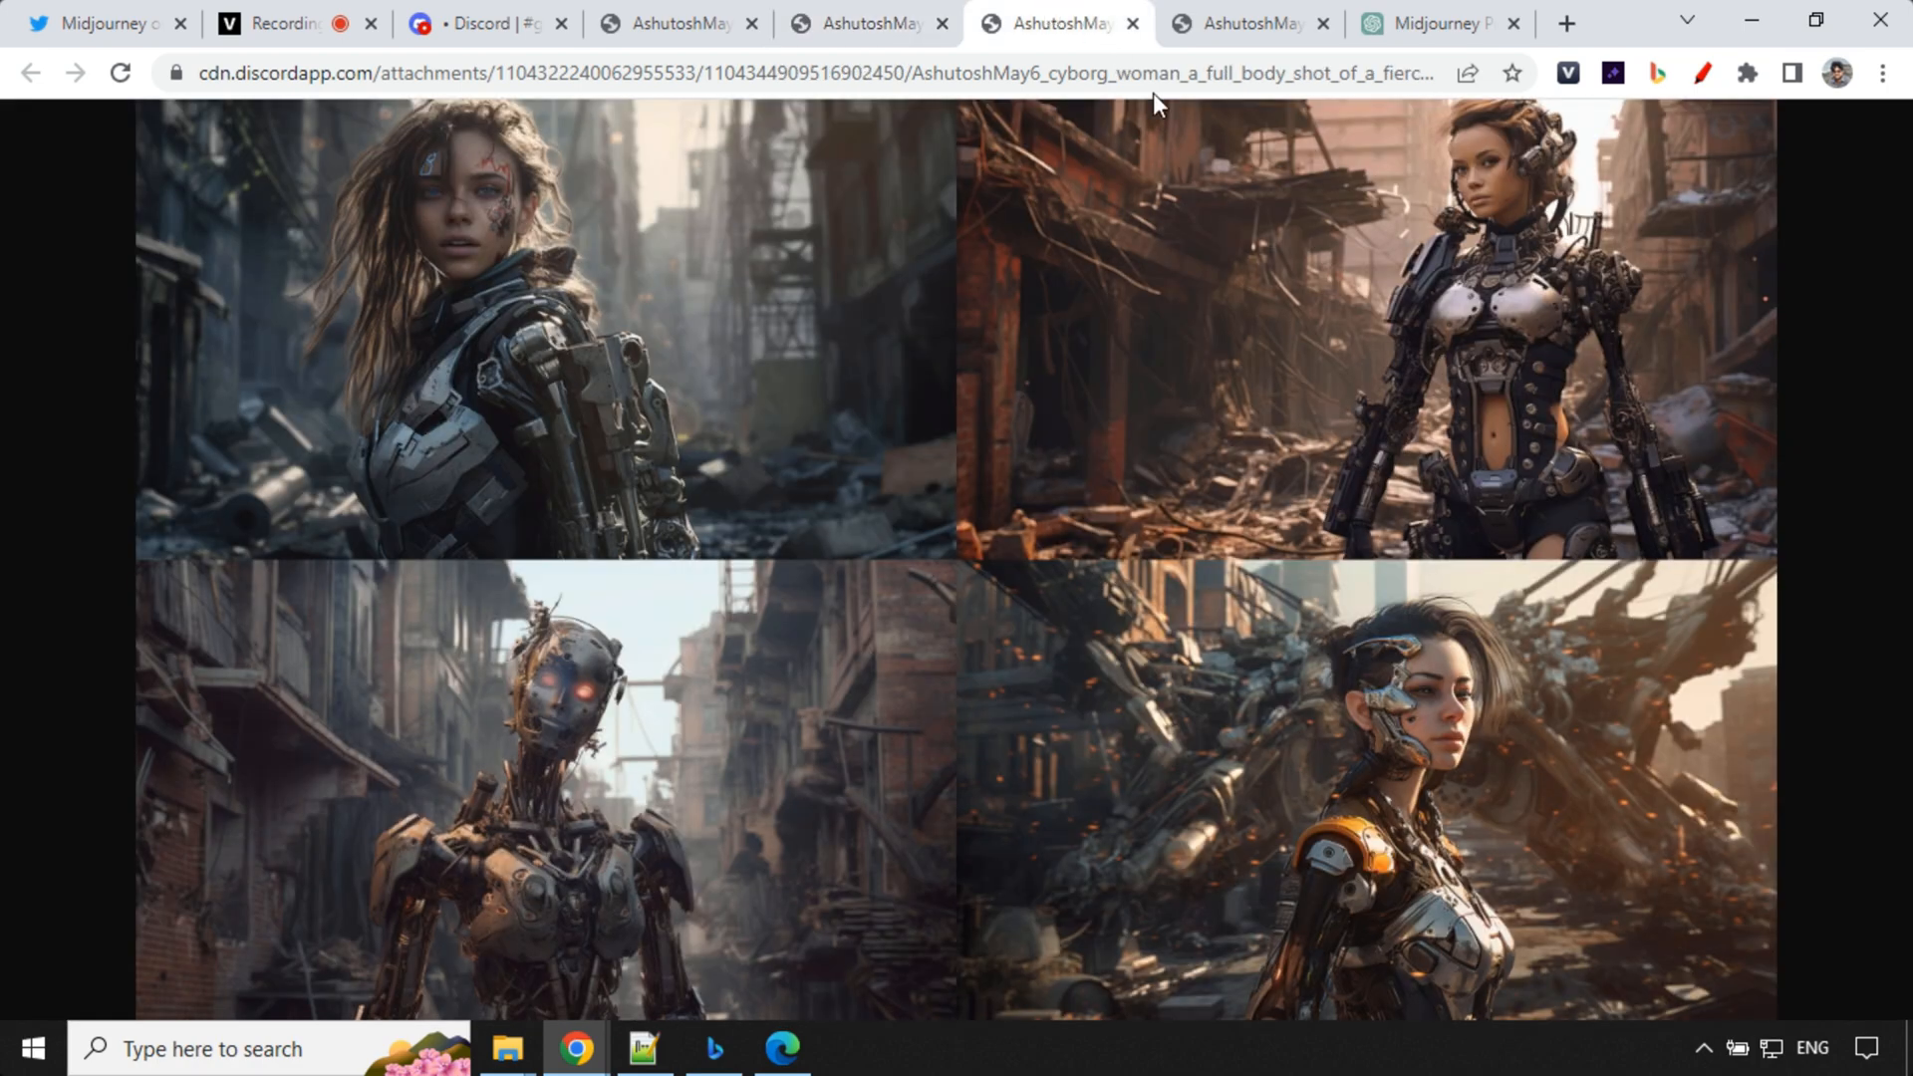
mouse_move(675, 408)
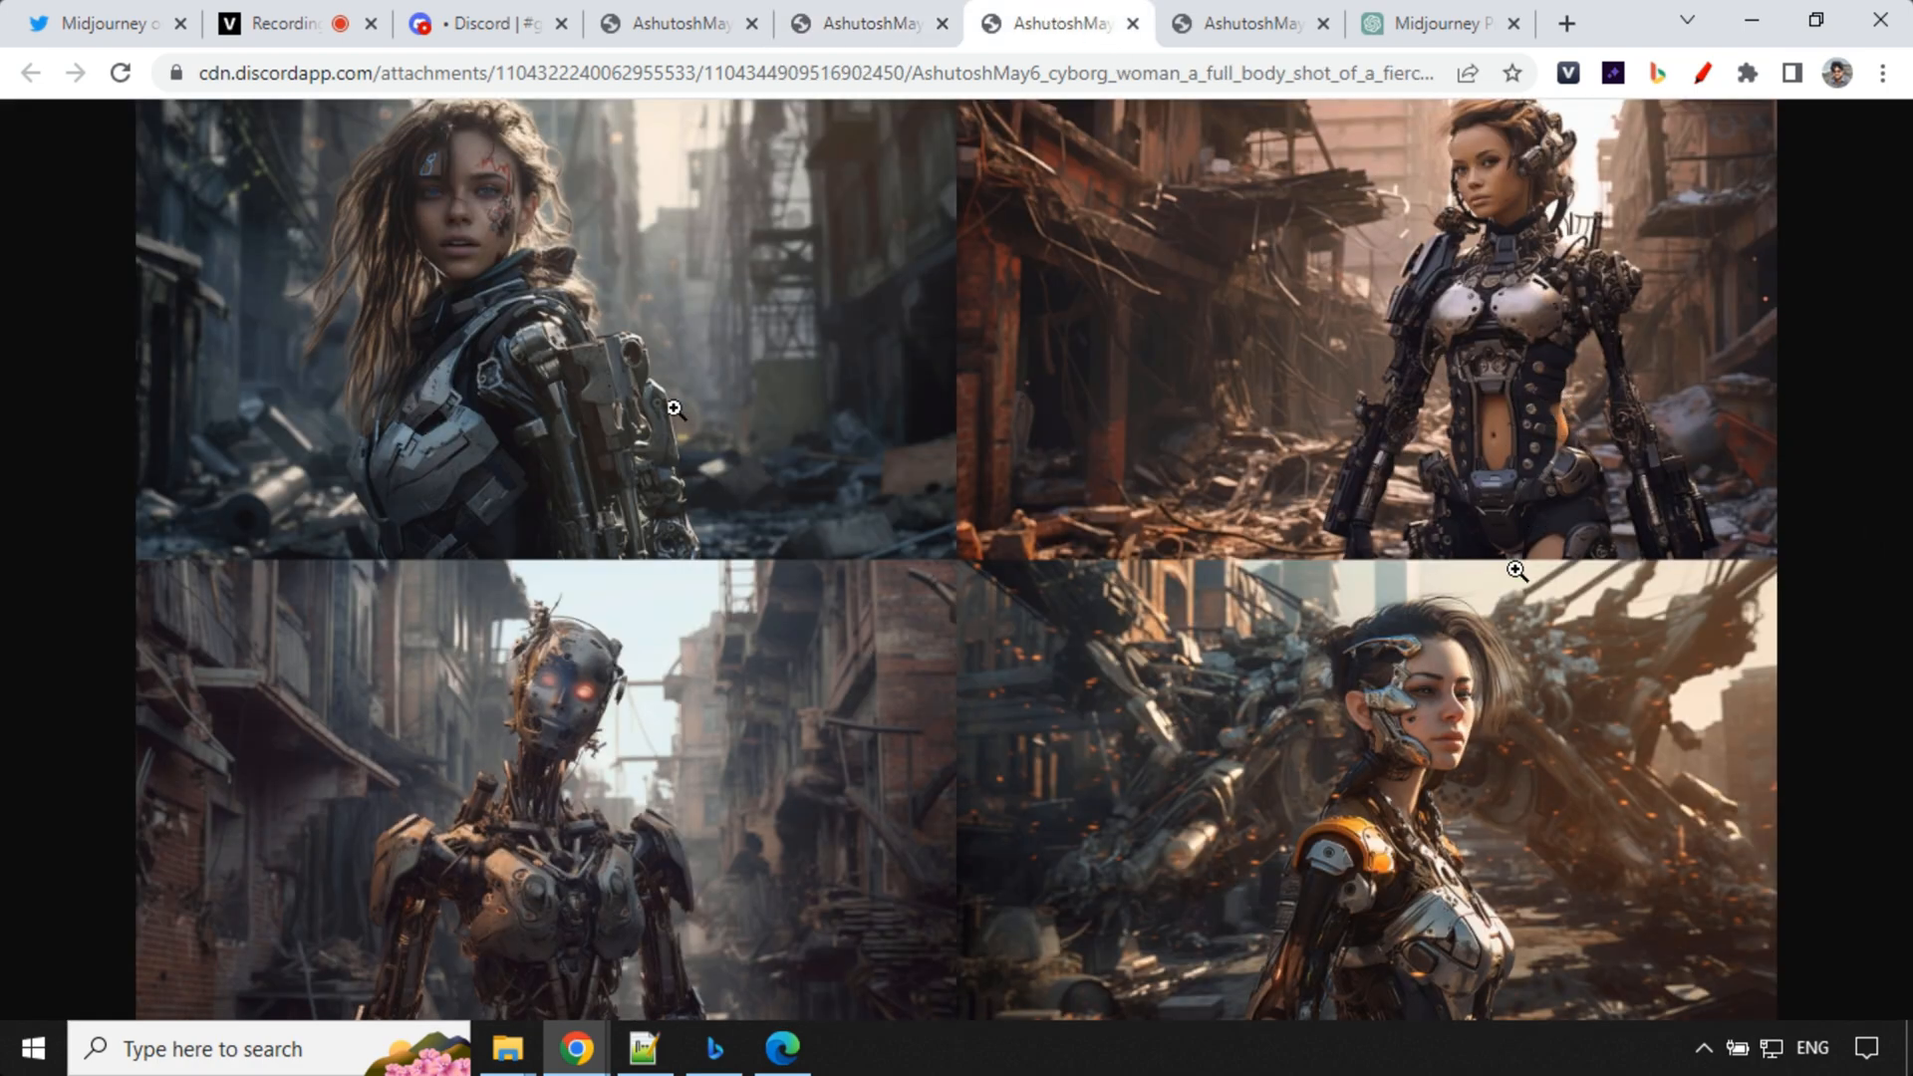
click(1249, 22)
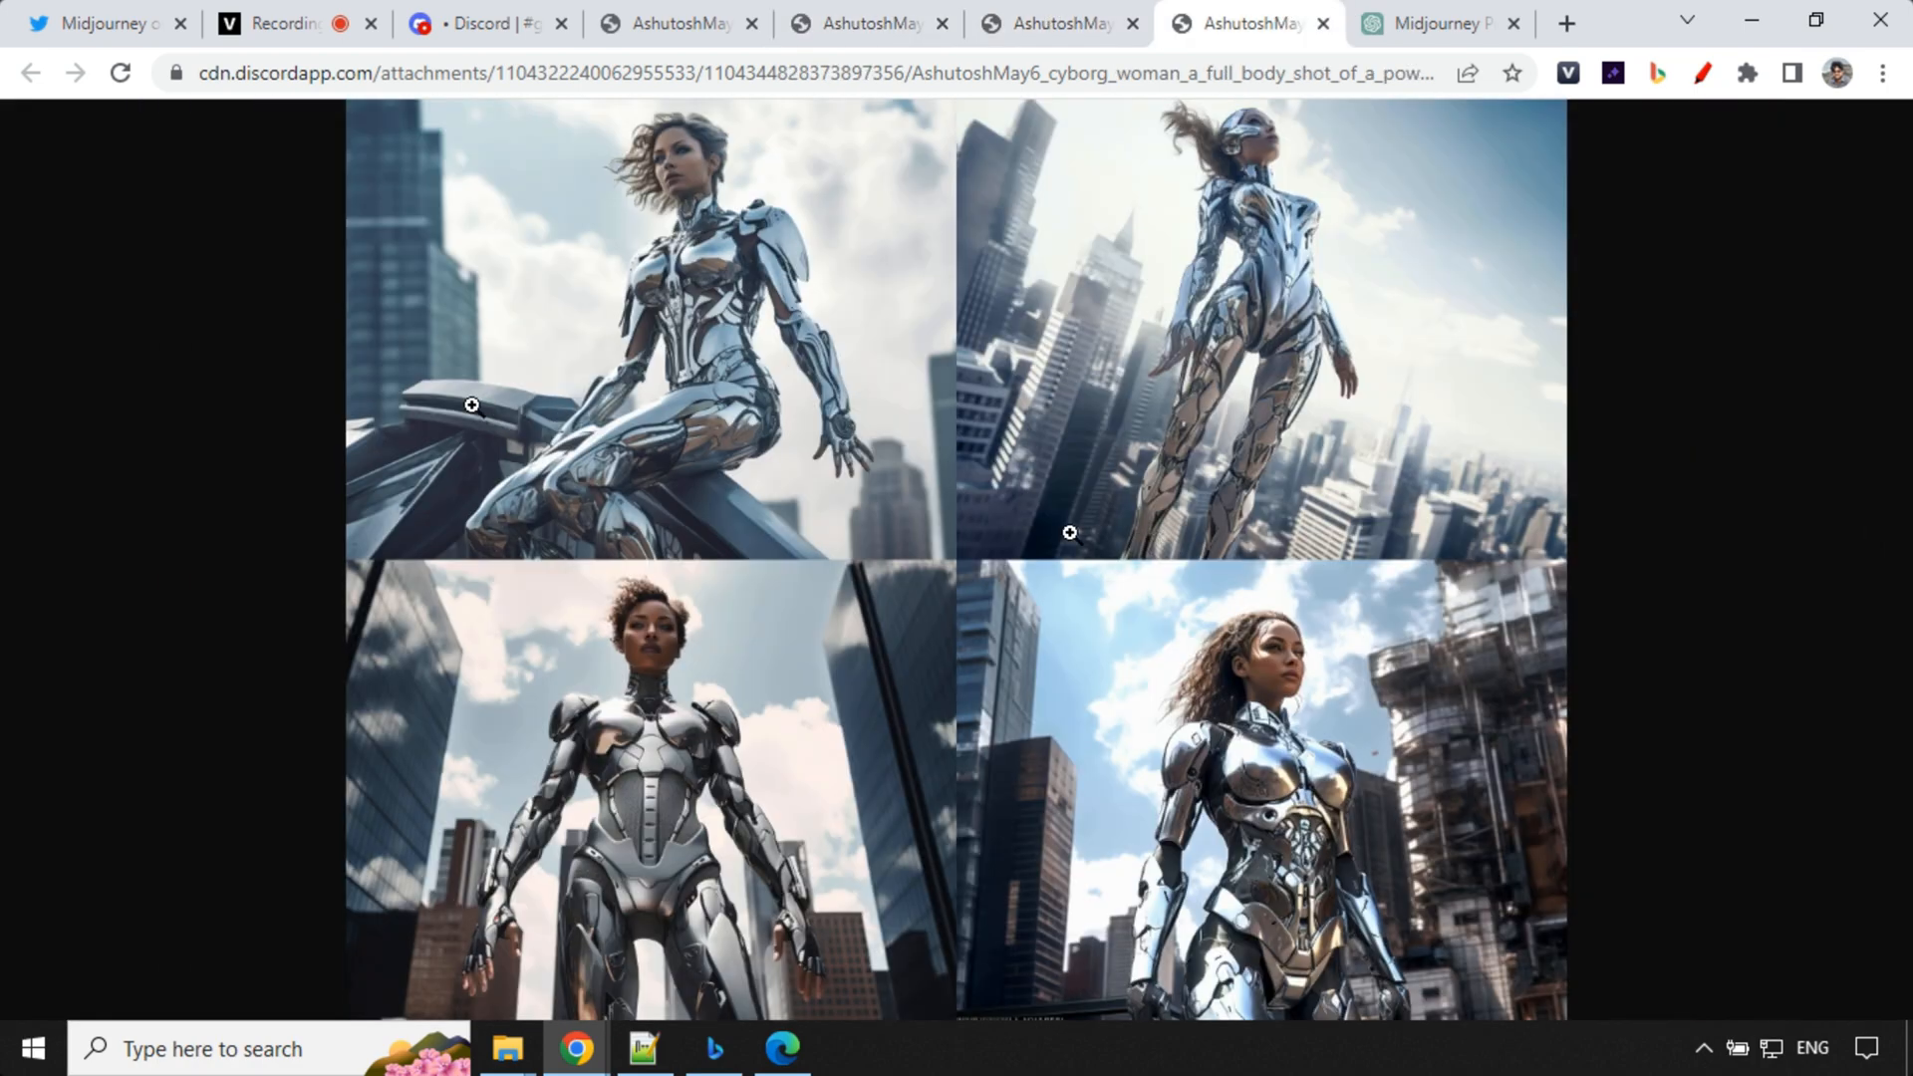
click(483, 23)
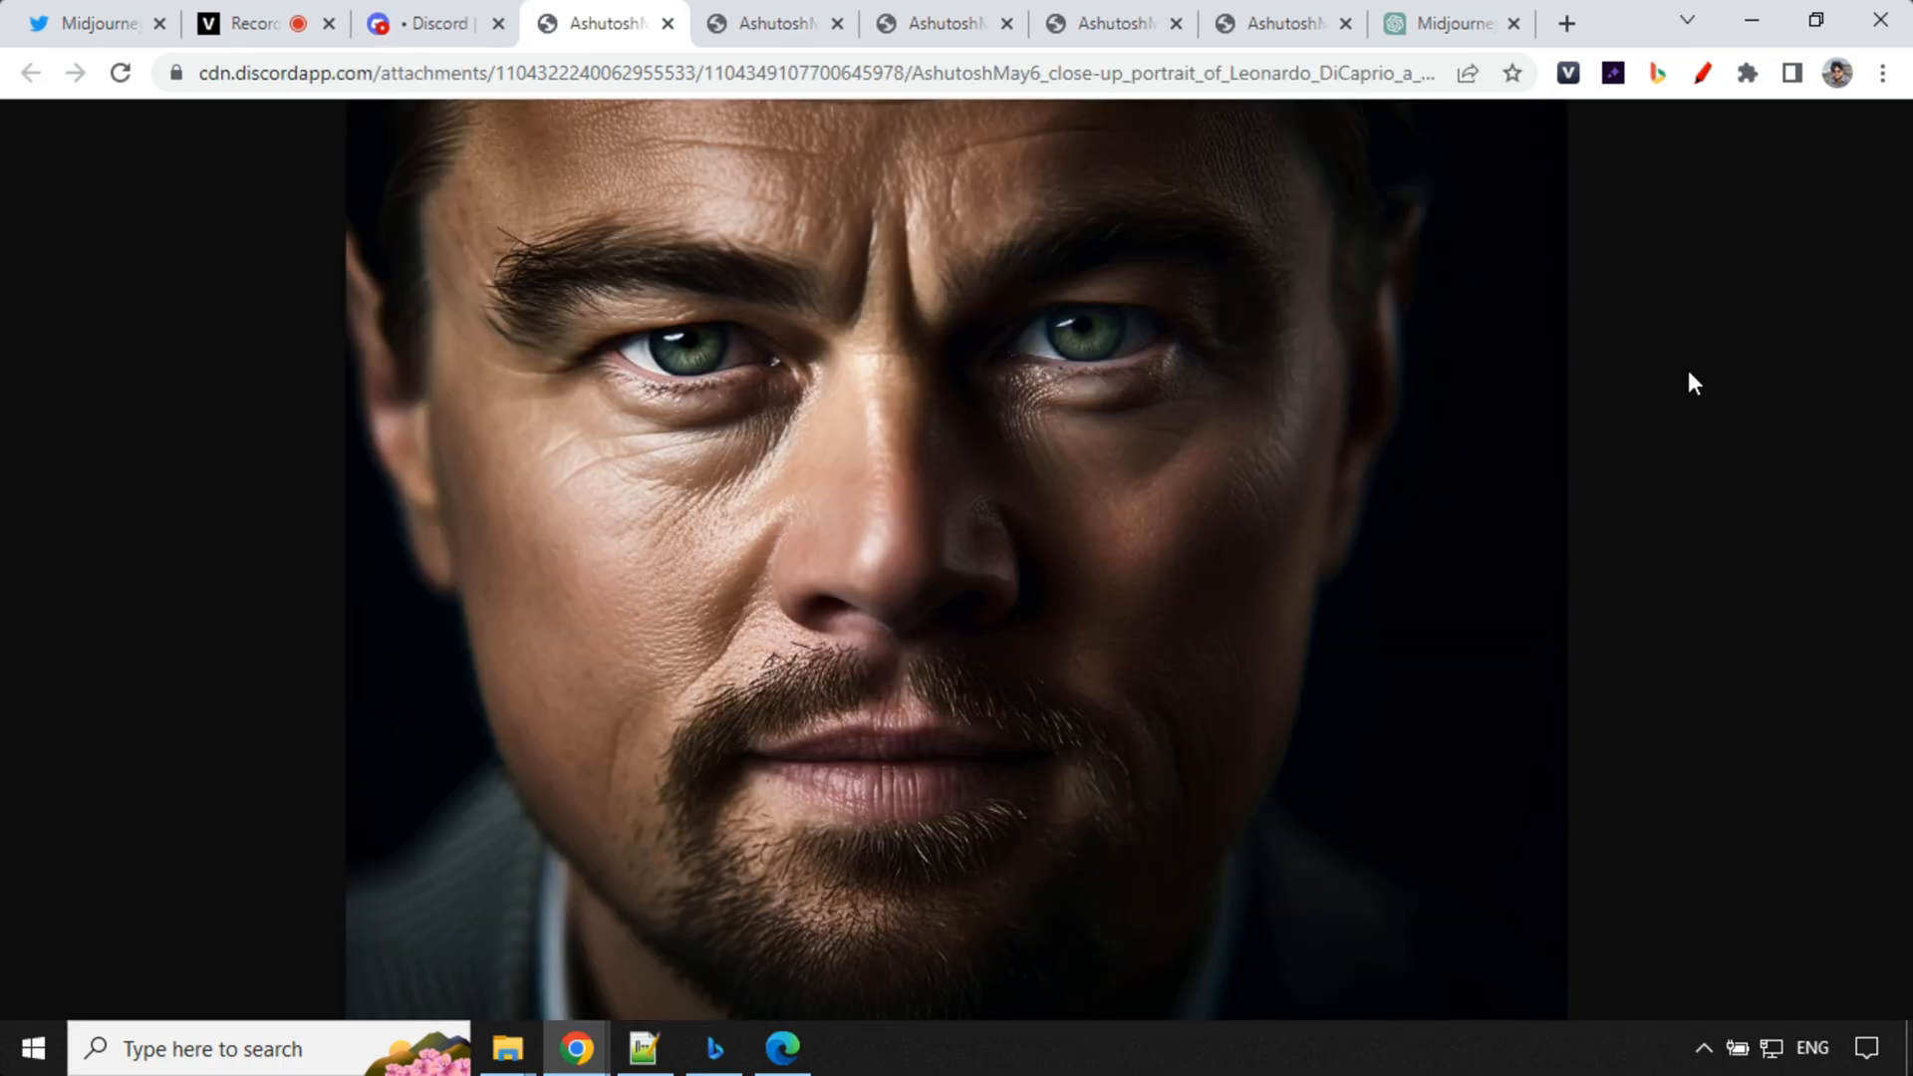
click(1451, 23)
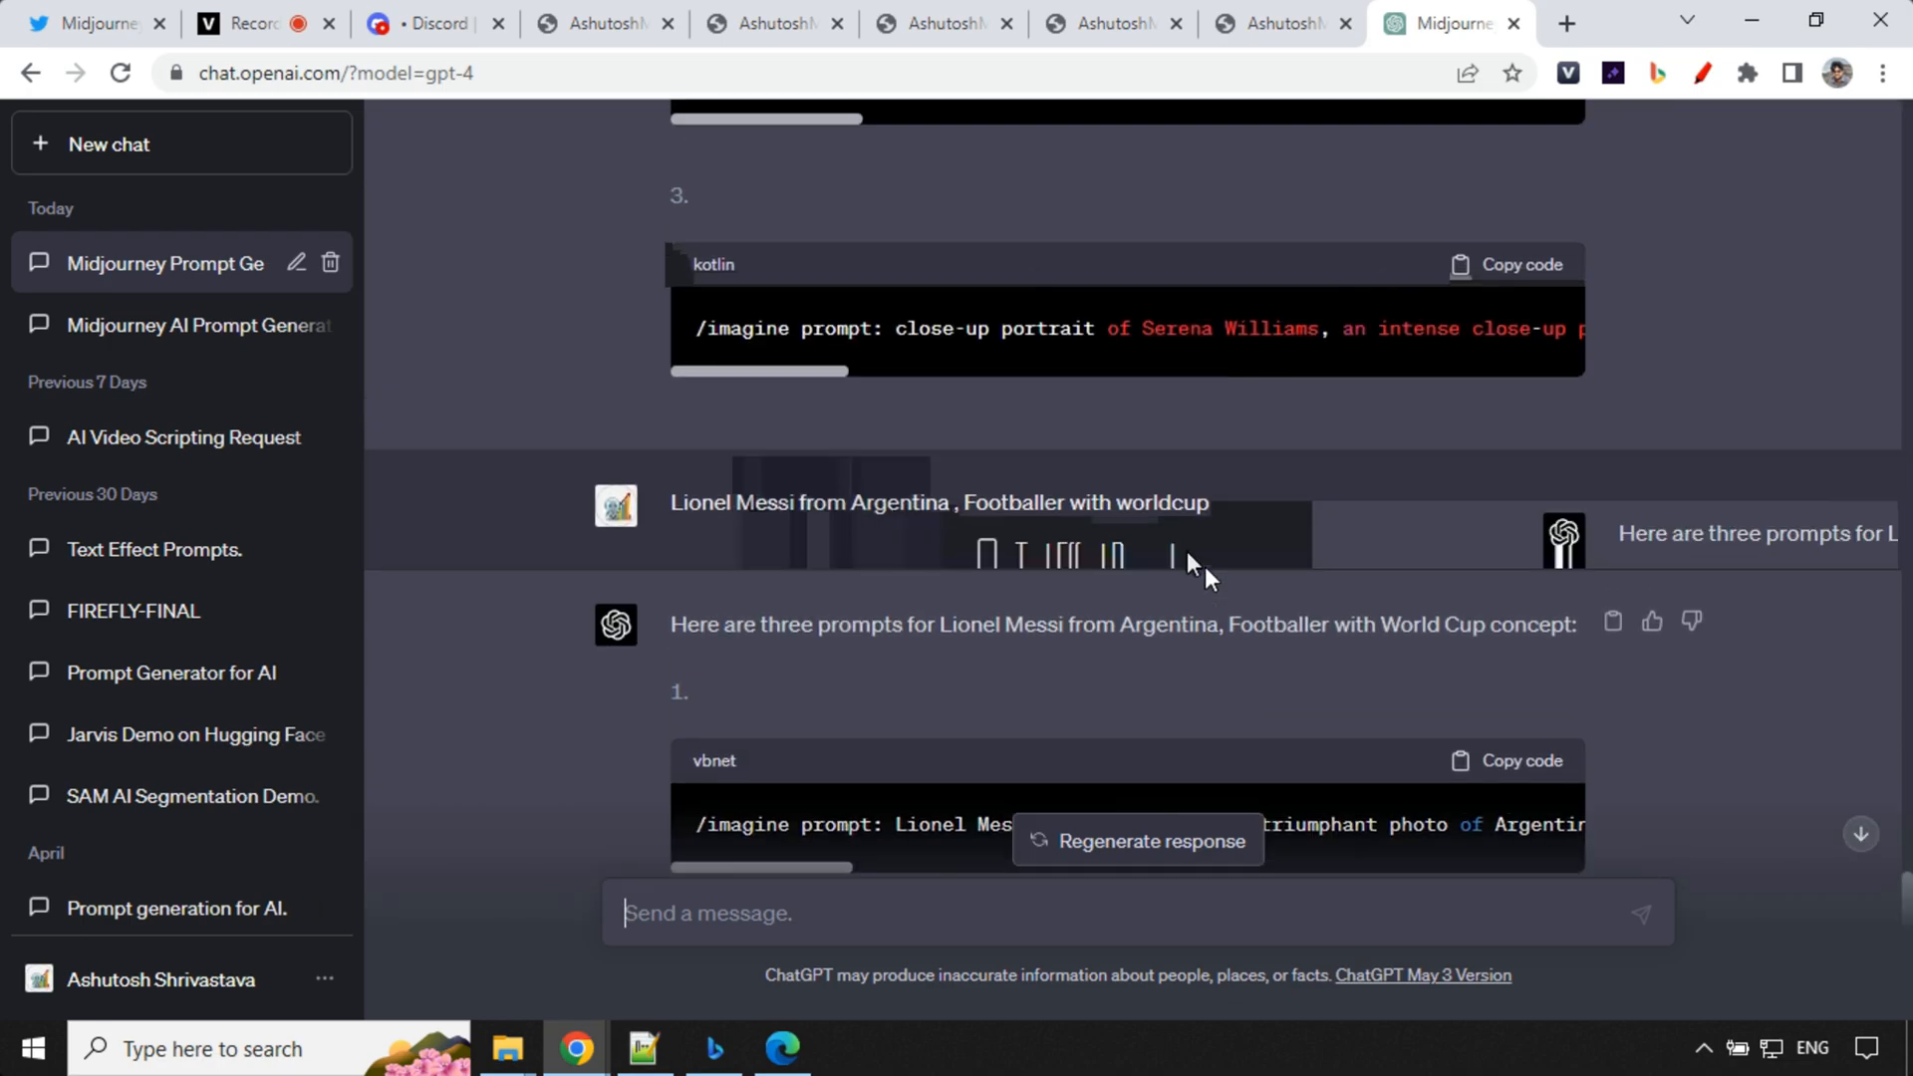
scroll(up, 3)
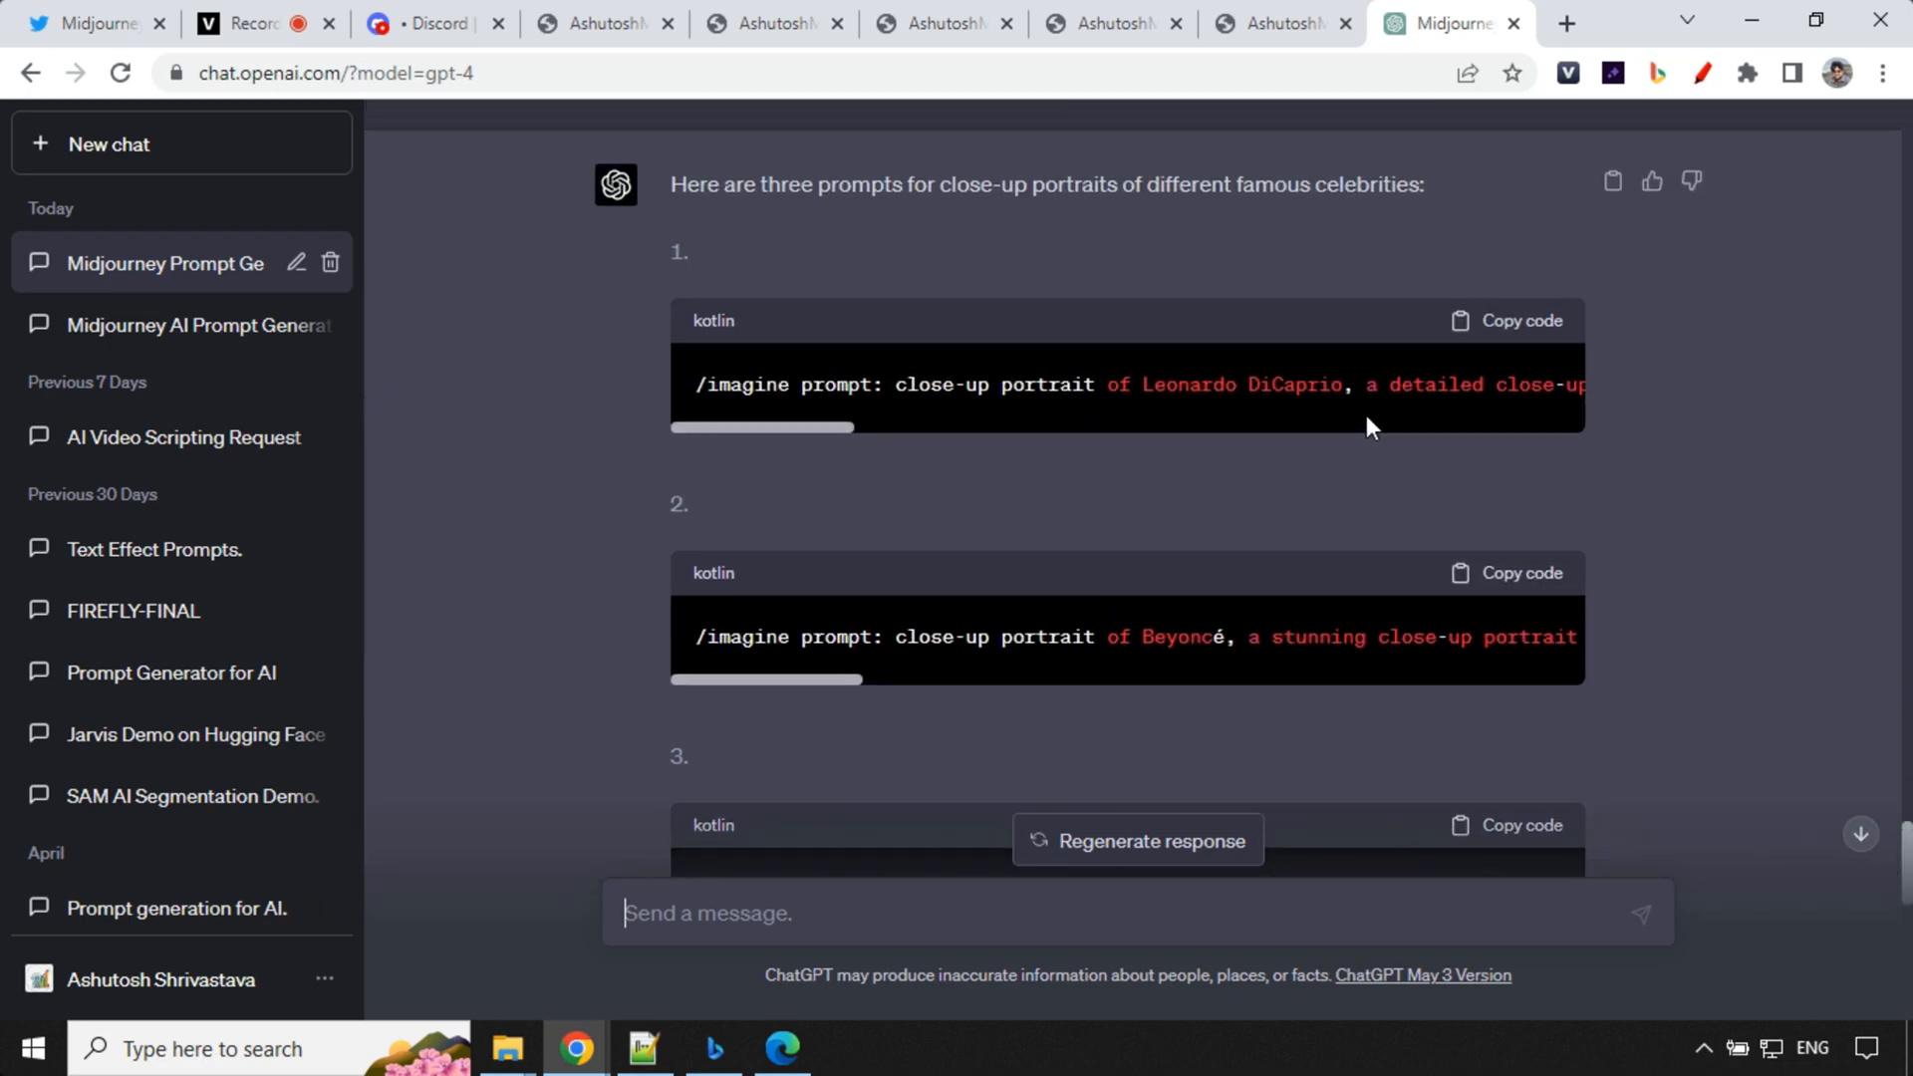
scroll(down, 3)
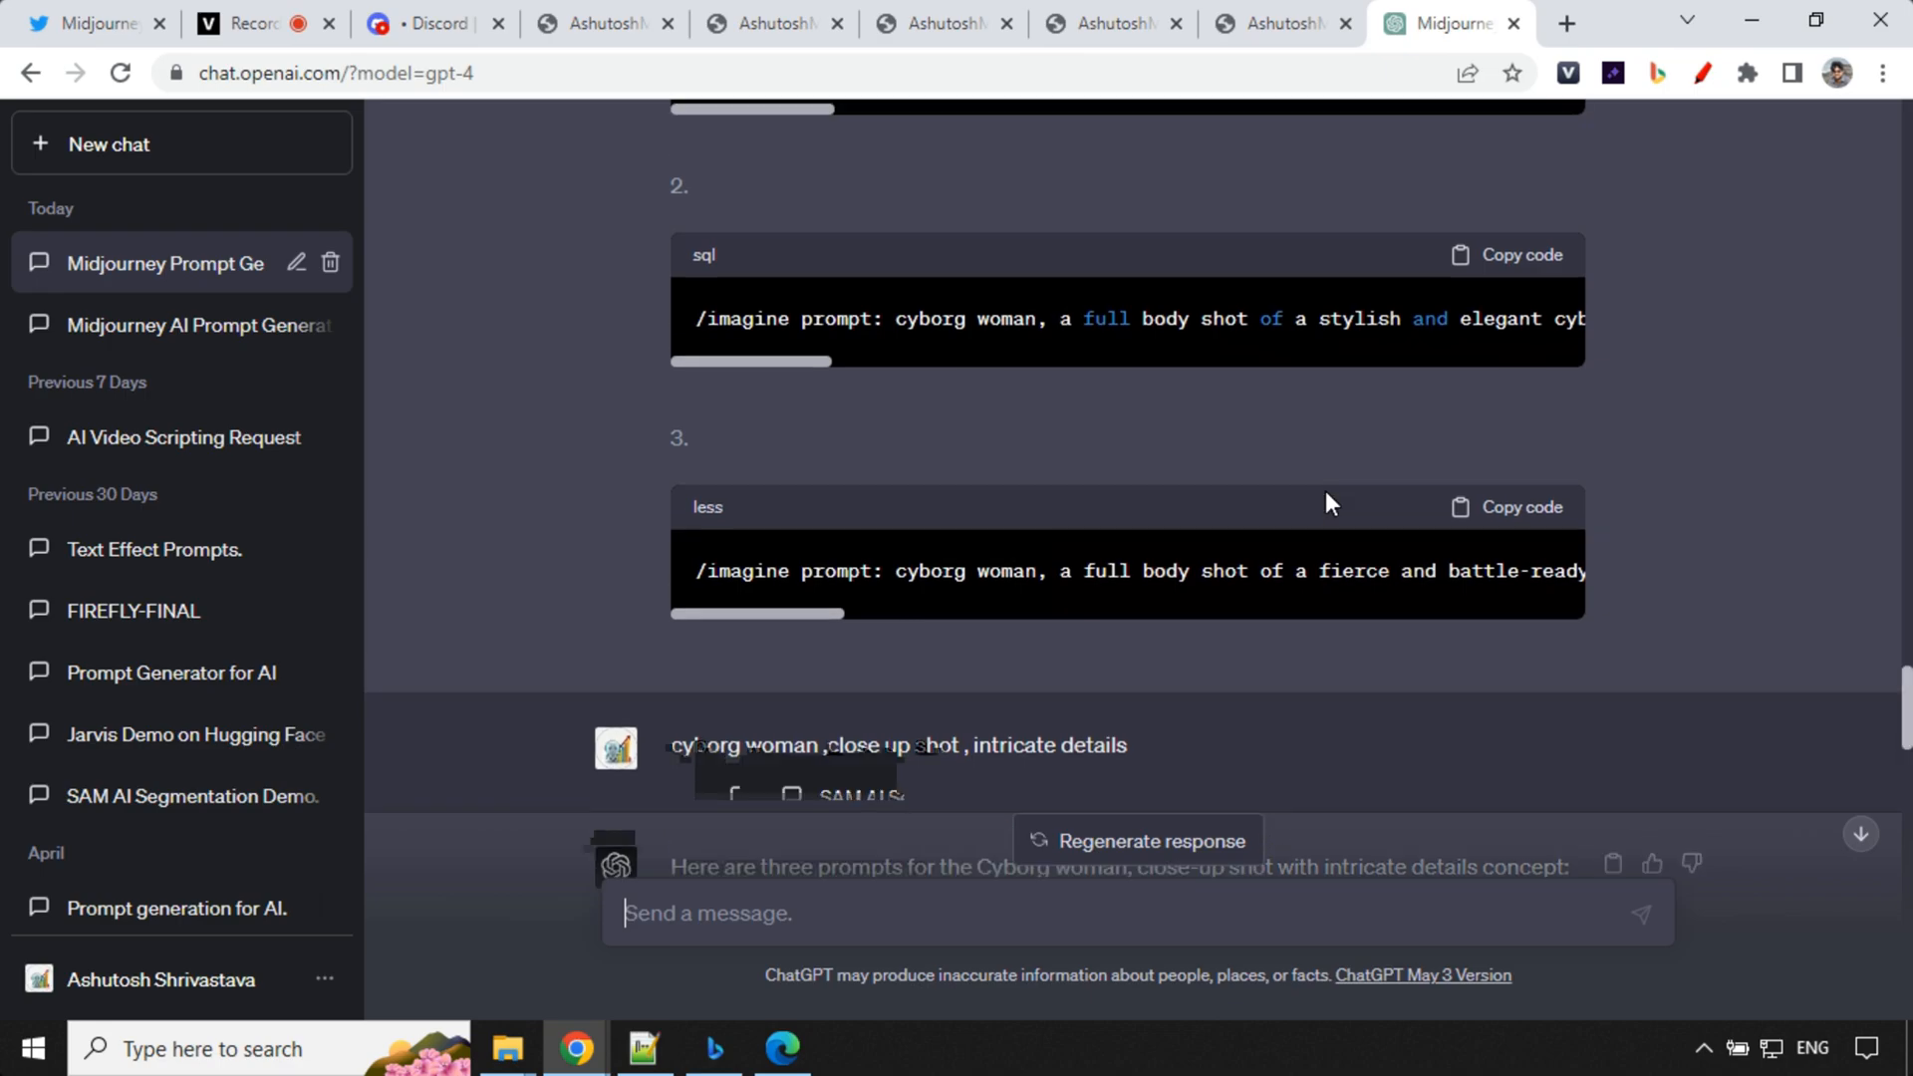
scroll(up, 3)
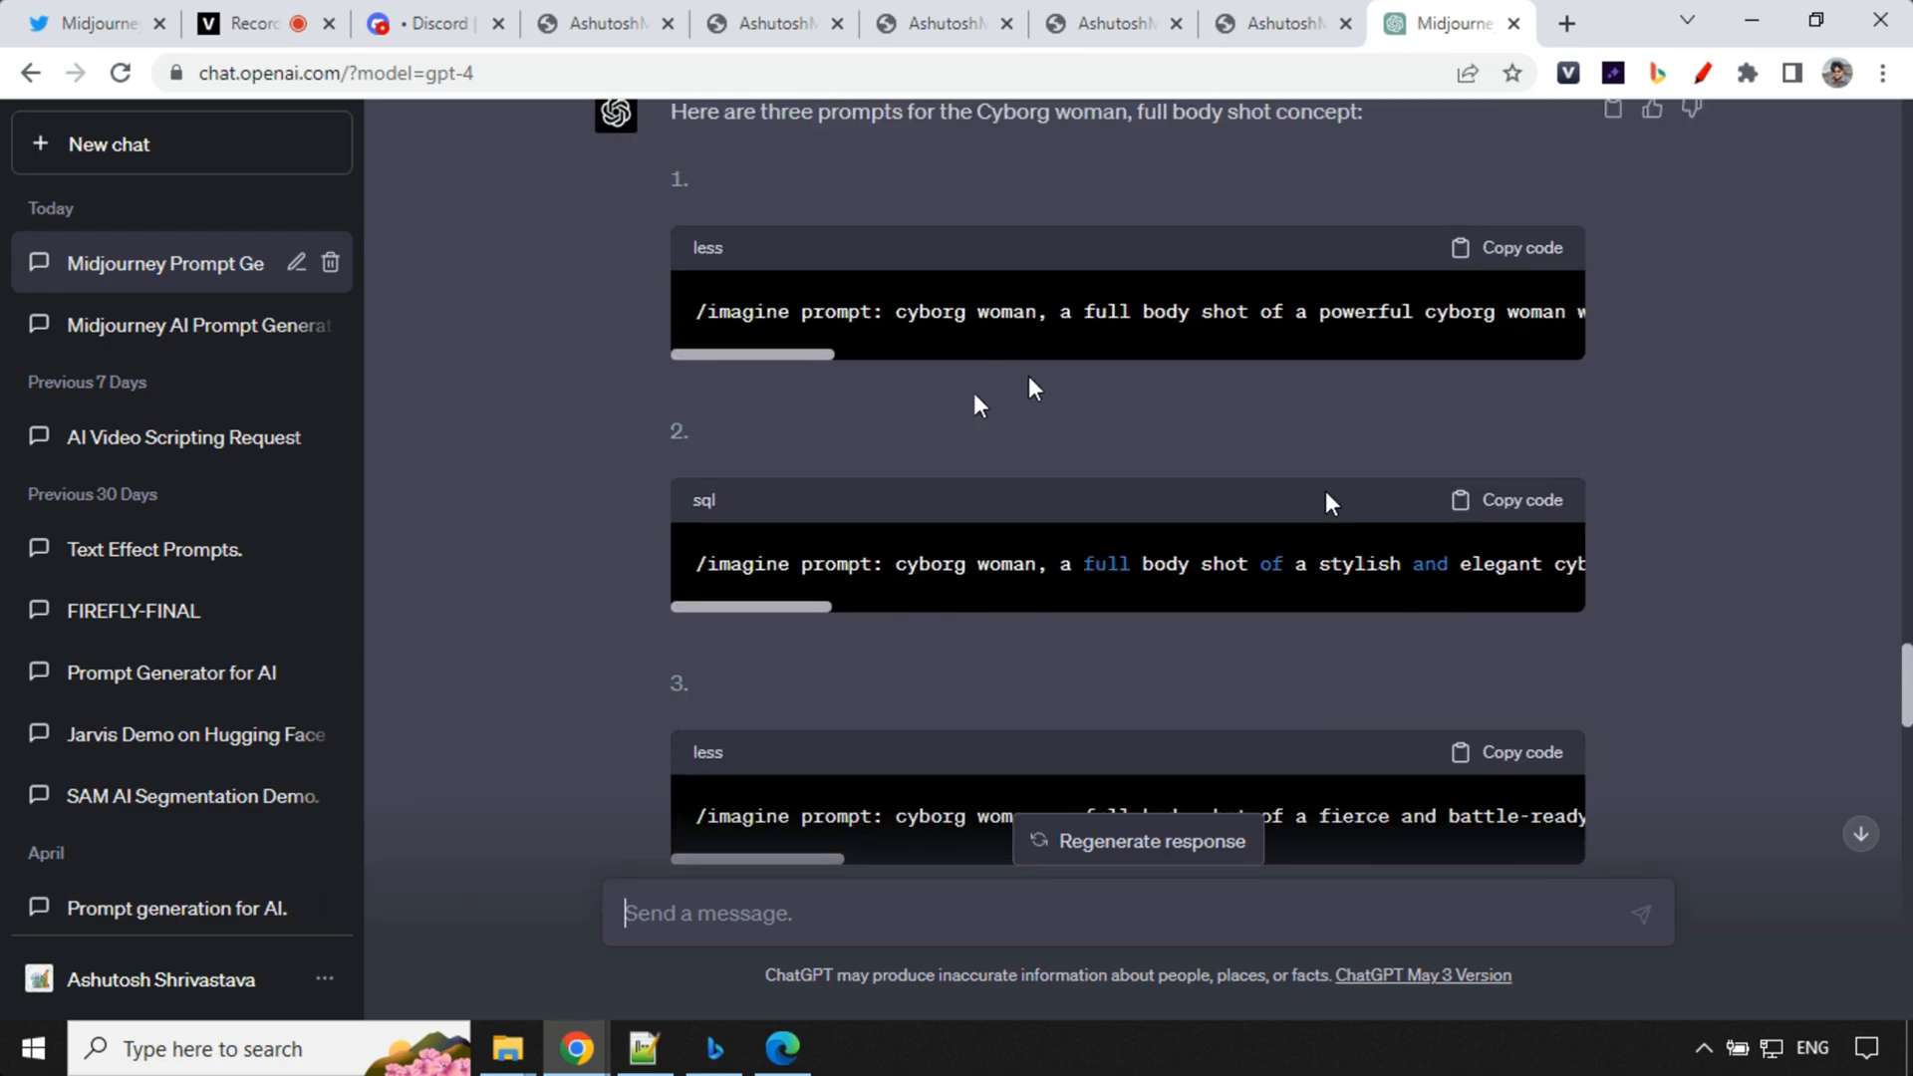
mouse_move(1369, 382)
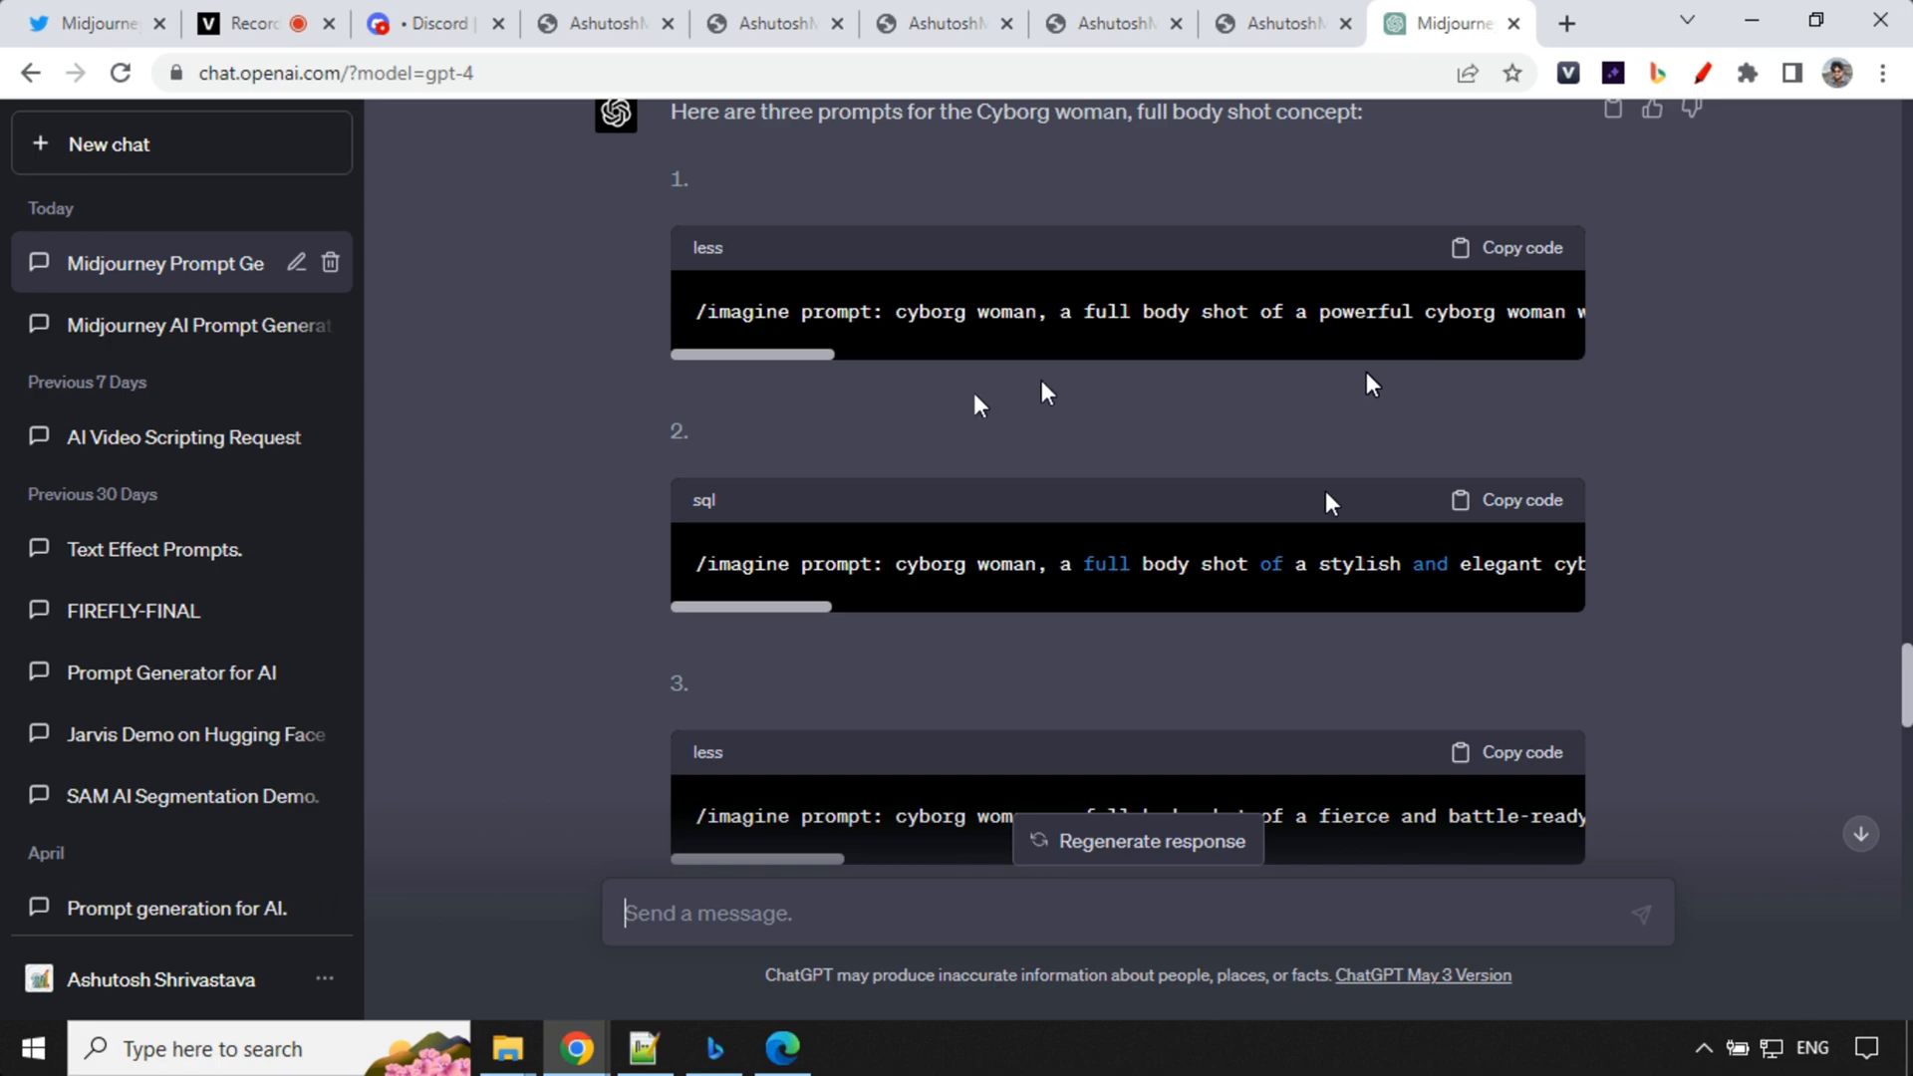
mouse_move(1371, 383)
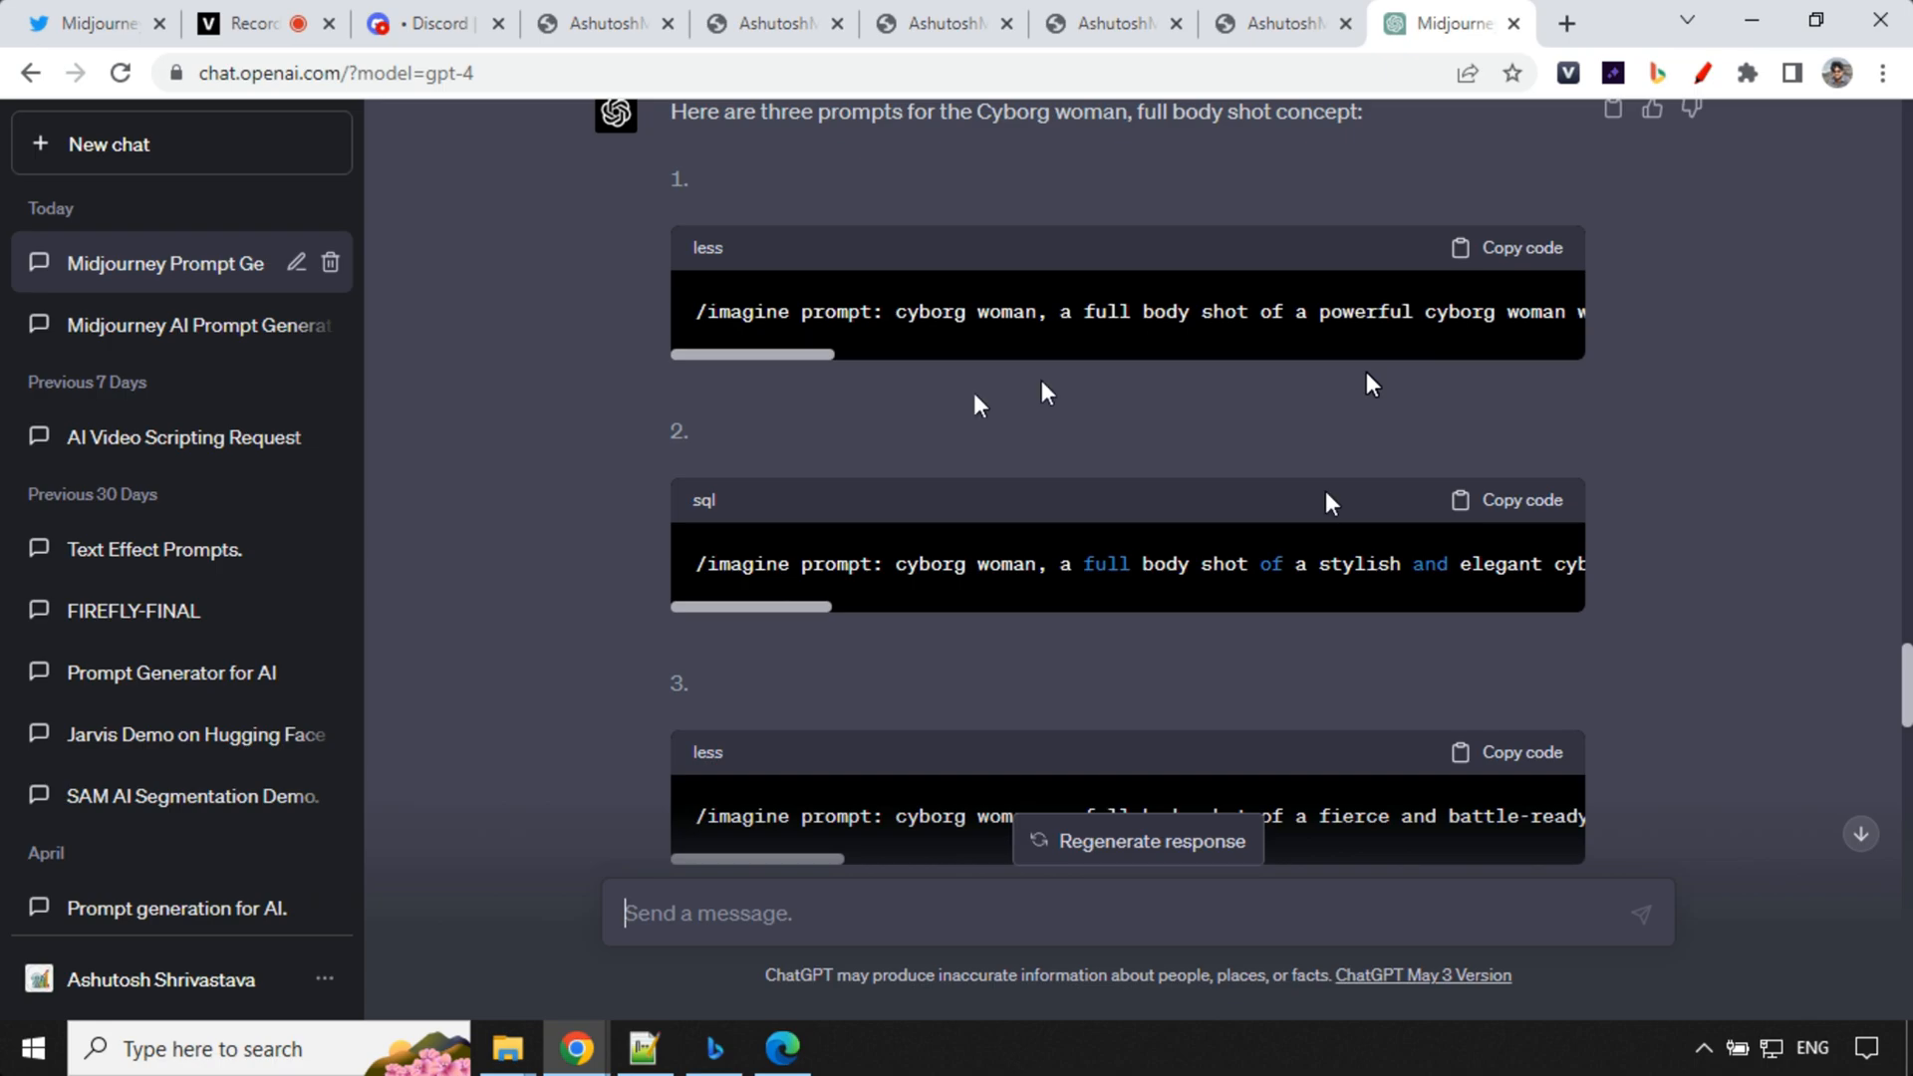
mouse_move(1369, 382)
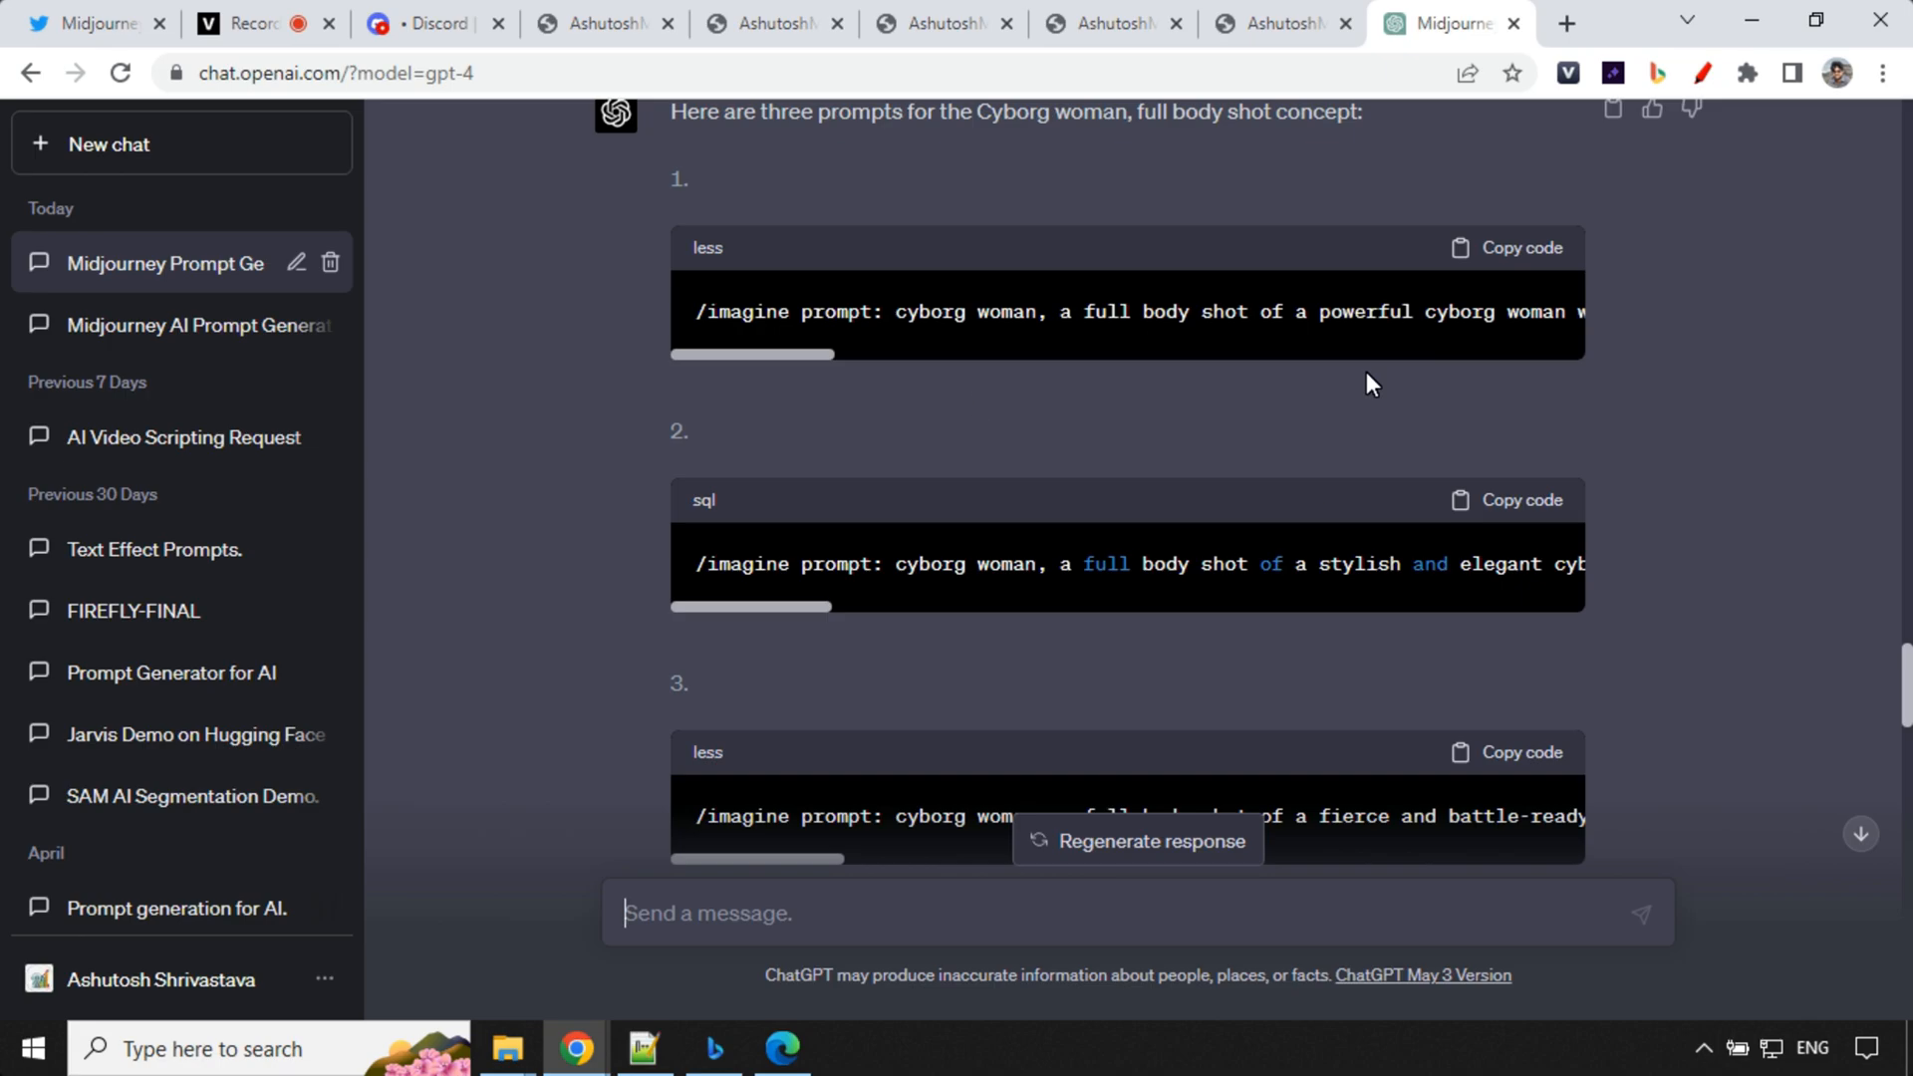